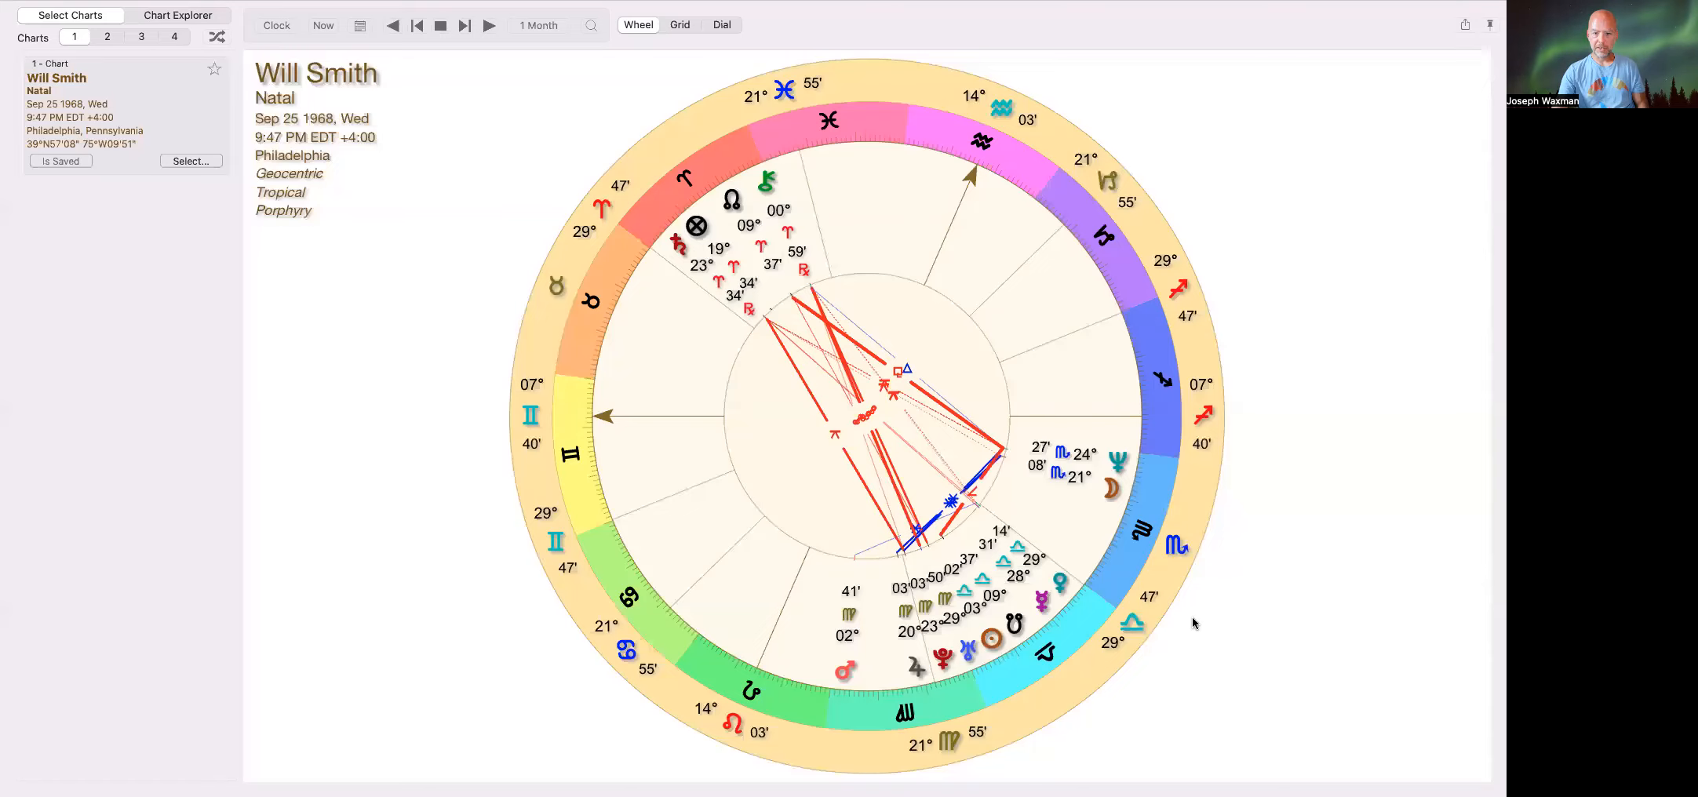
mouse_move(1364, 640)
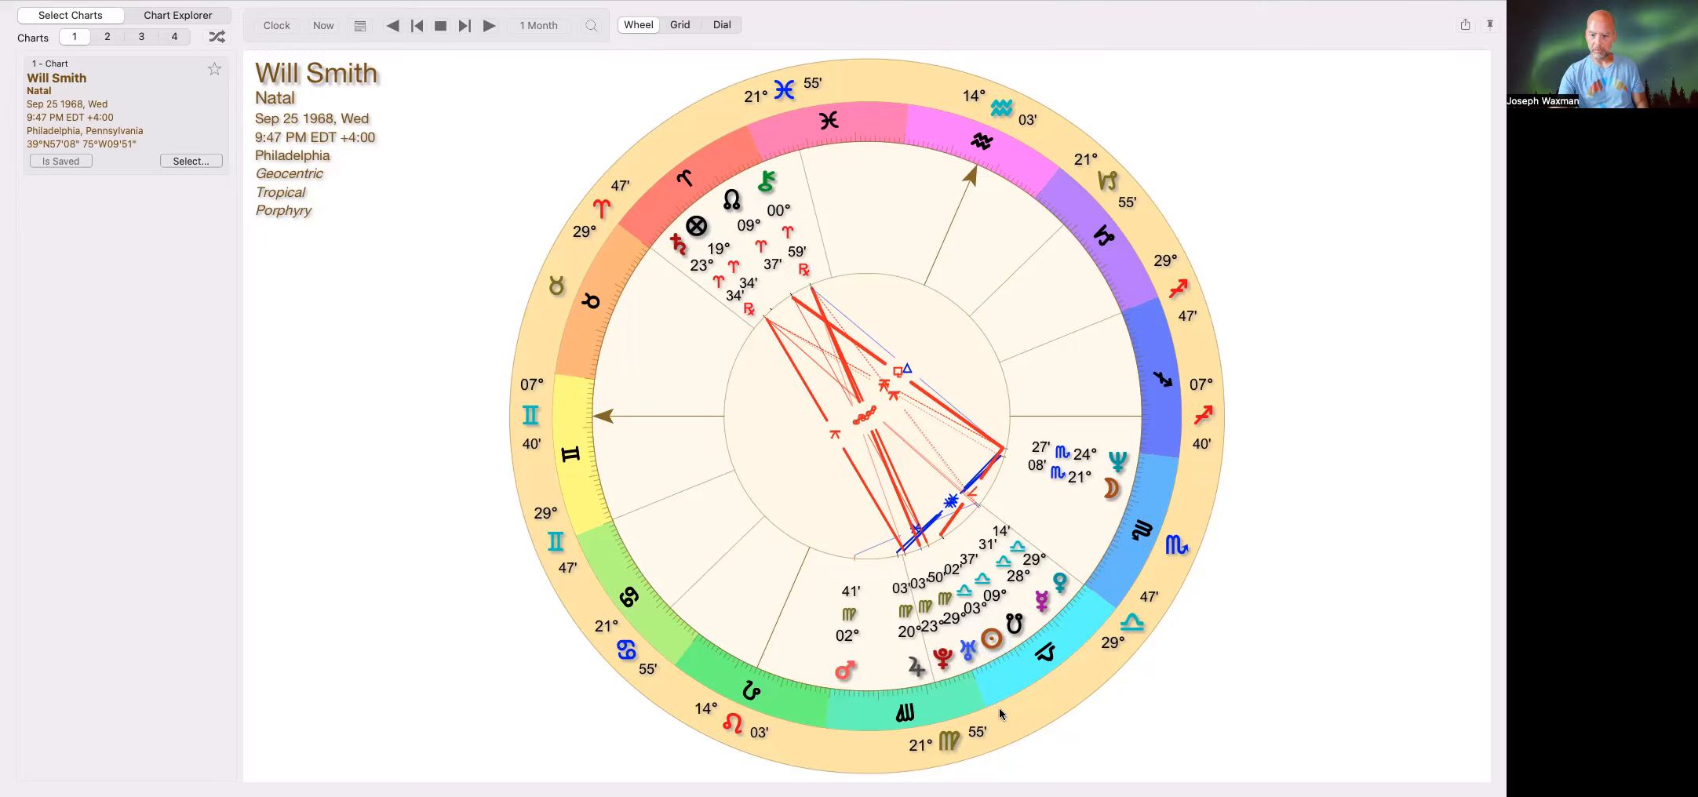
mouse_move(1145, 565)
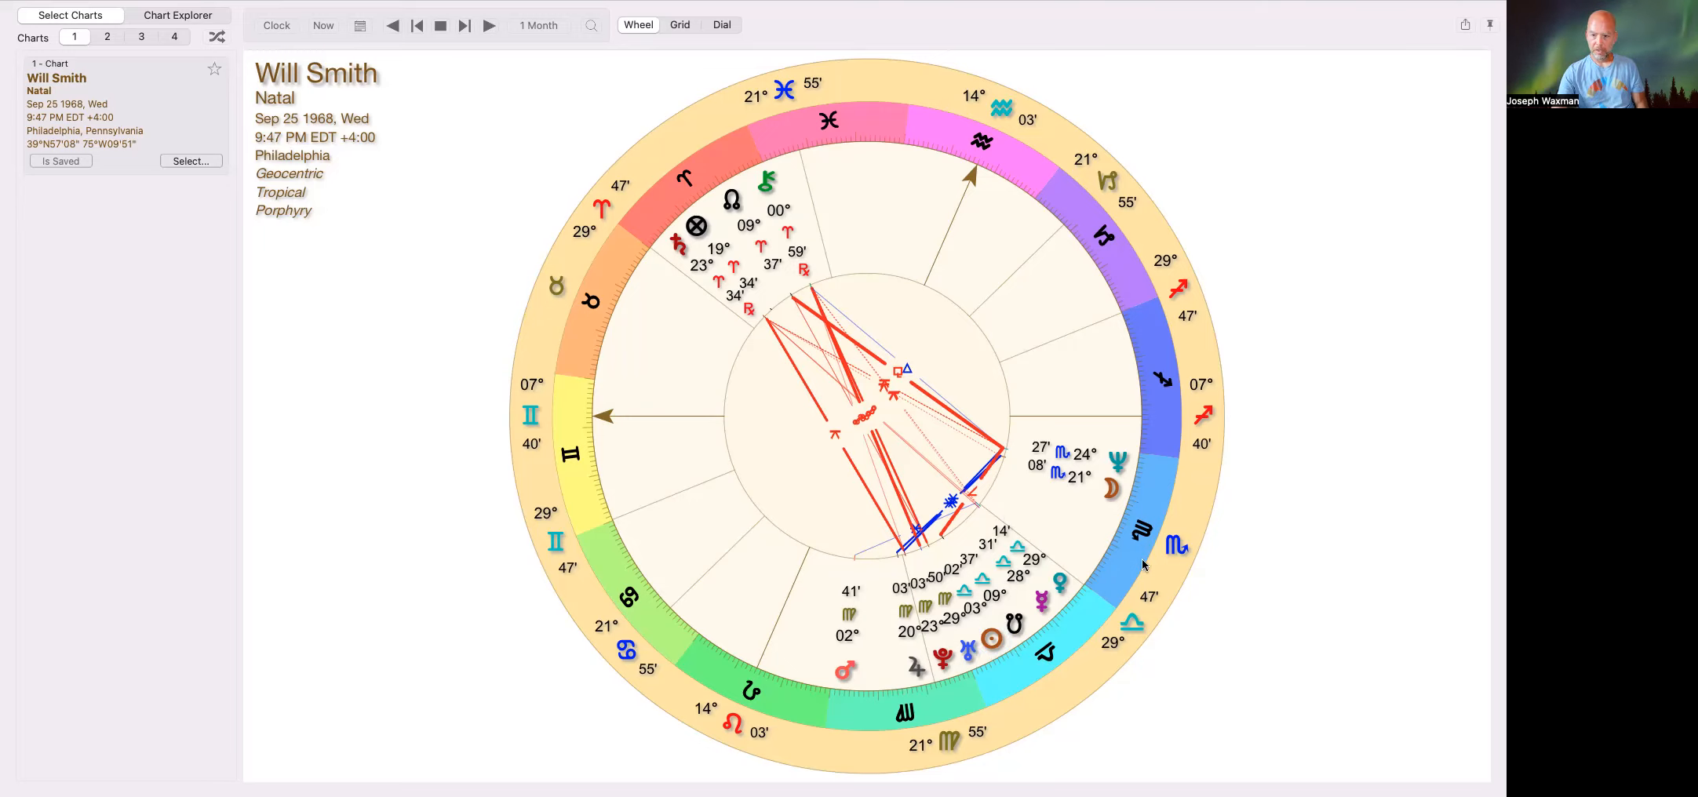
mouse_move(711, 173)
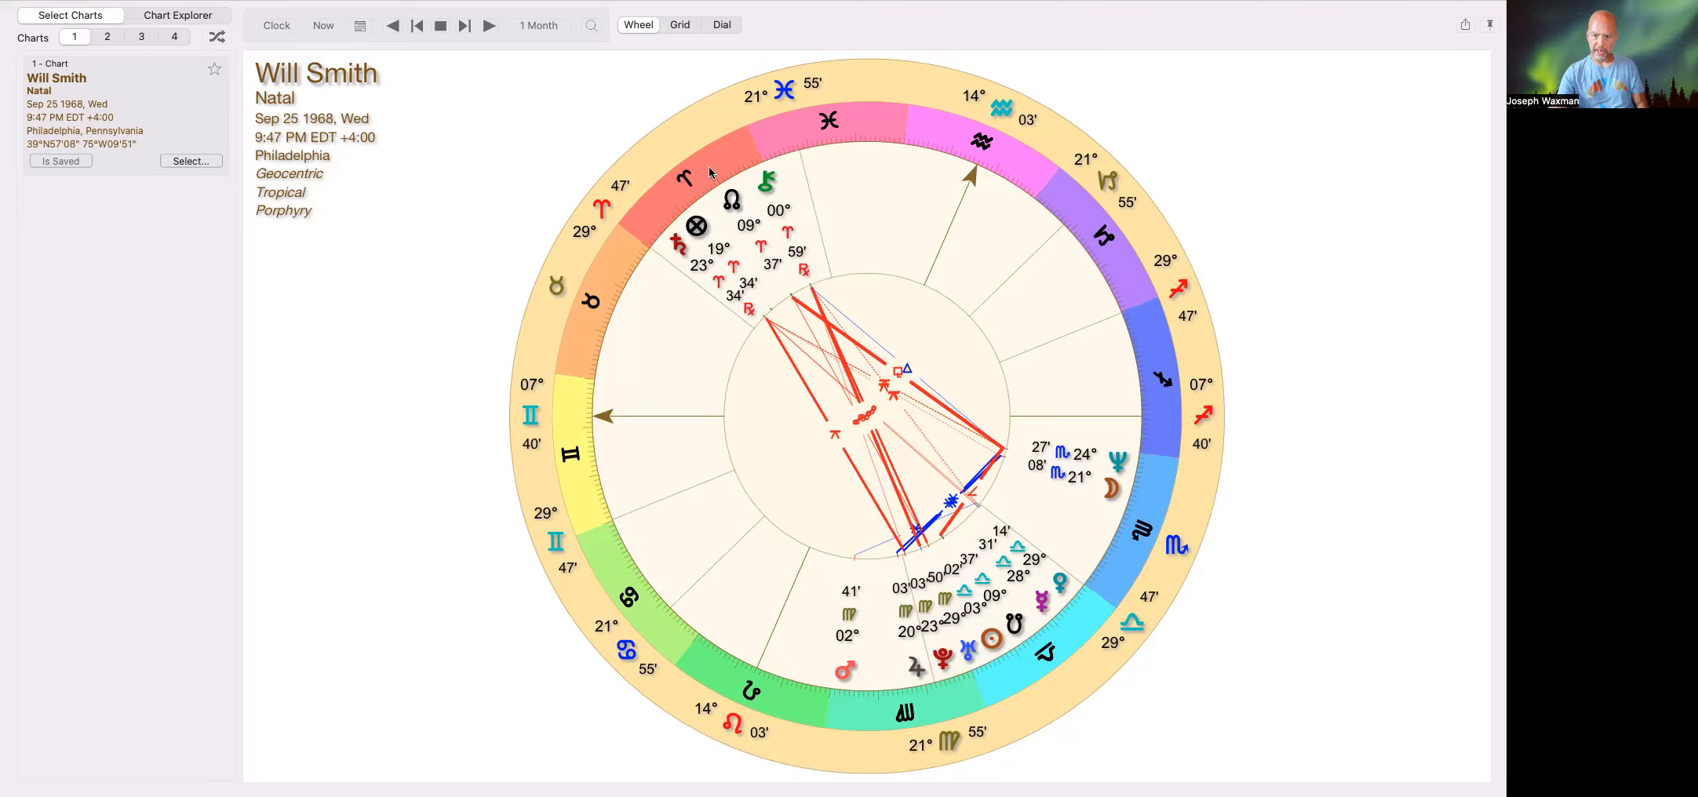
mouse_move(605, 400)
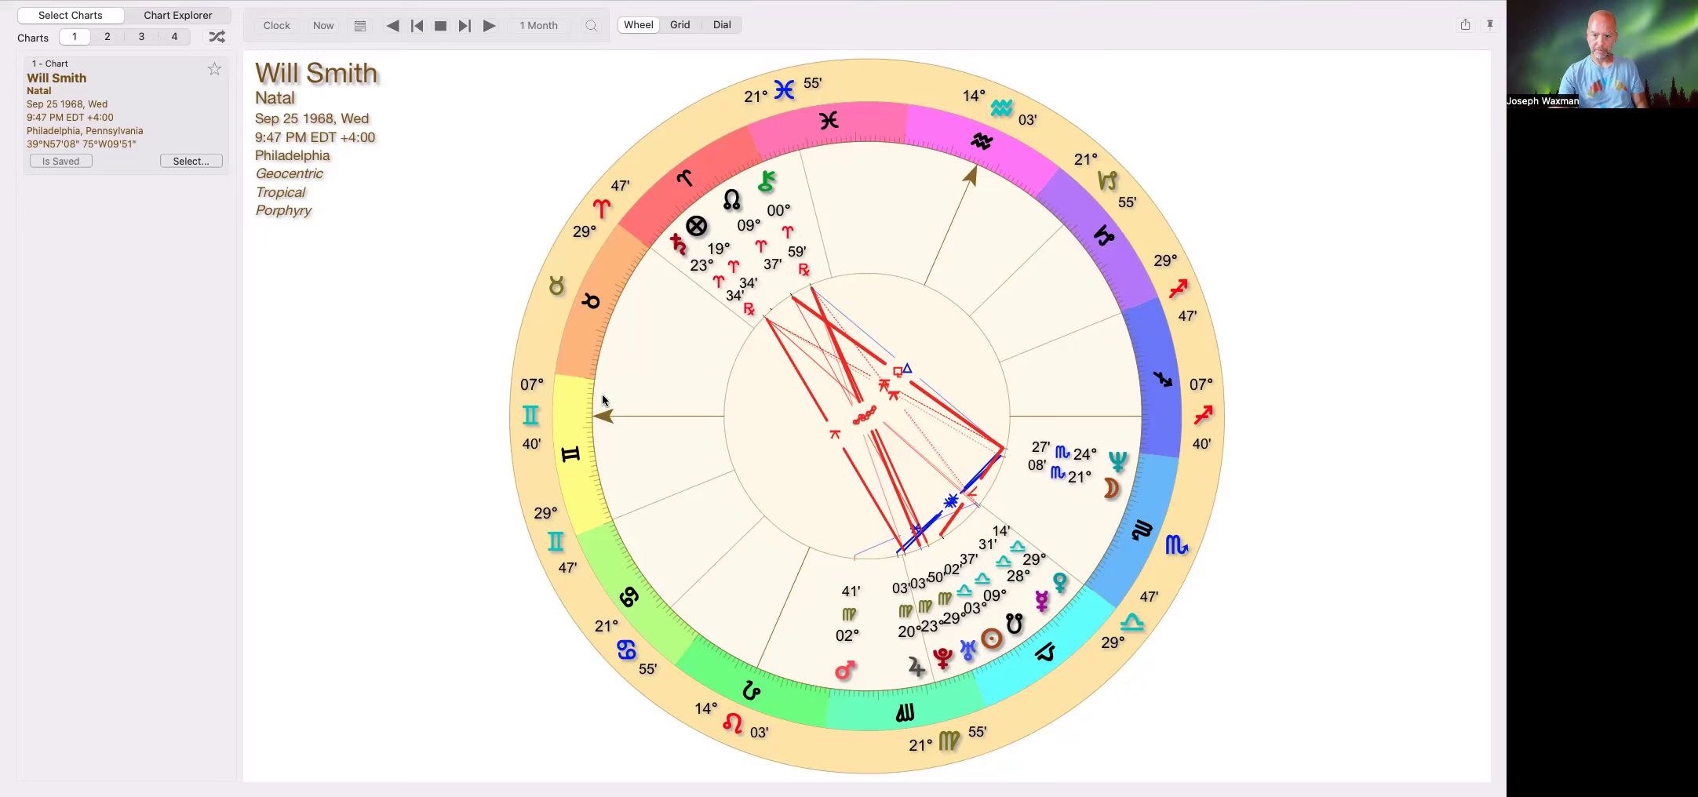
mouse_move(1303, 556)
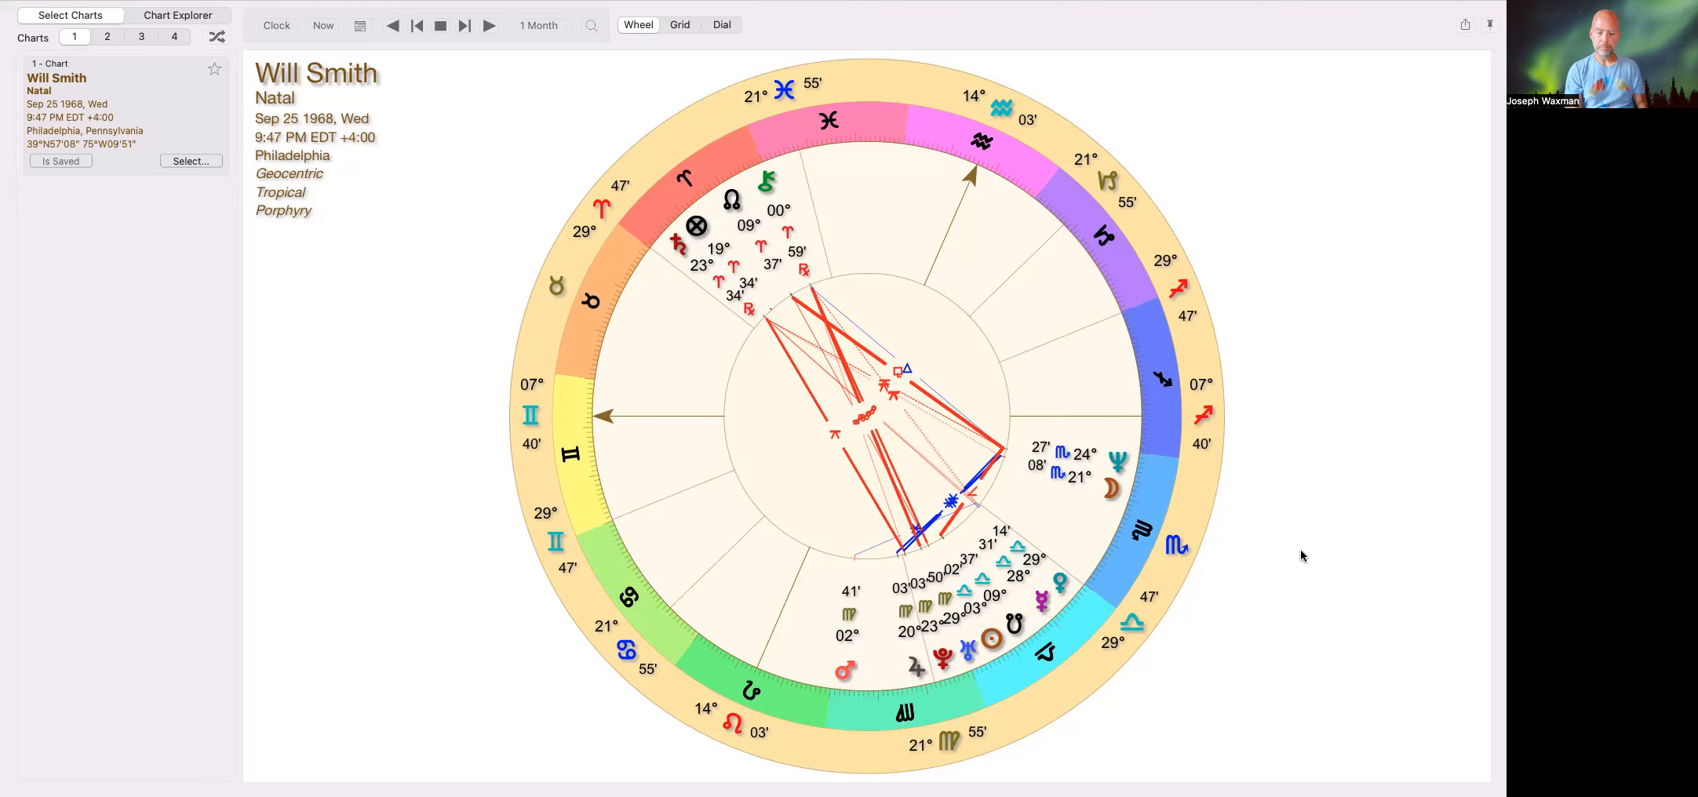
mouse_move(1027, 603)
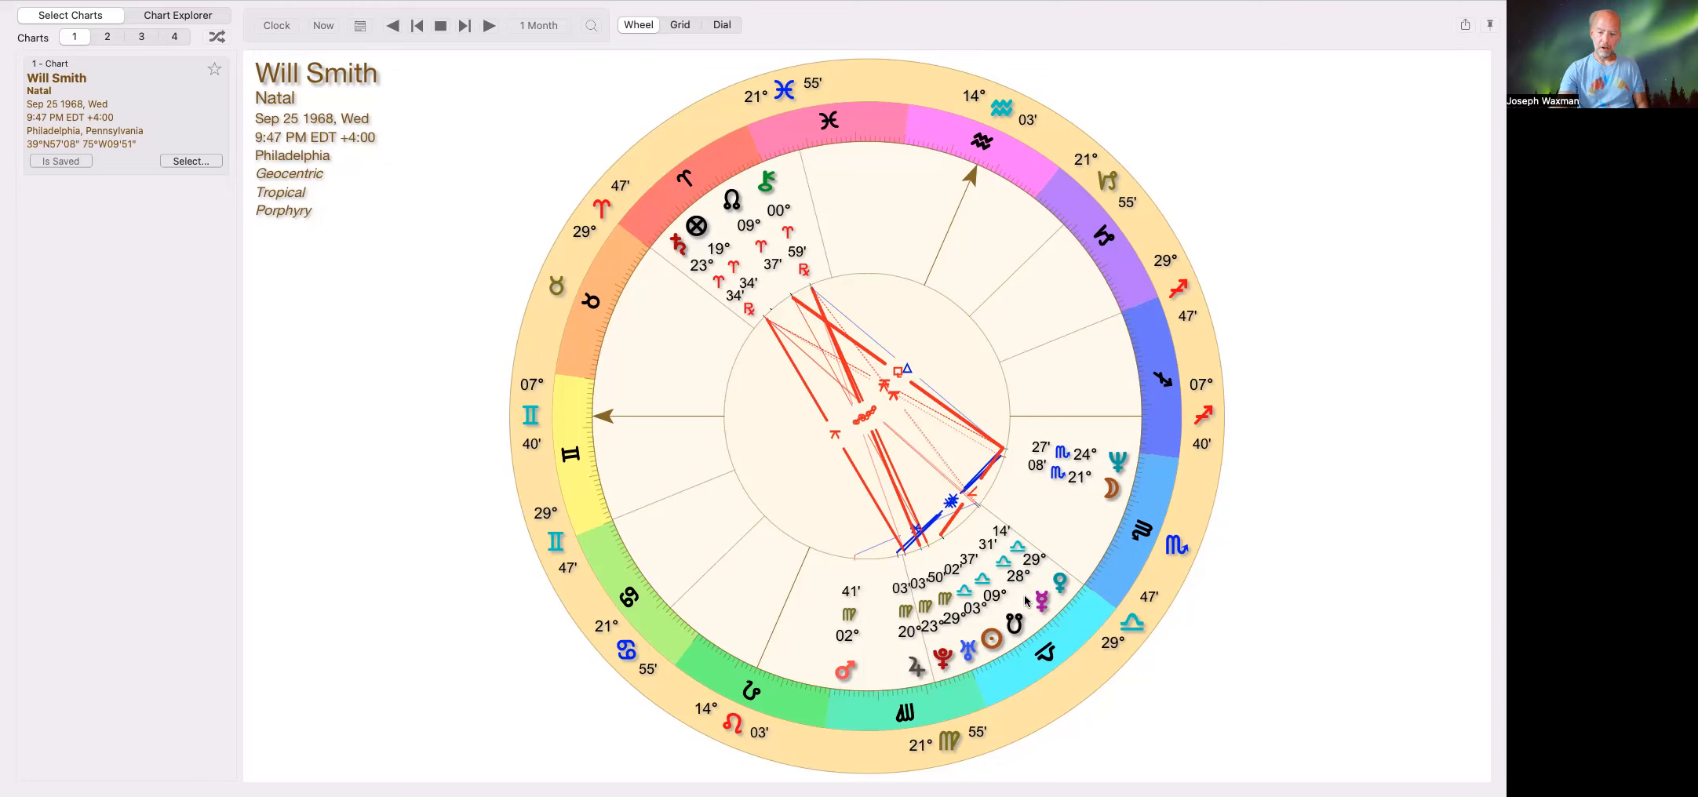
mouse_move(1015, 676)
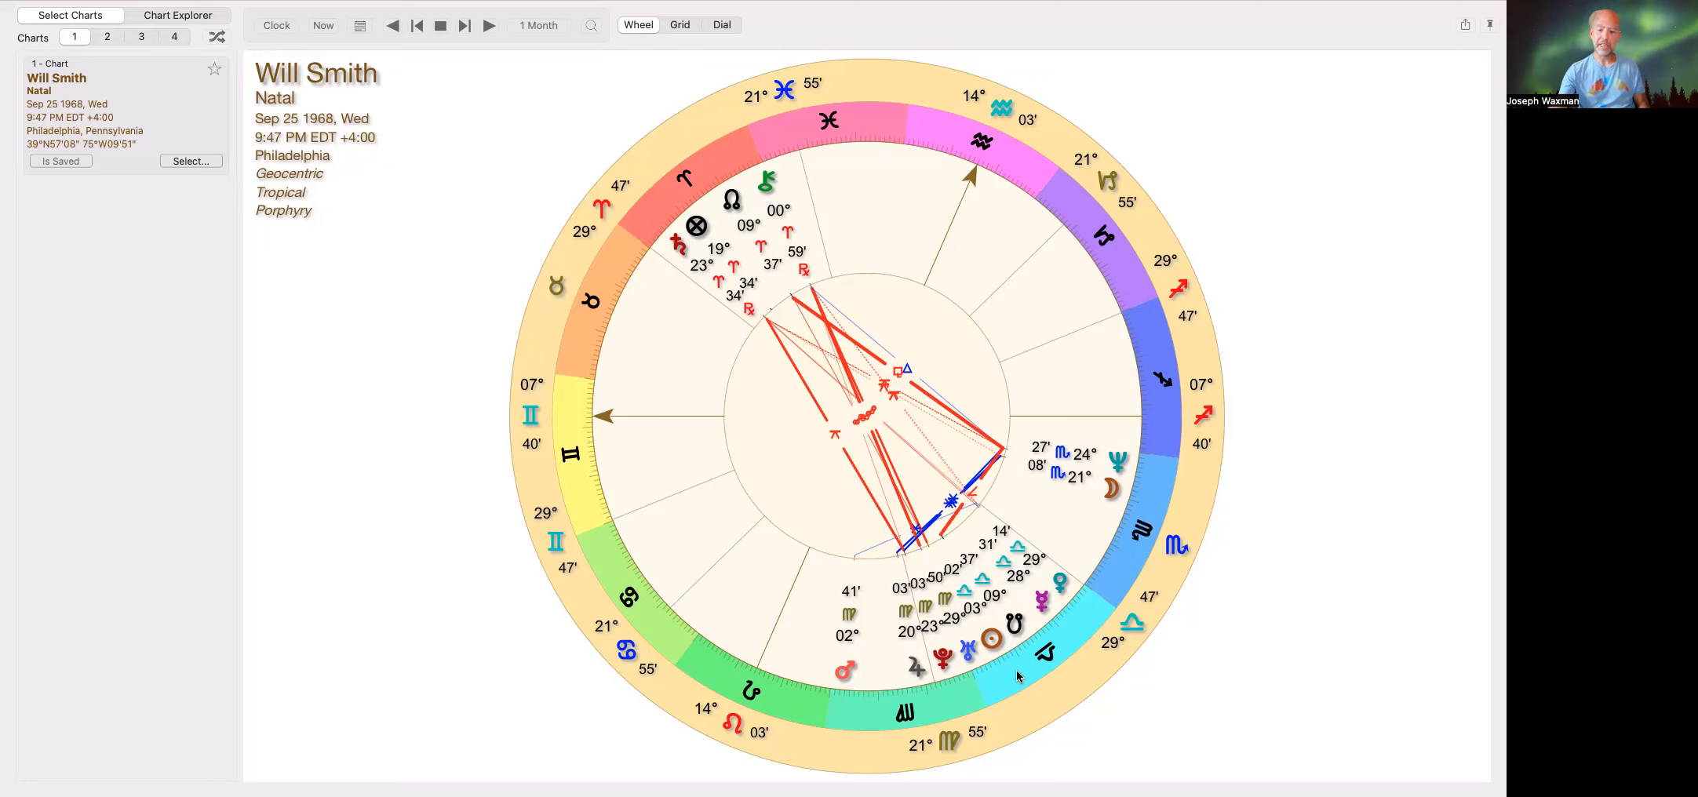
mouse_move(993, 648)
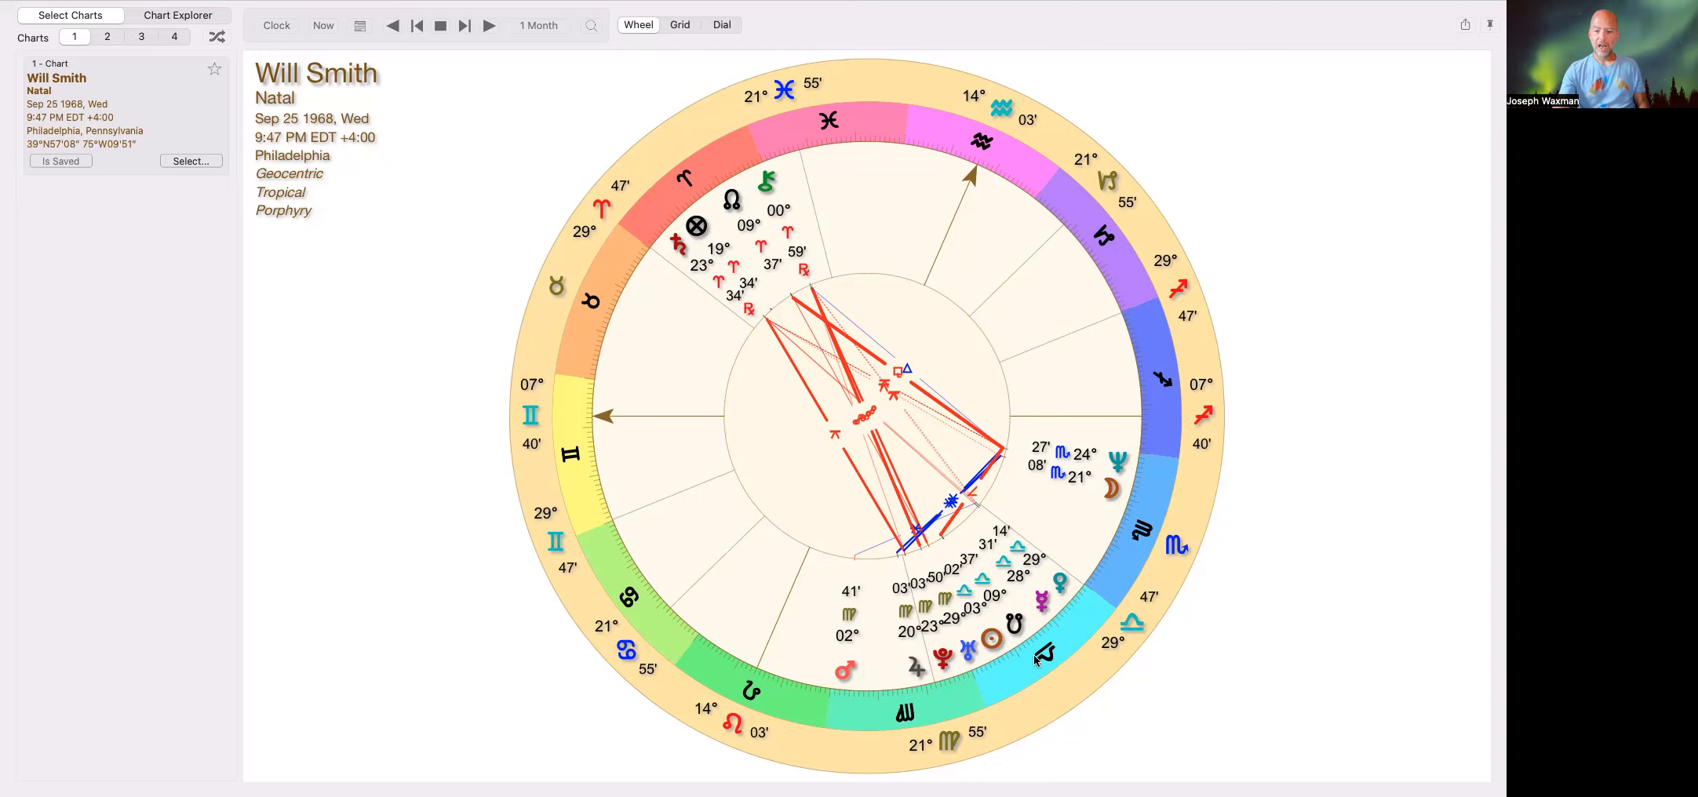
mouse_move(1018, 677)
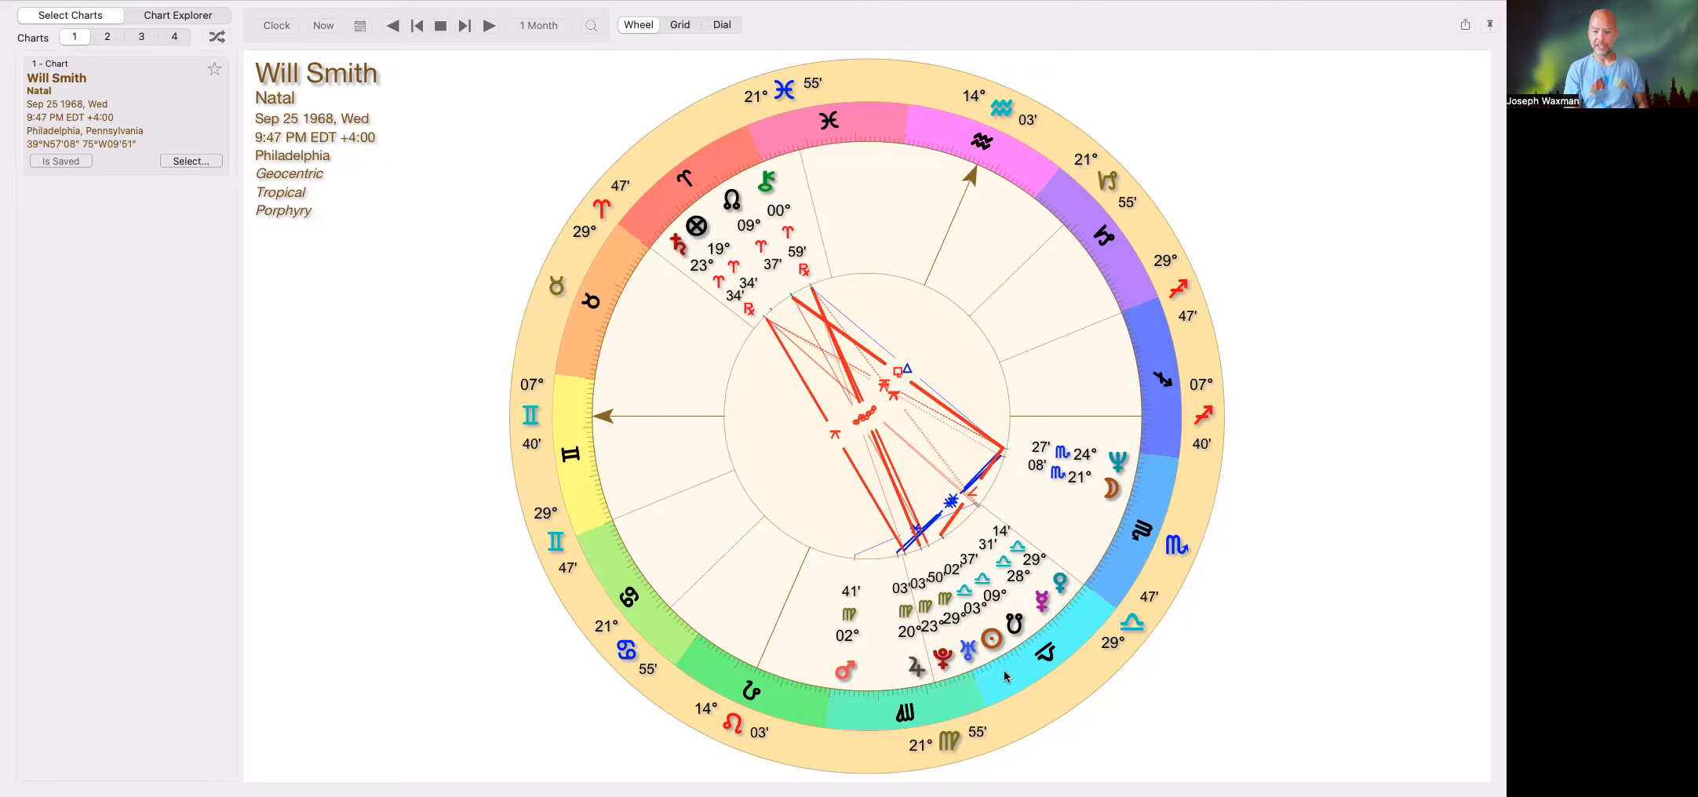
mouse_move(1036, 653)
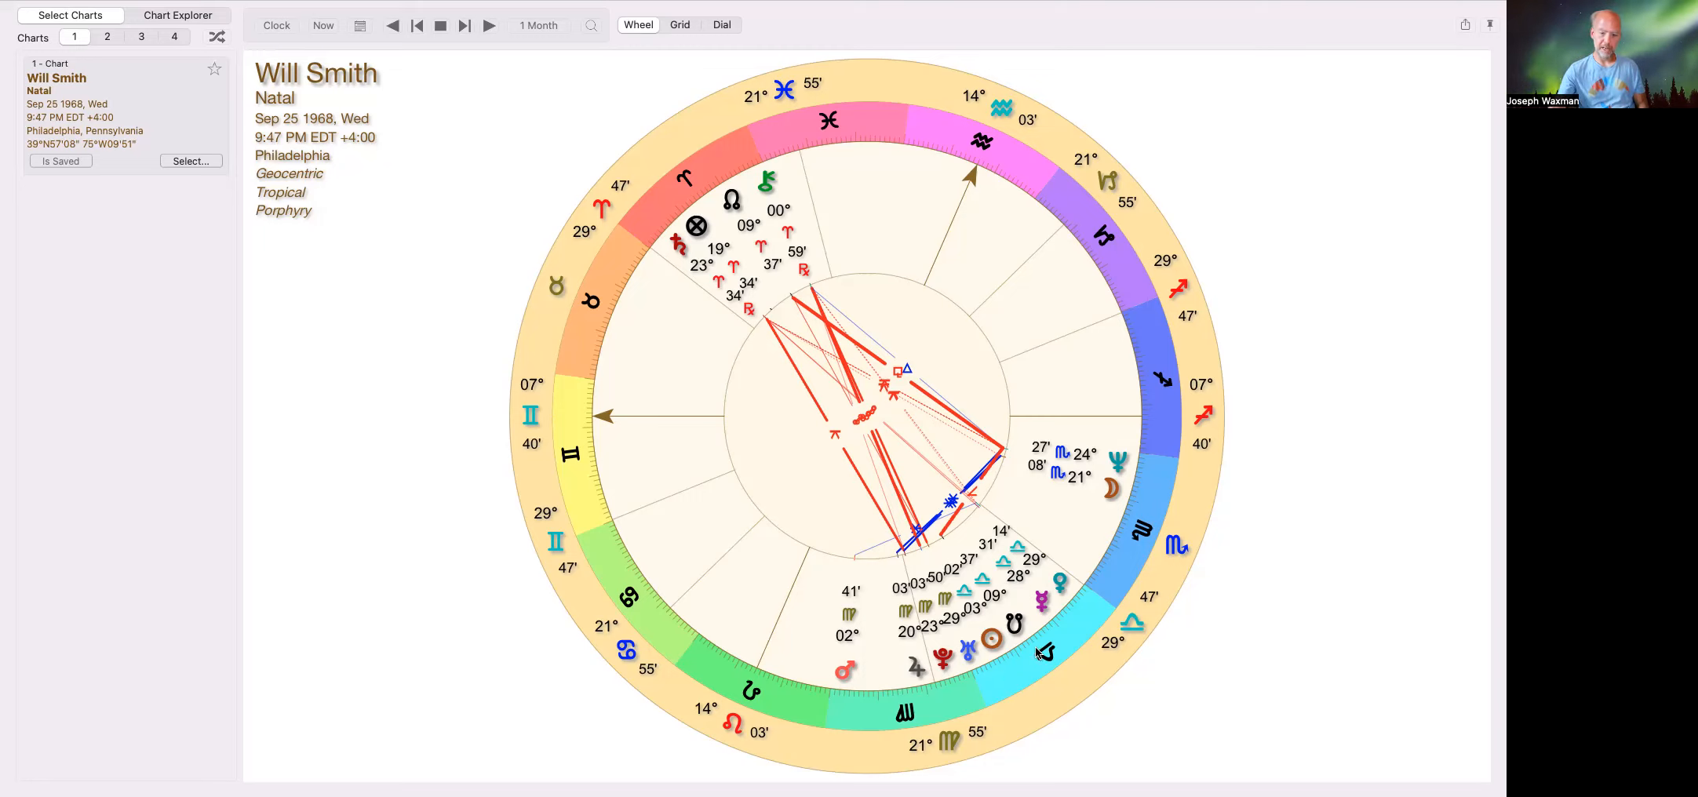
mouse_move(1012, 676)
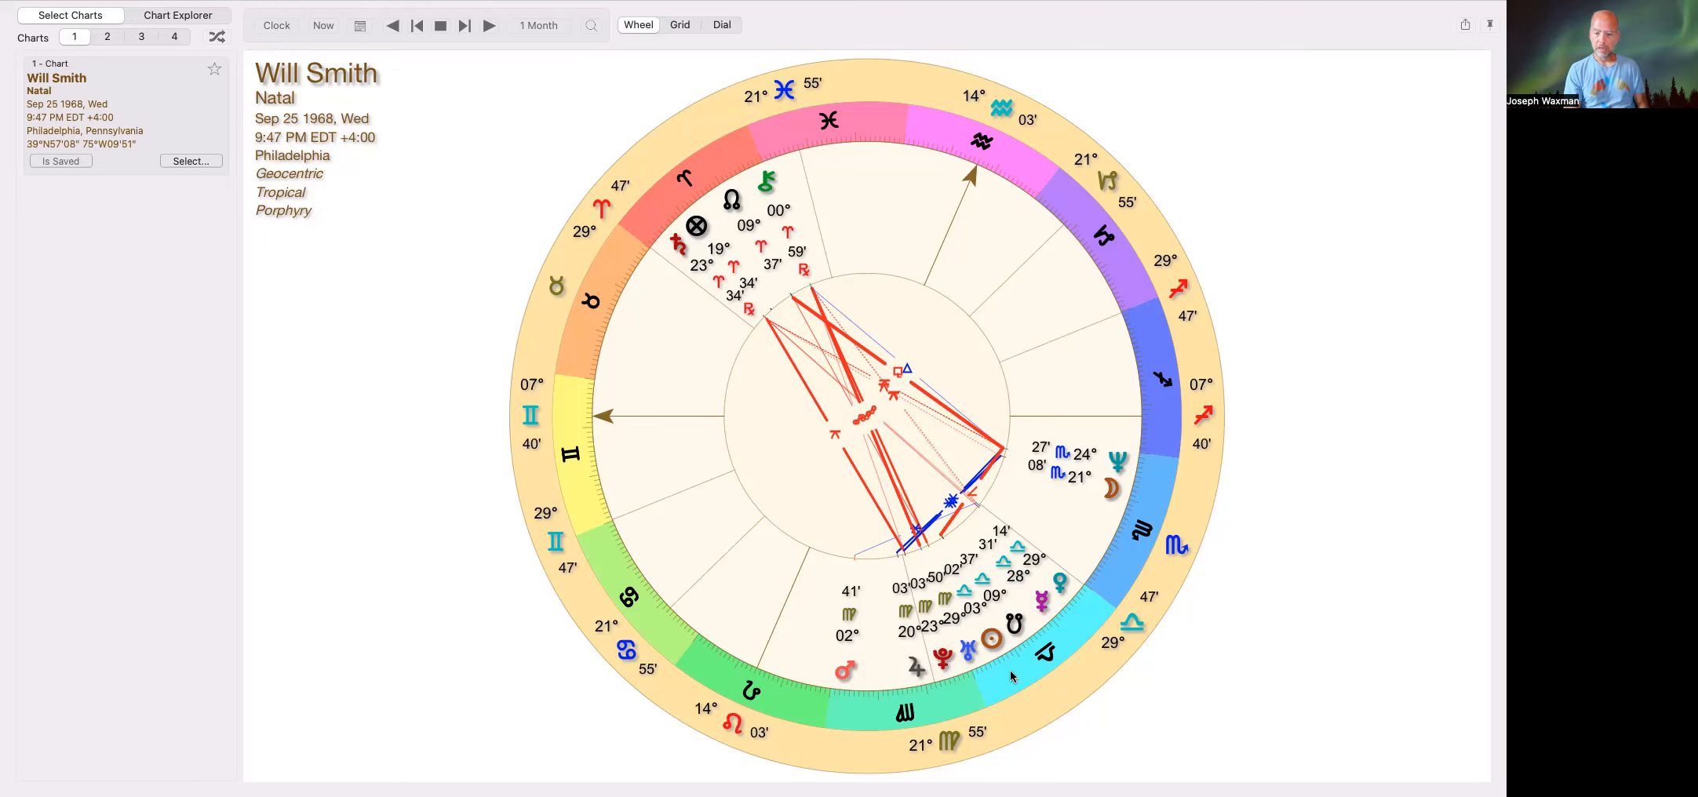
mouse_move(990, 638)
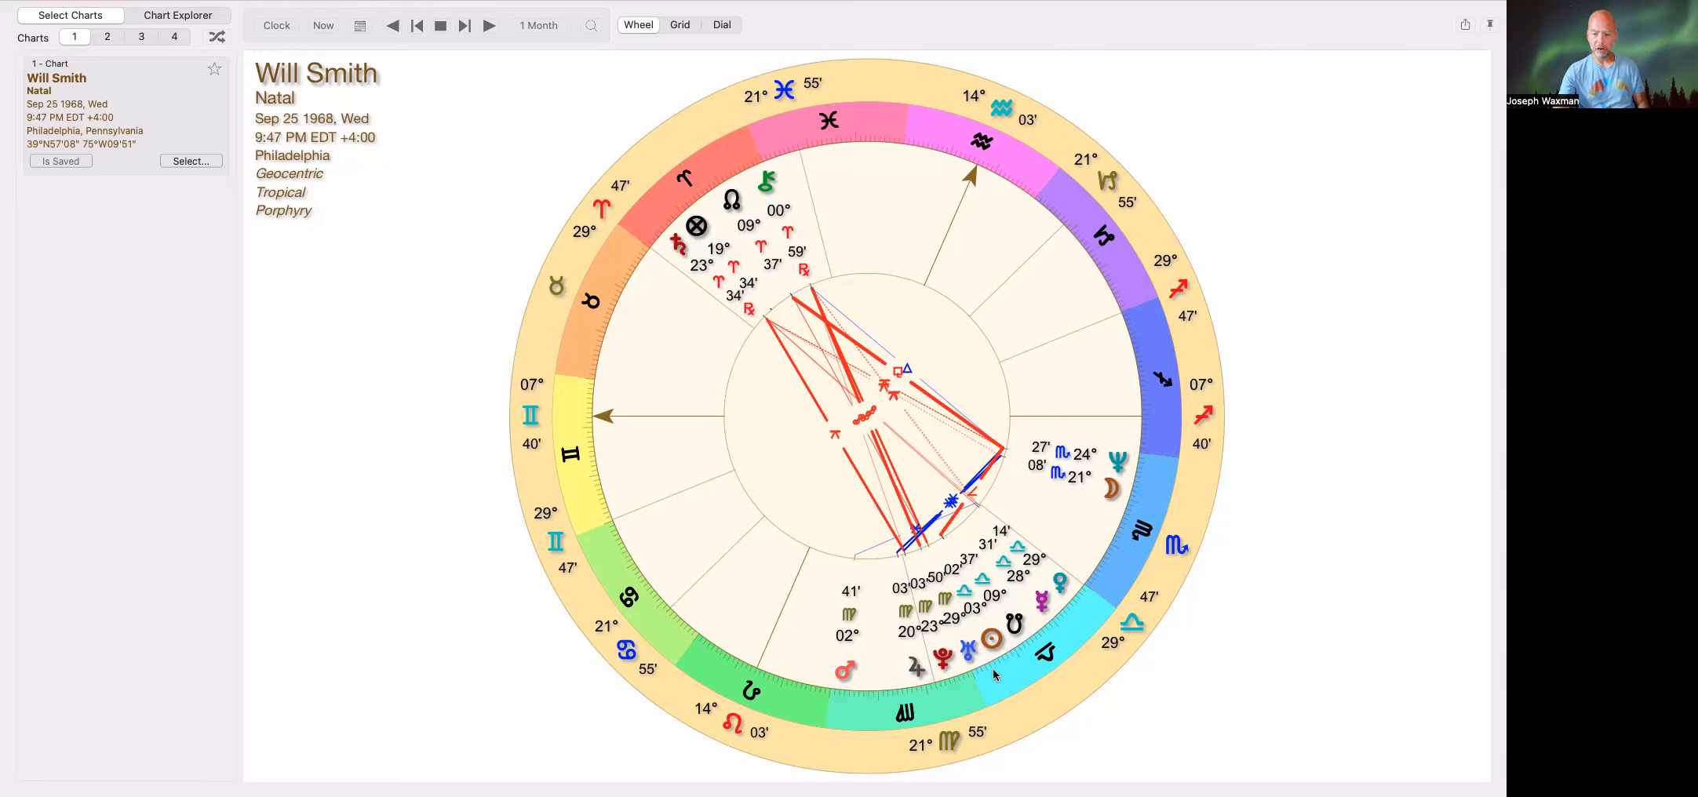
mouse_move(1001, 683)
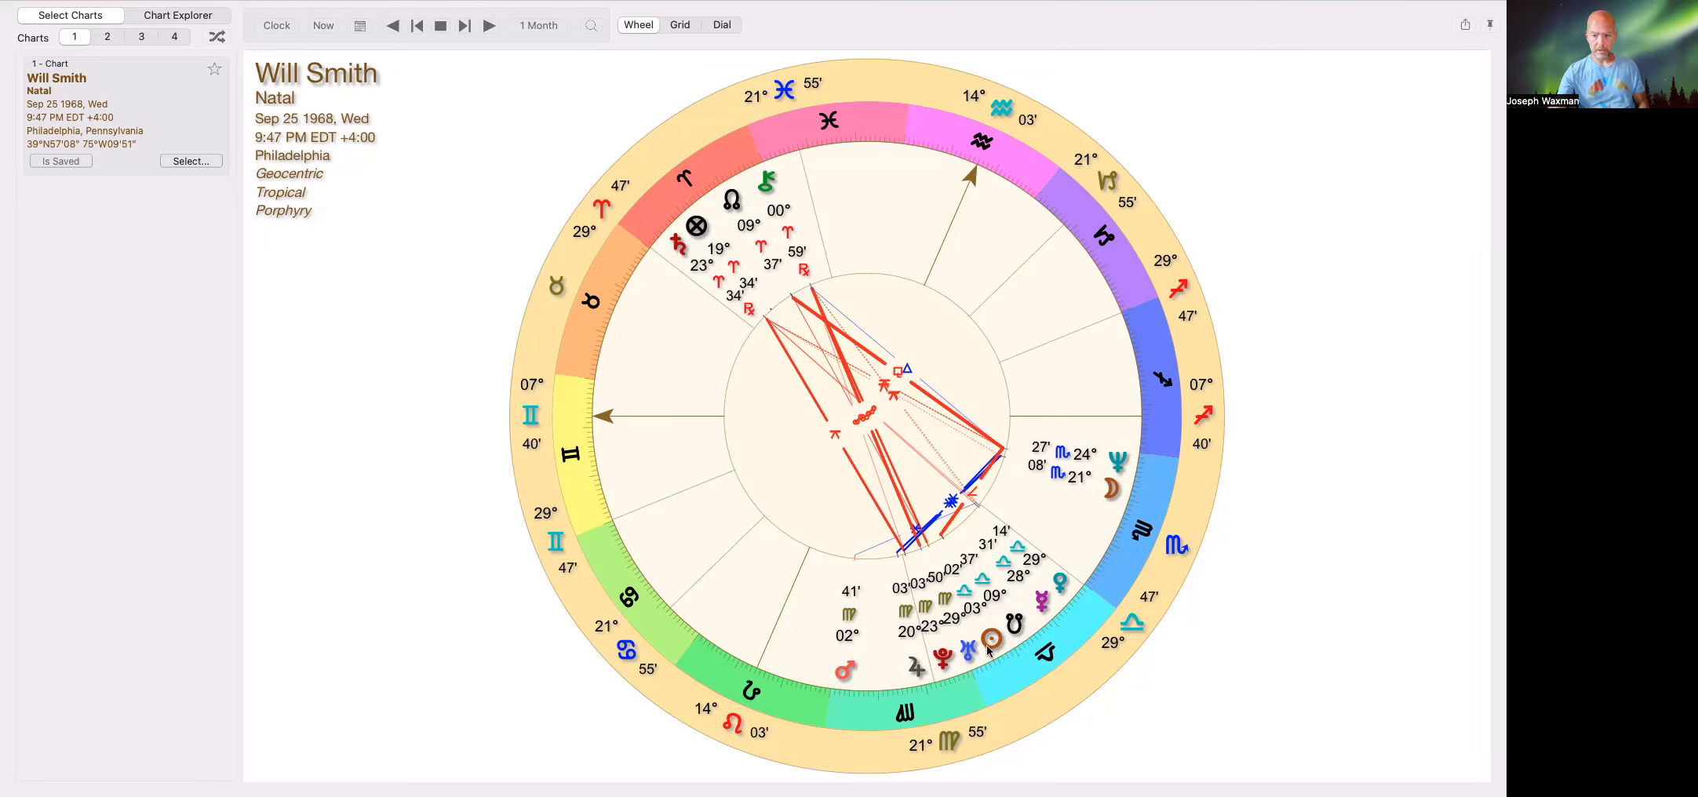
mouse_move(1030, 672)
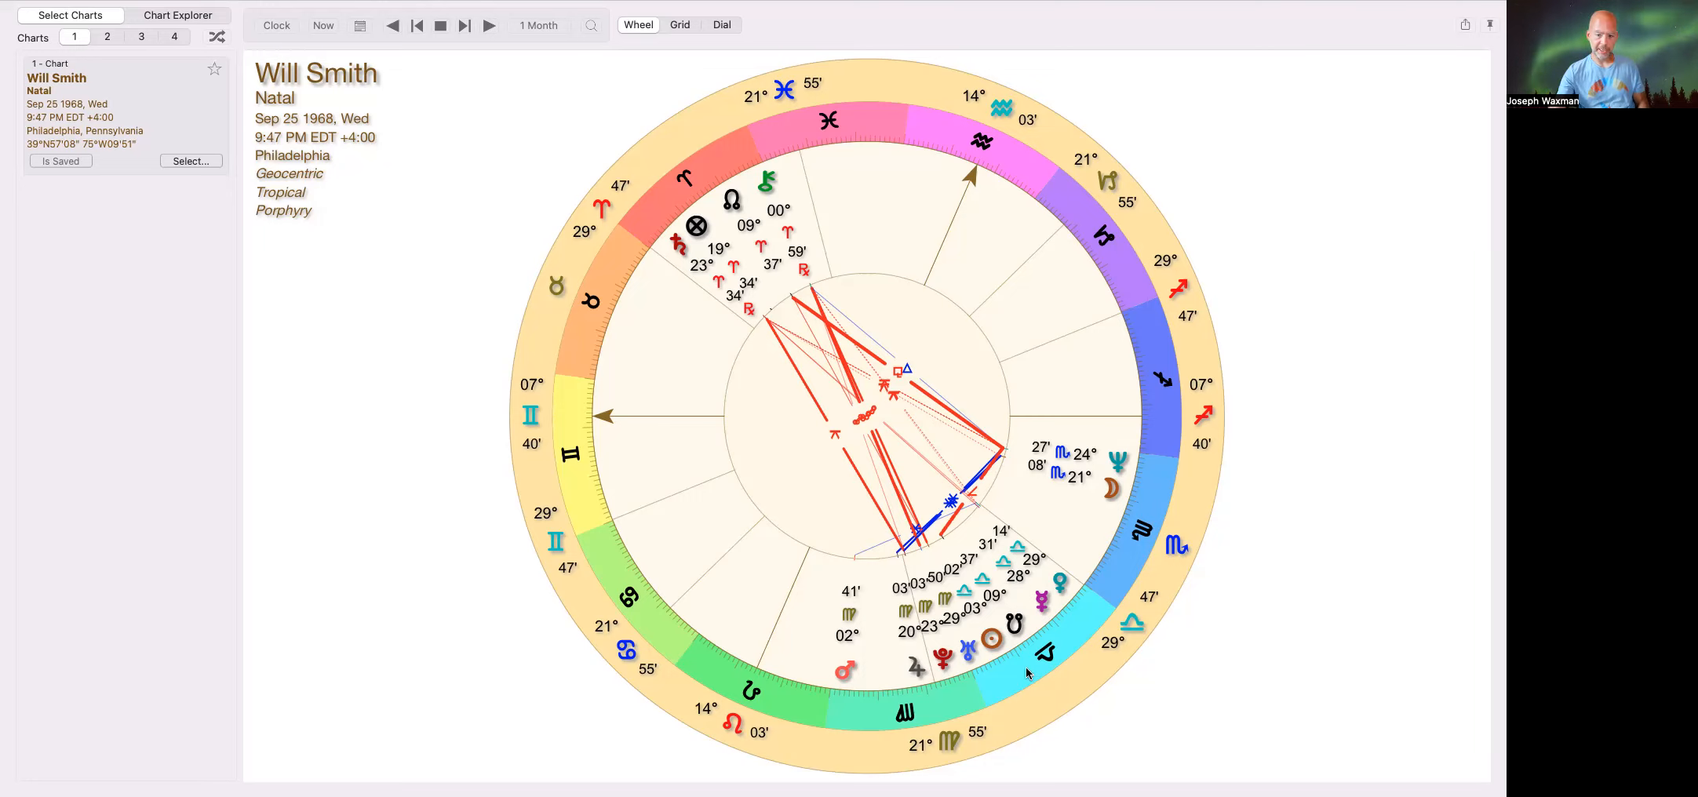
mouse_move(1039, 680)
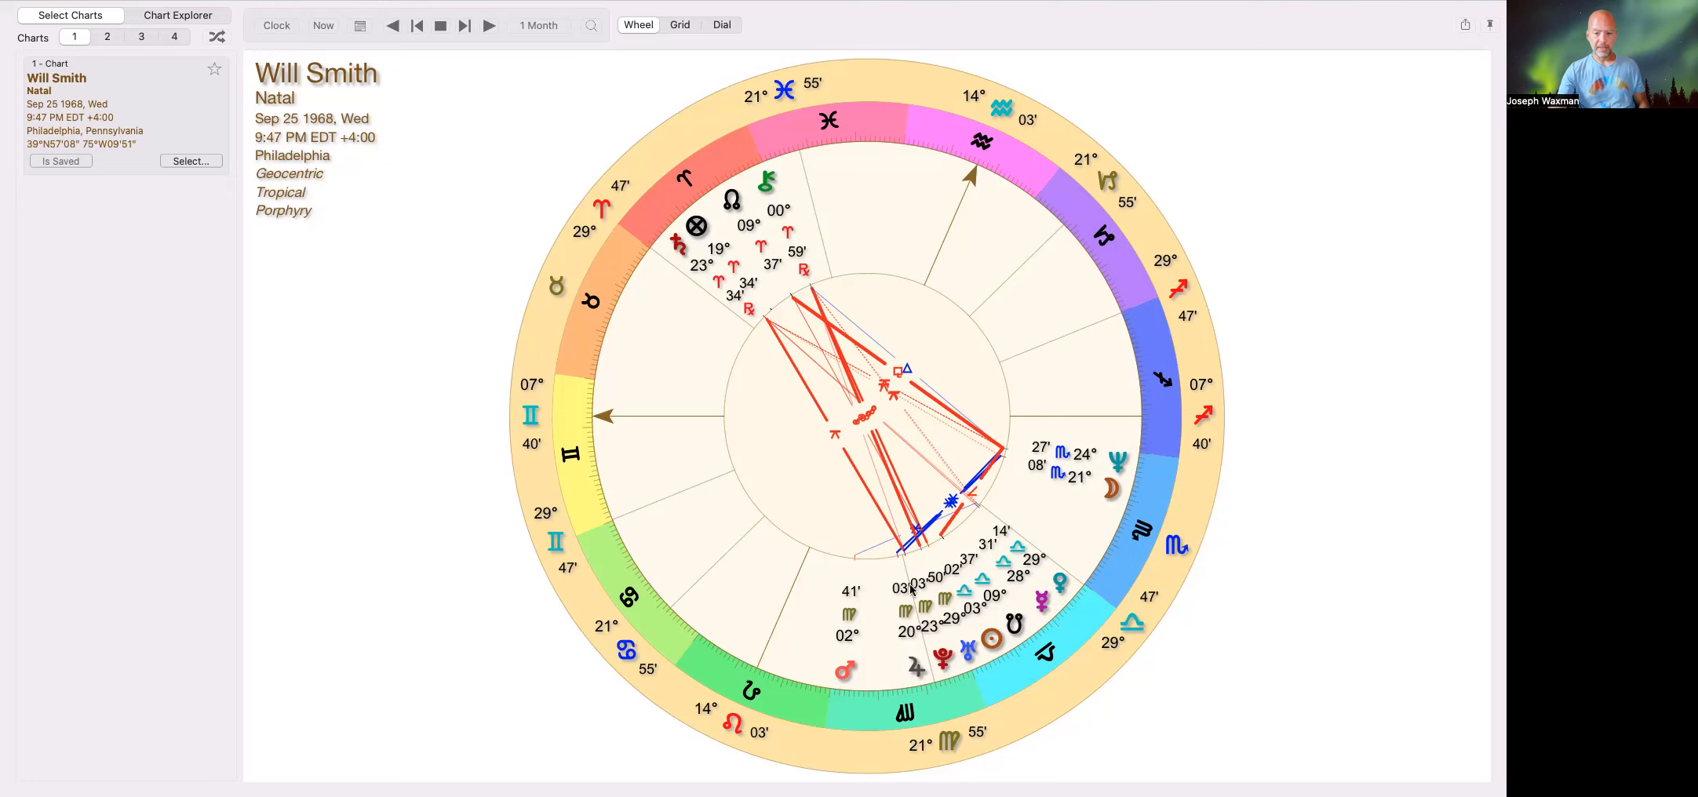
mouse_move(1011, 673)
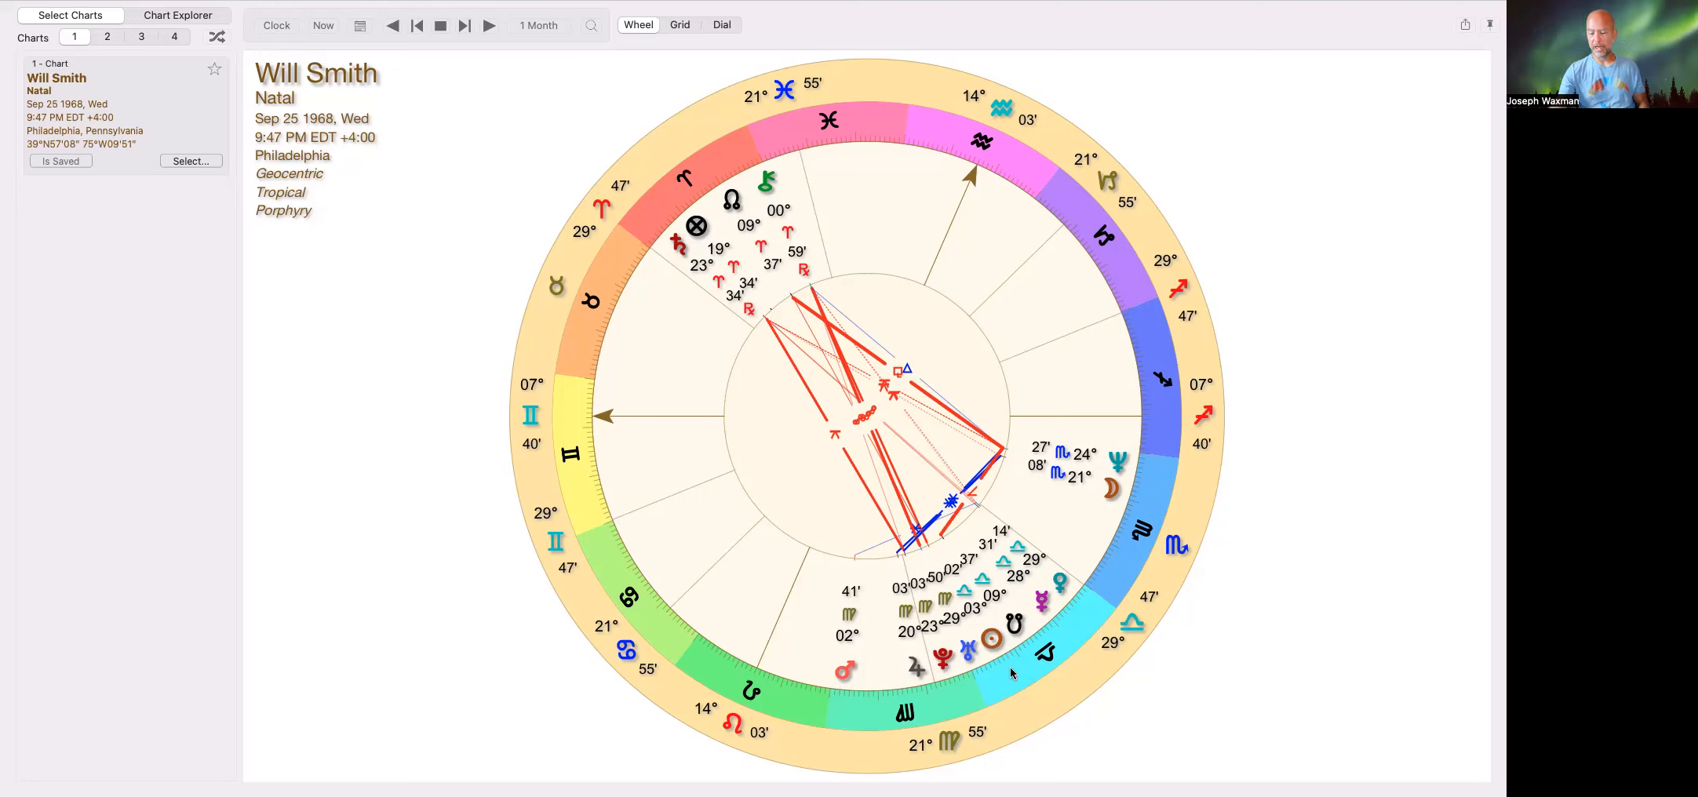
mouse_move(1099, 585)
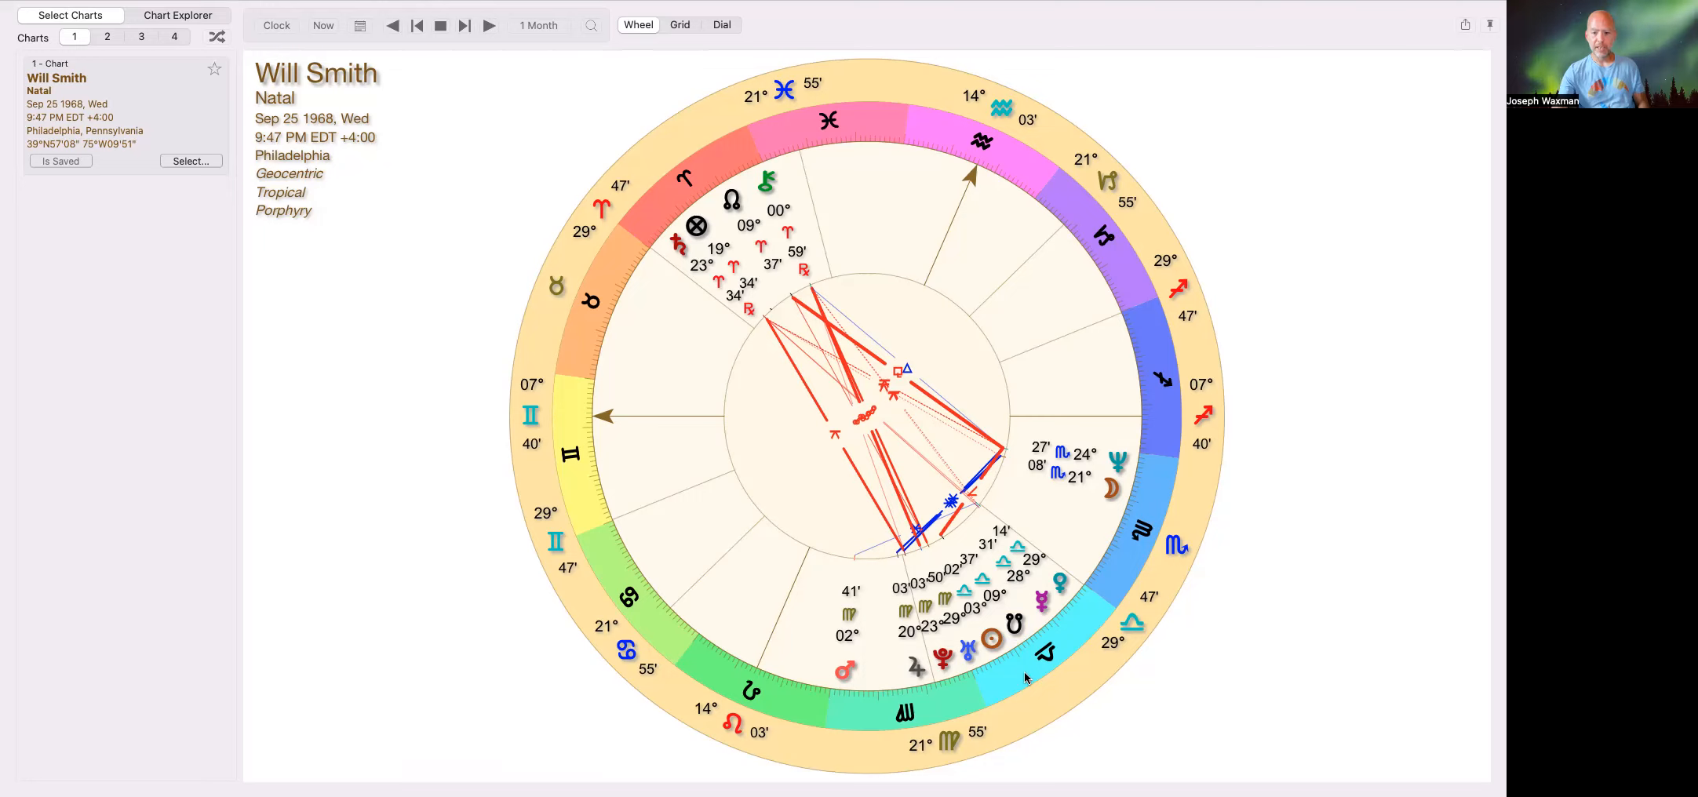
mouse_move(534, 343)
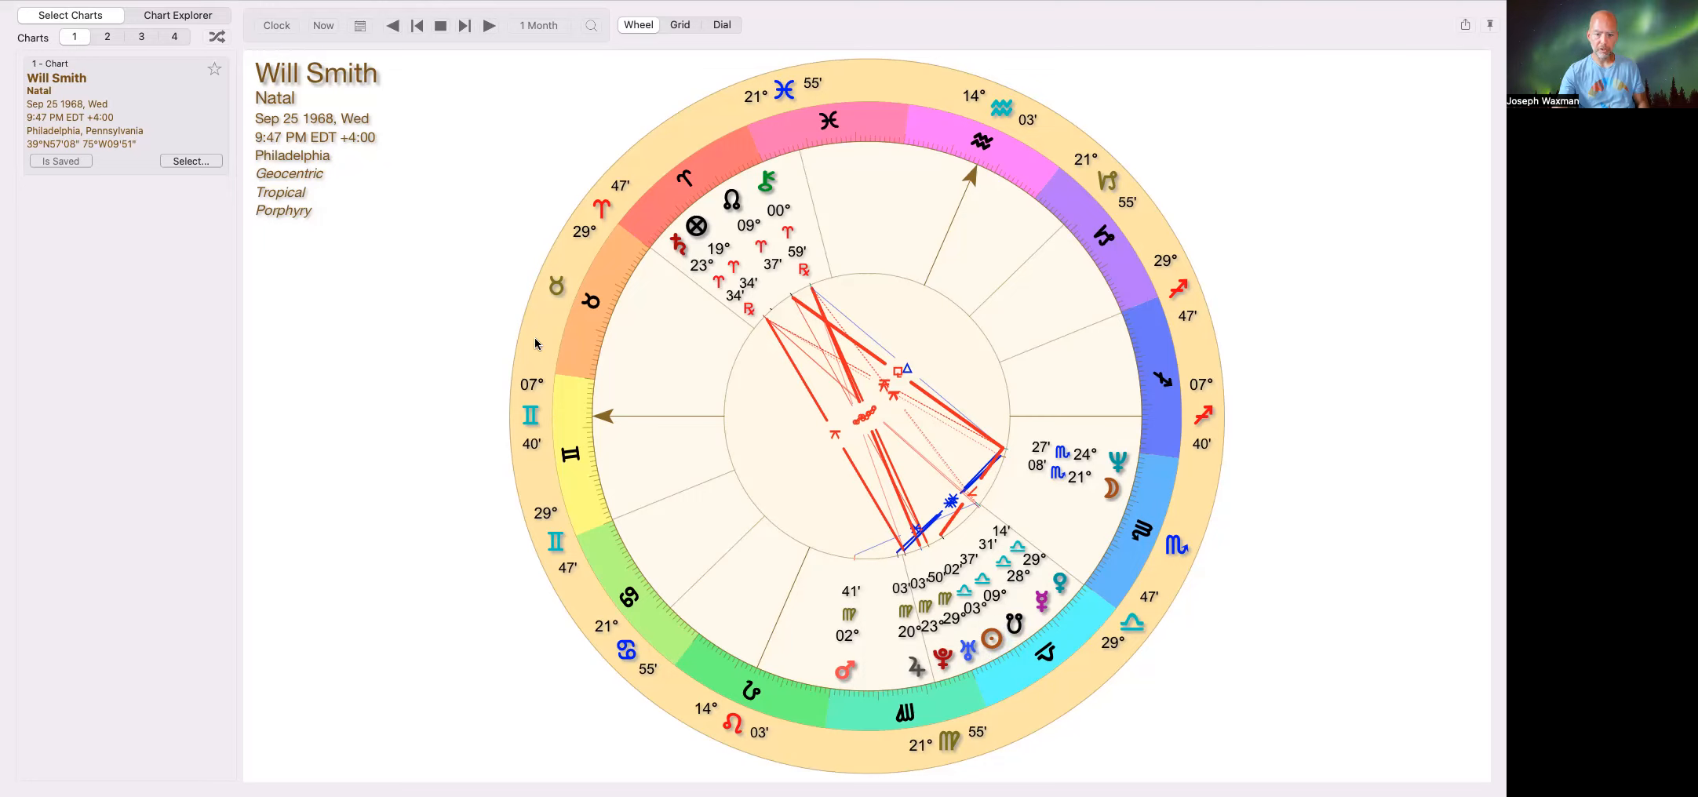
mouse_move(1025, 691)
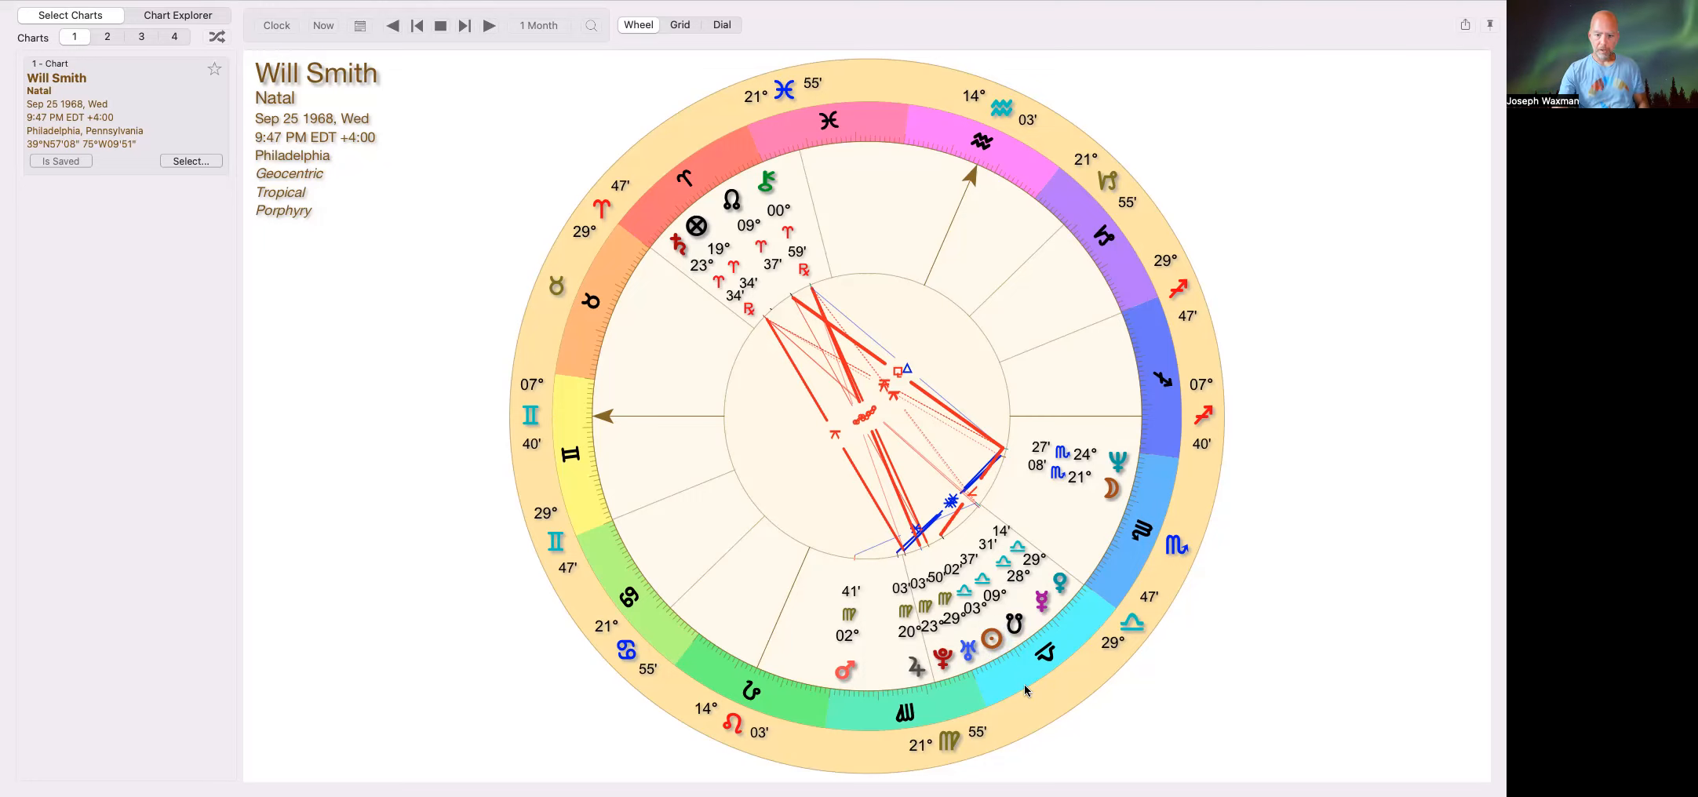
mouse_move(1038, 724)
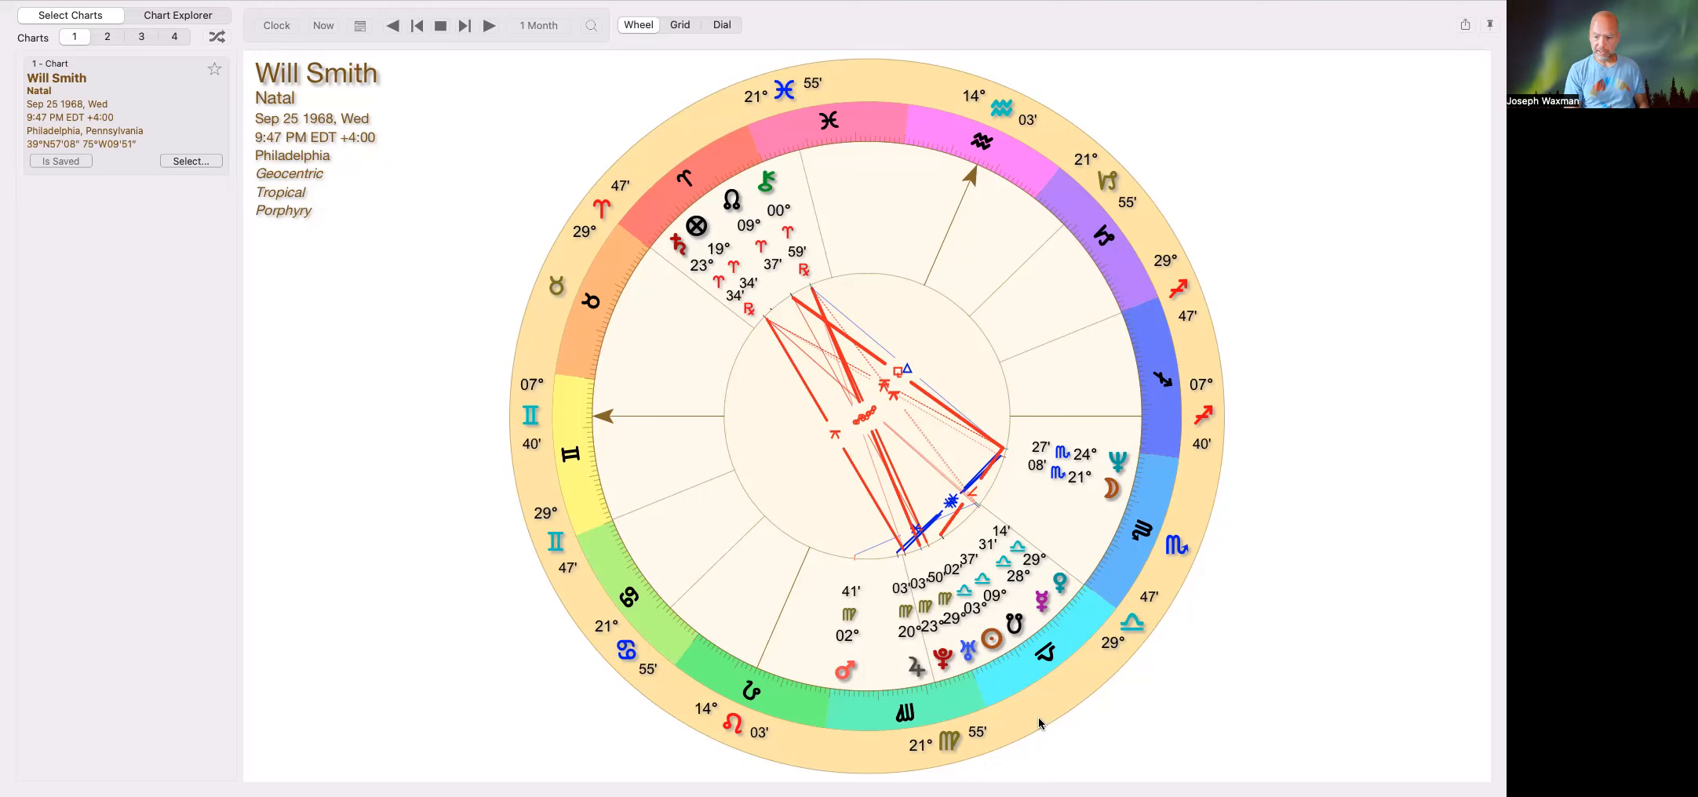
mouse_move(958, 658)
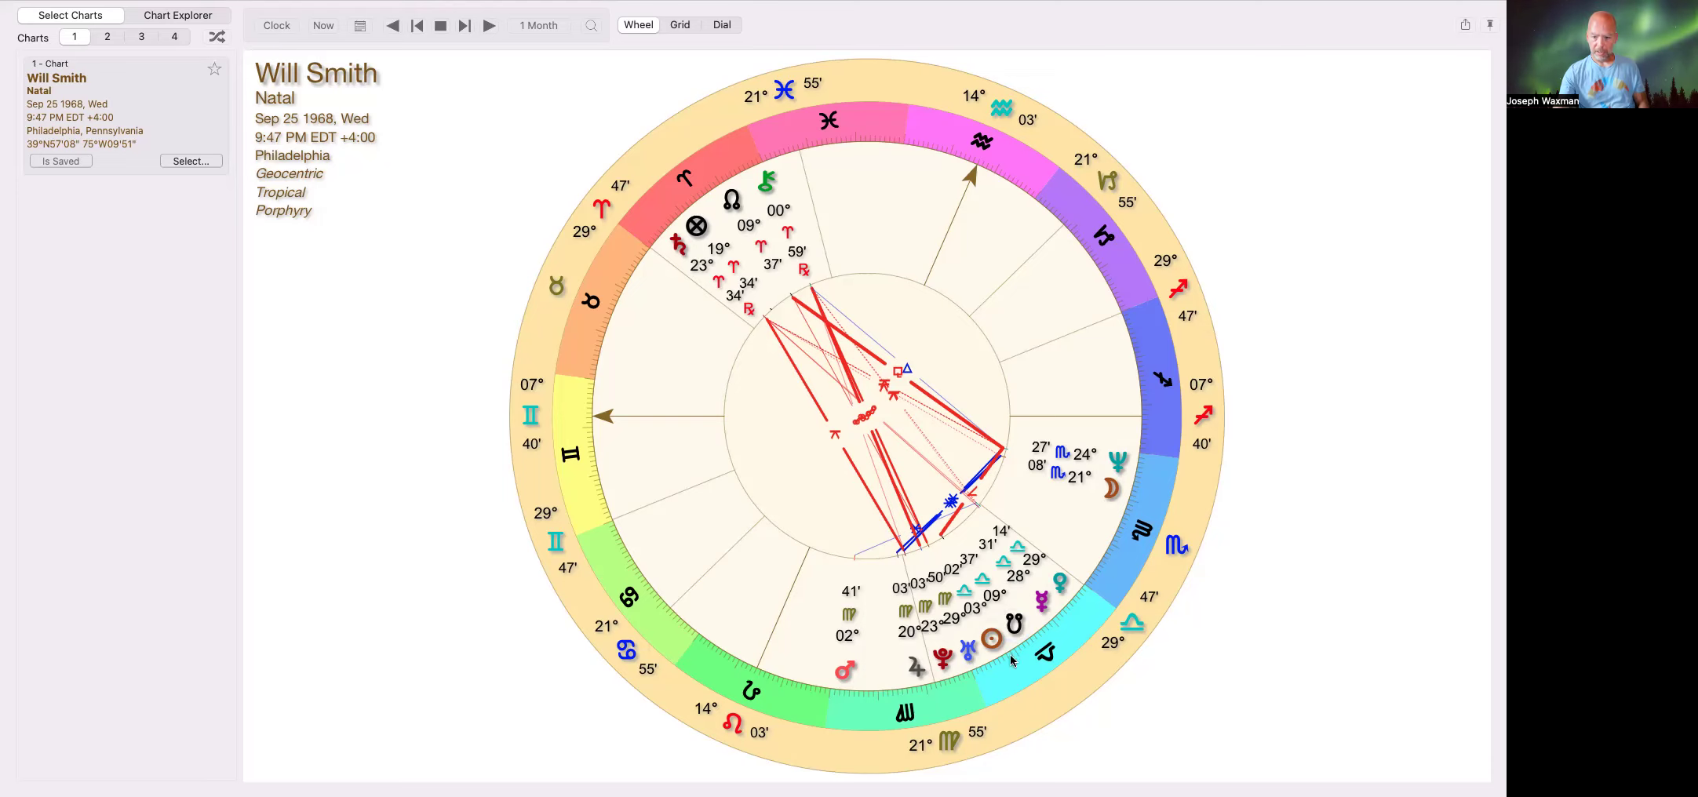
mouse_move(1060, 628)
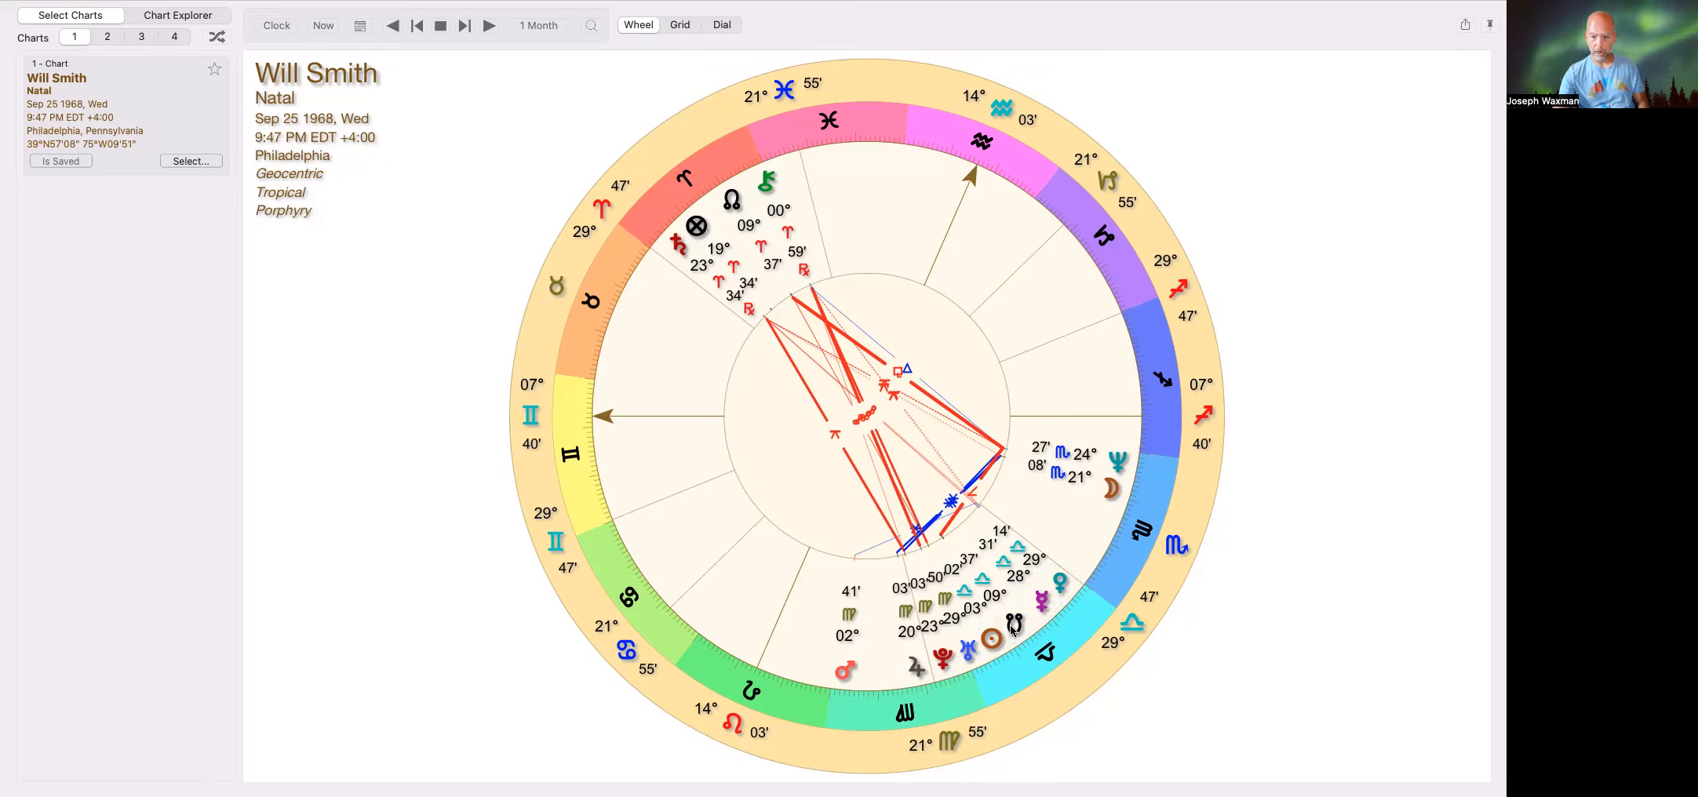
mouse_move(669, 522)
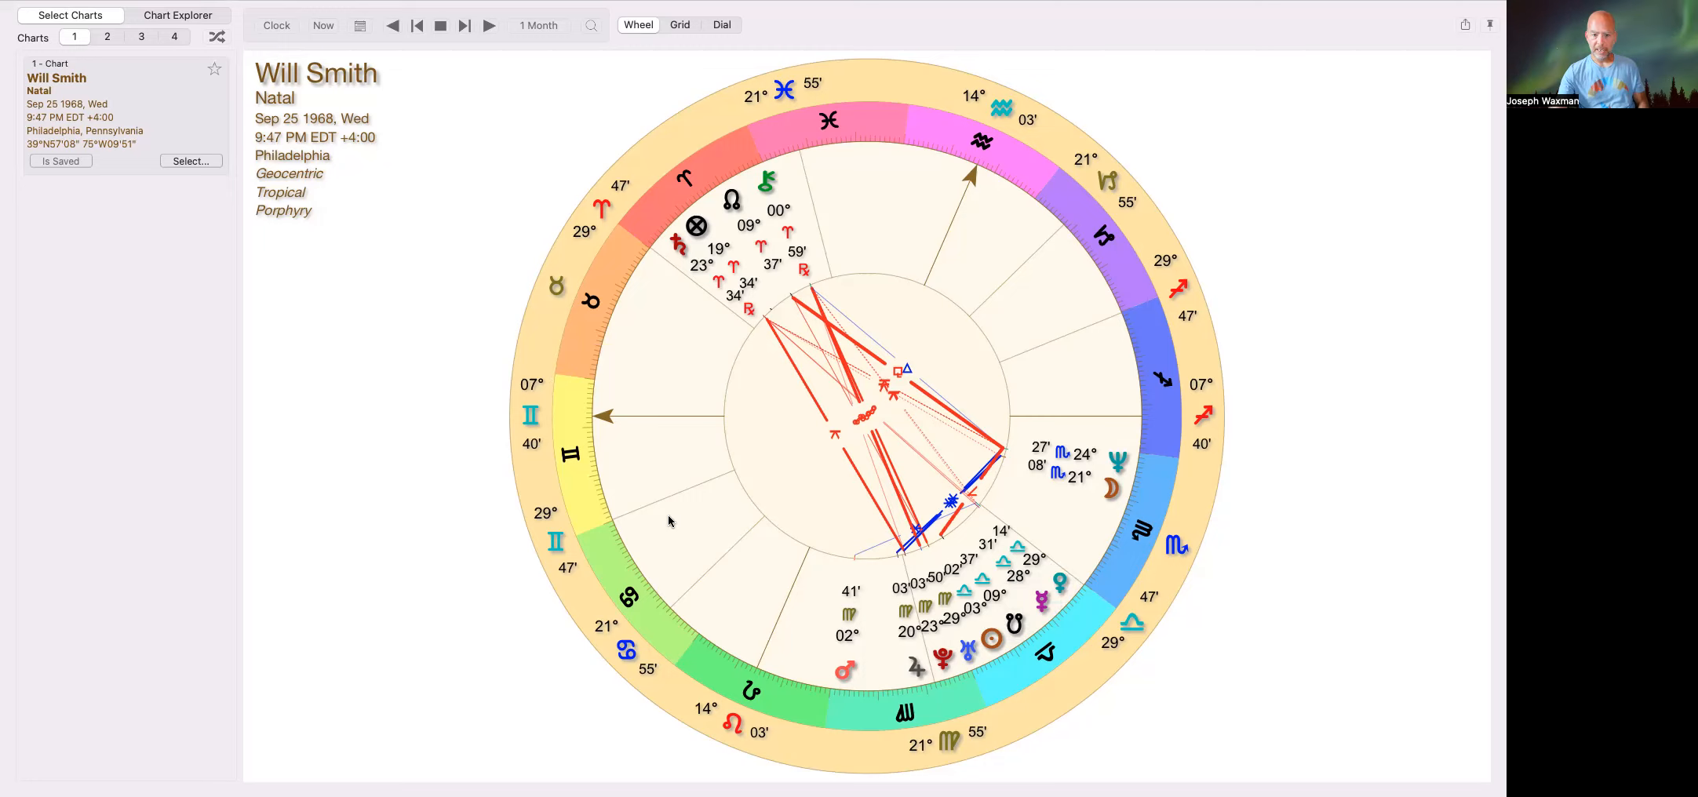
mouse_move(1064, 637)
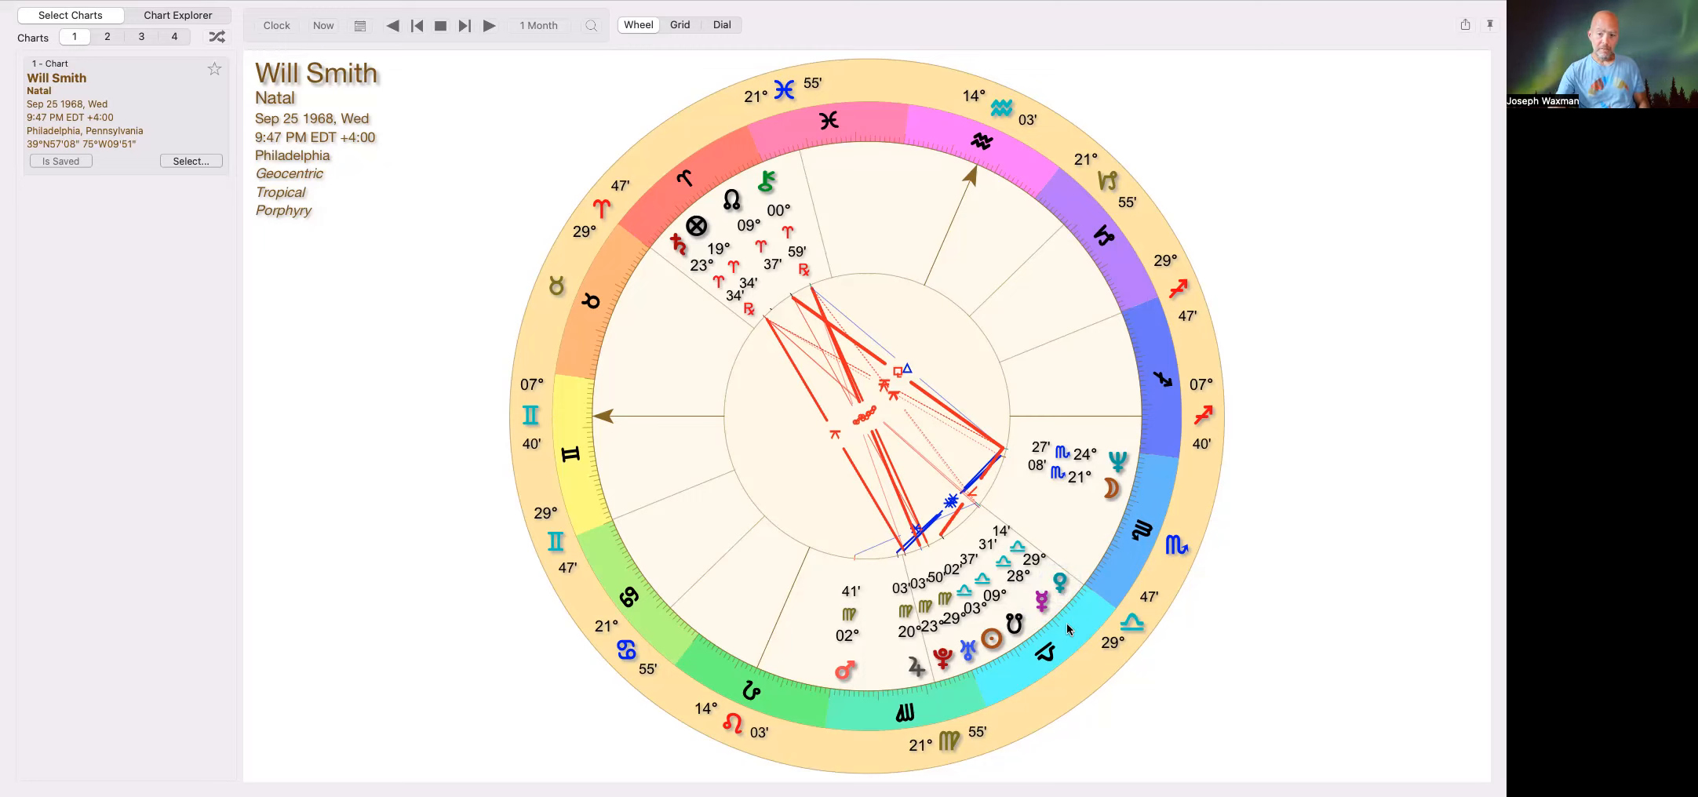
mouse_move(1016, 604)
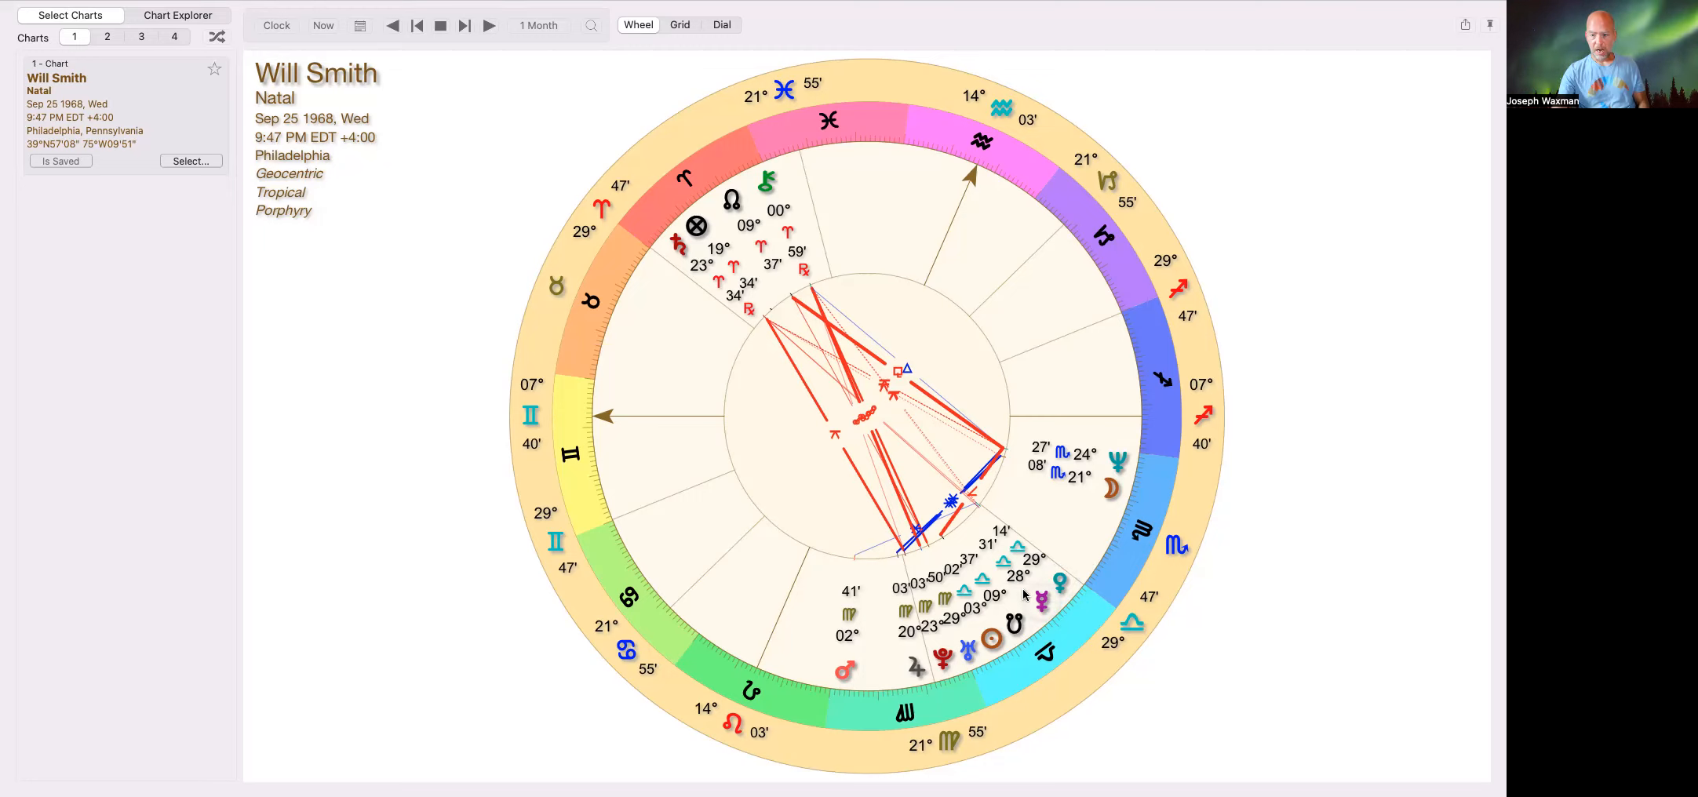
mouse_move(1094, 631)
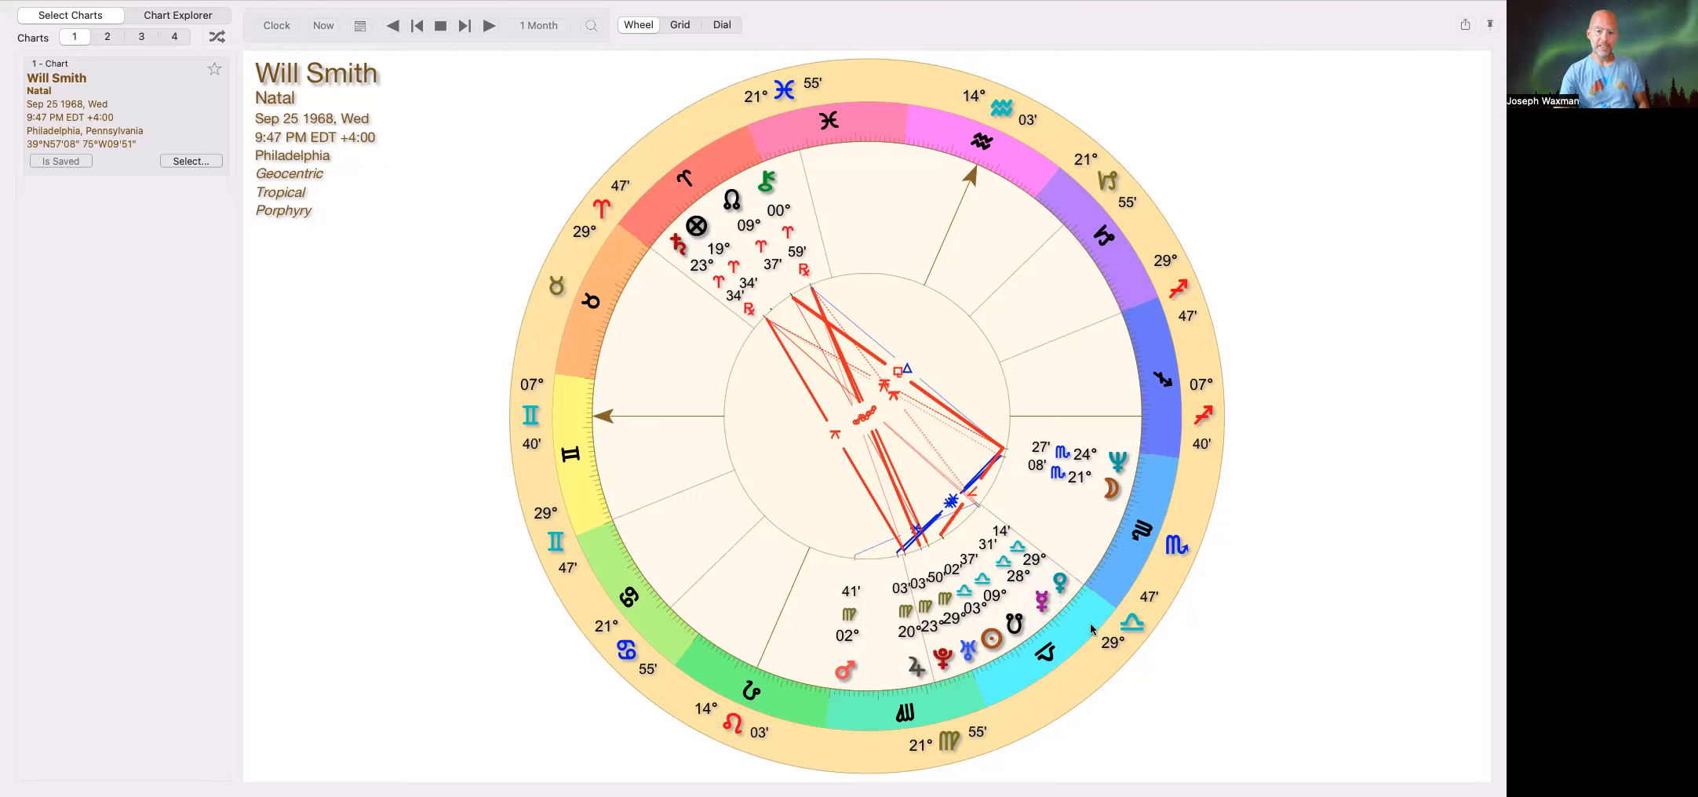
mouse_move(1080, 631)
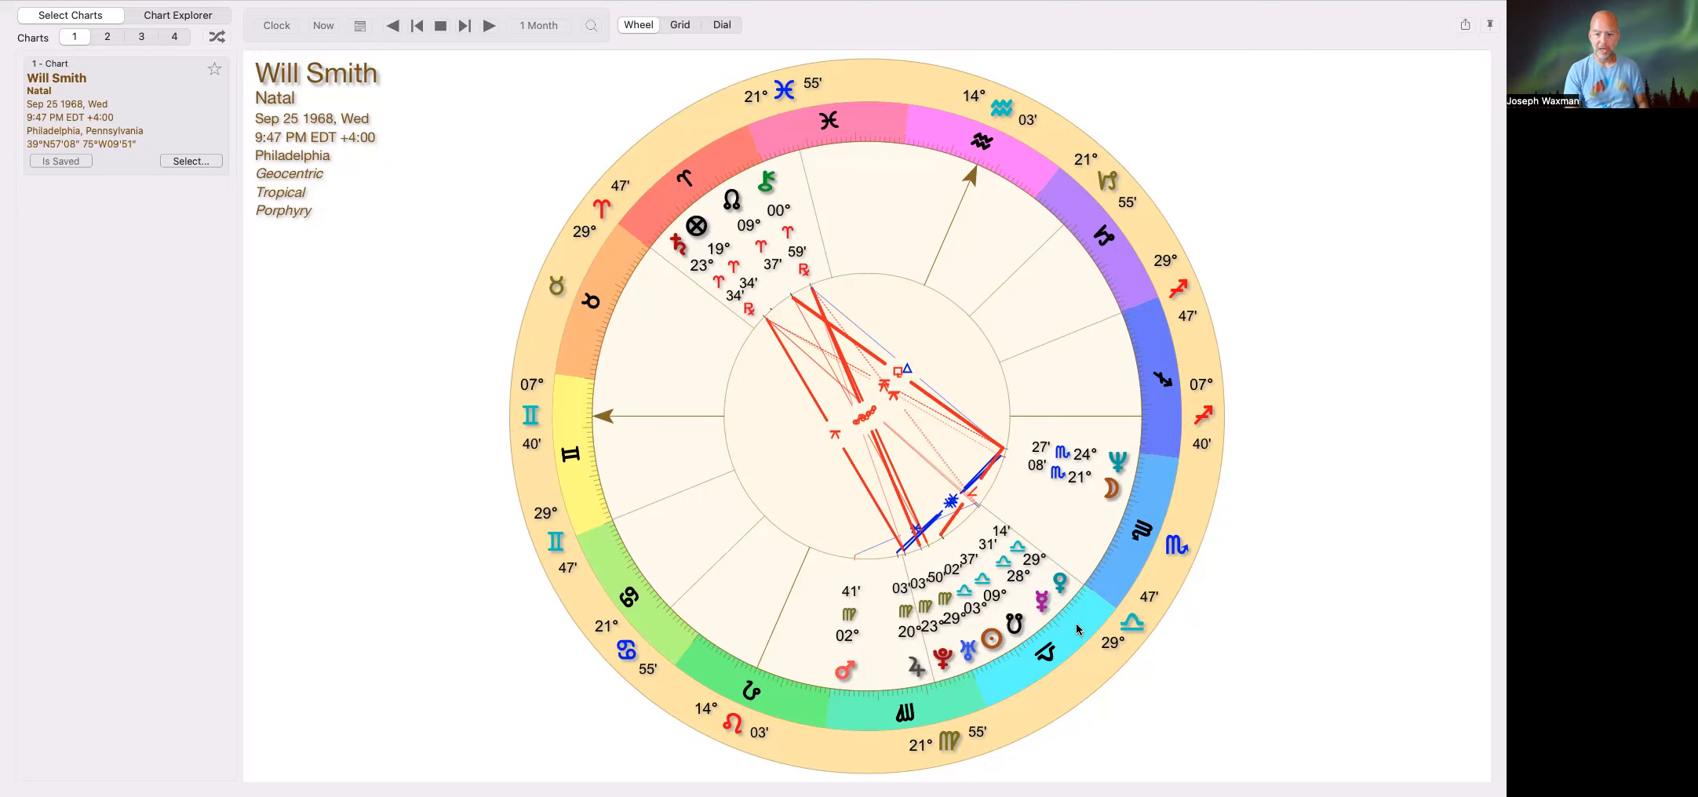
mouse_move(1064, 637)
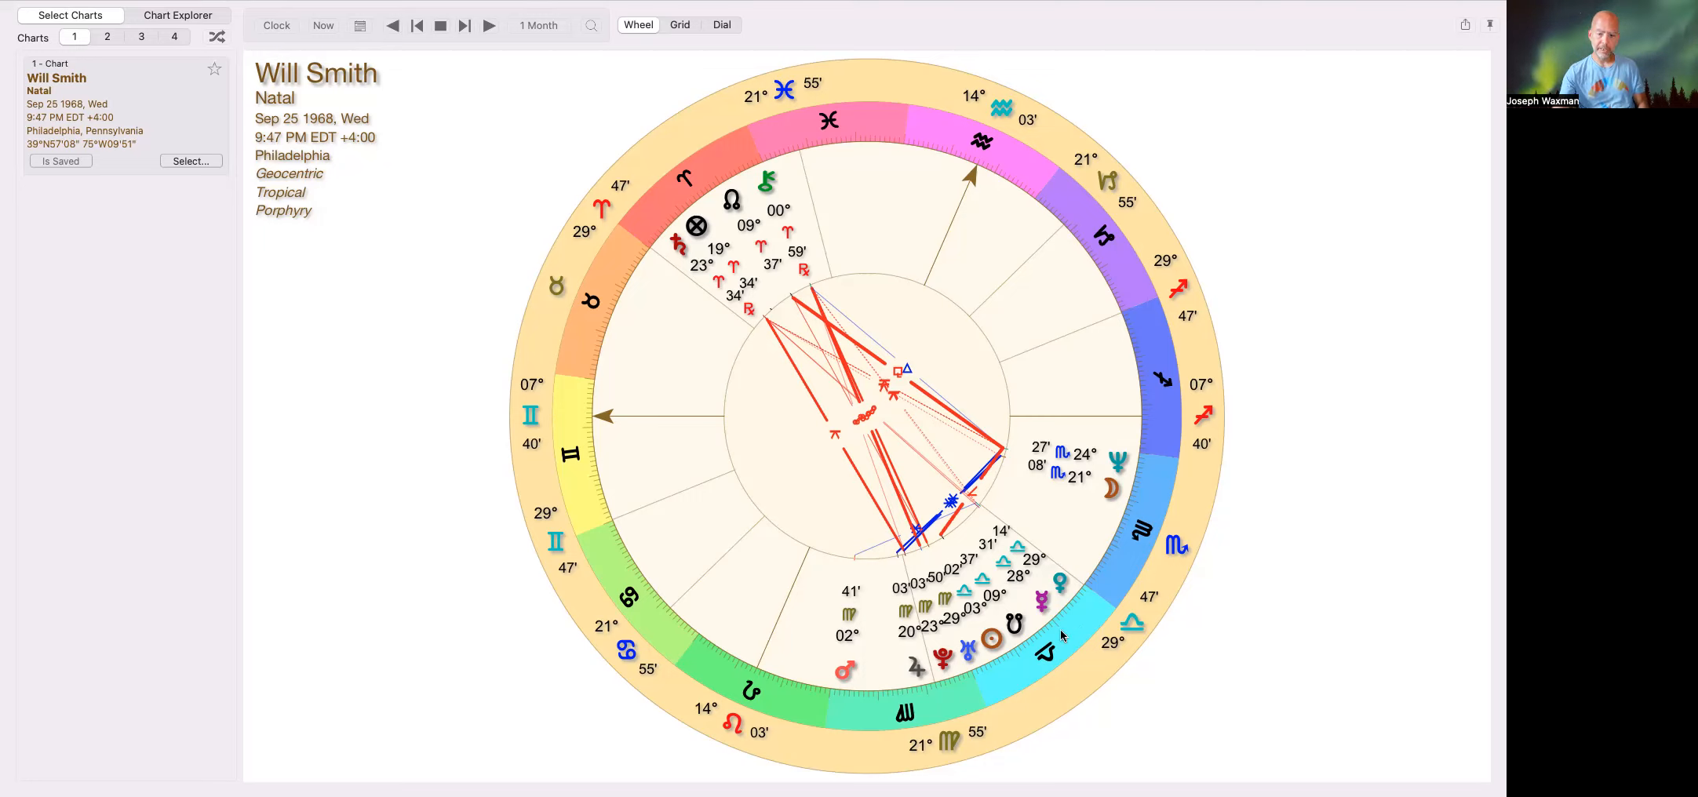
mouse_move(1113, 587)
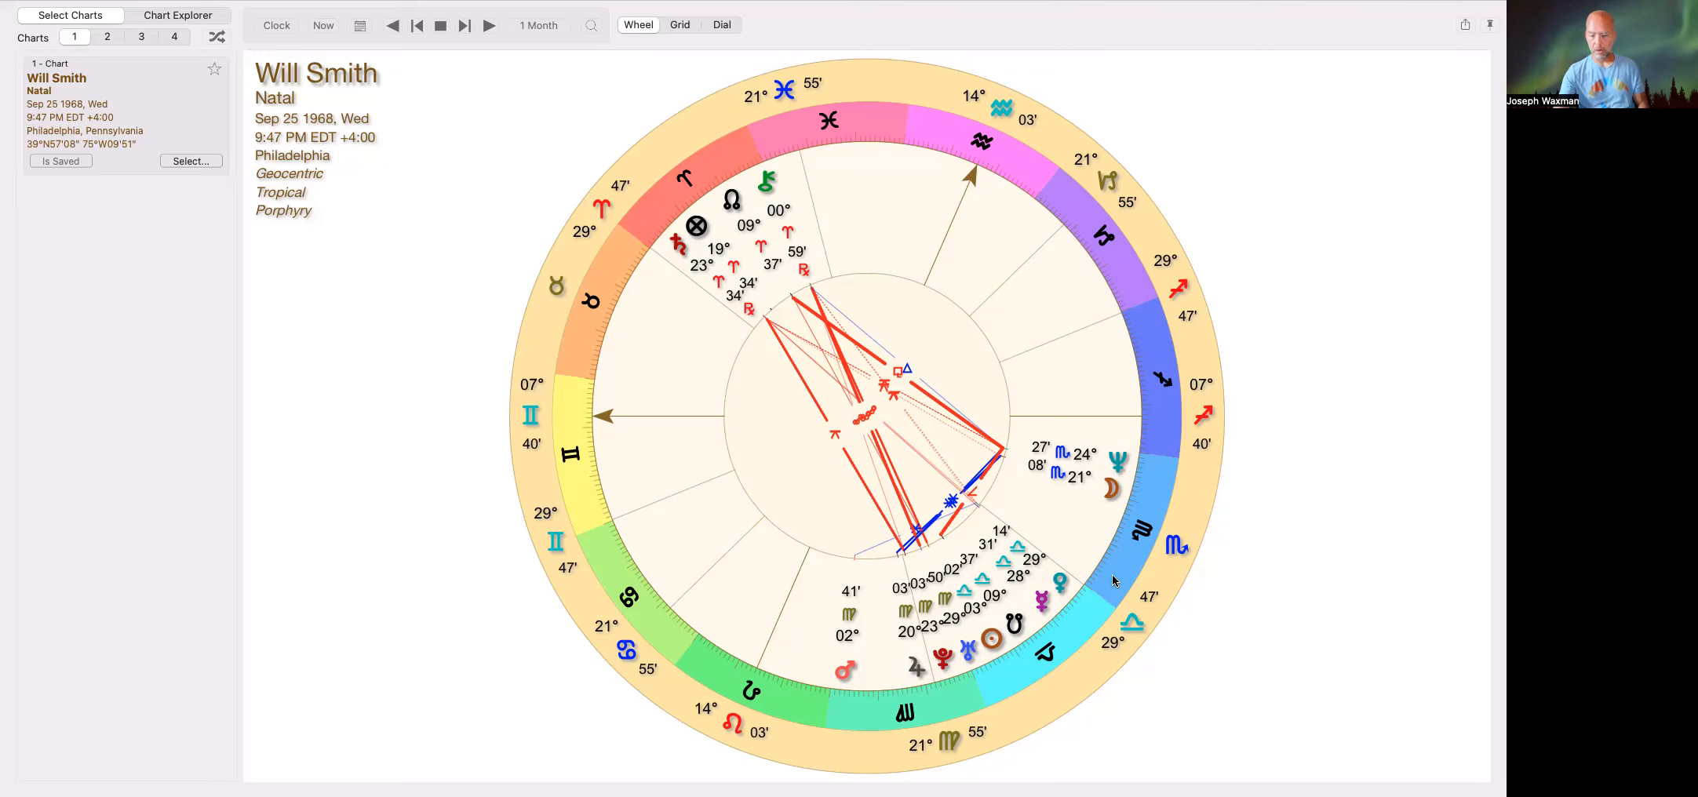
mouse_move(600, 307)
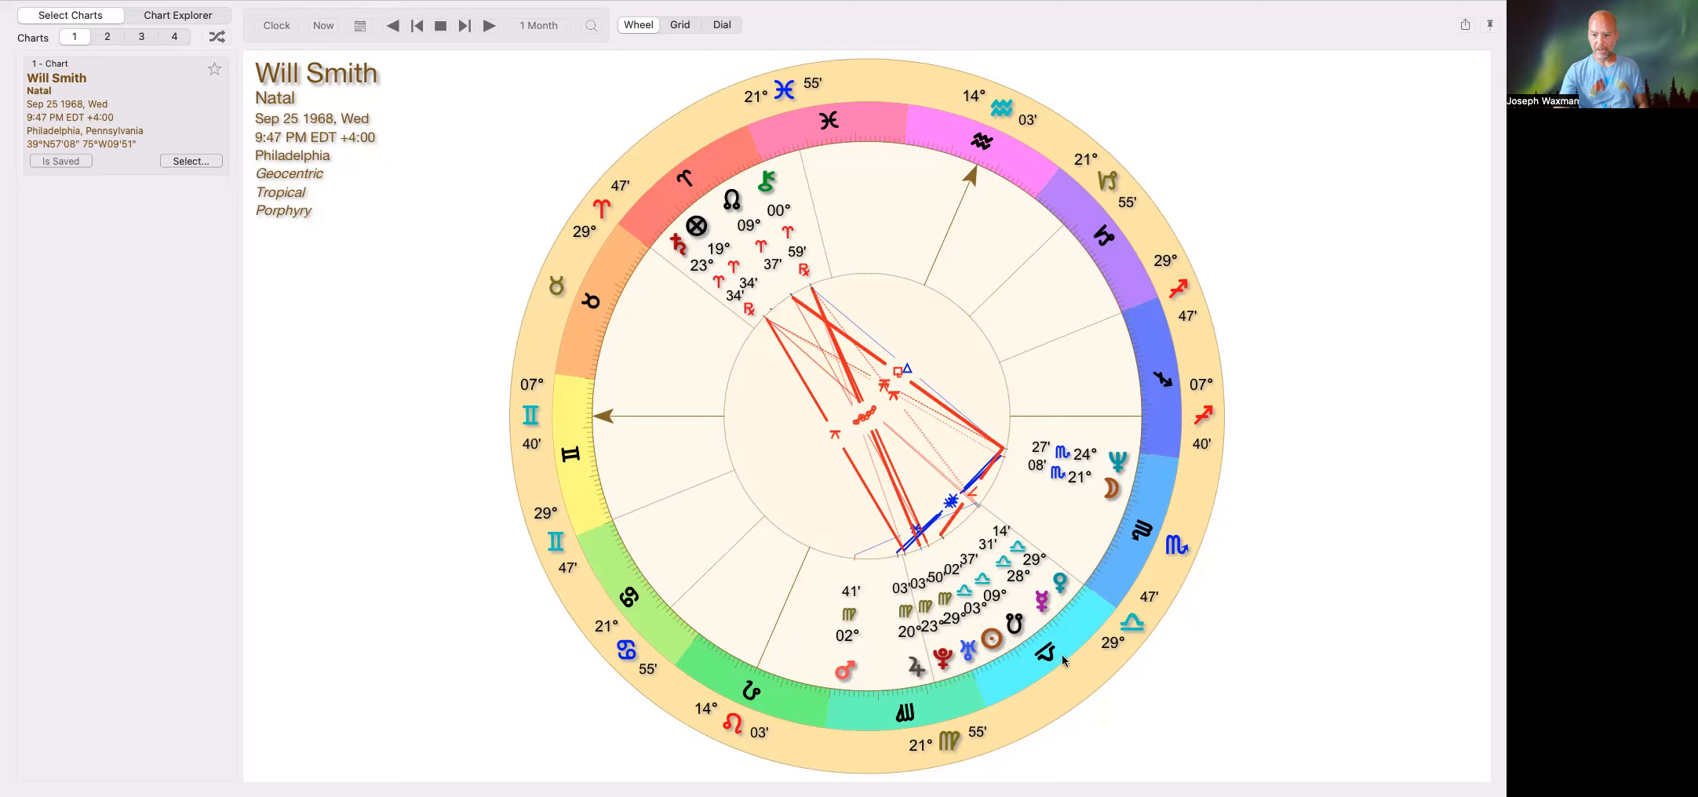
mouse_move(942, 693)
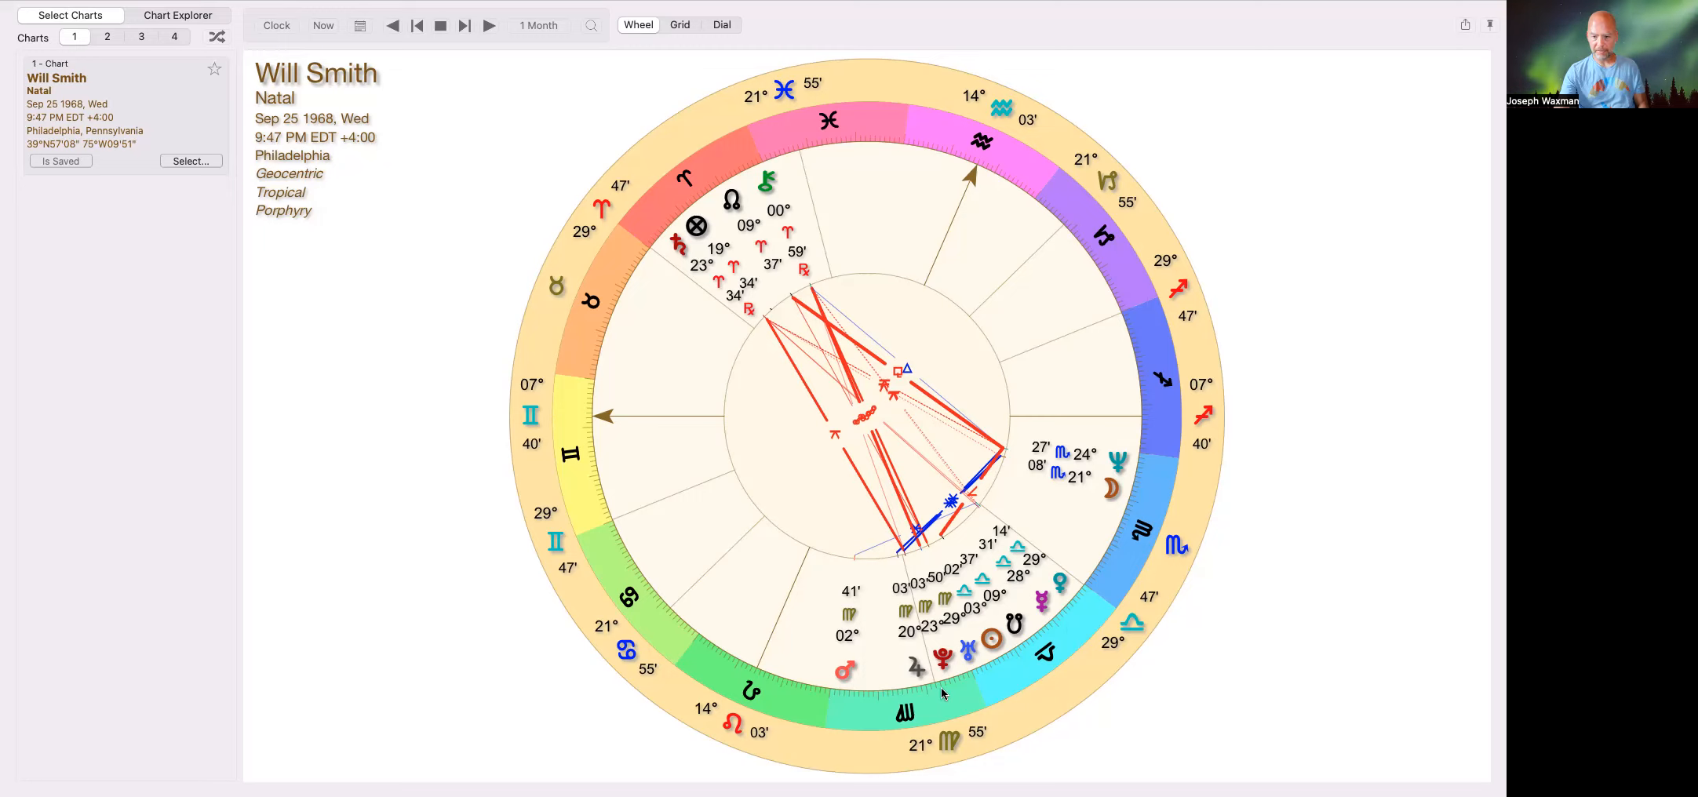
mouse_move(913, 711)
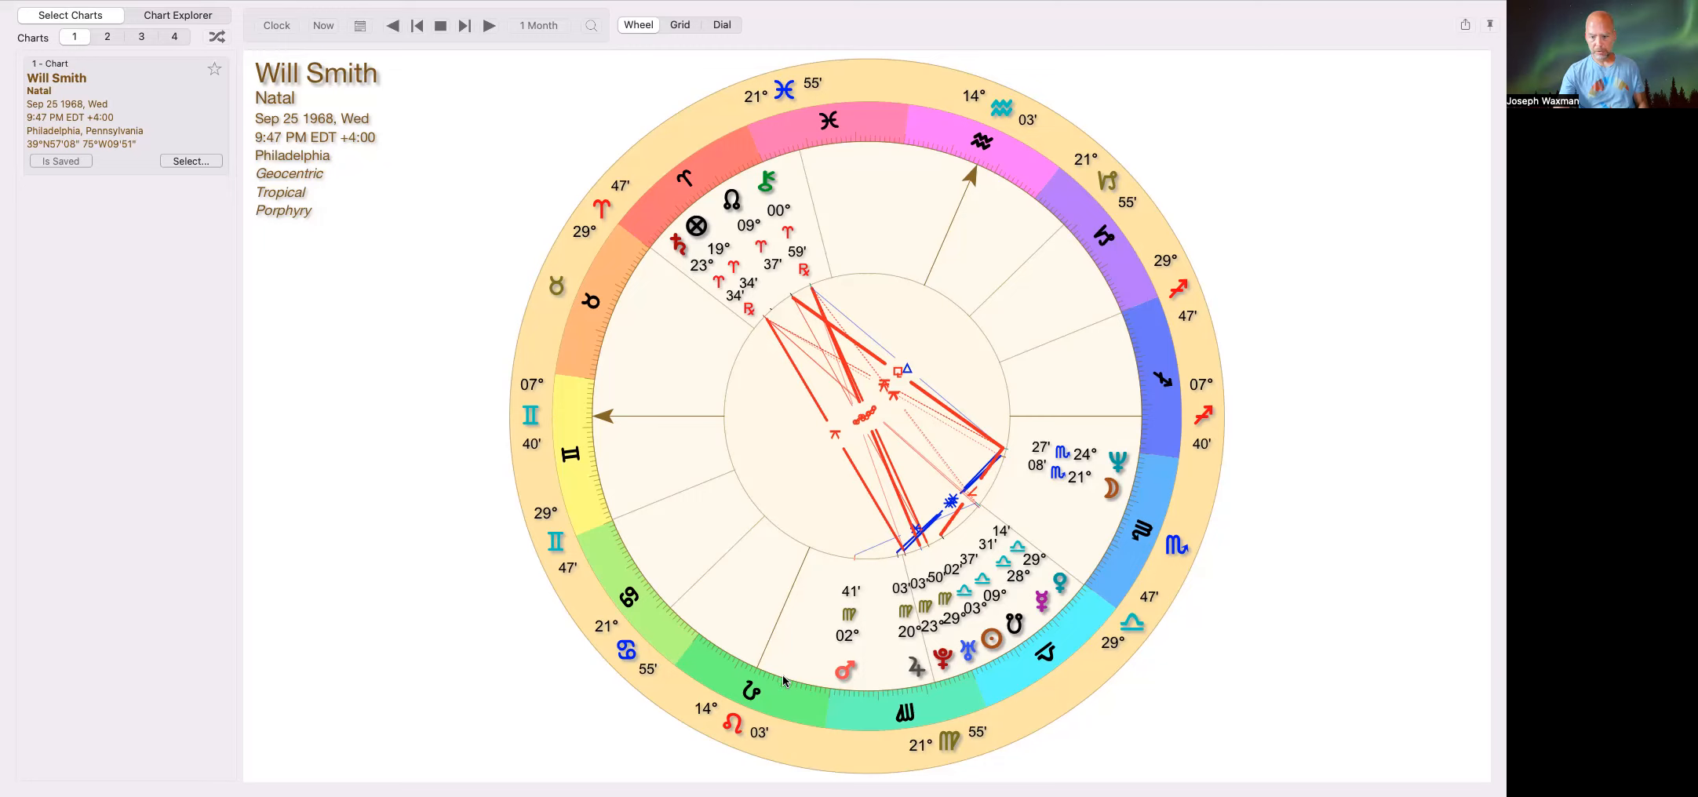
mouse_move(1088, 632)
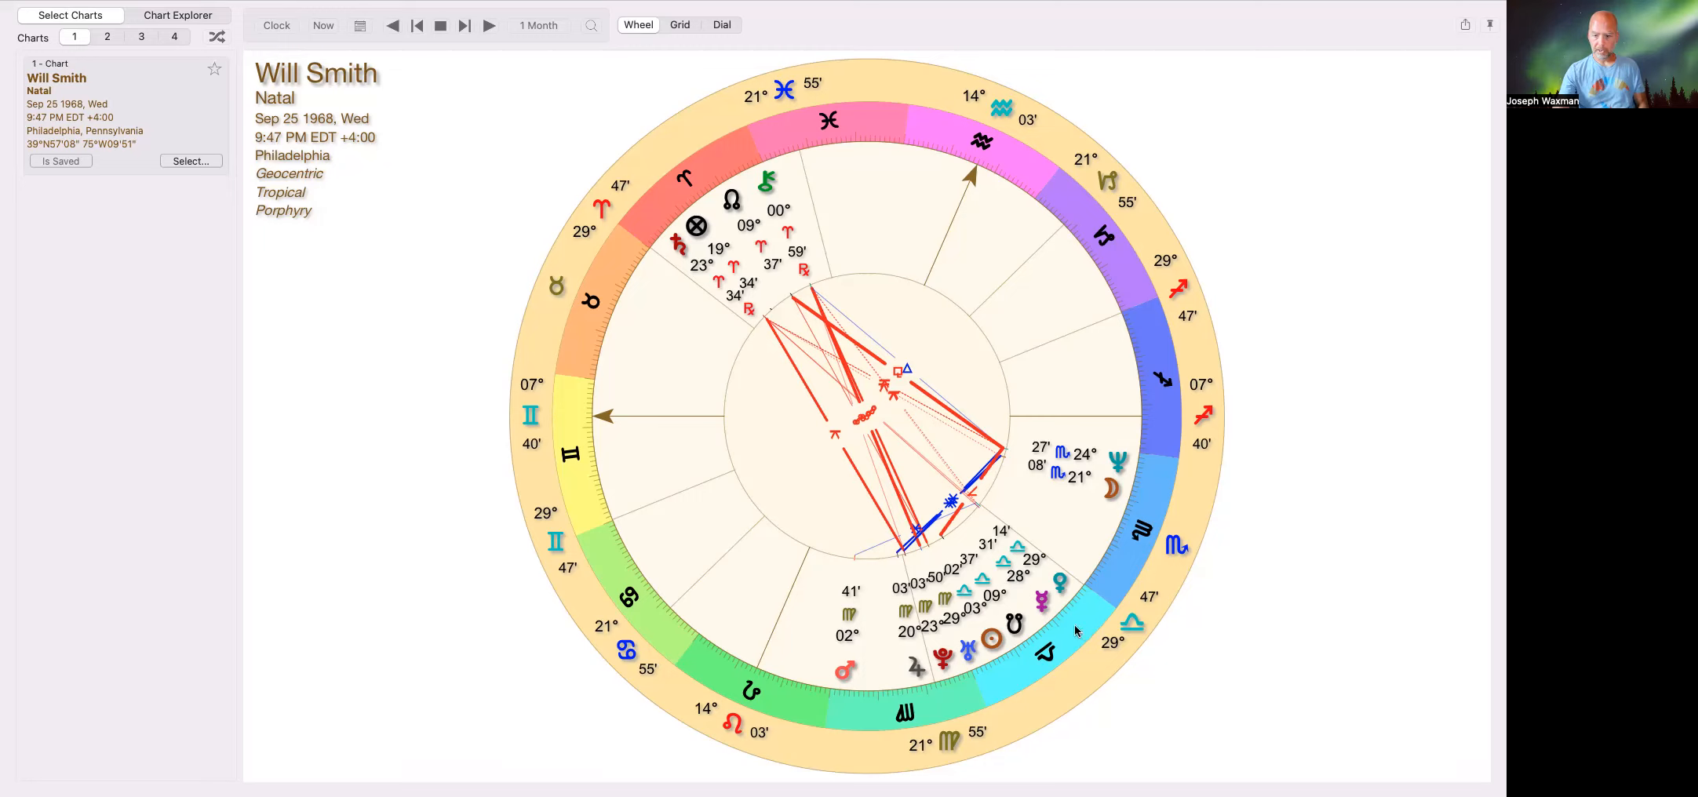
mouse_move(1071, 614)
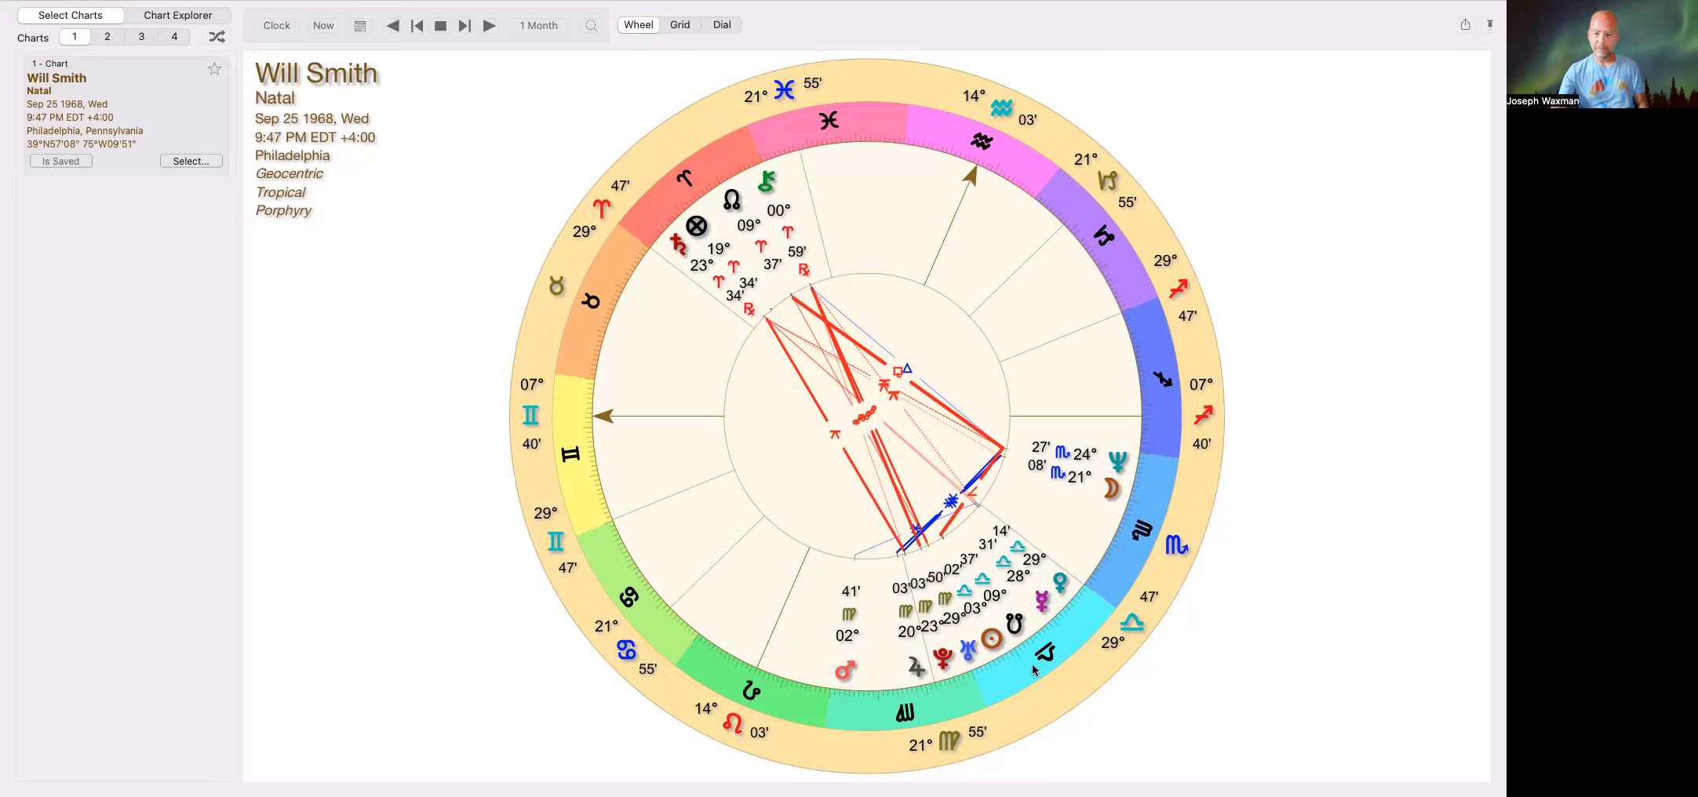
mouse_move(1152, 433)
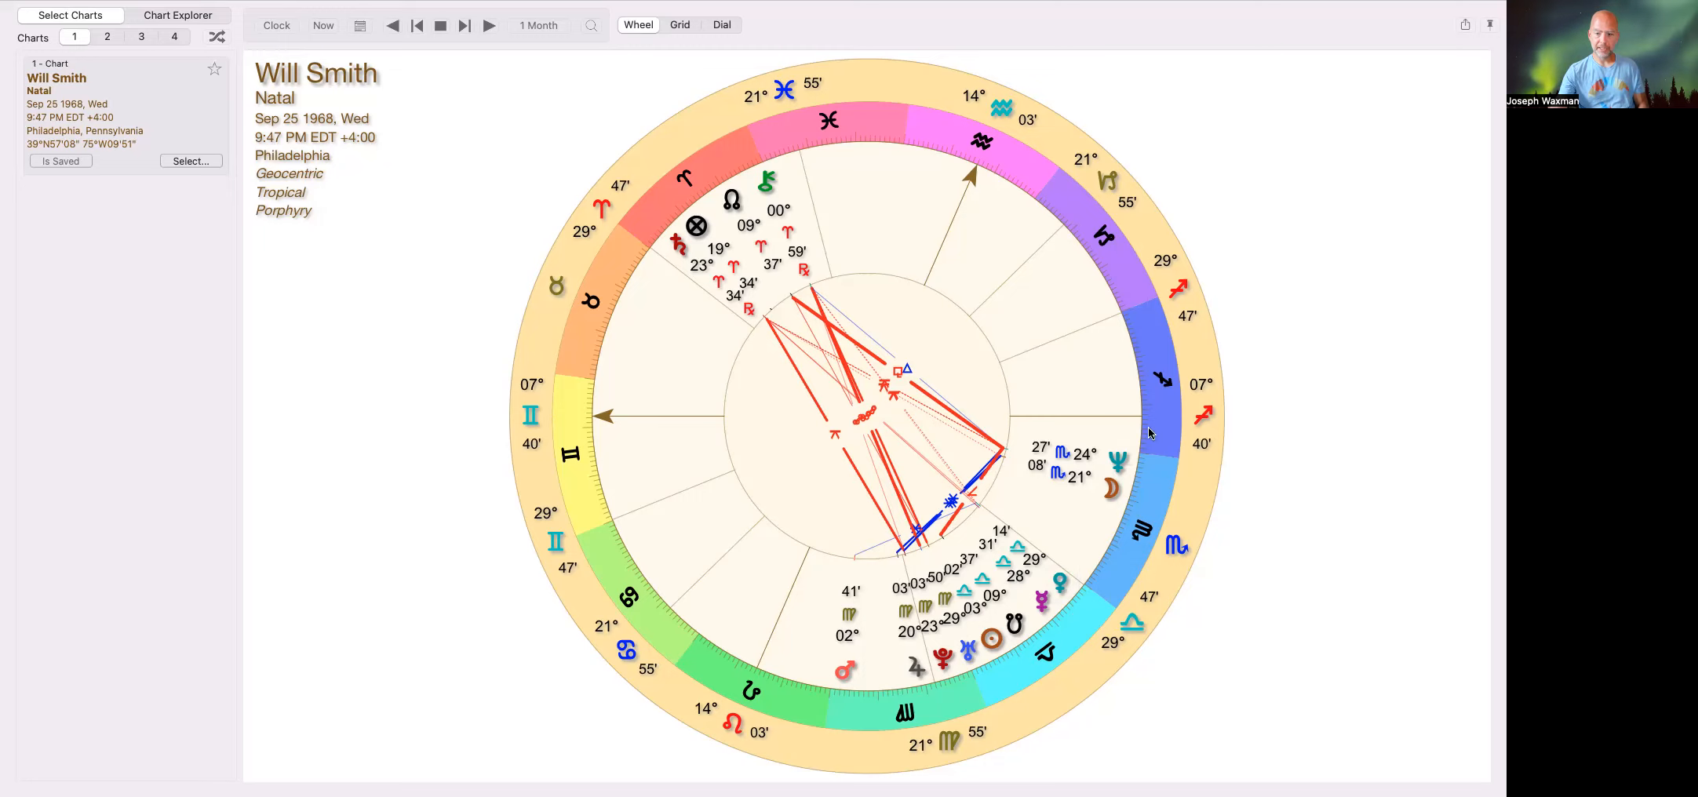
mouse_move(1027, 653)
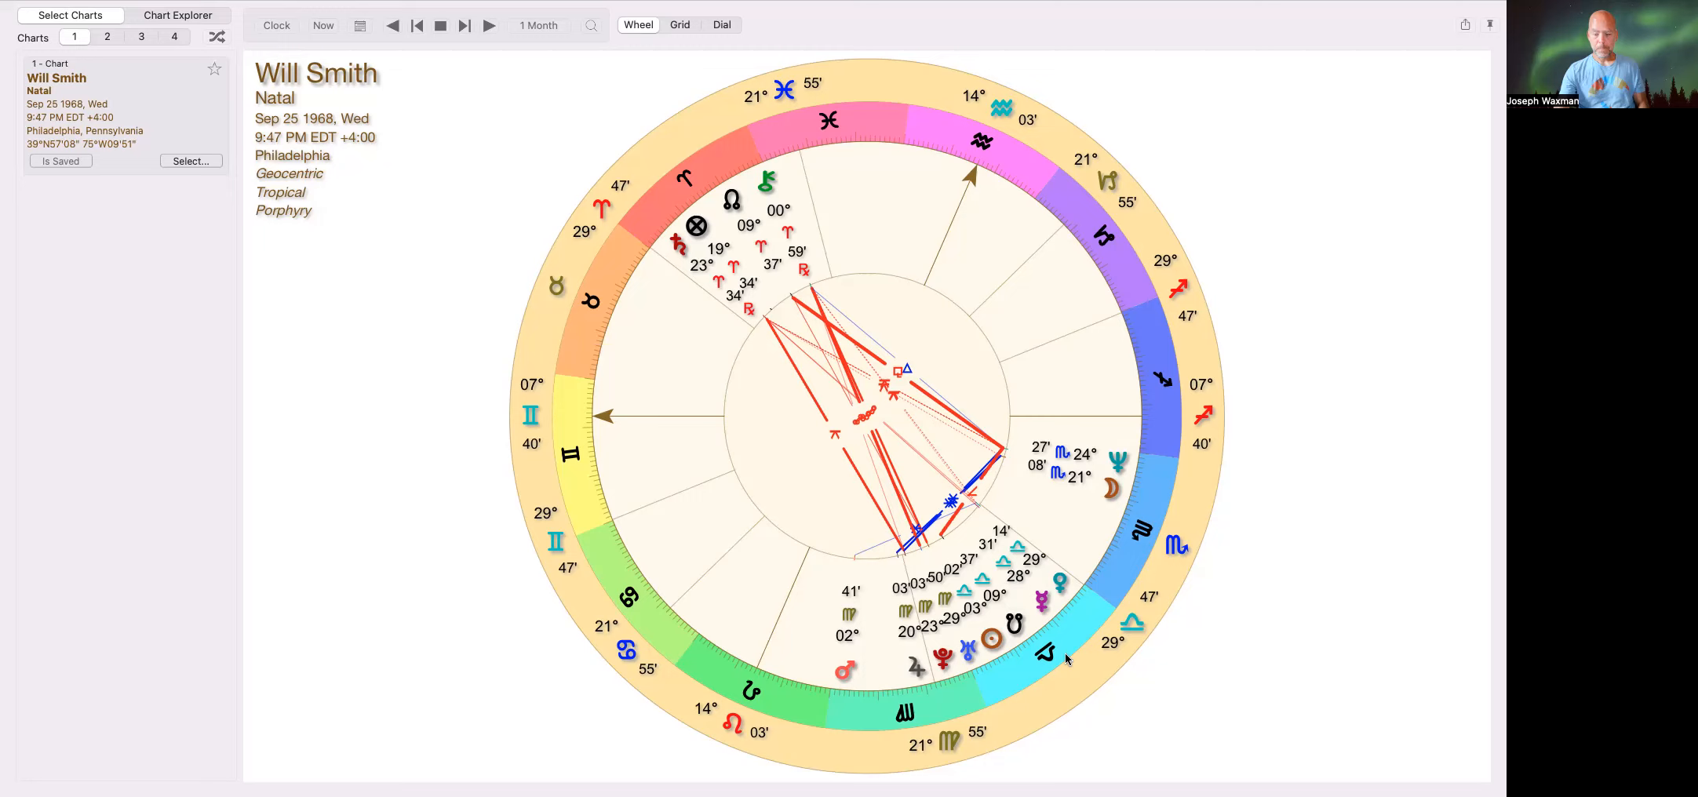
mouse_move(1078, 626)
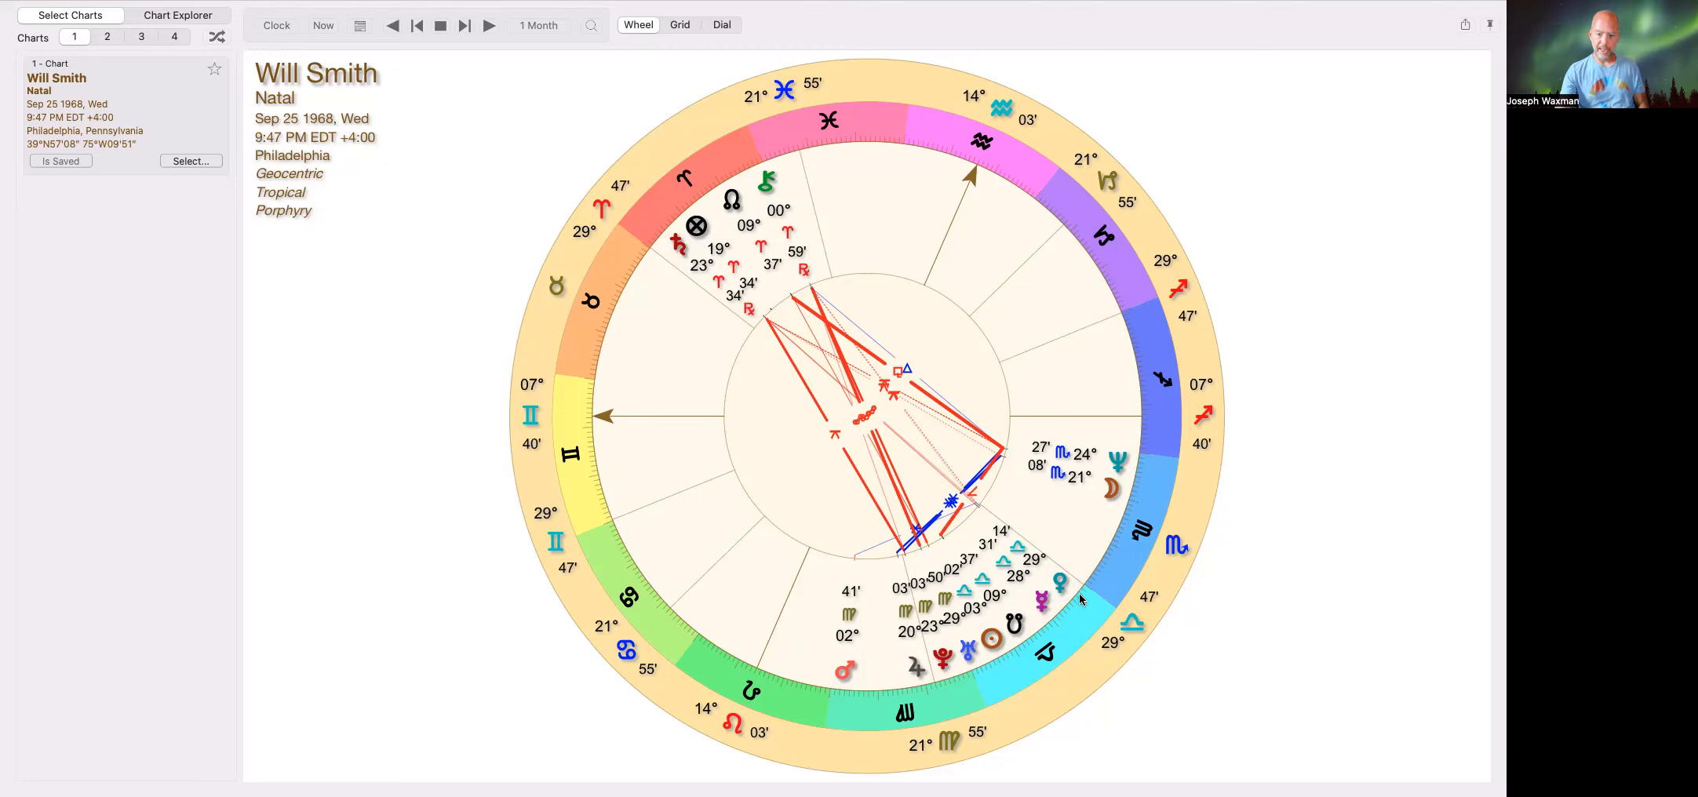
mouse_move(1071, 589)
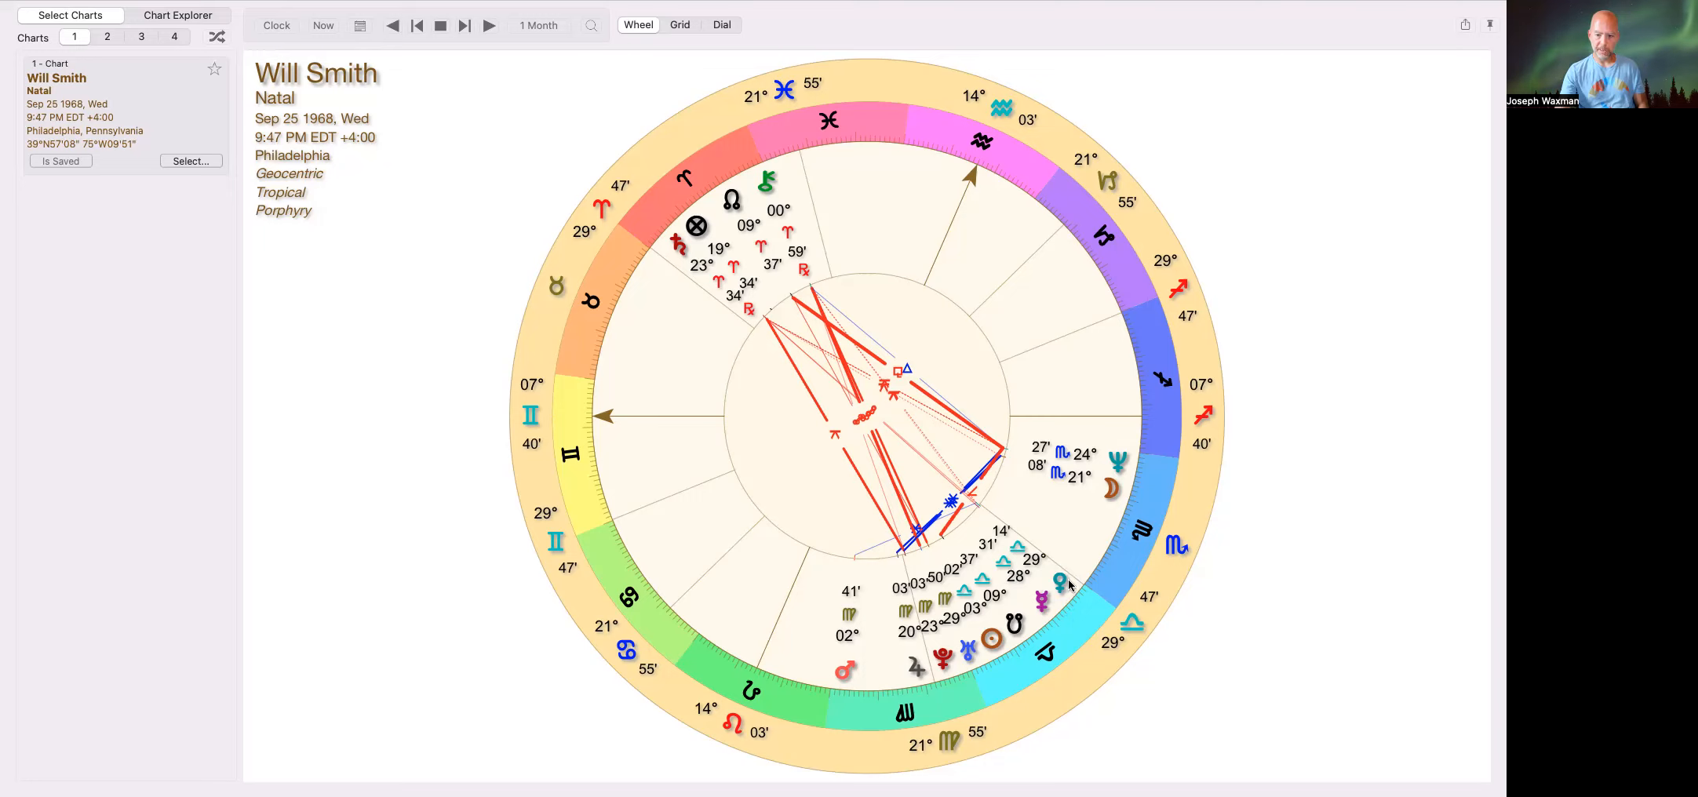
mouse_move(1080, 611)
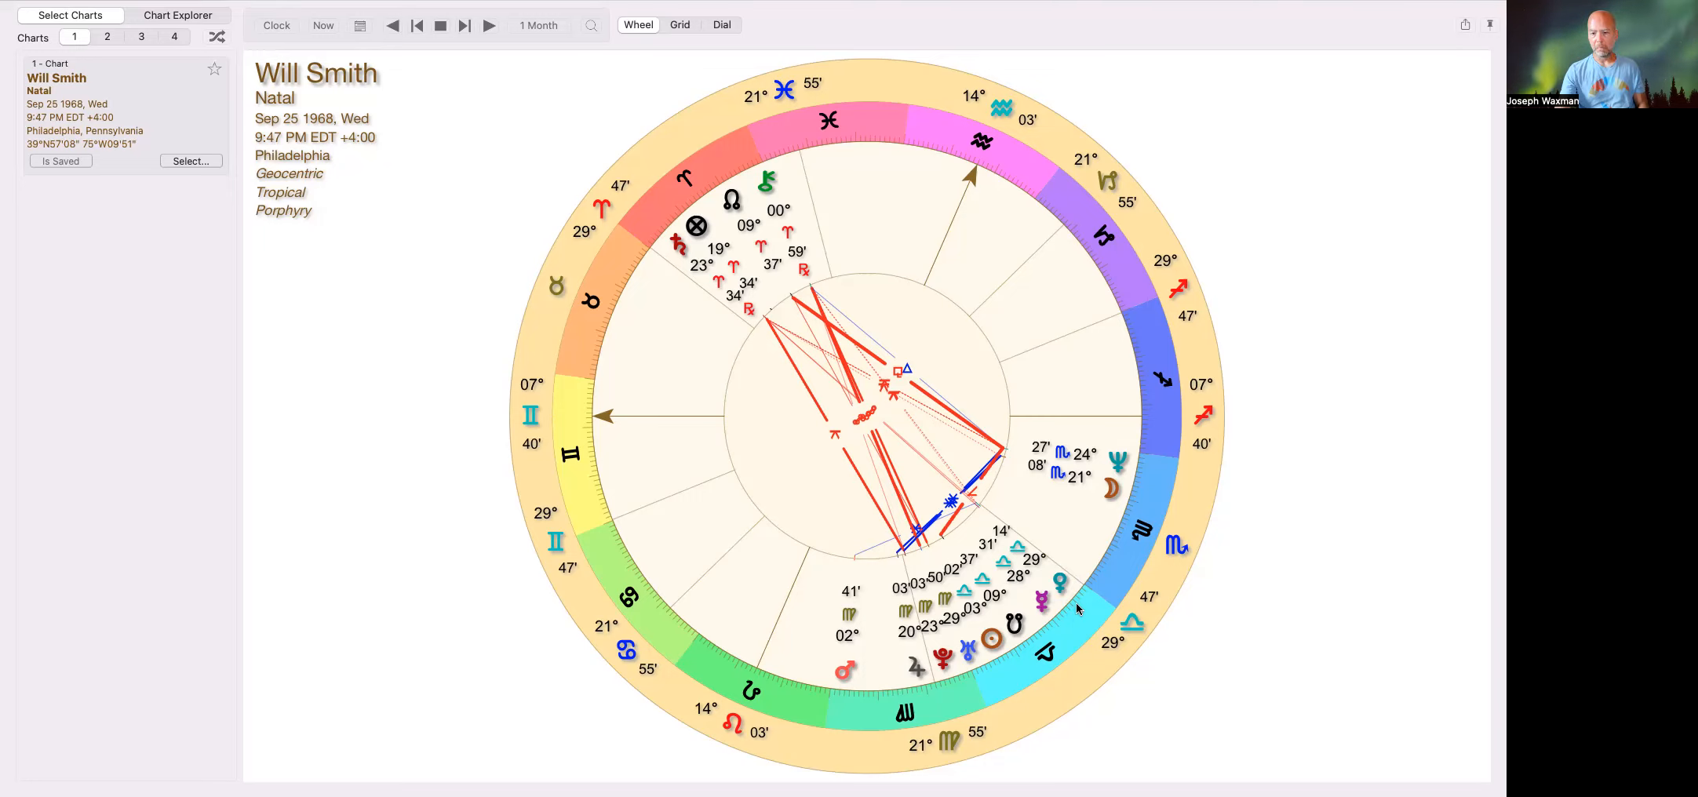
mouse_move(1064, 596)
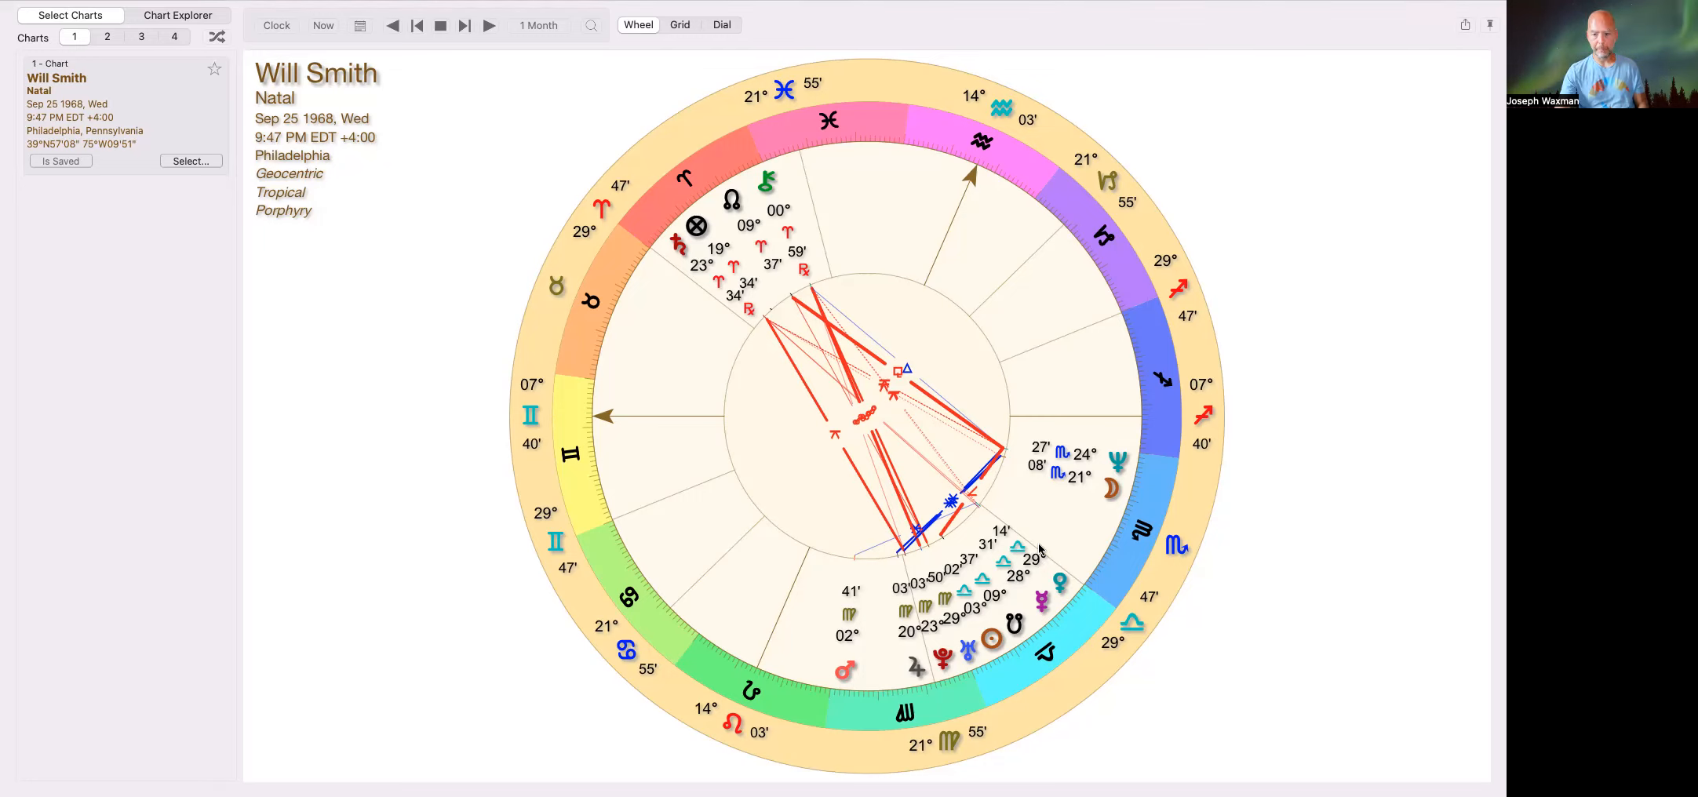
mouse_move(1083, 612)
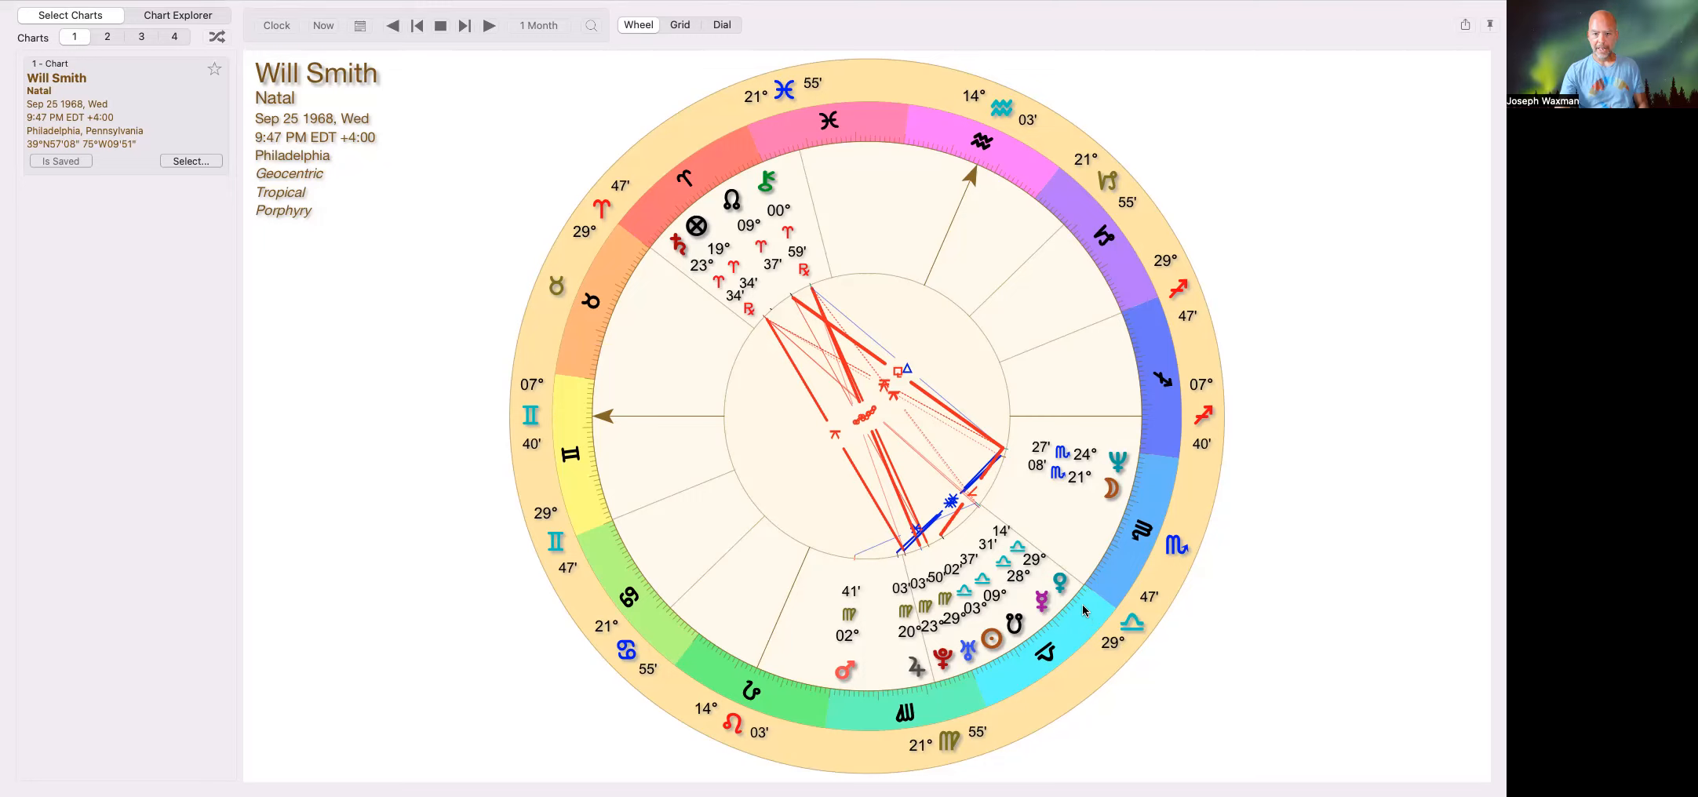
mouse_move(878, 231)
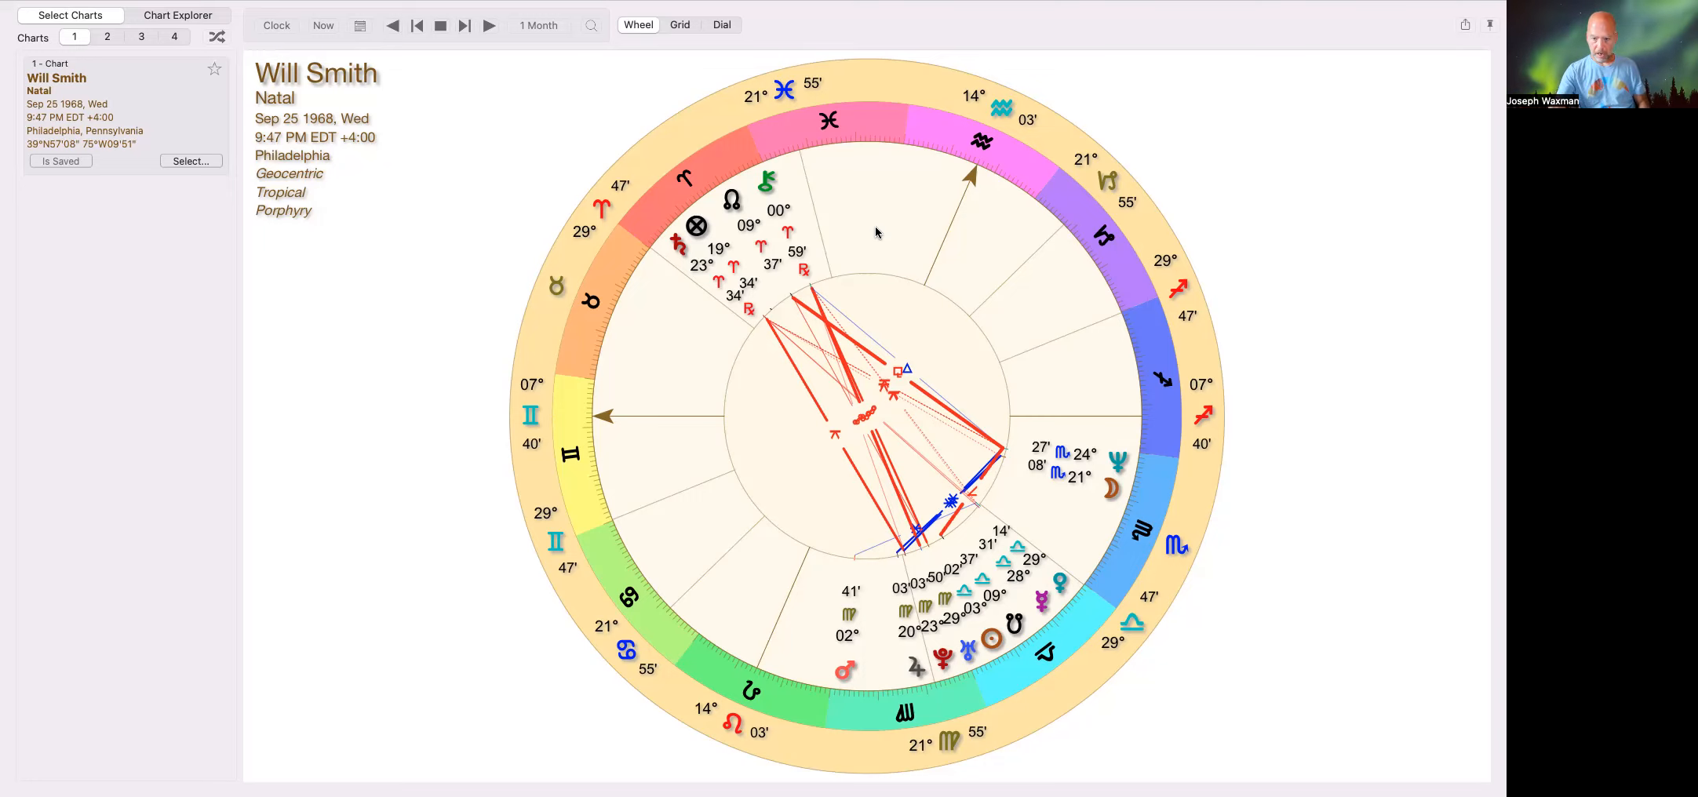
mouse_move(991, 725)
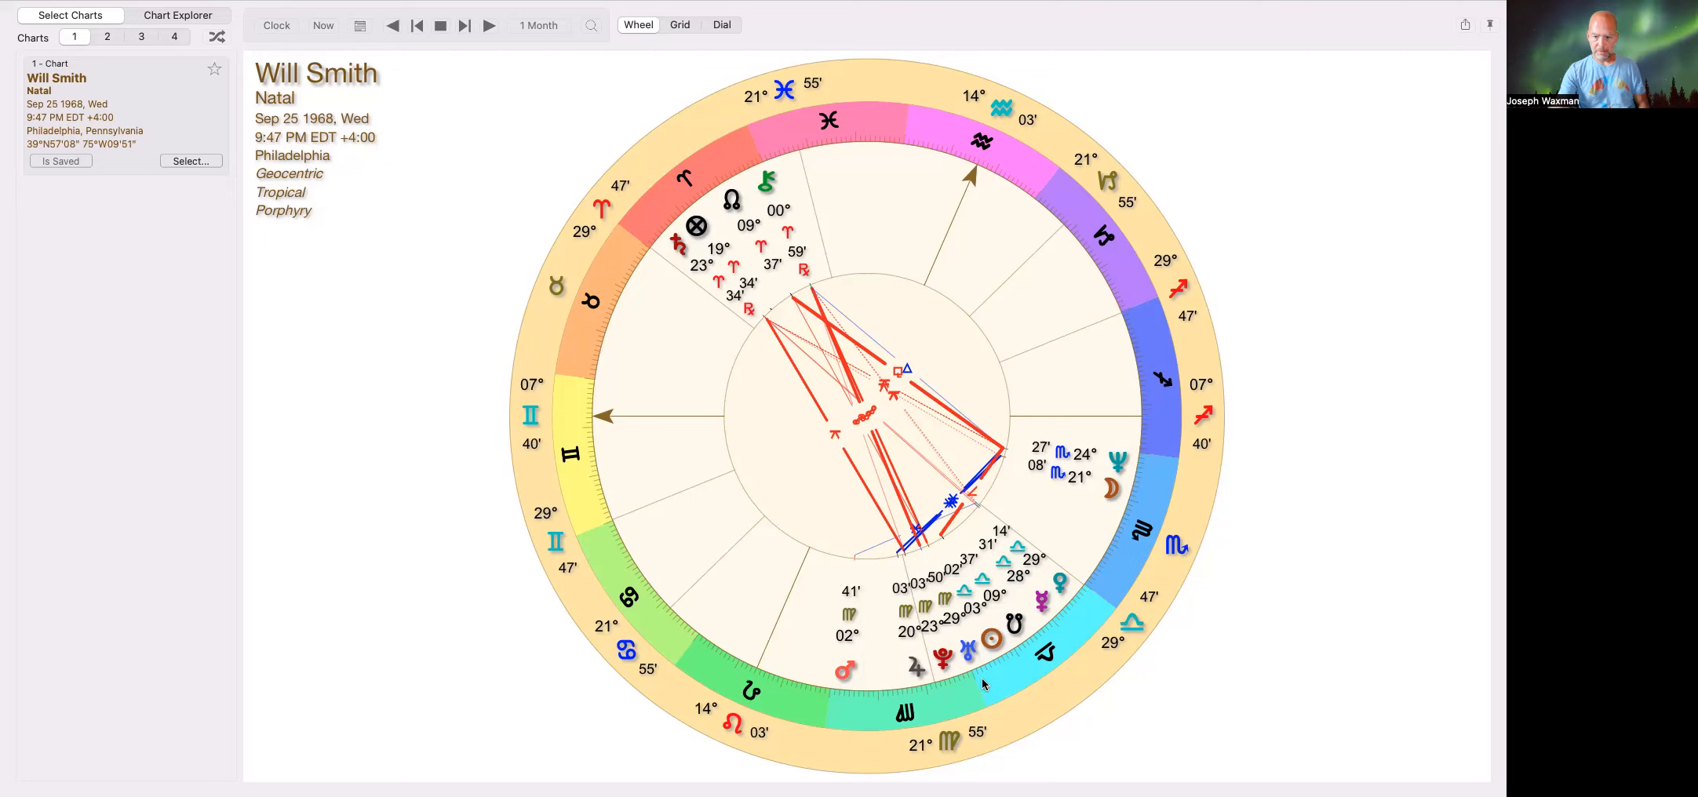
mouse_move(995, 681)
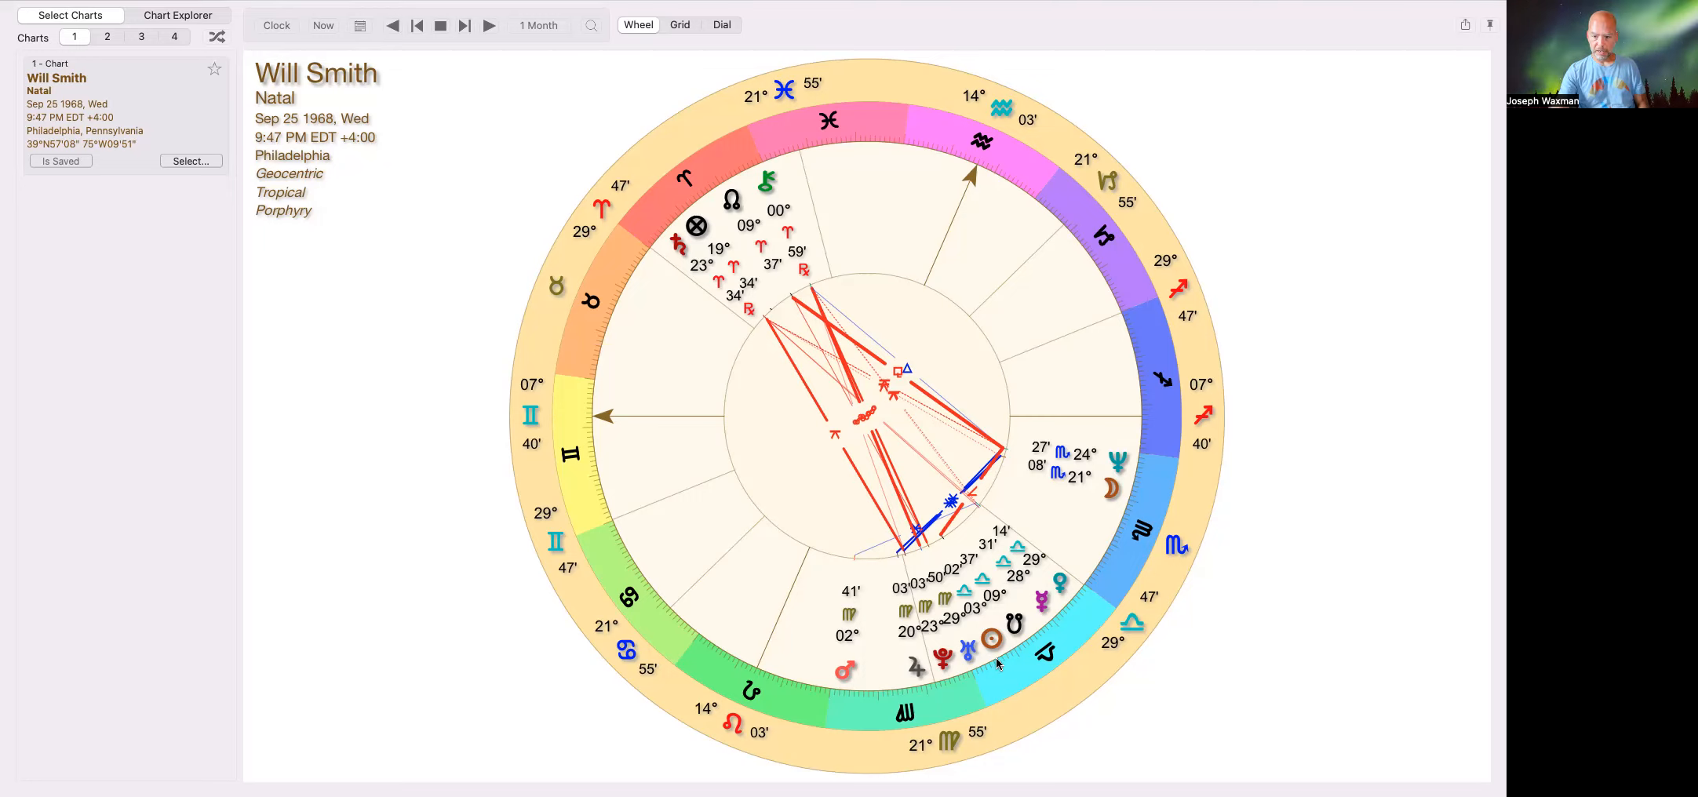
mouse_move(1120, 567)
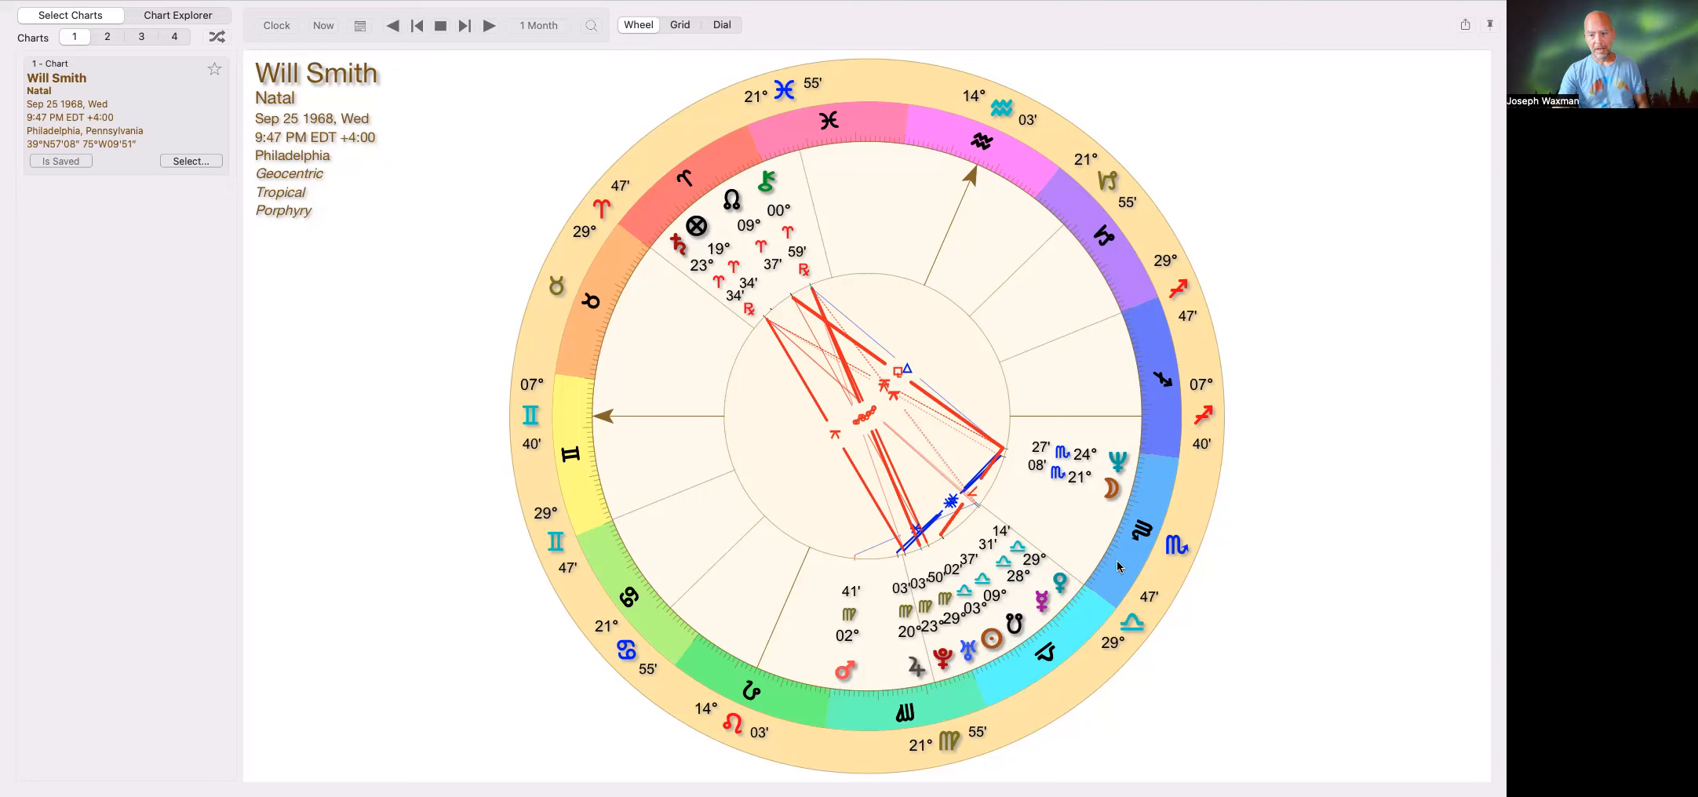
mouse_move(1139, 516)
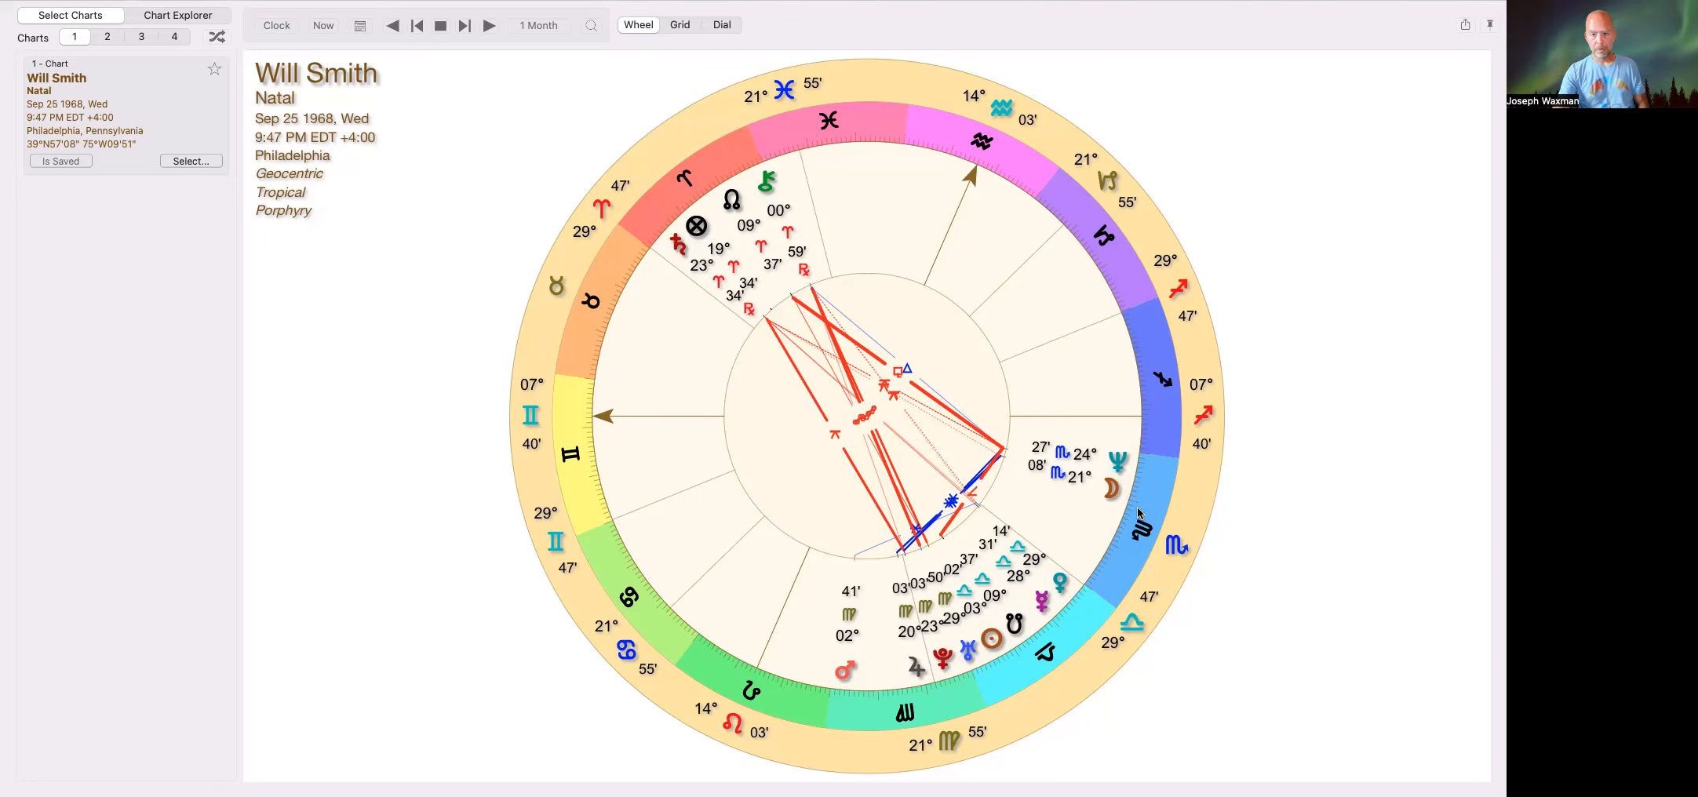
mouse_move(1116, 540)
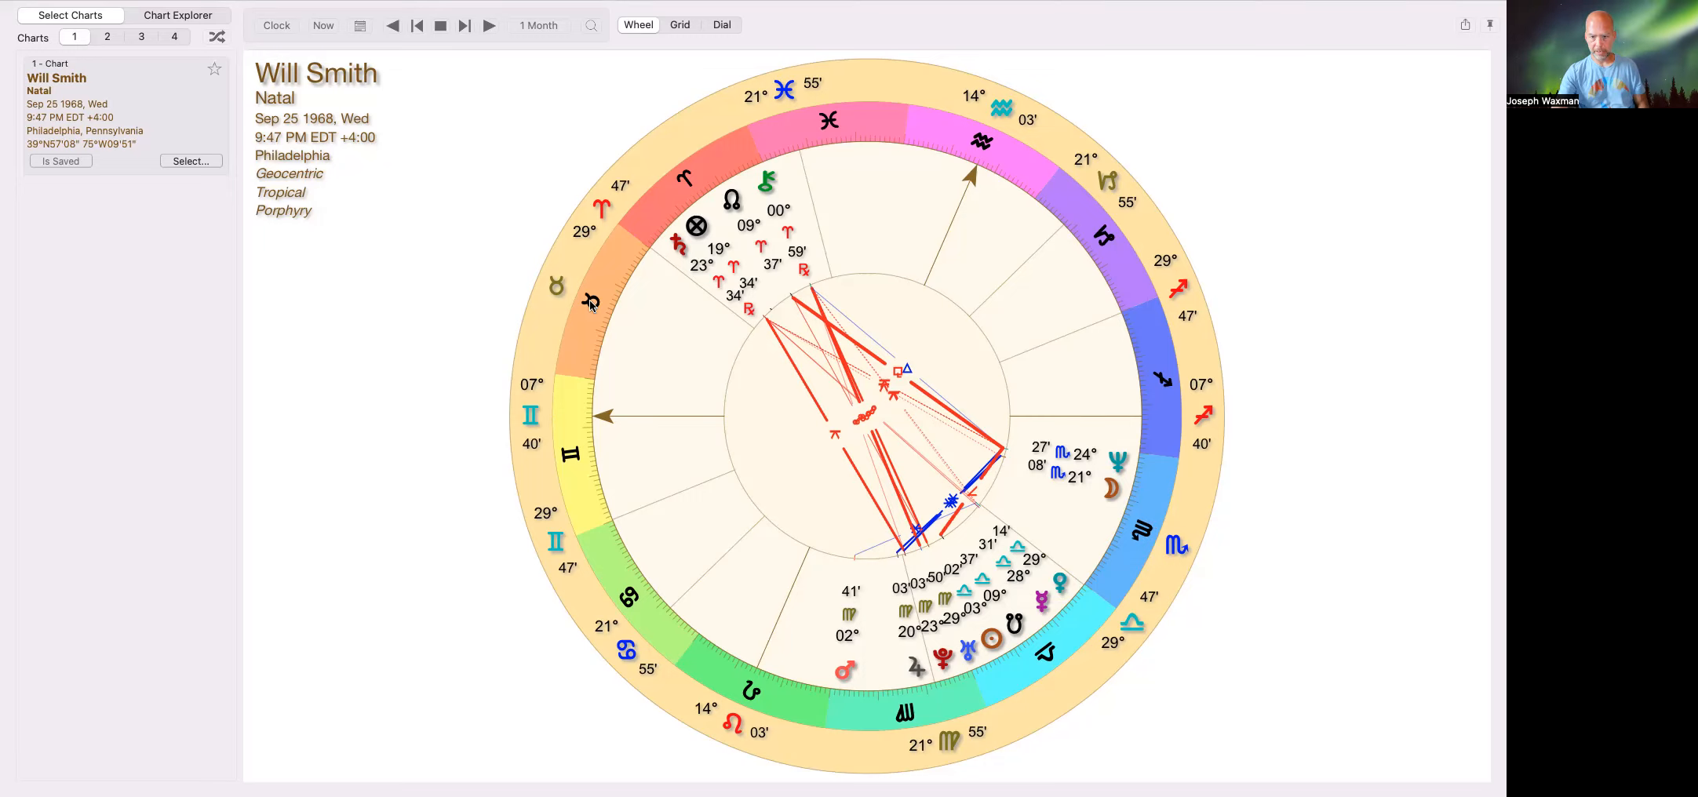
mouse_move(1168, 507)
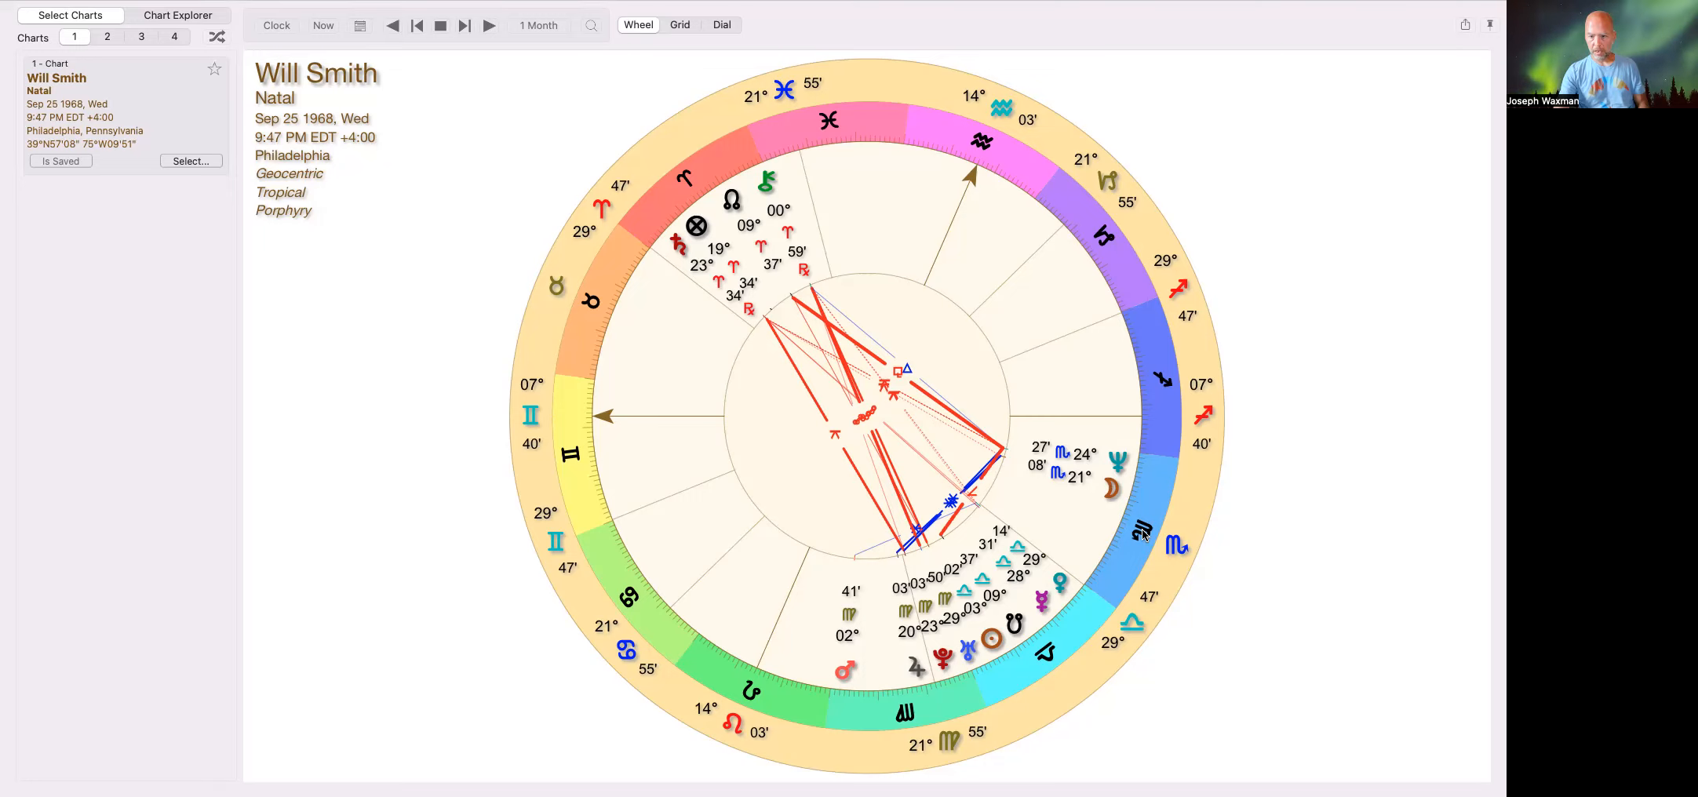
mouse_move(1123, 512)
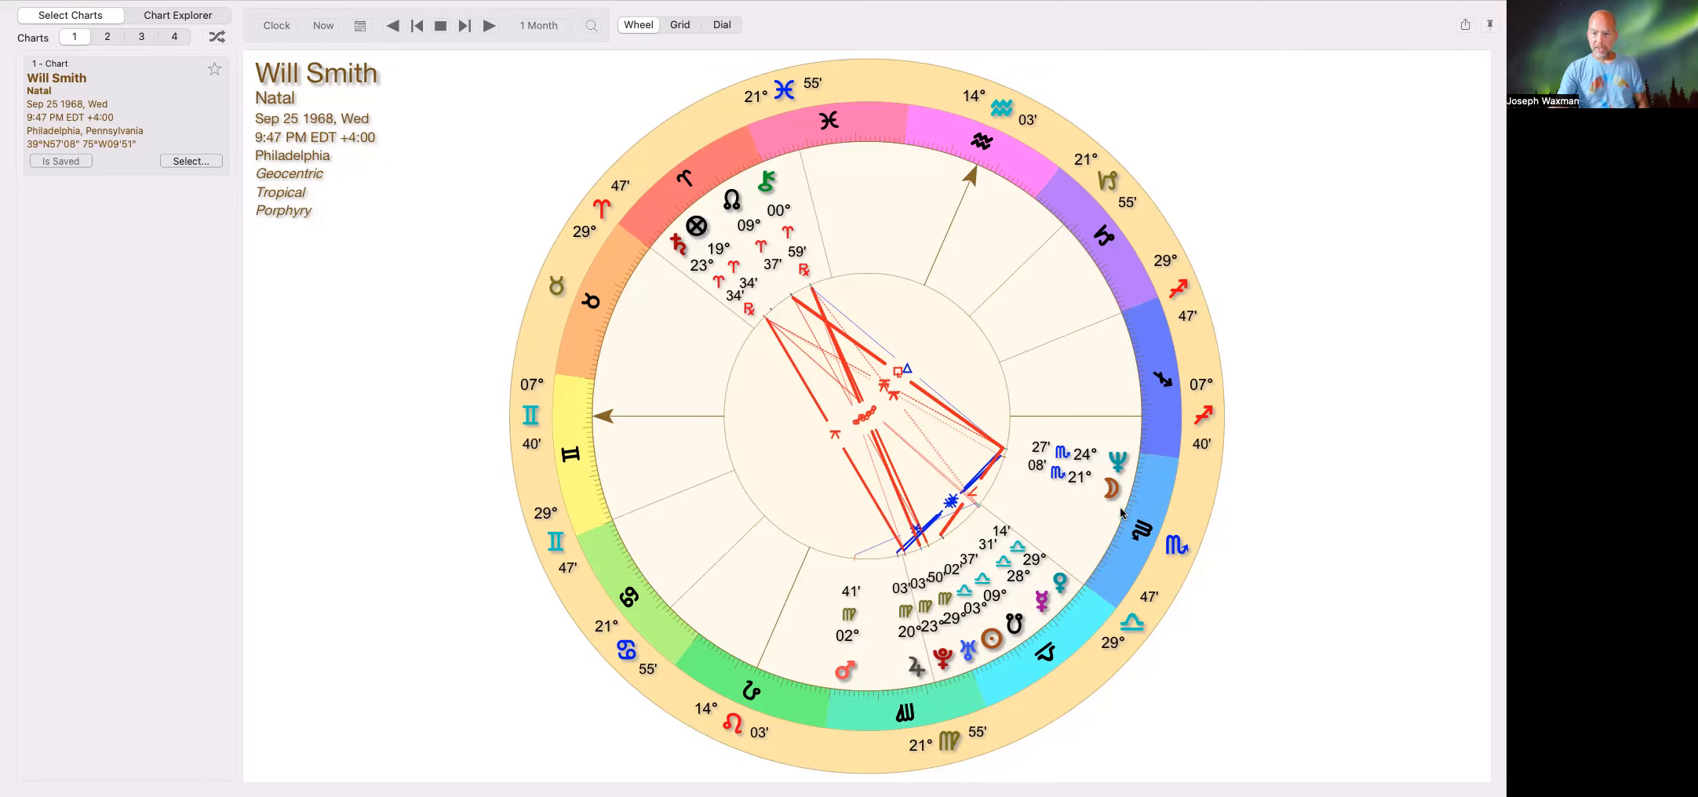
mouse_move(1135, 485)
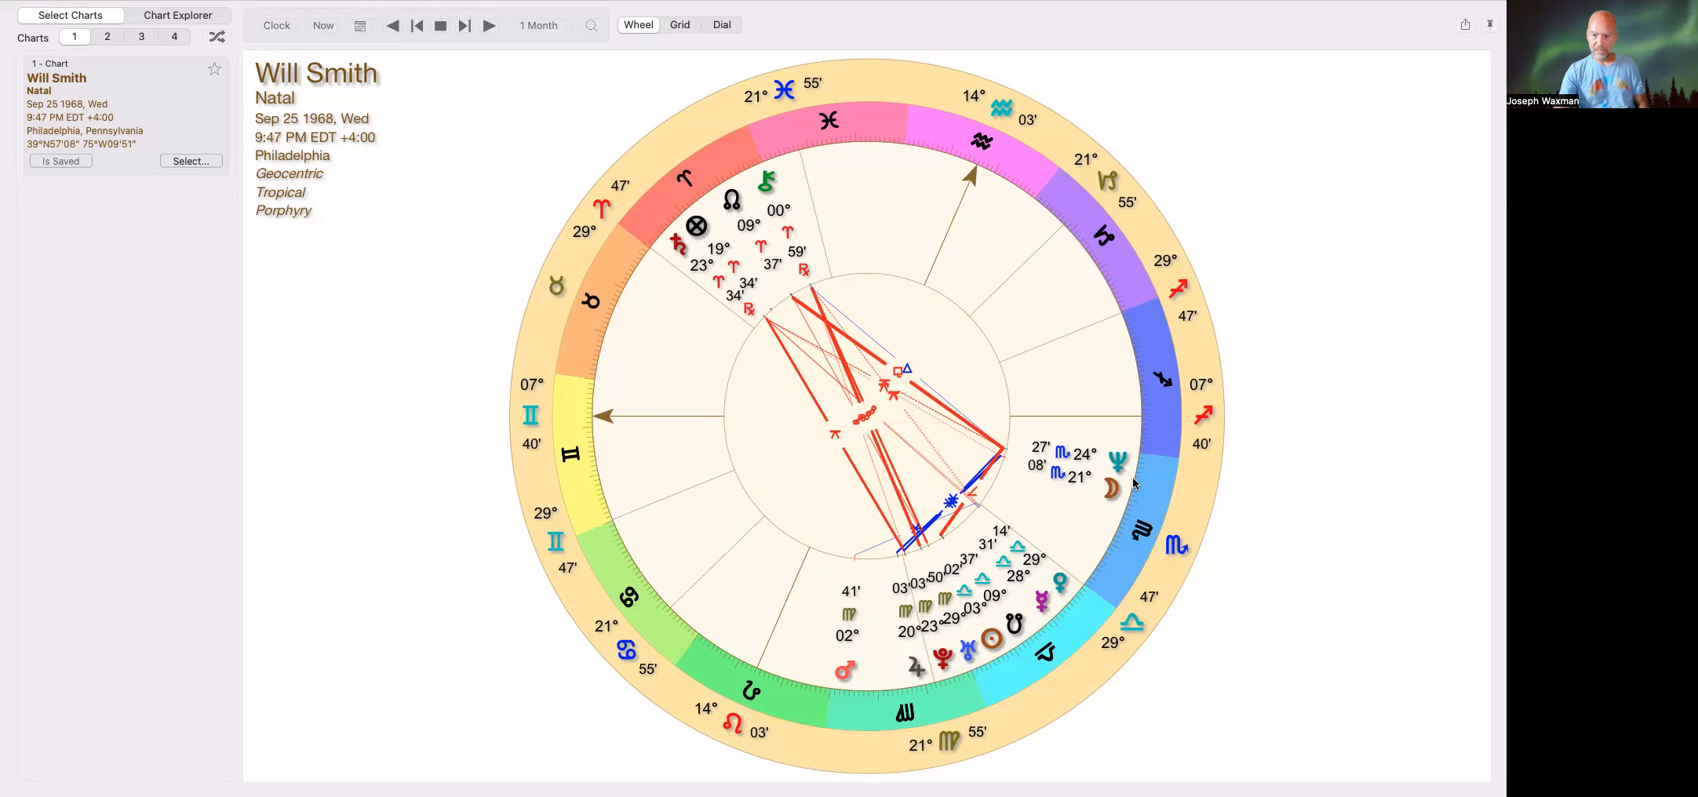
mouse_move(1140, 515)
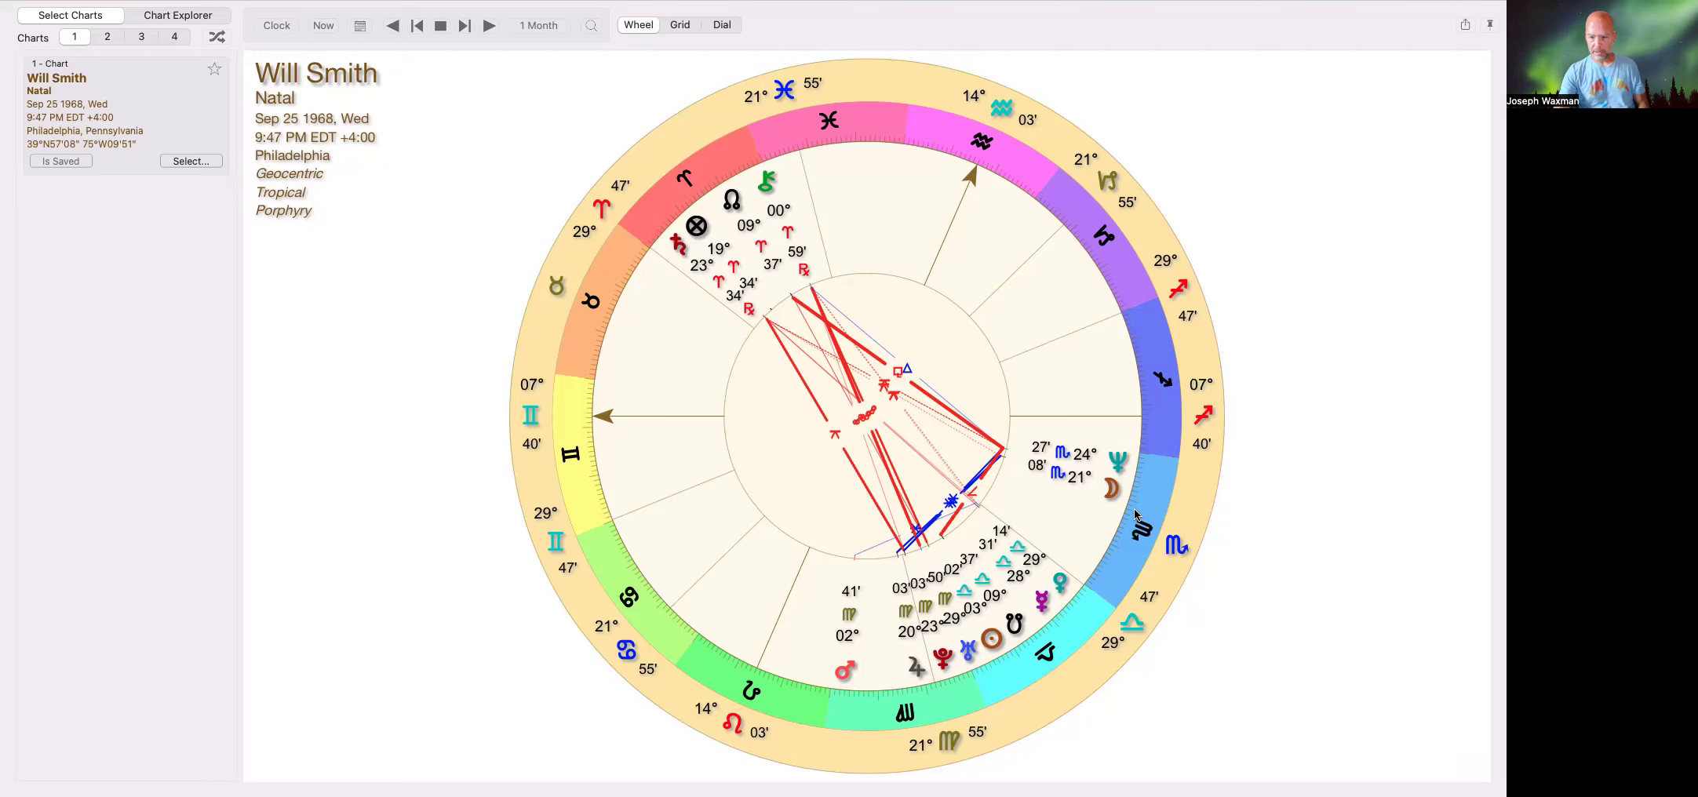
mouse_move(866, 645)
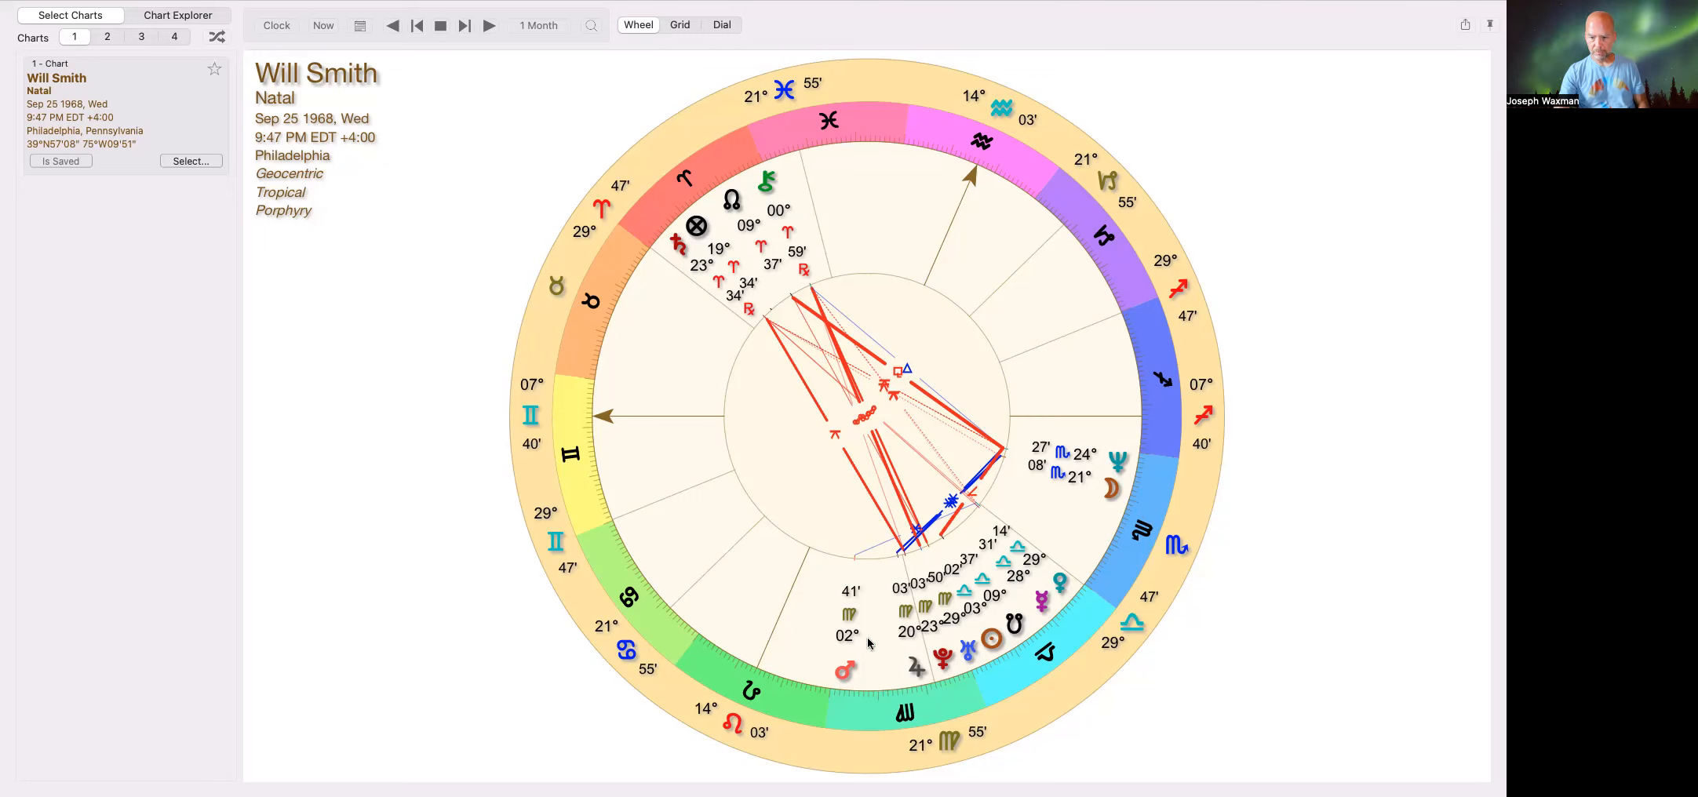
mouse_move(952, 691)
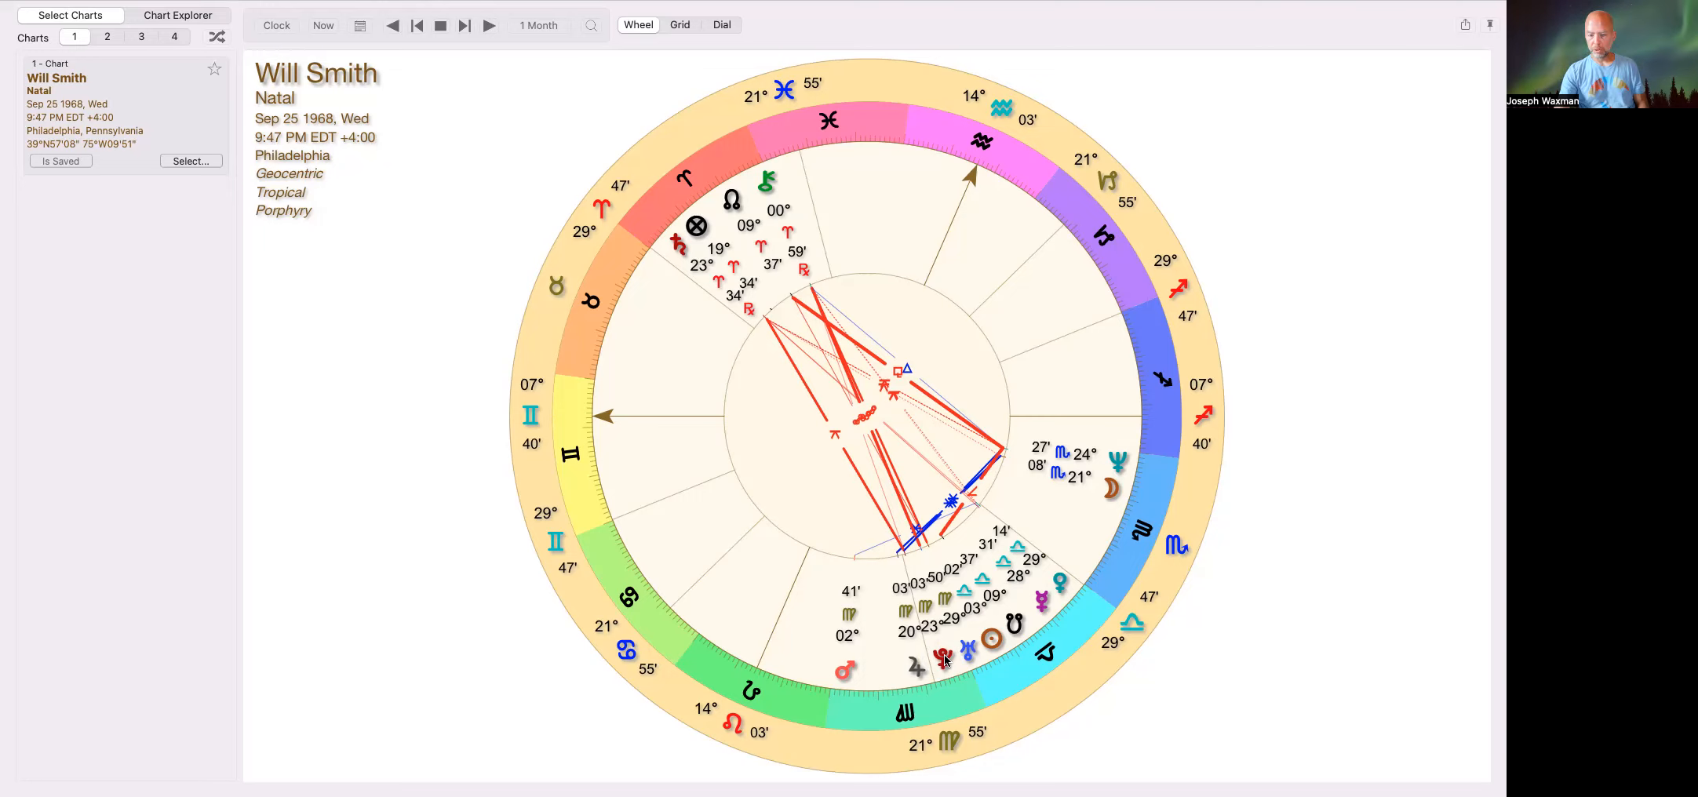
mouse_move(943, 708)
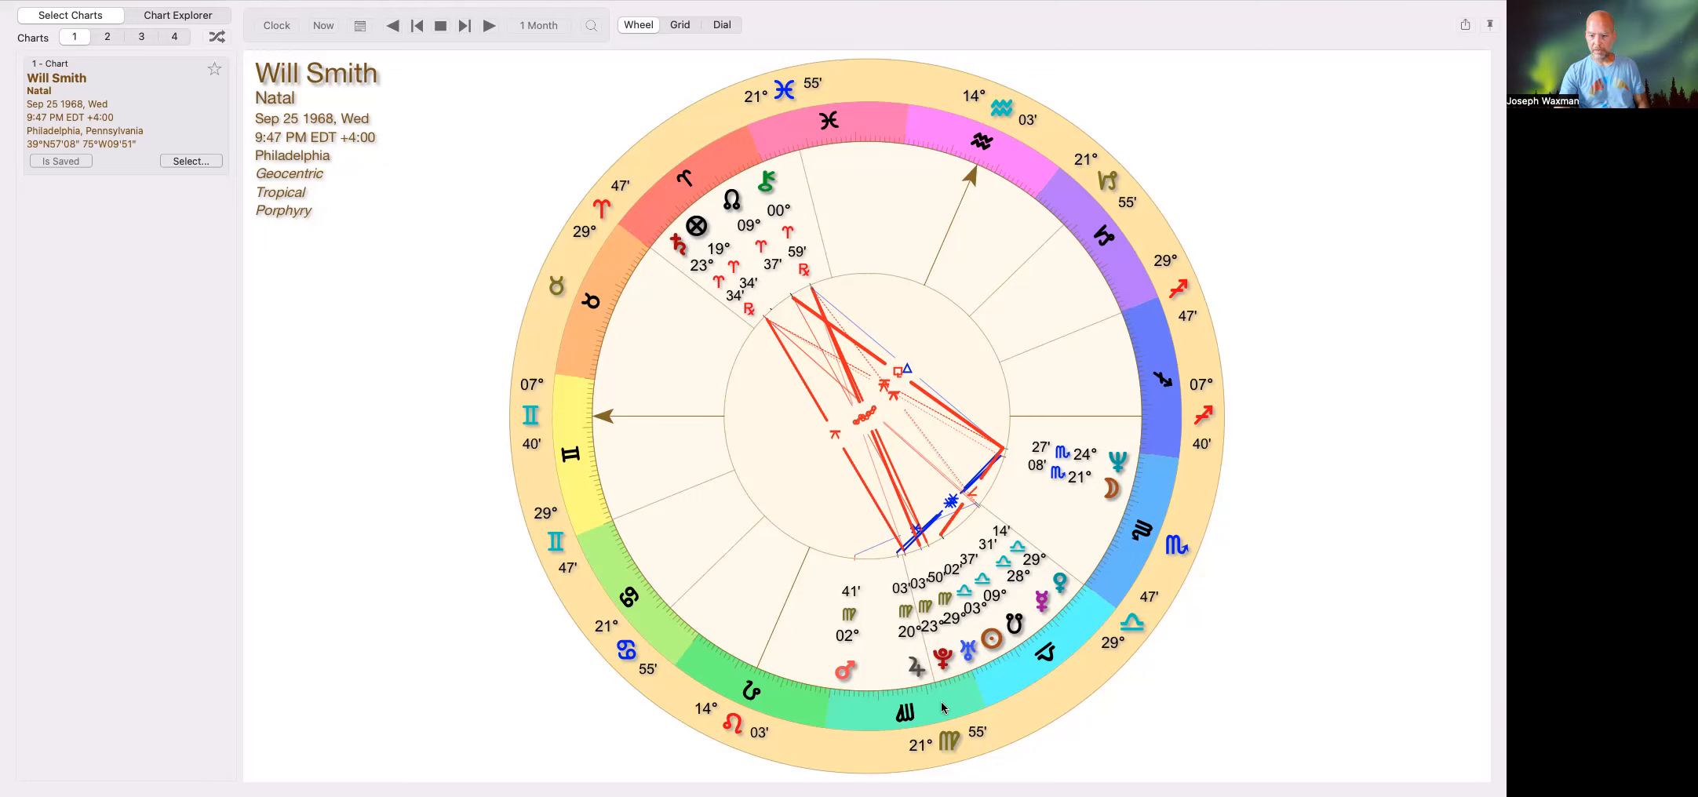
mouse_move(937, 702)
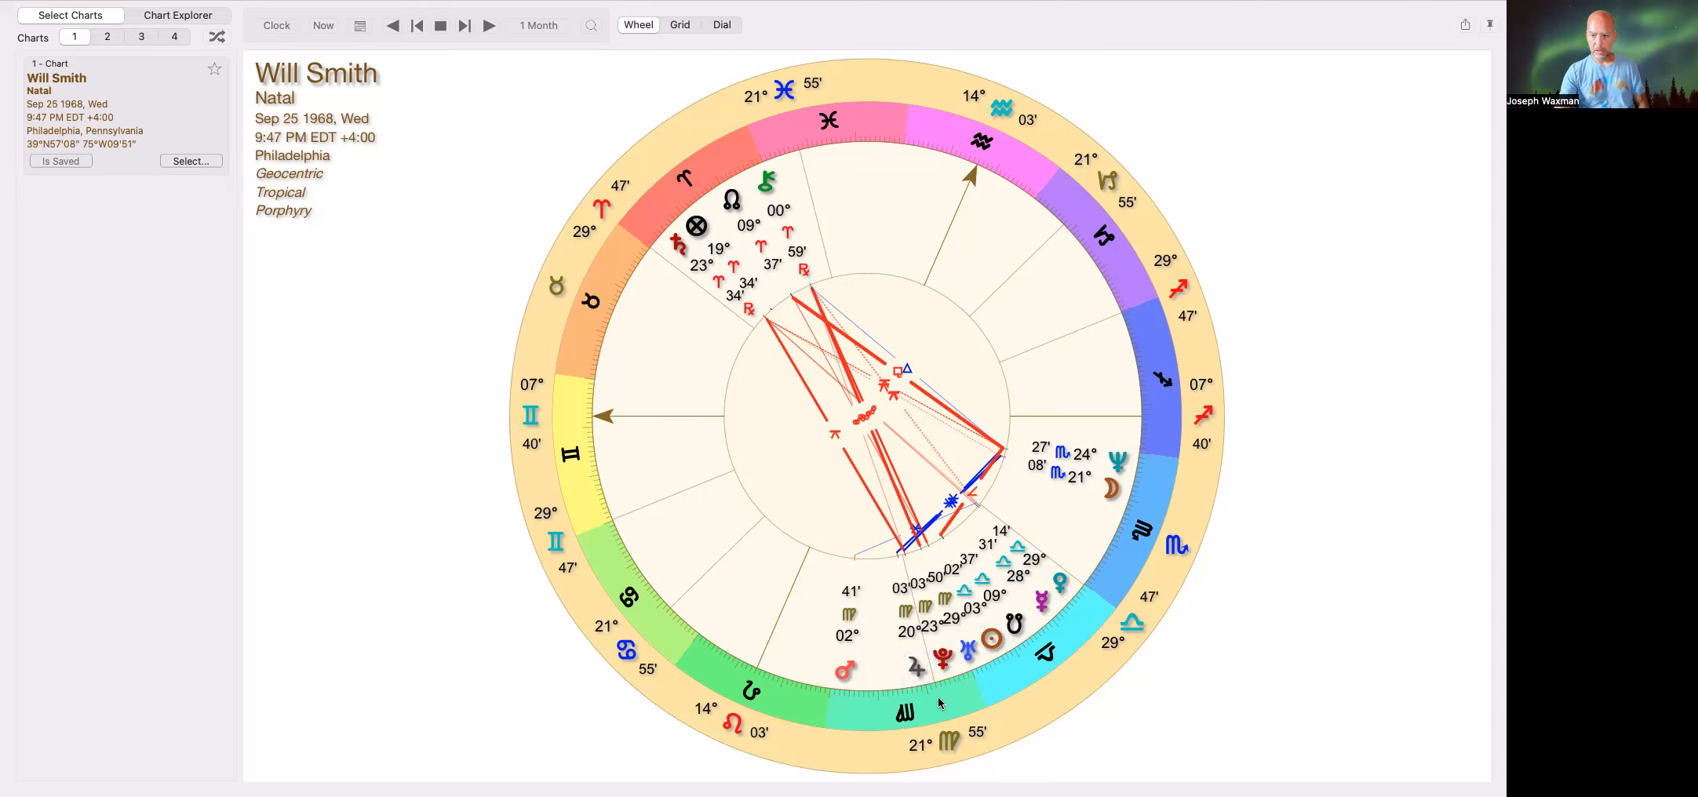
mouse_move(925, 694)
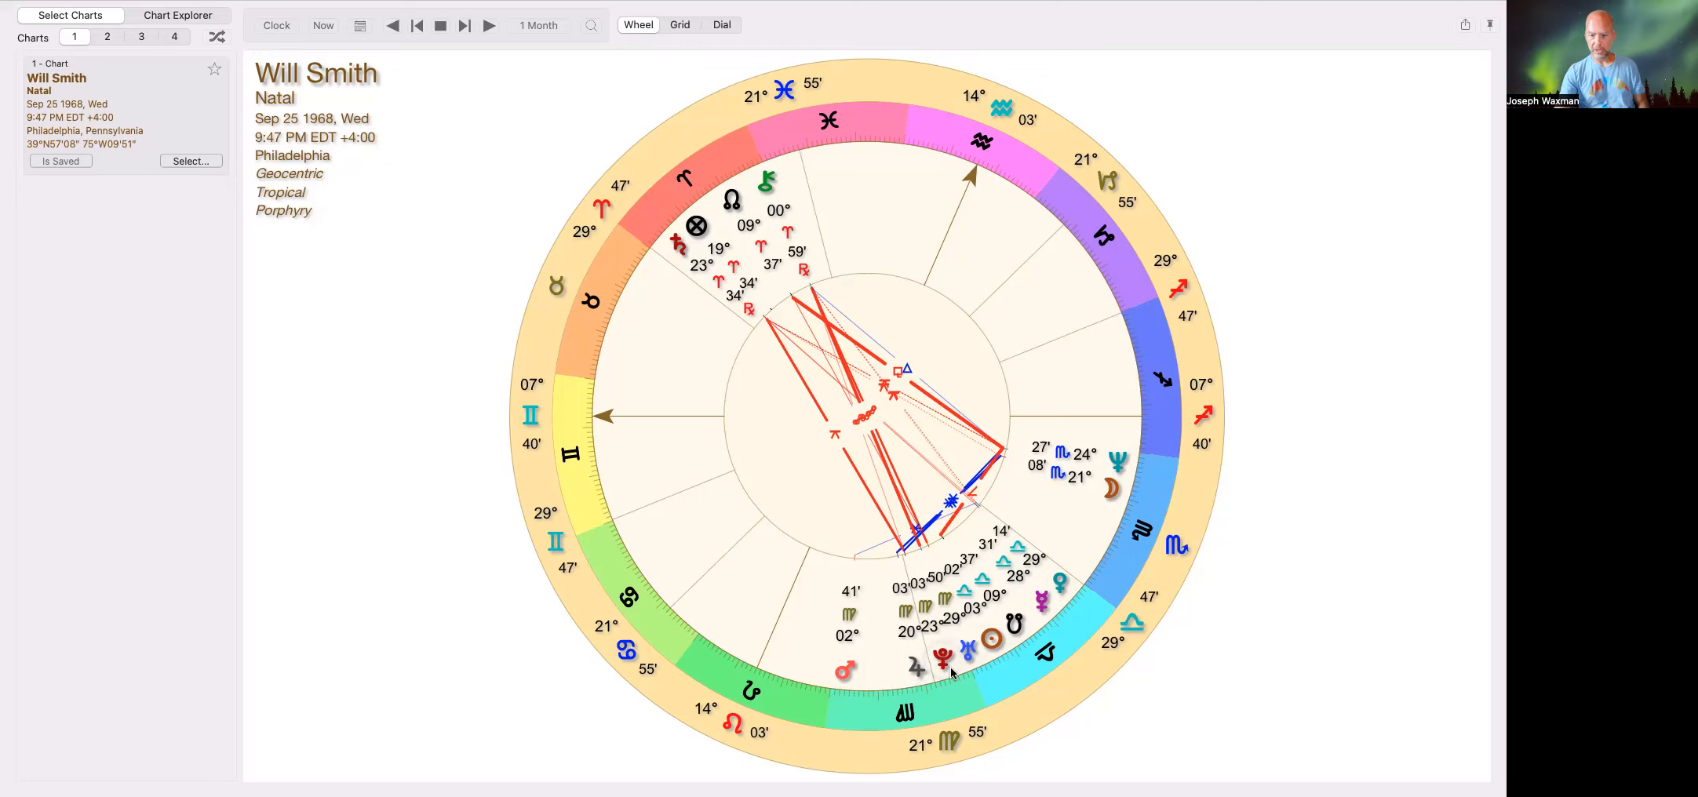
mouse_move(962, 634)
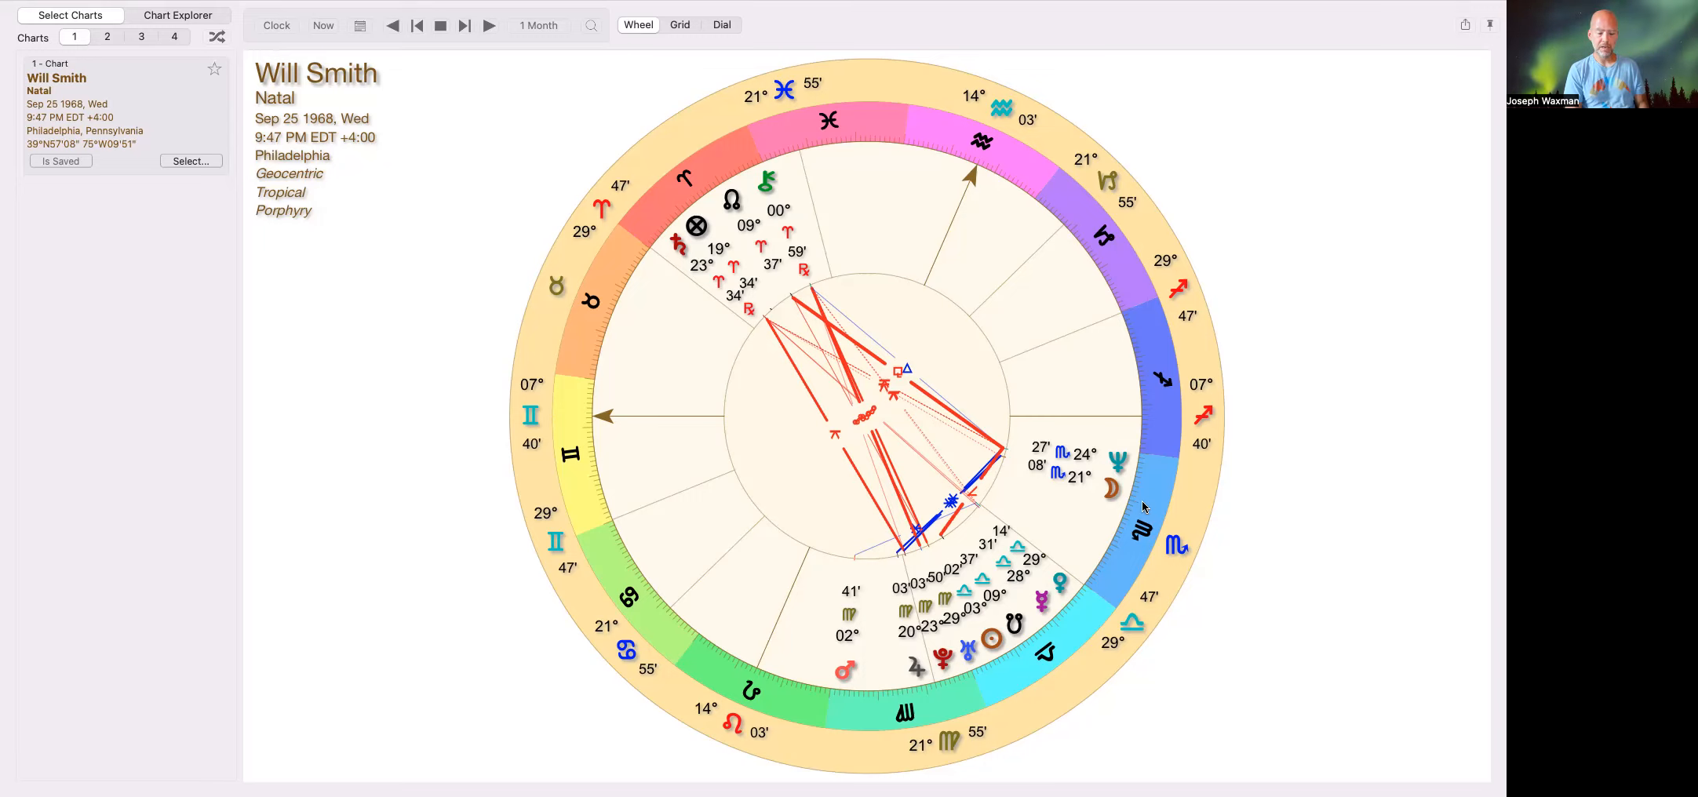
mouse_move(1146, 364)
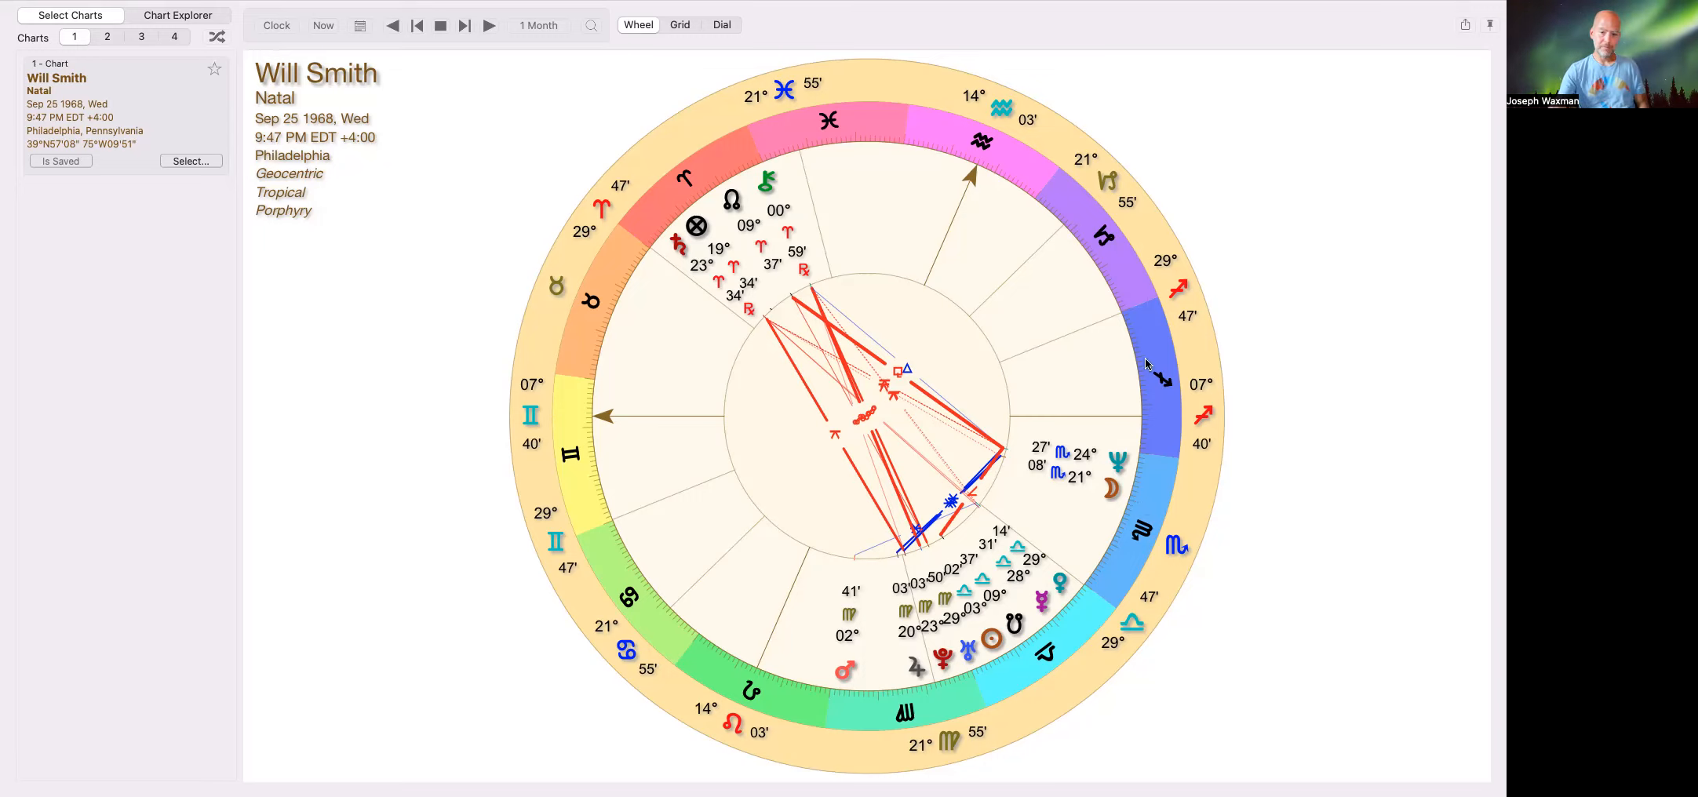
mouse_move(1106, 530)
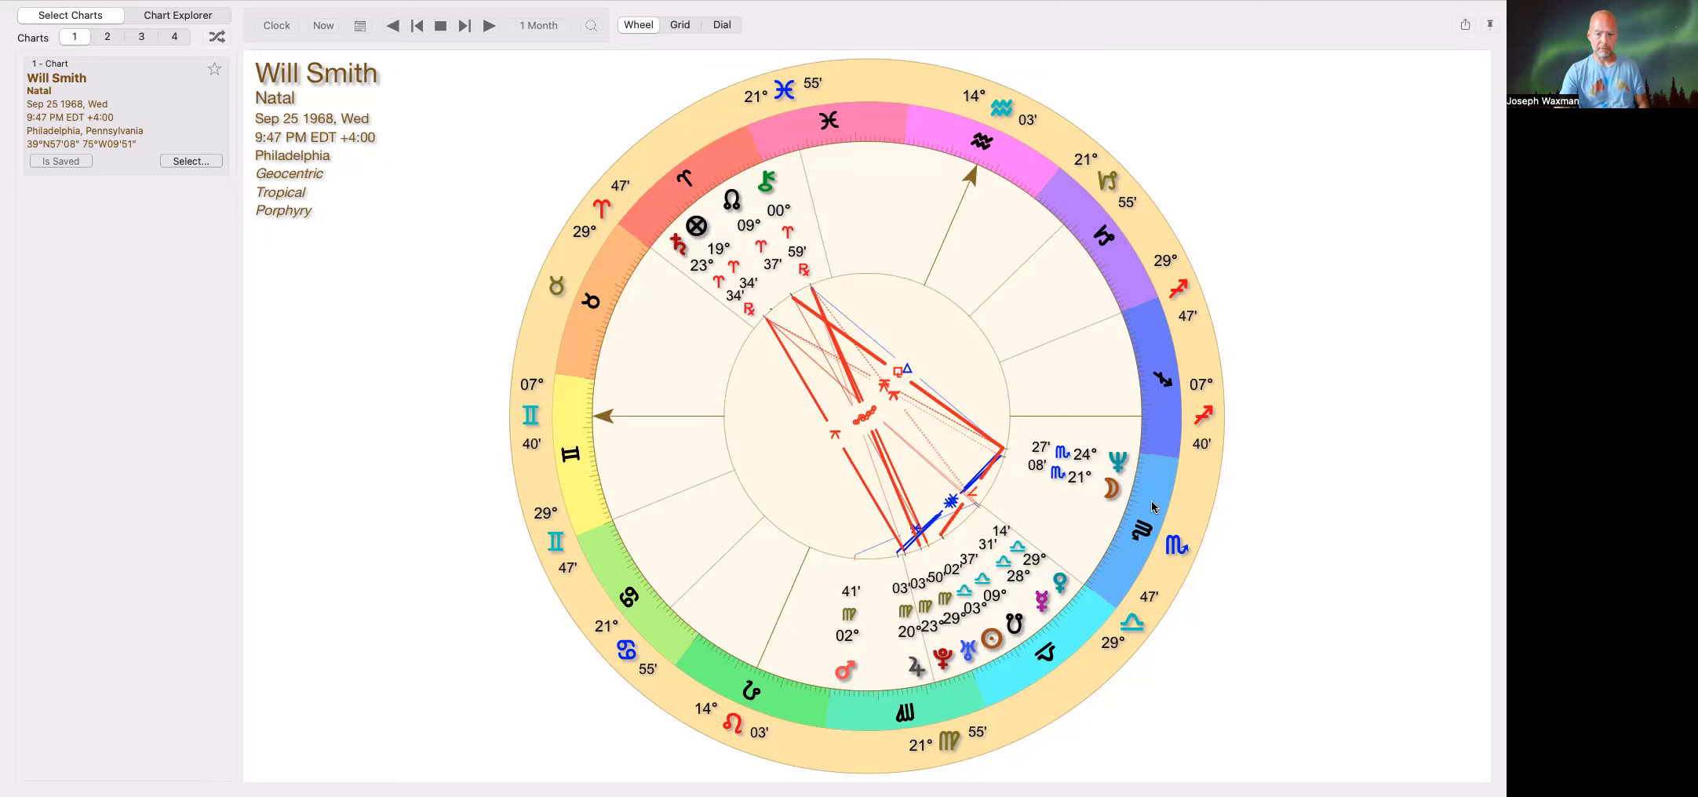
mouse_move(1152, 518)
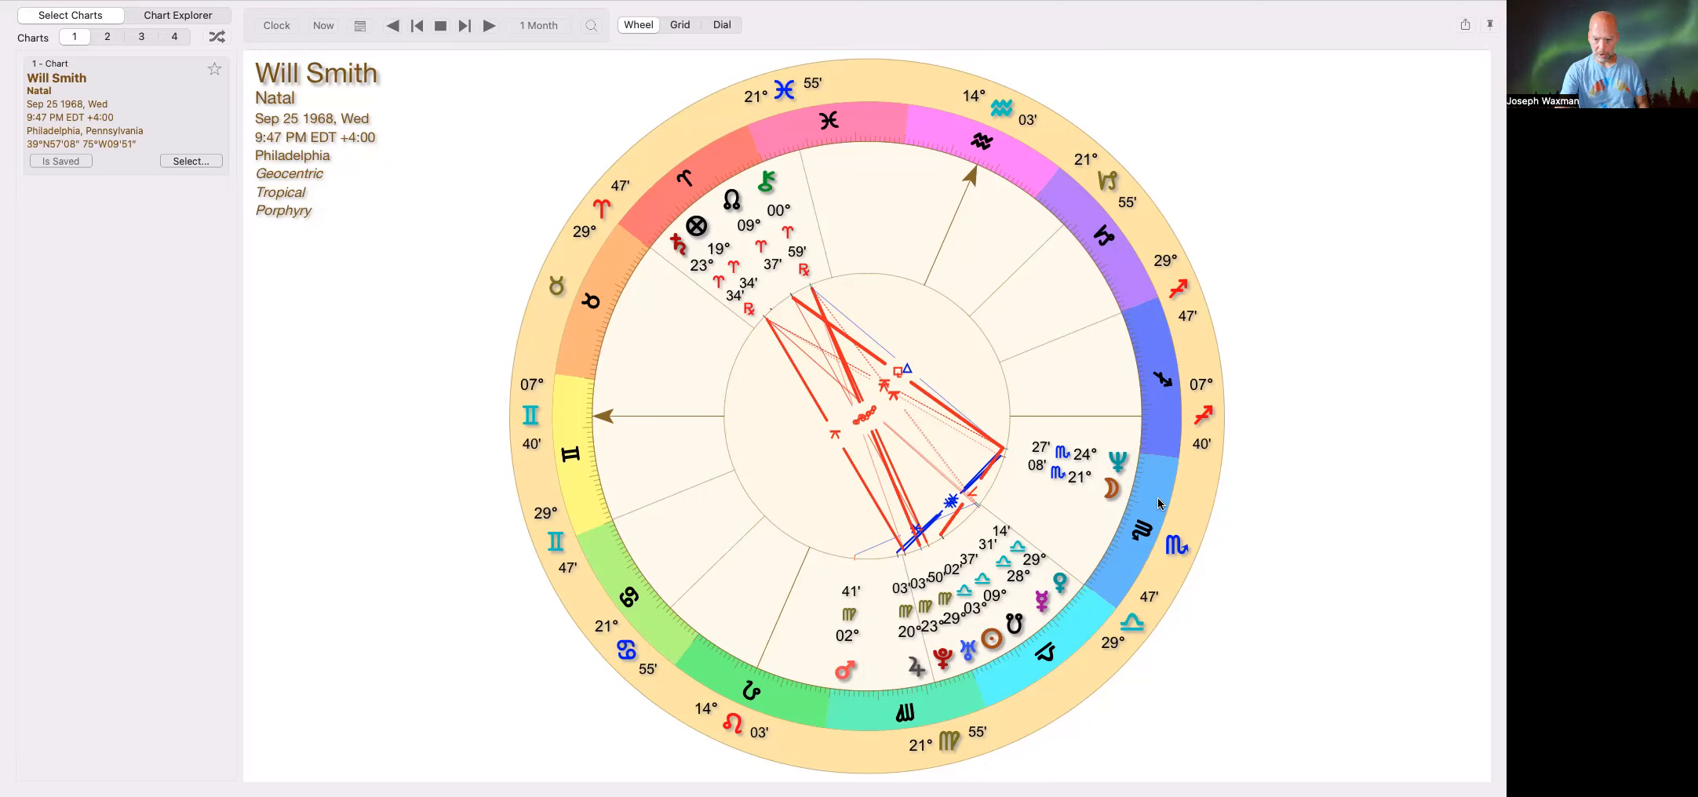
mouse_move(1129, 418)
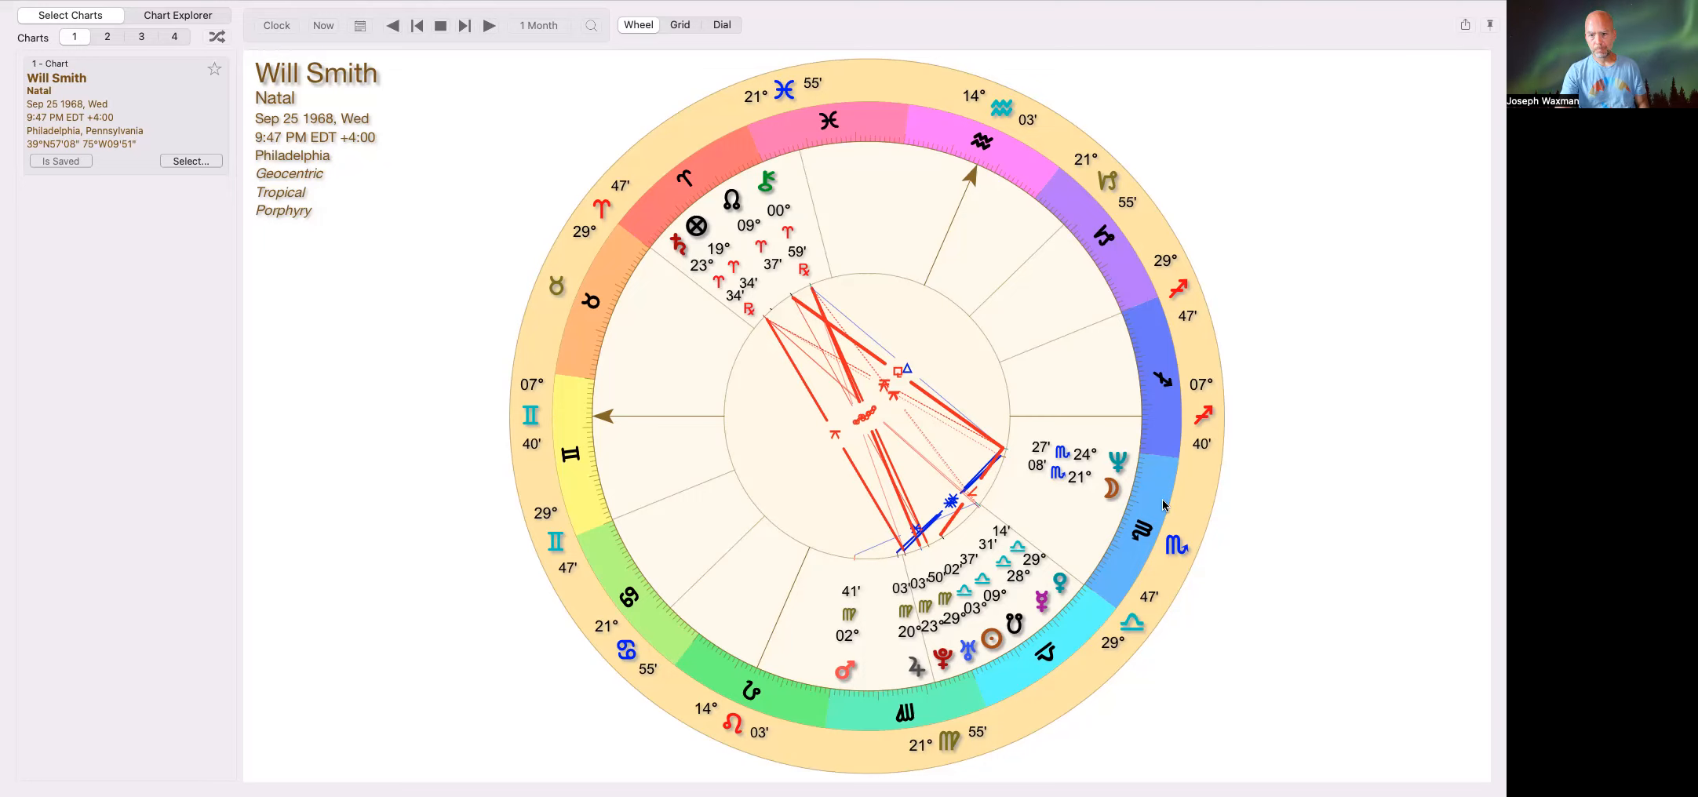
mouse_move(1159, 504)
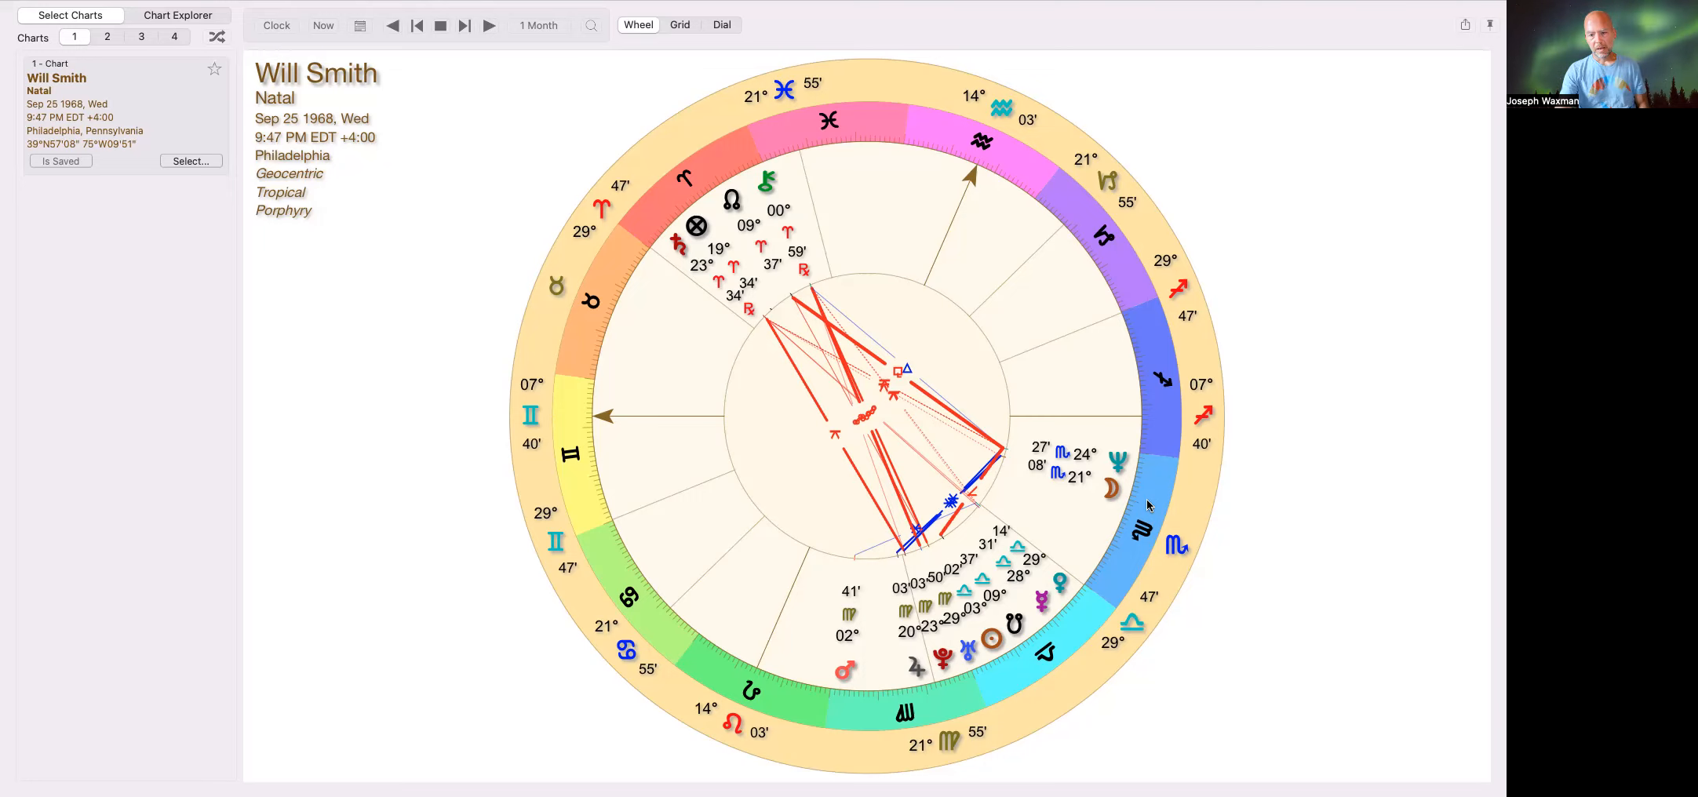
mouse_move(693, 278)
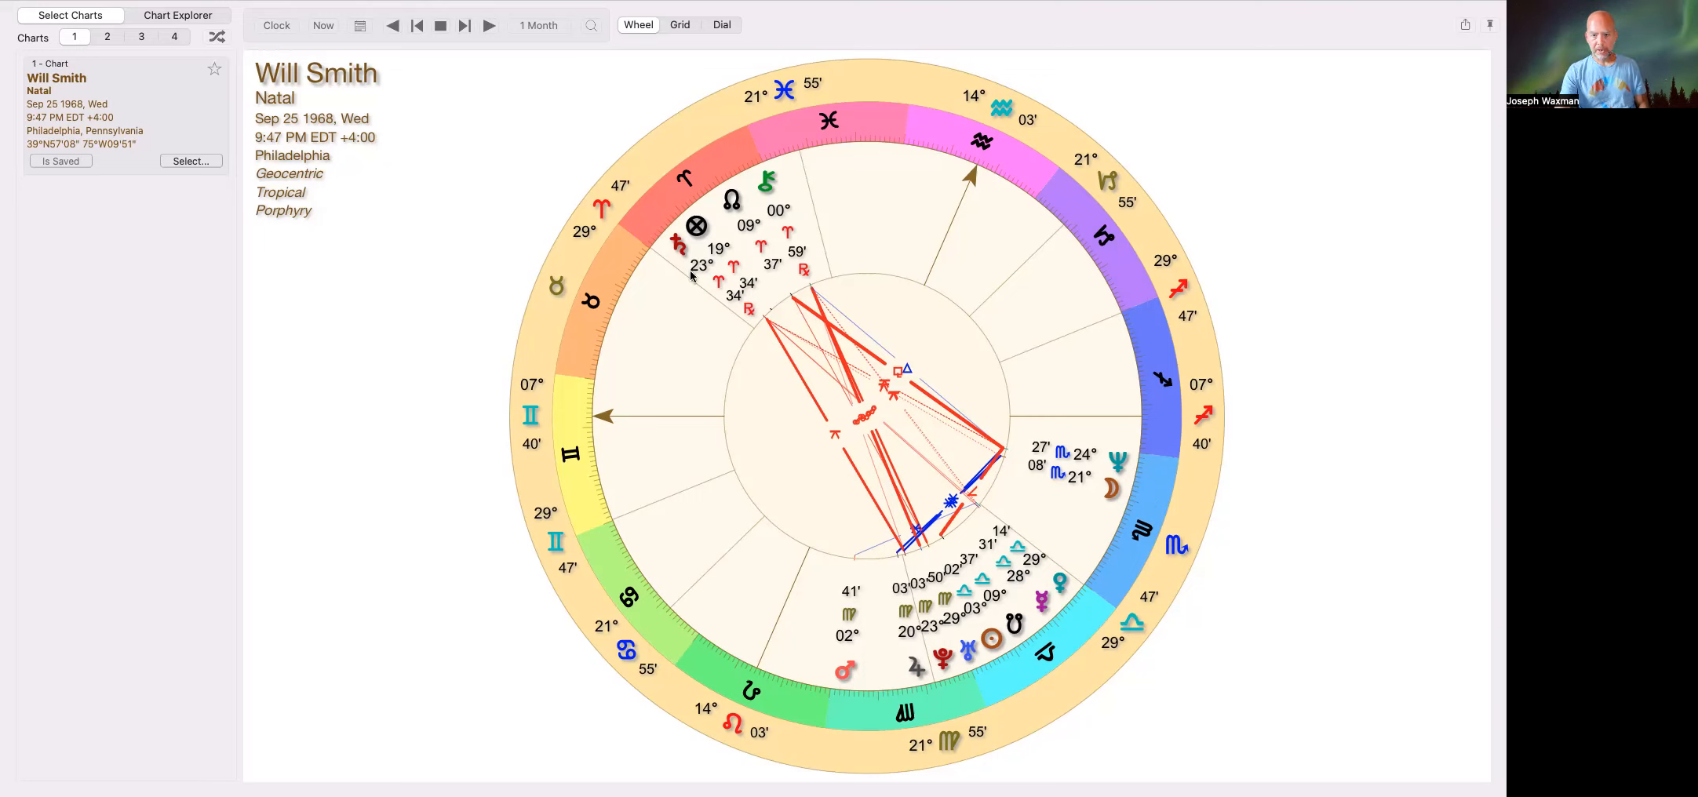
mouse_move(714, 312)
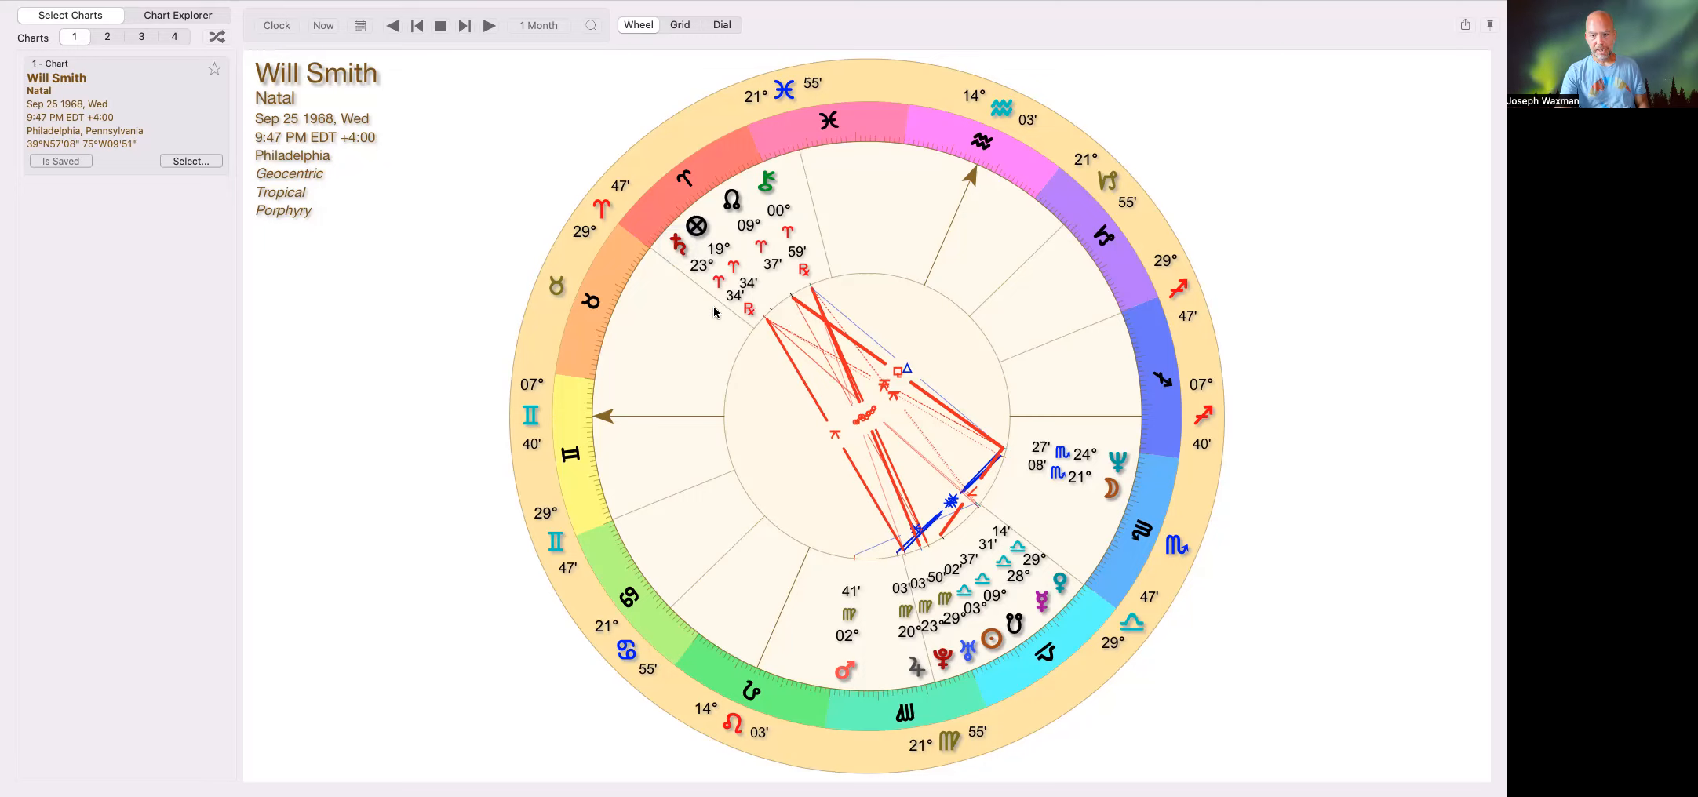
mouse_move(689, 295)
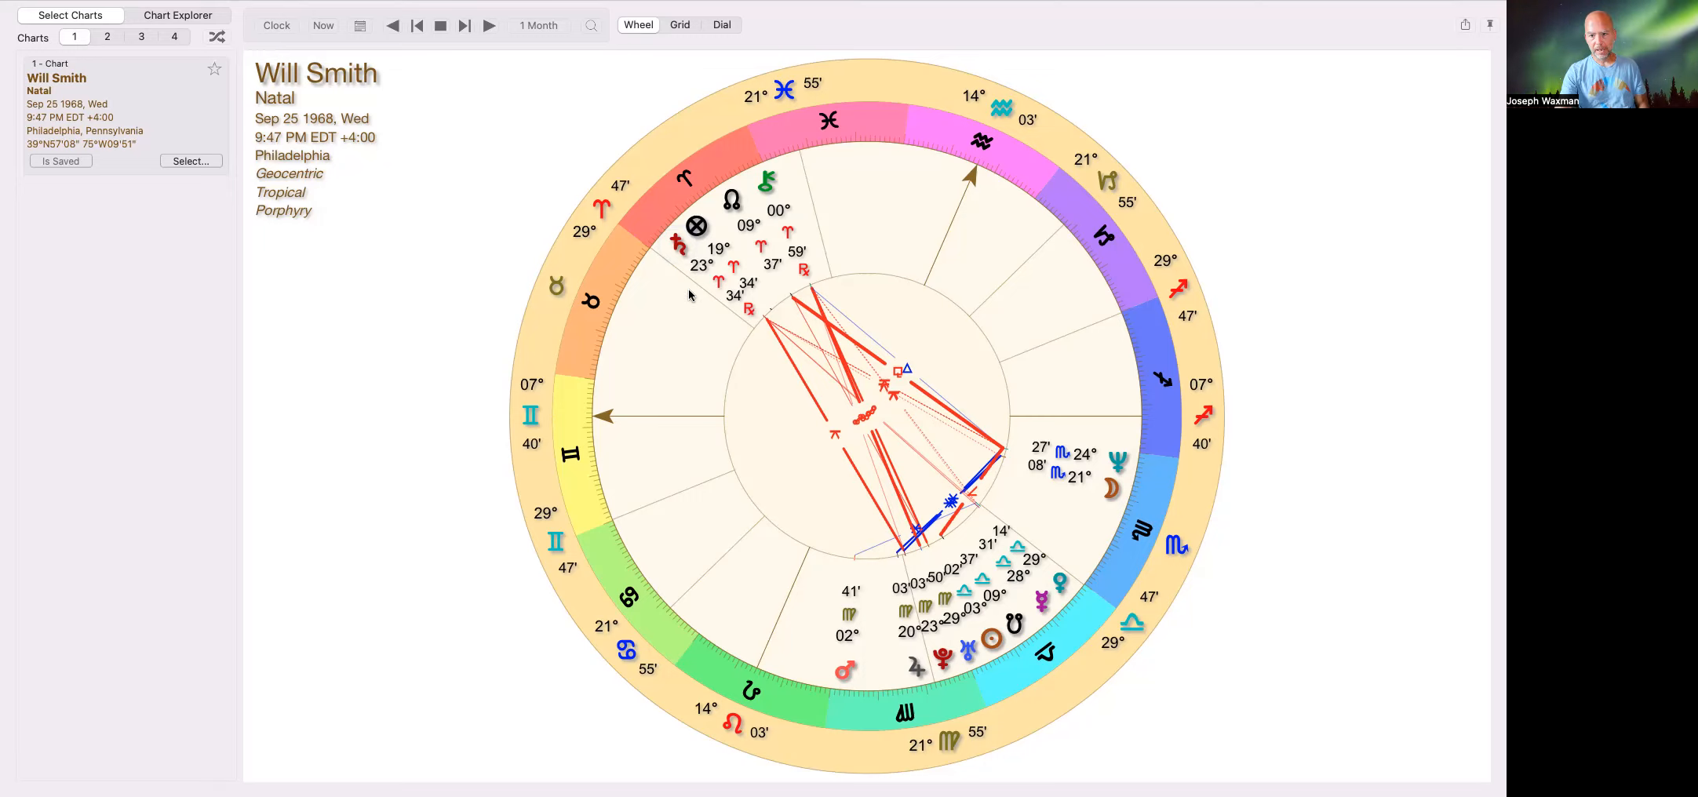
mouse_move(750, 320)
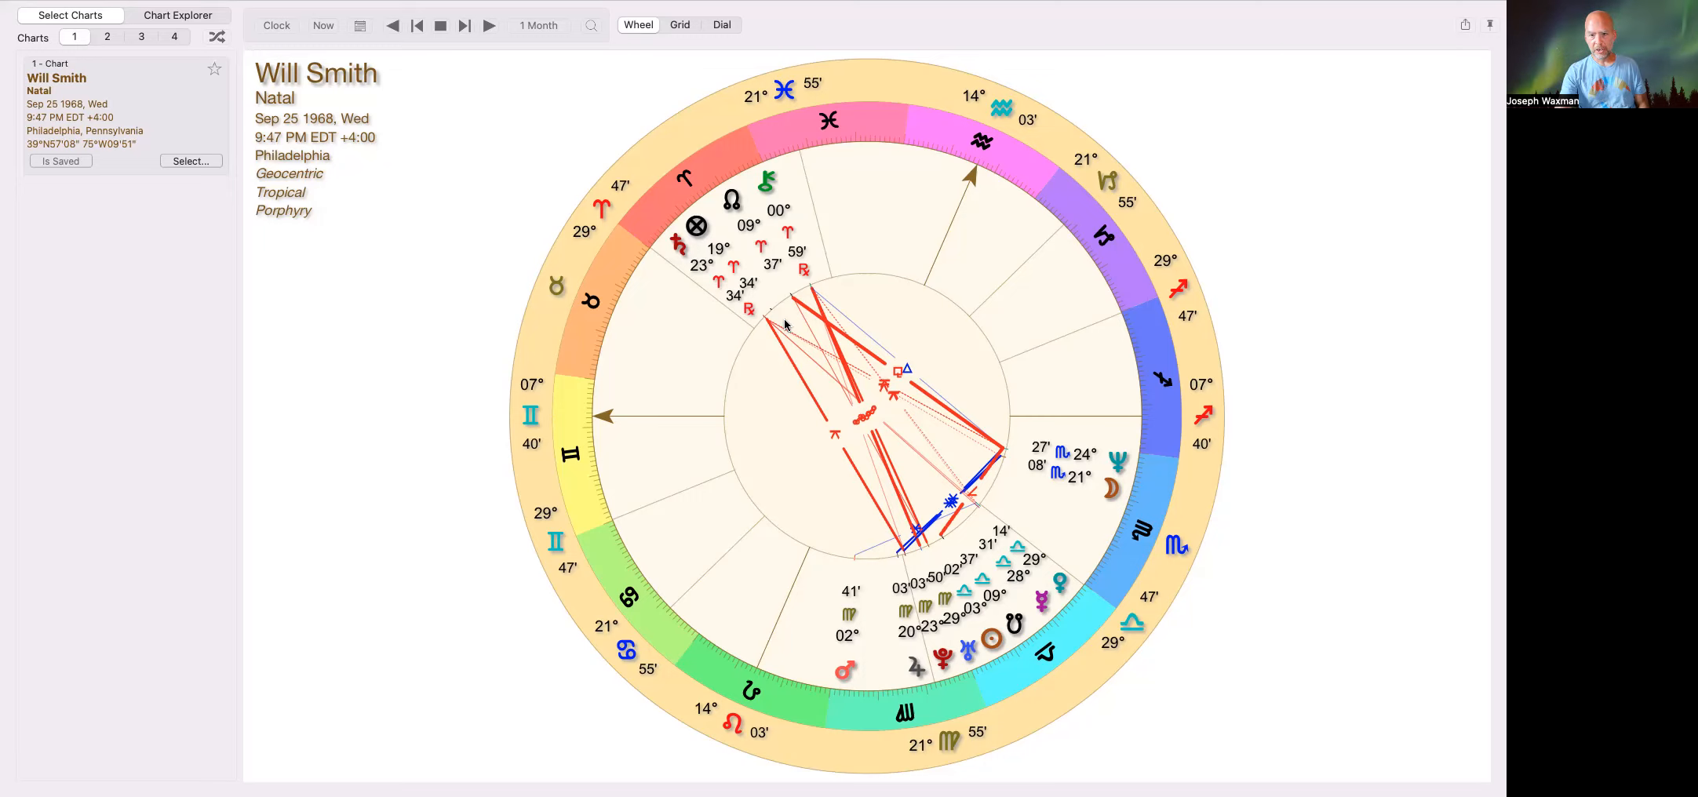
mouse_move(805, 344)
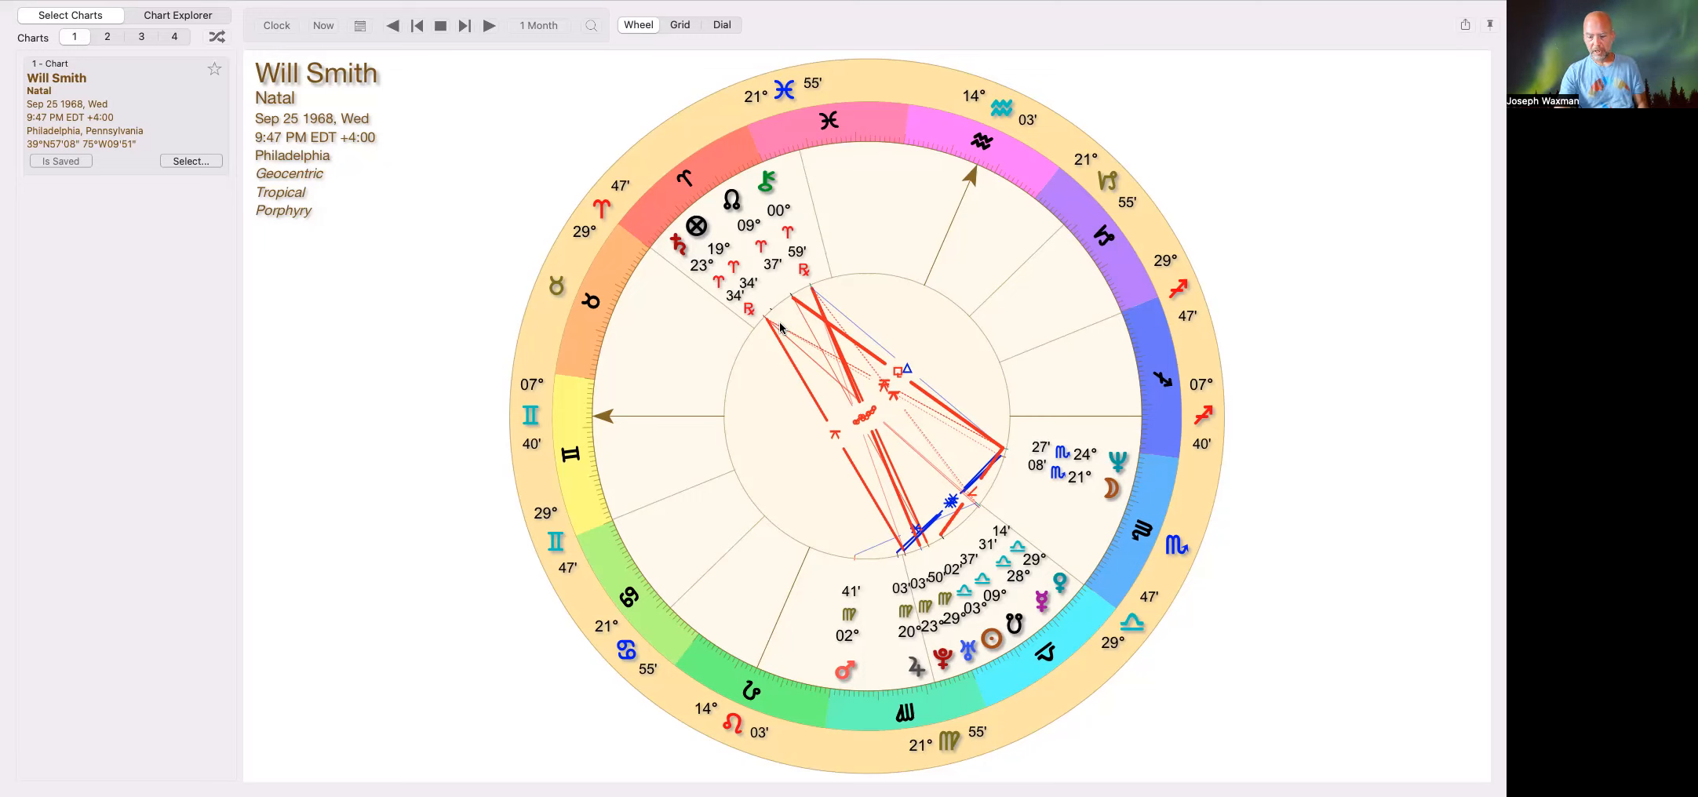
mouse_move(1154, 515)
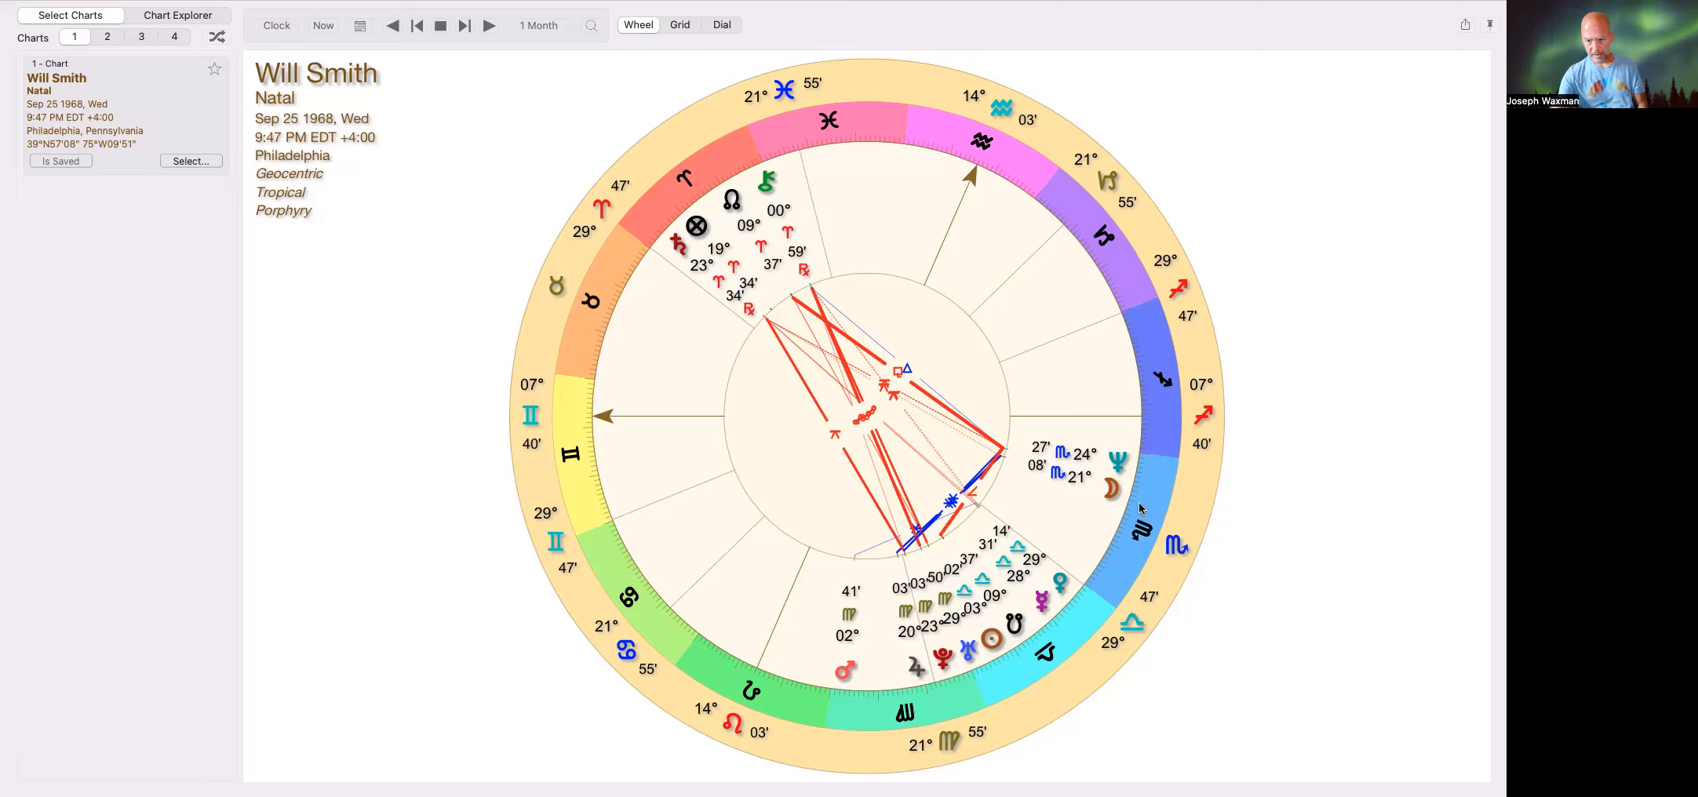
mouse_move(770, 278)
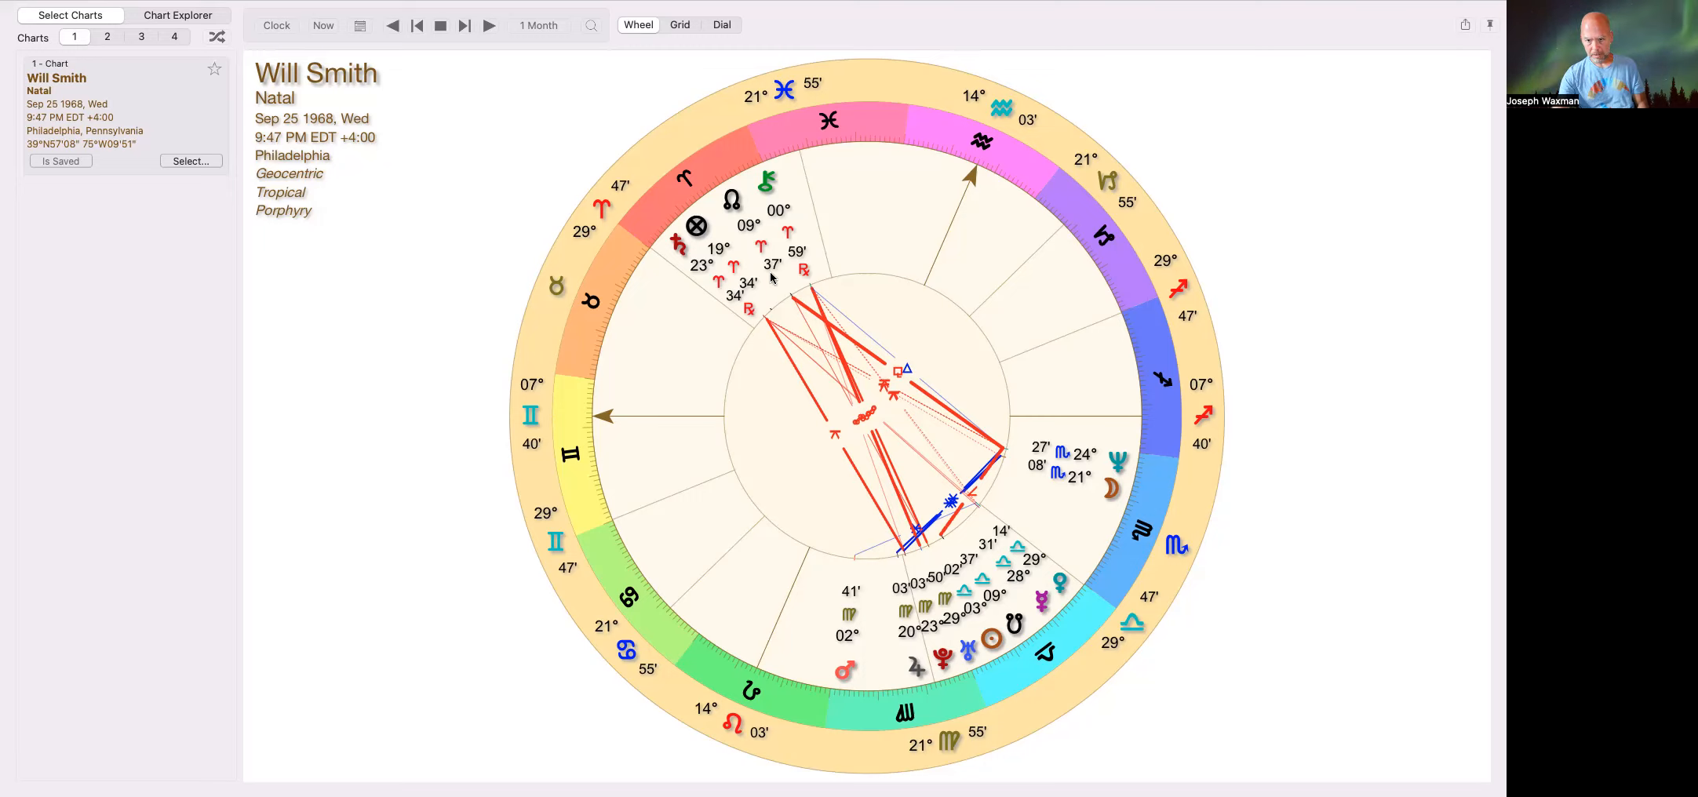
mouse_move(1102, 681)
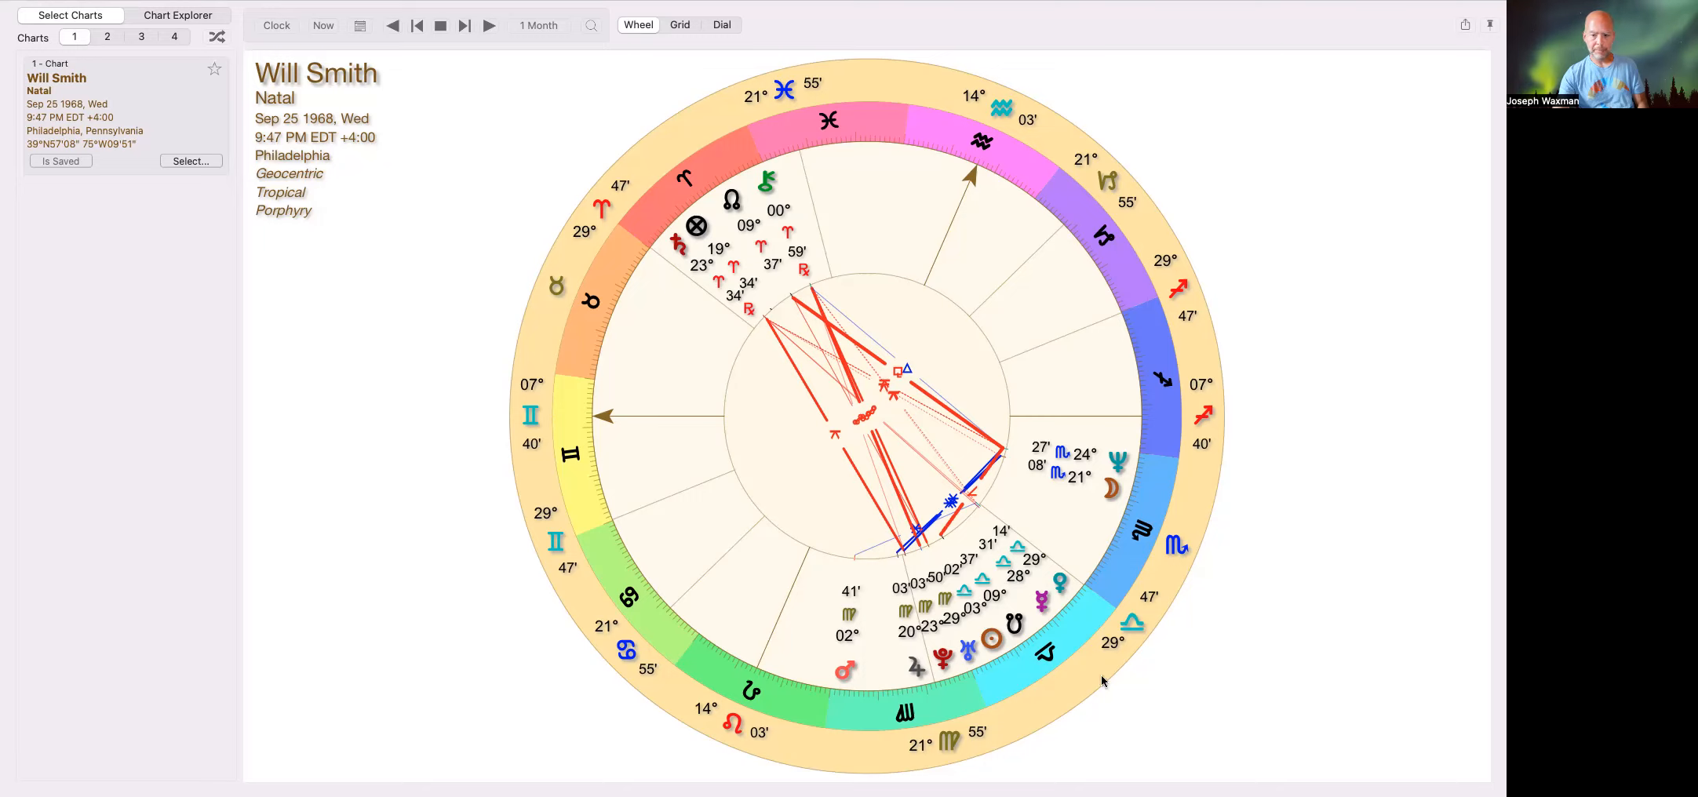
mouse_move(1036, 688)
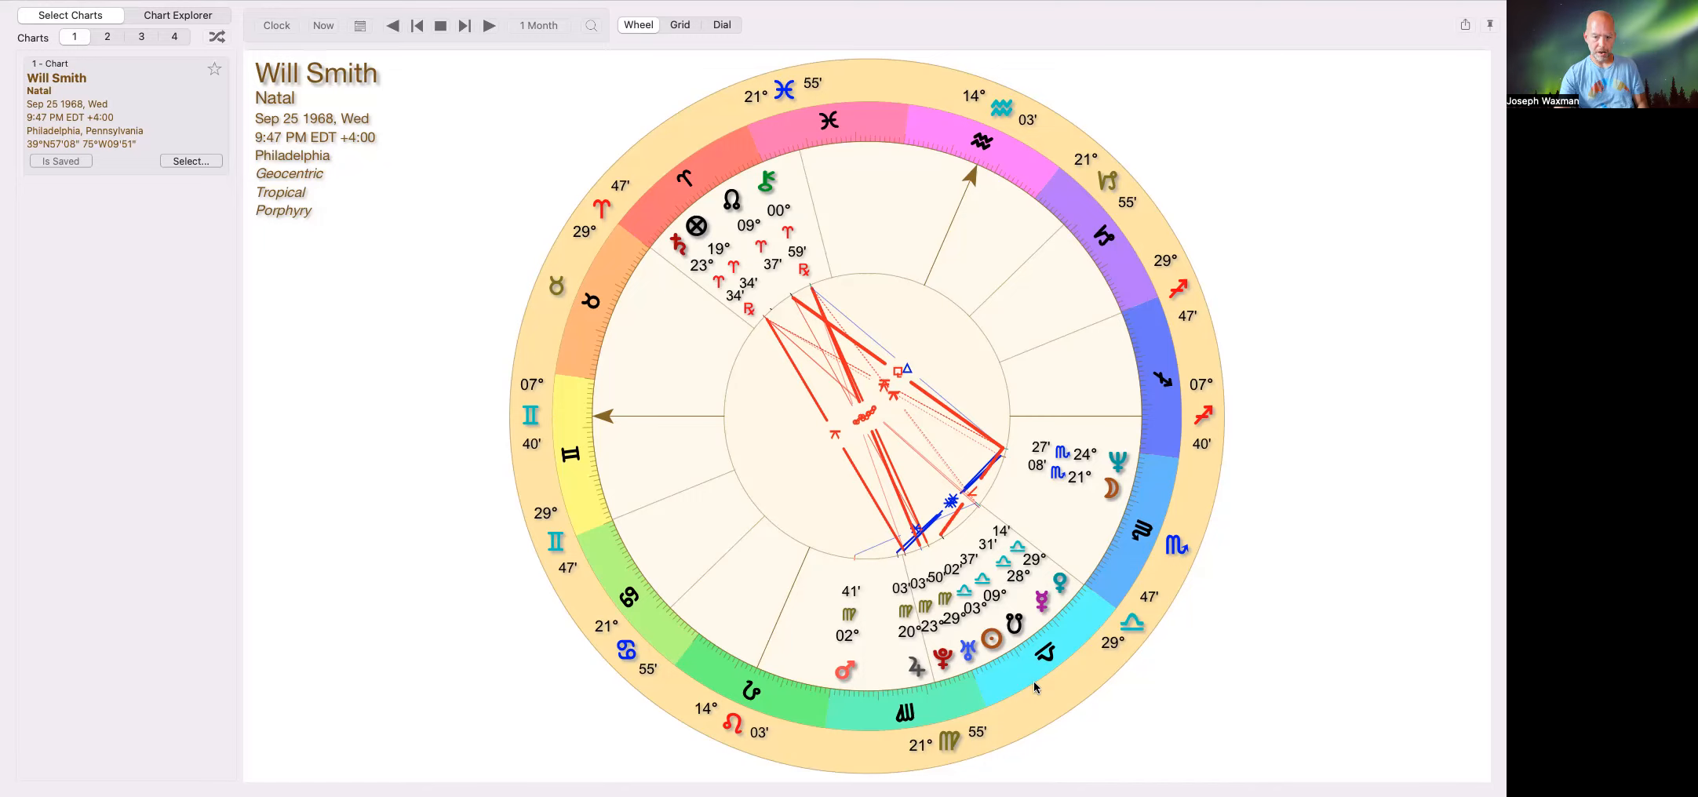
mouse_move(1055, 691)
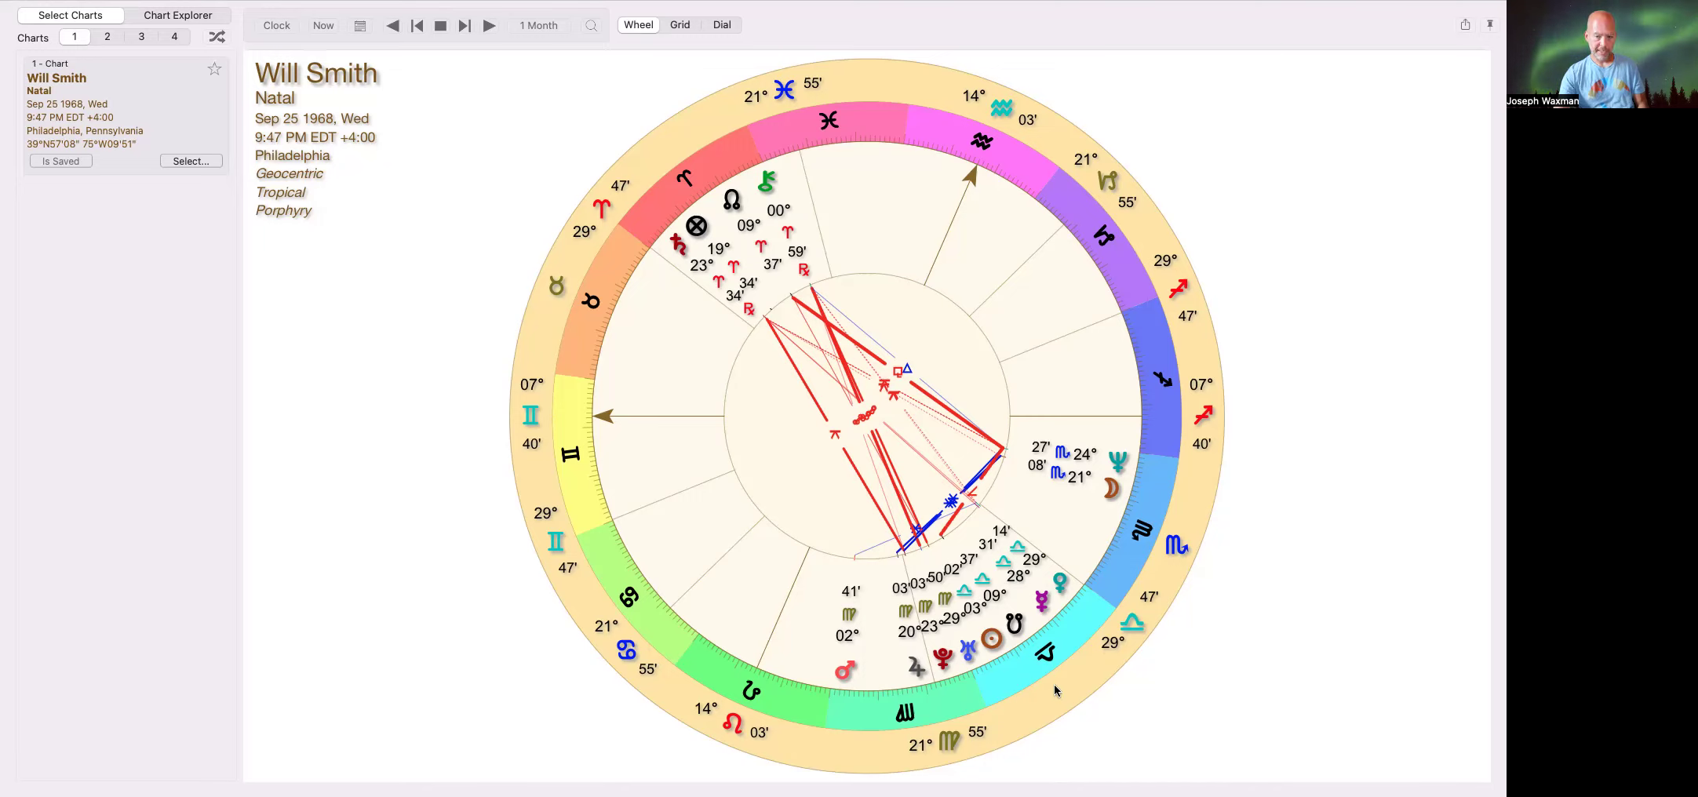
mouse_move(1036, 634)
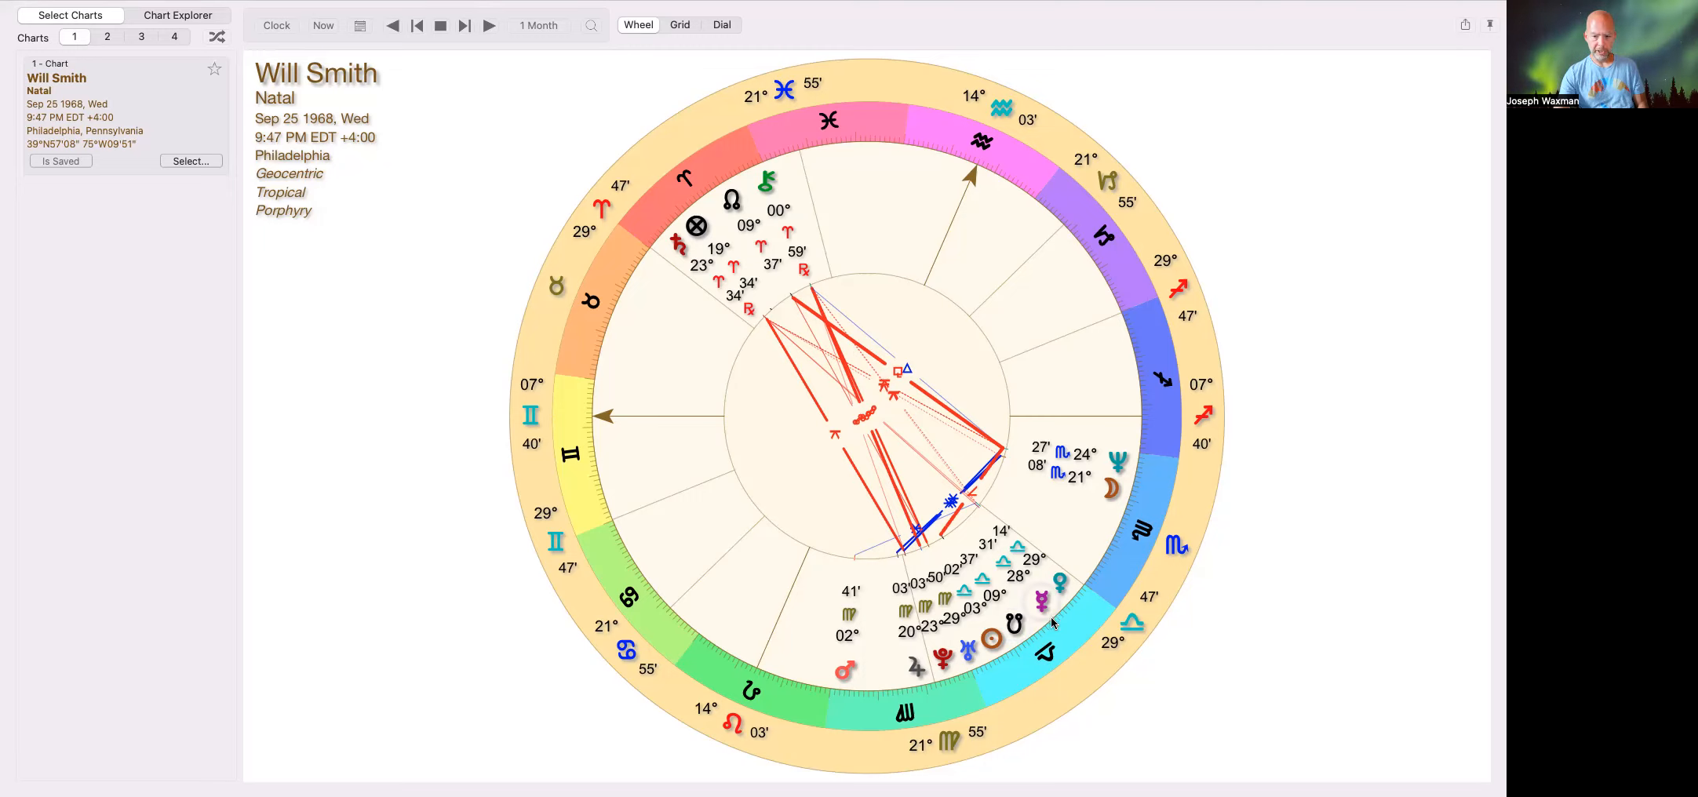
mouse_move(740, 274)
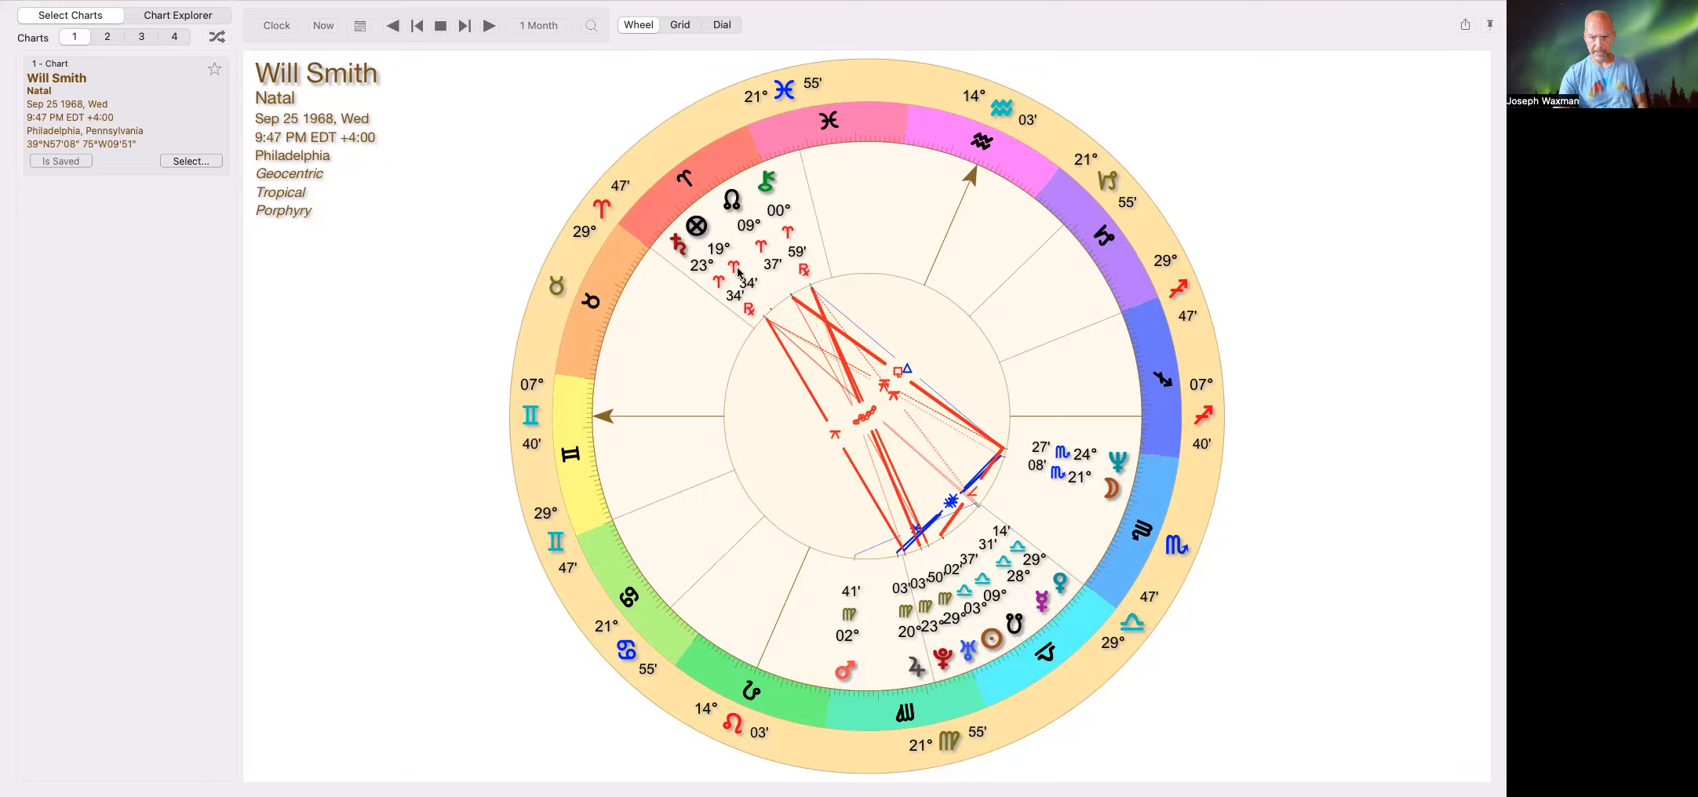
mouse_move(1028, 184)
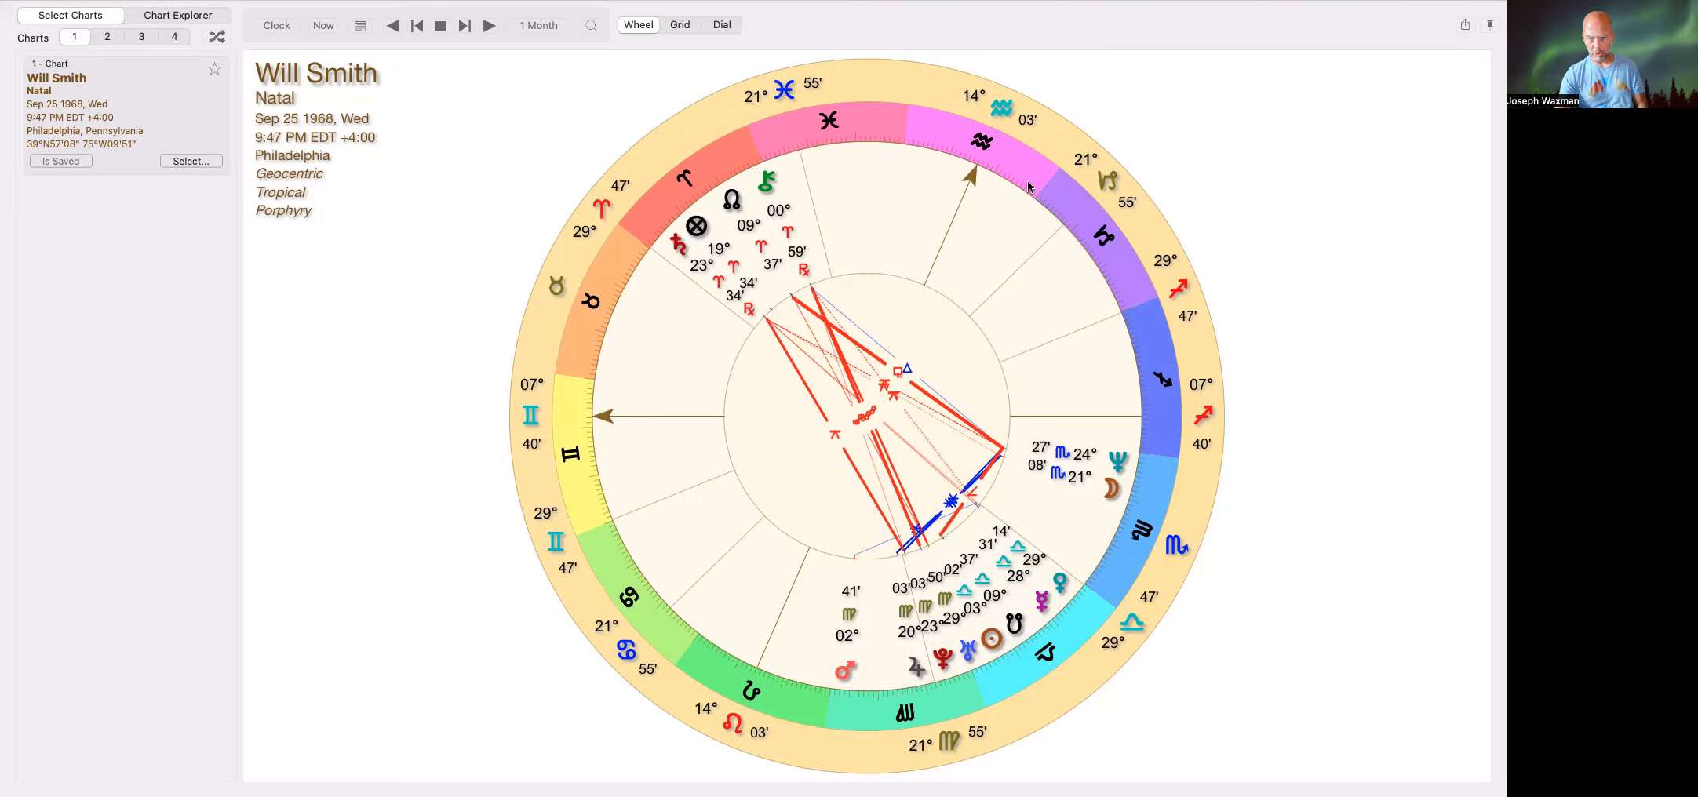
mouse_move(974, 190)
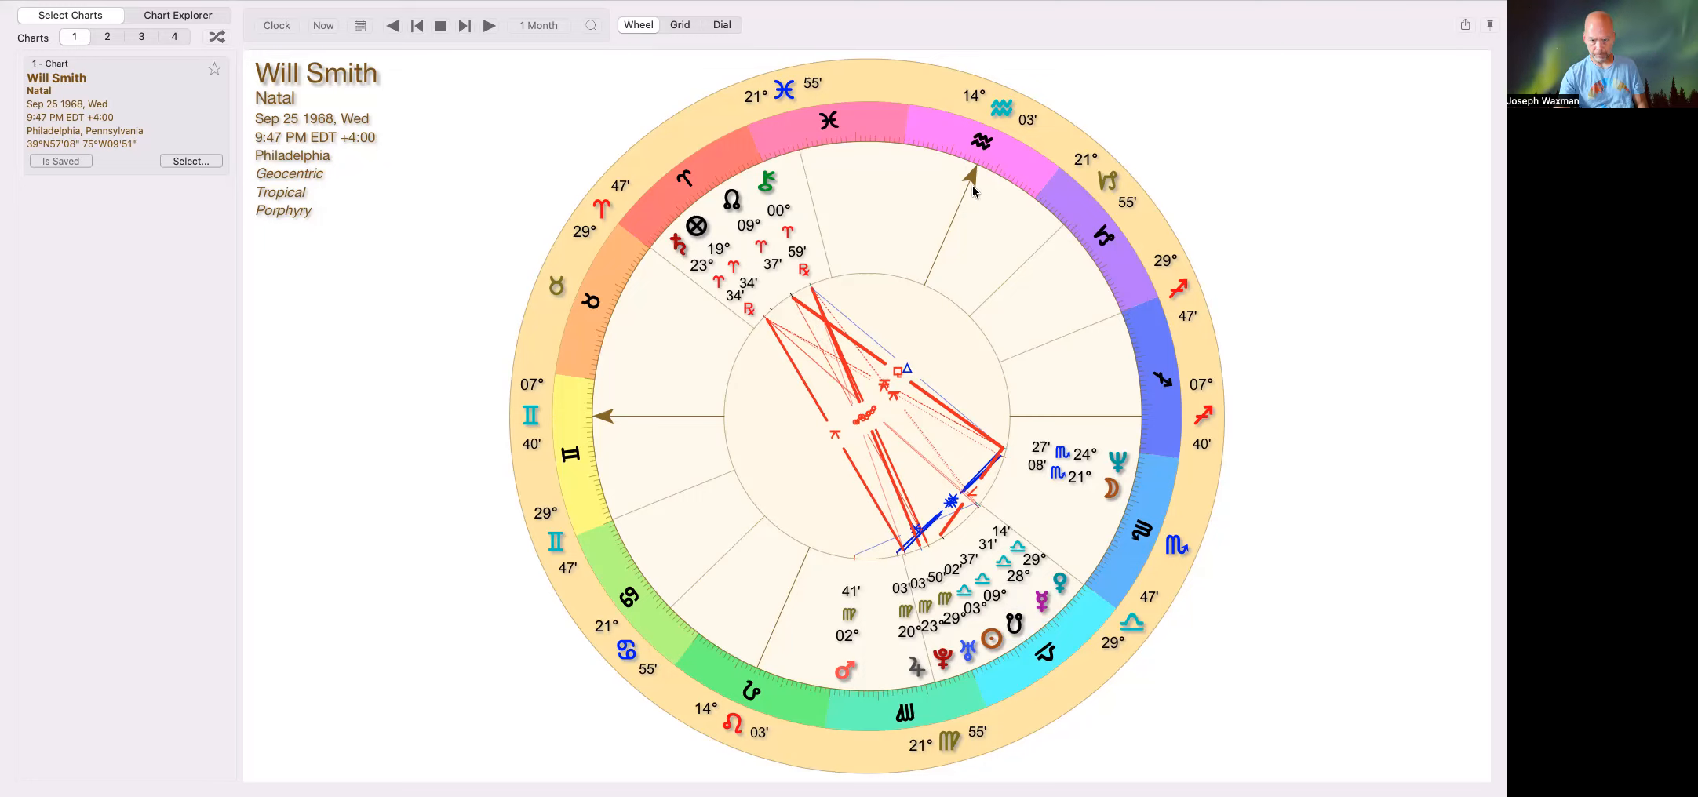
mouse_move(680, 246)
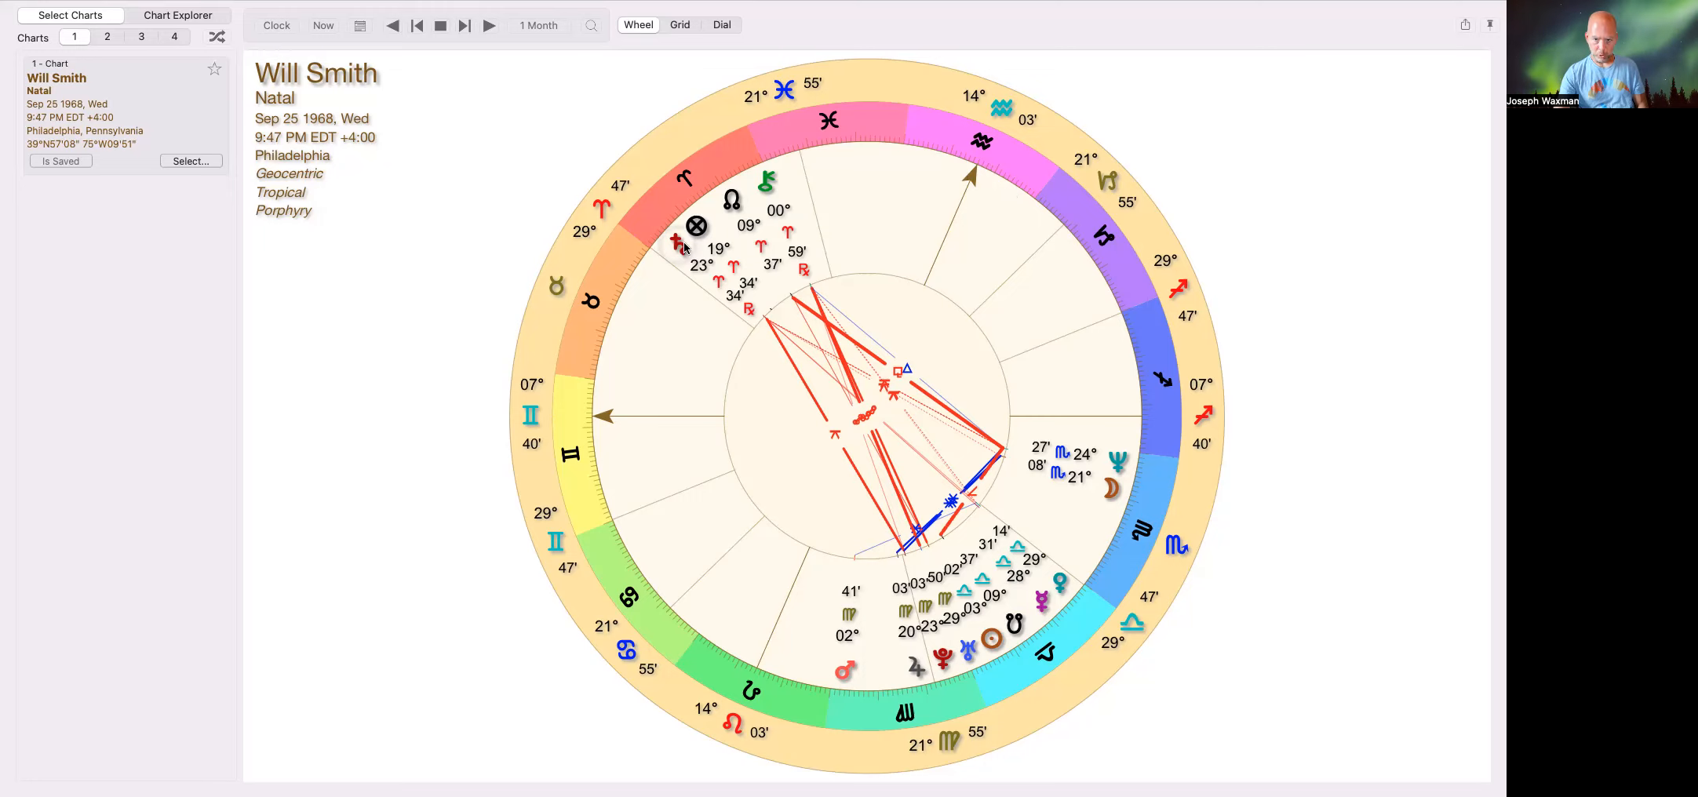
mouse_move(1016, 184)
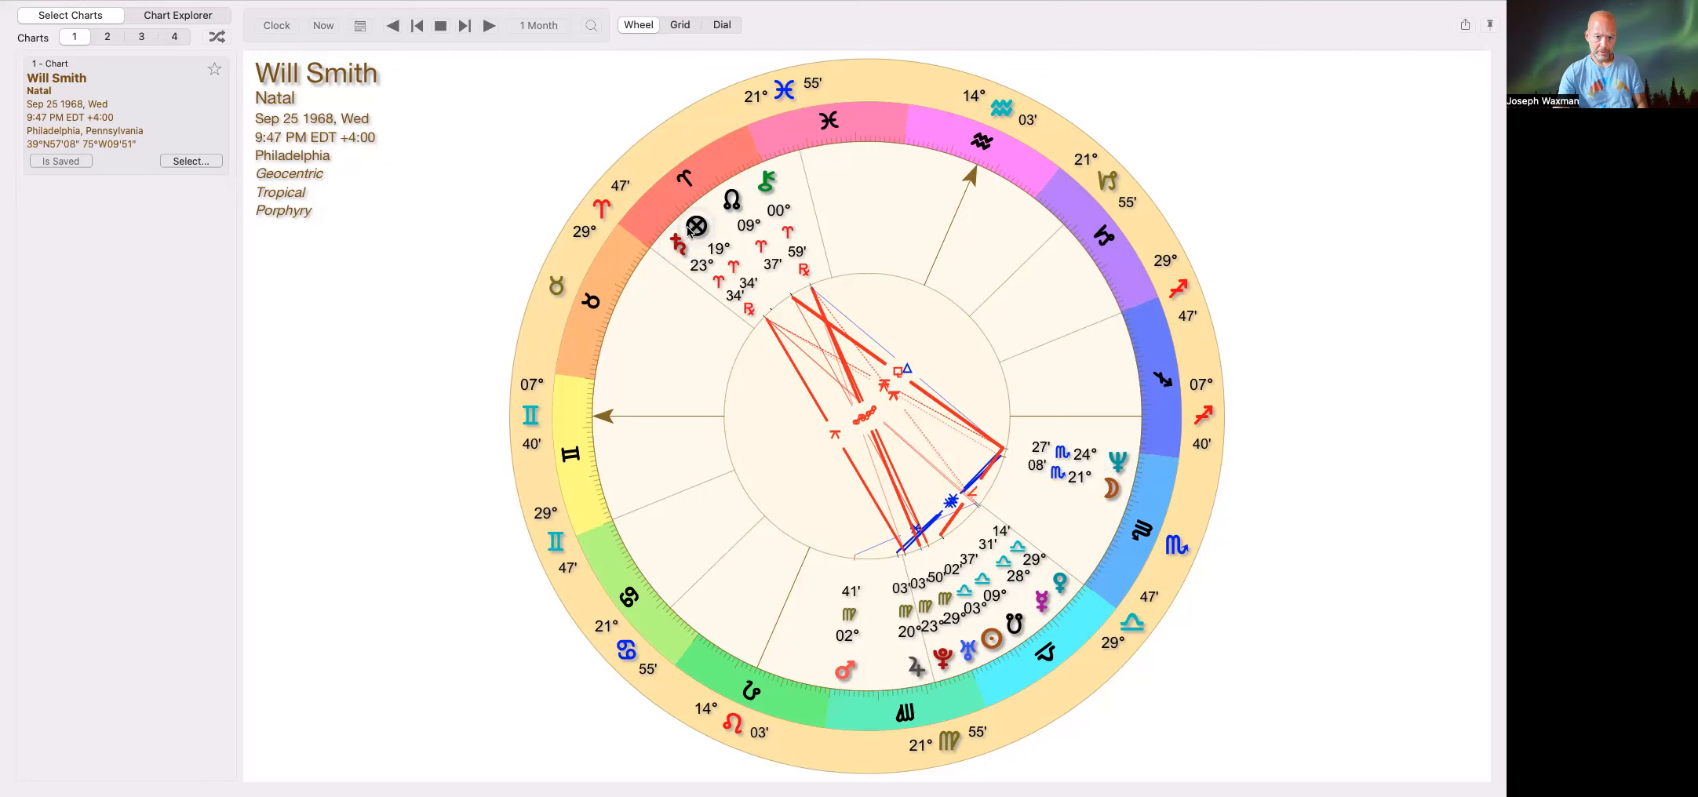
mouse_move(639, 226)
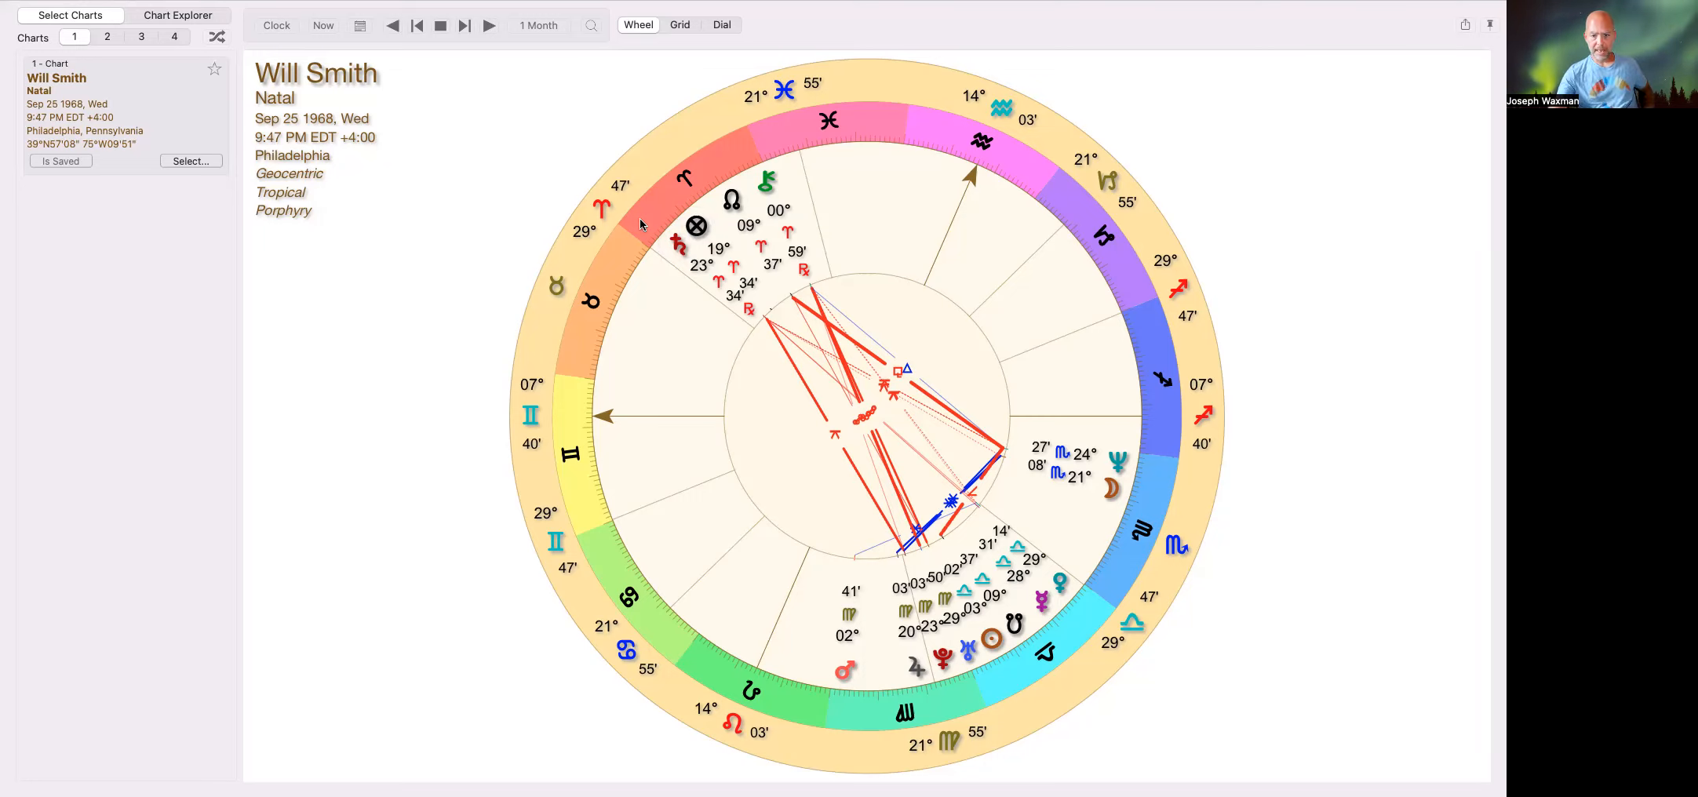
mouse_move(659, 147)
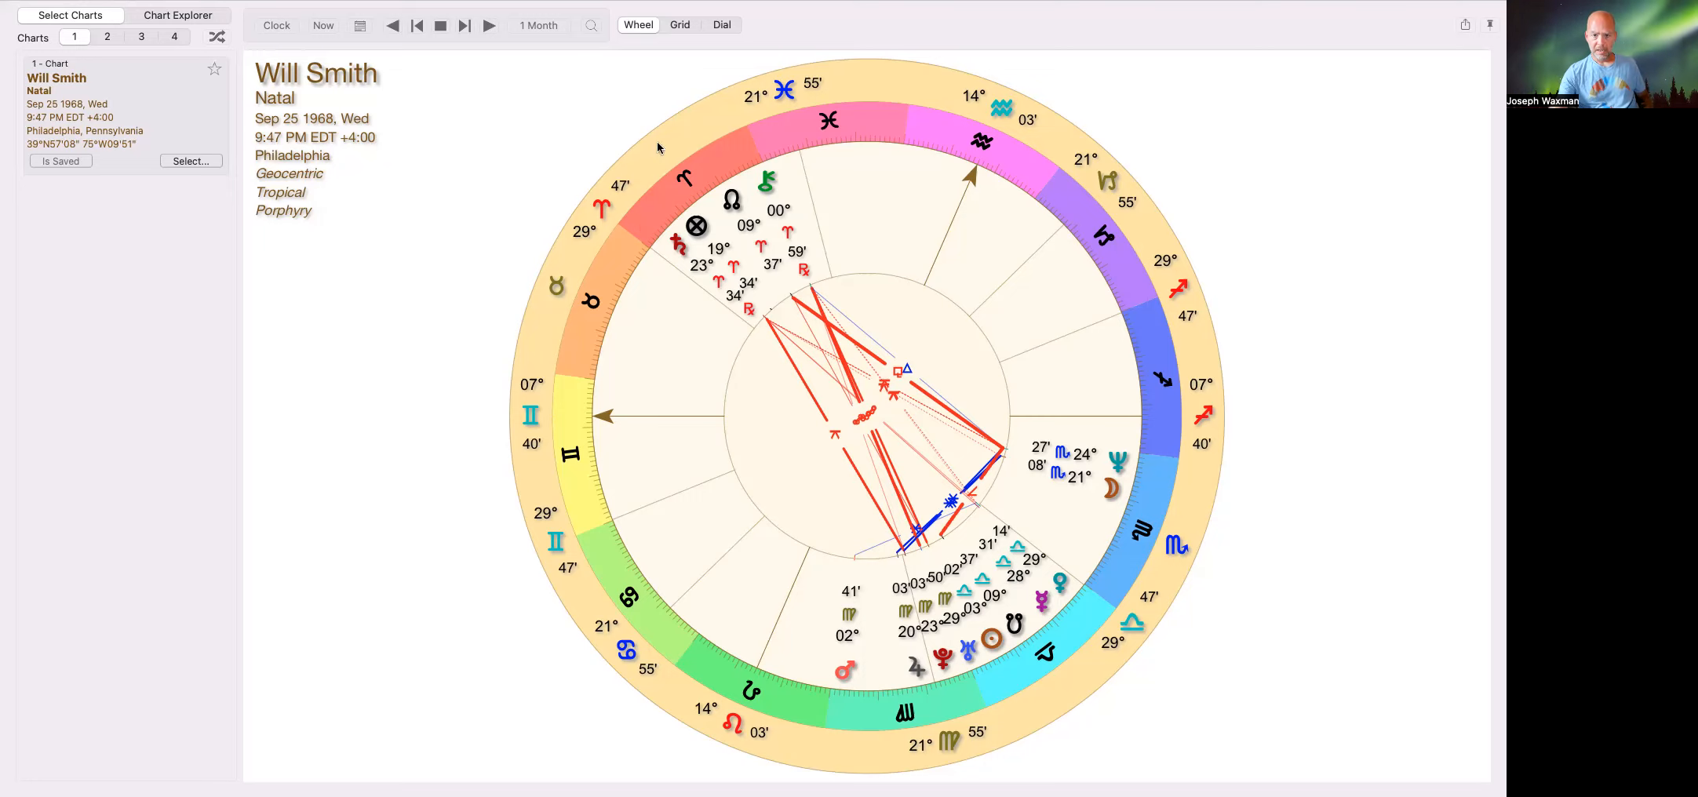
mouse_move(701, 160)
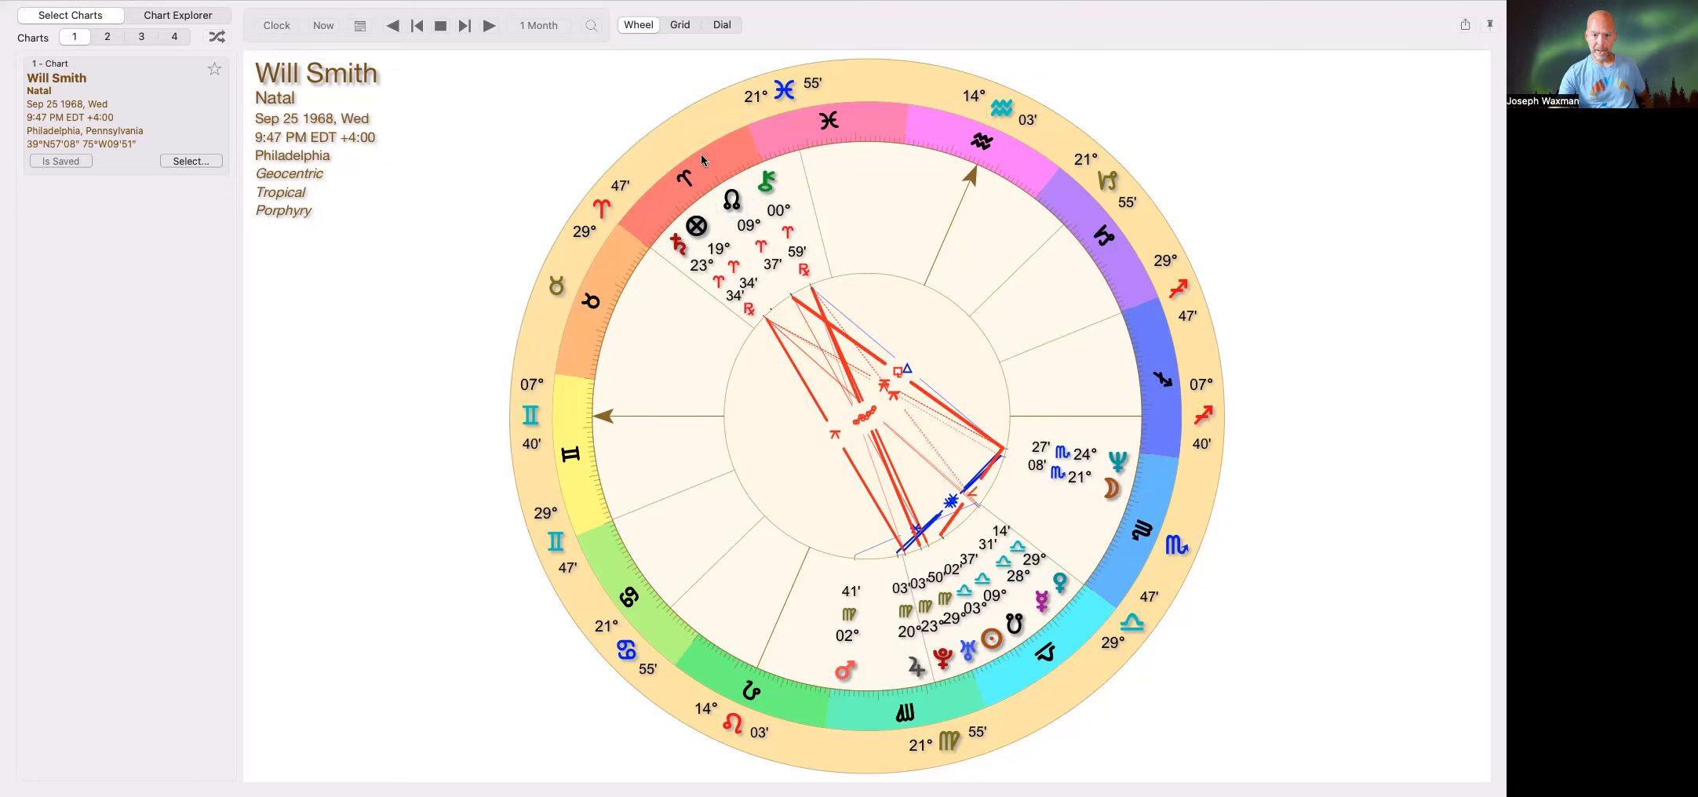
mouse_move(614, 157)
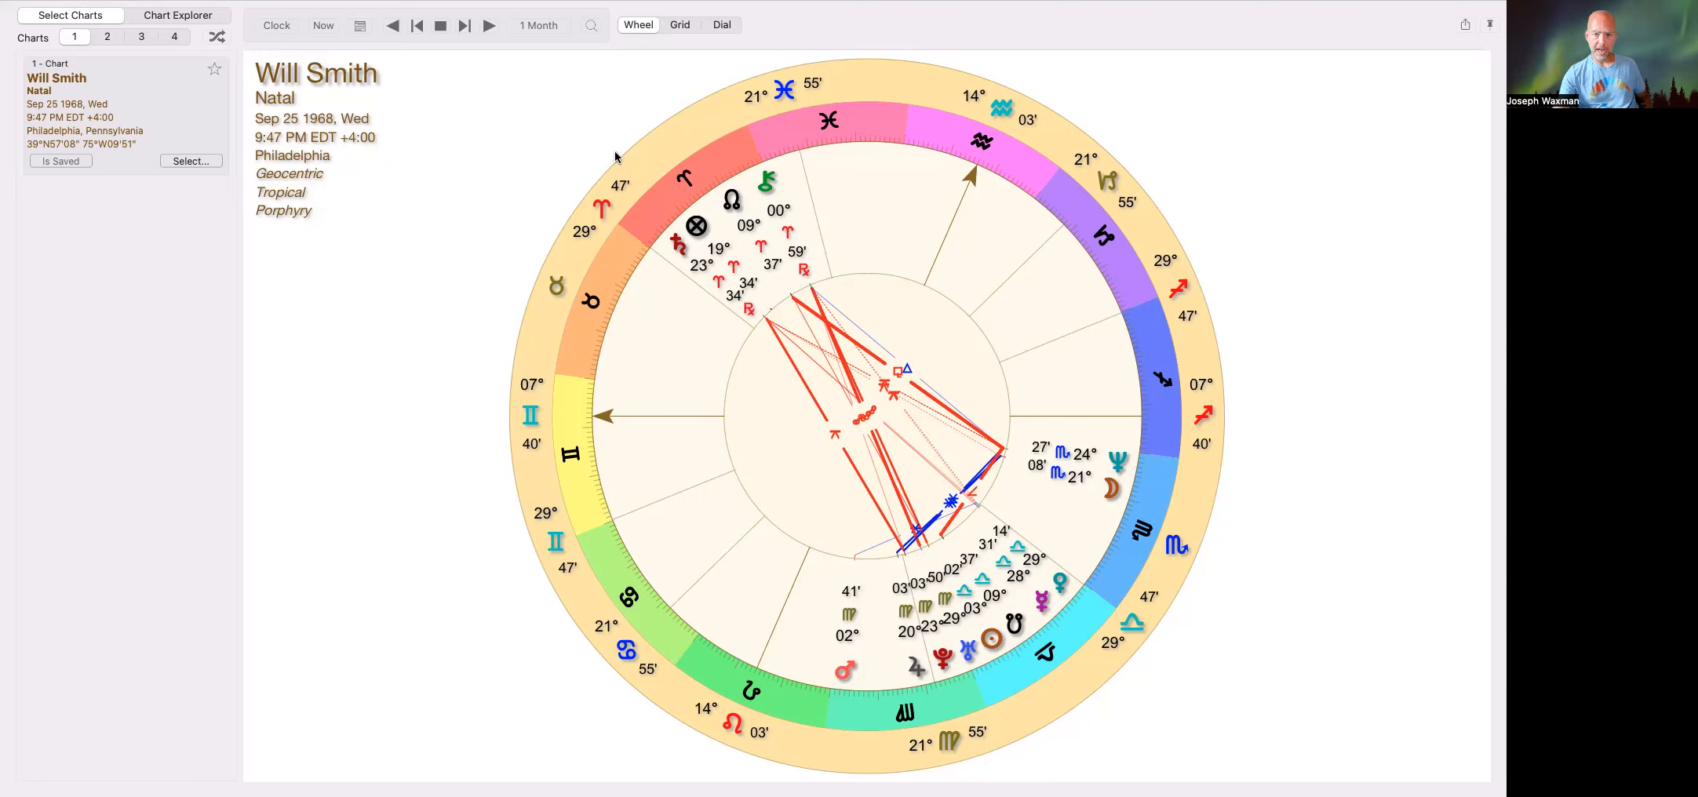
mouse_move(722, 104)
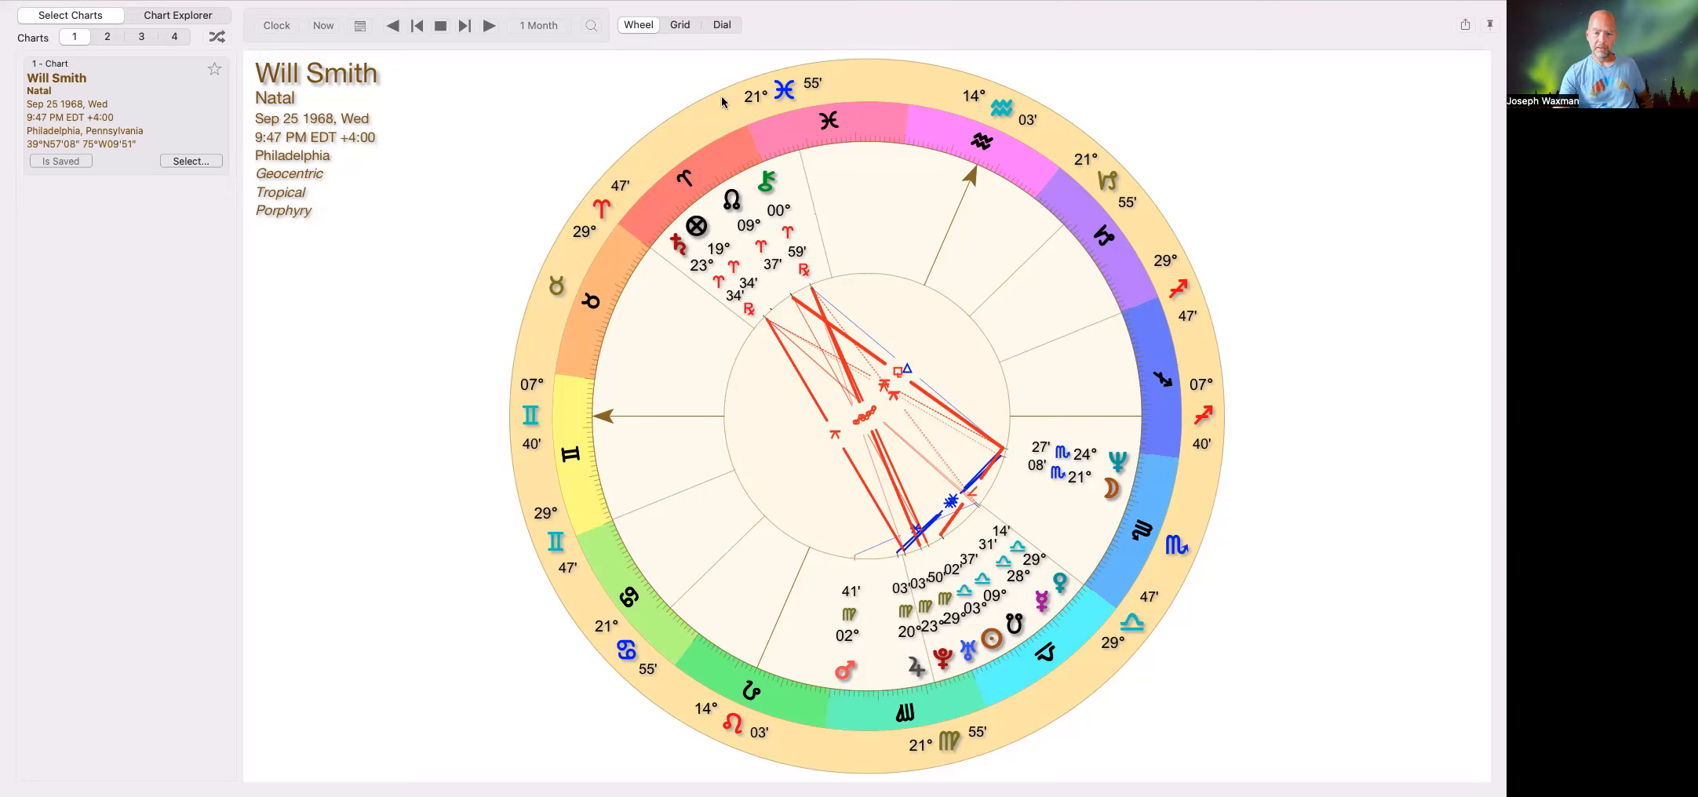
mouse_move(714, 176)
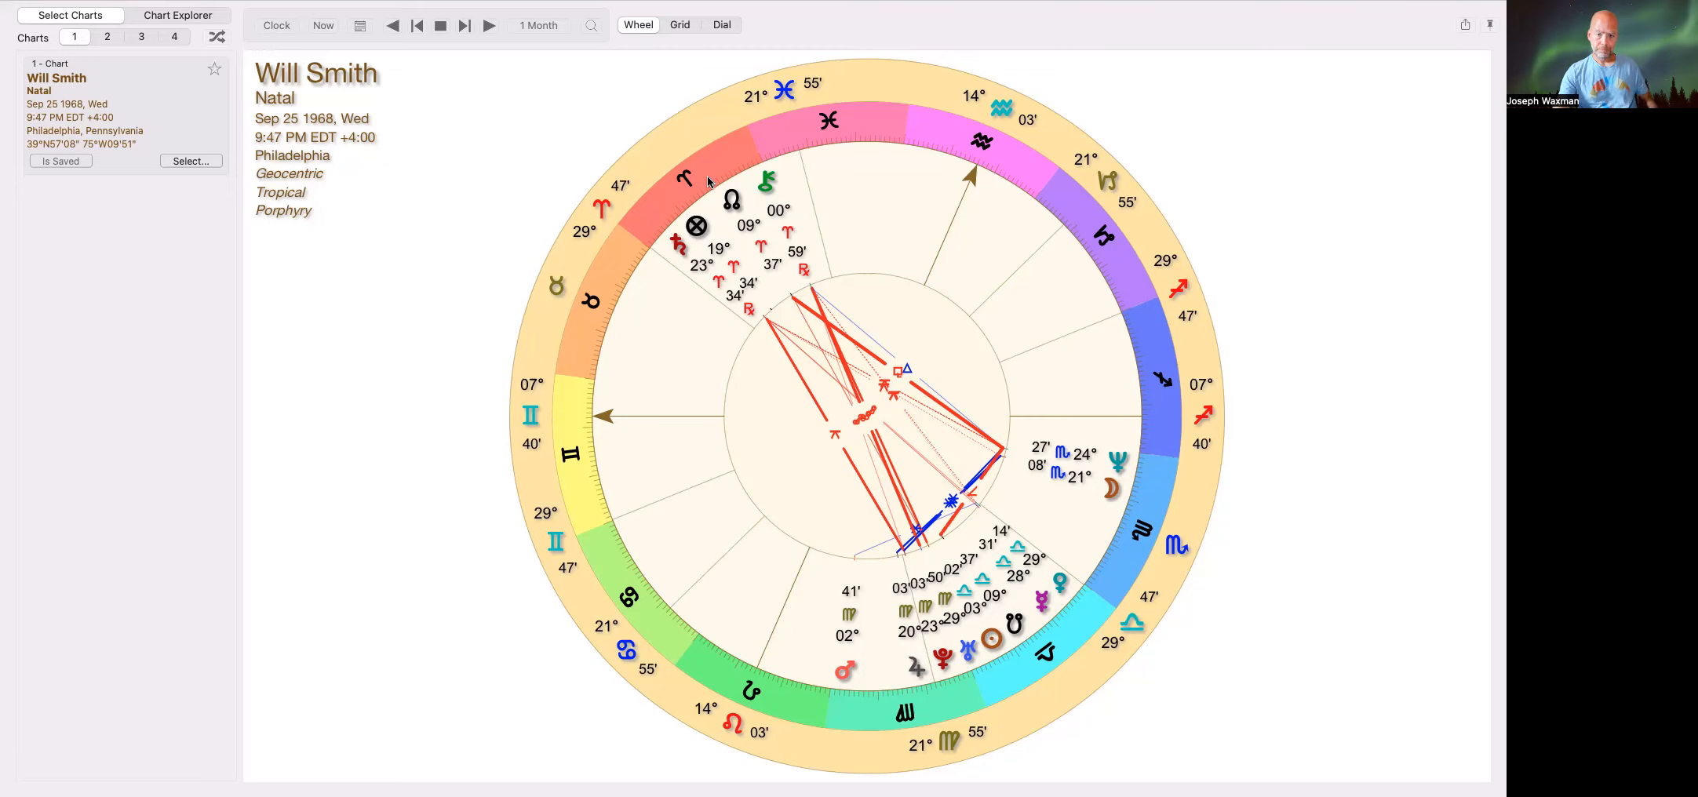
mouse_move(672, 251)
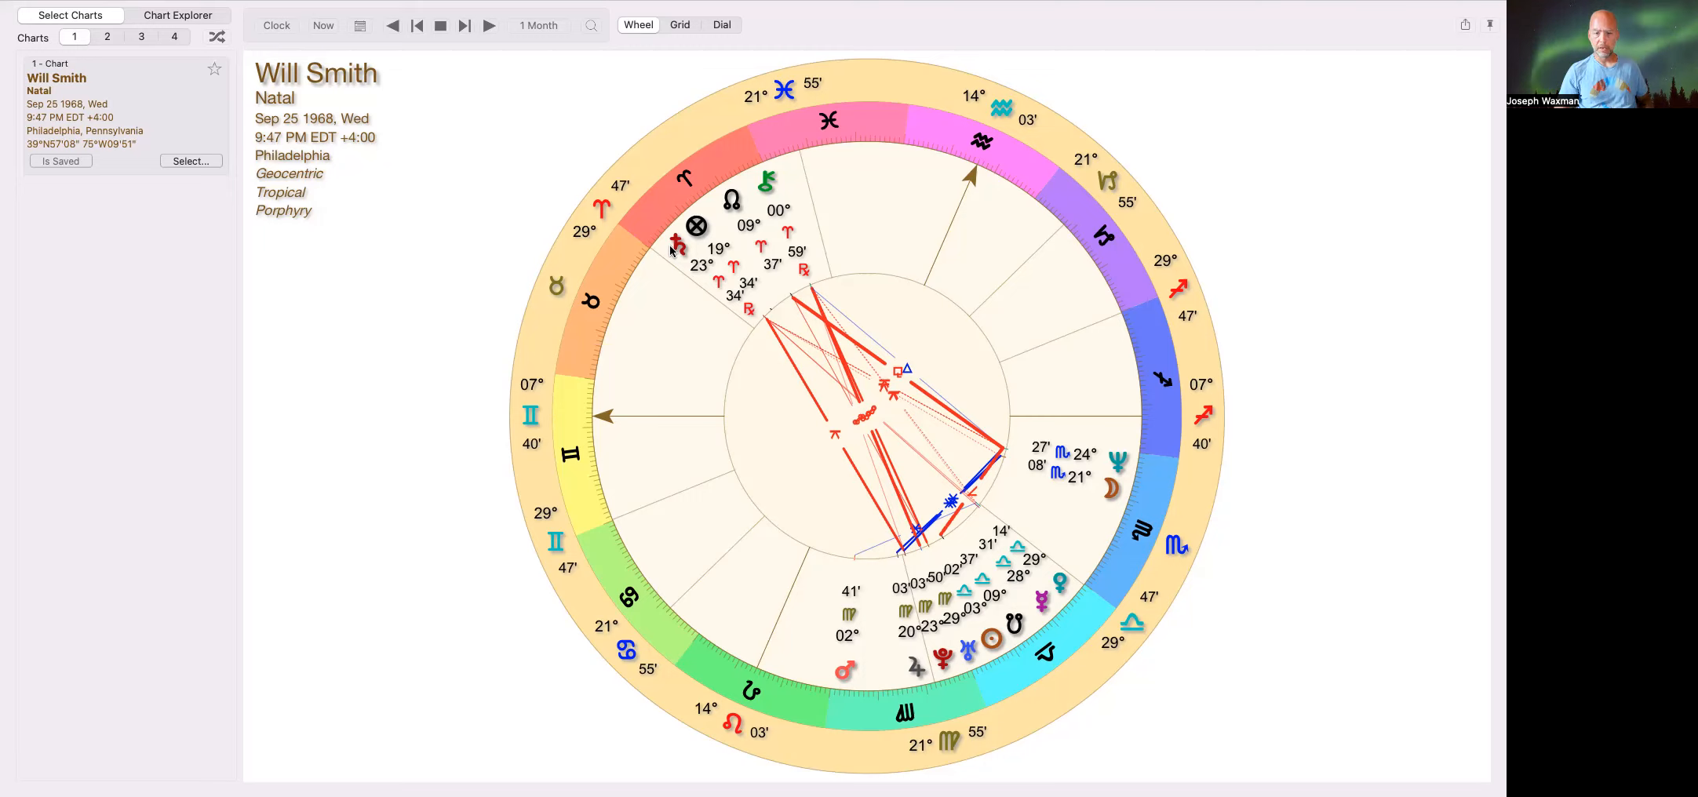
mouse_move(745, 341)
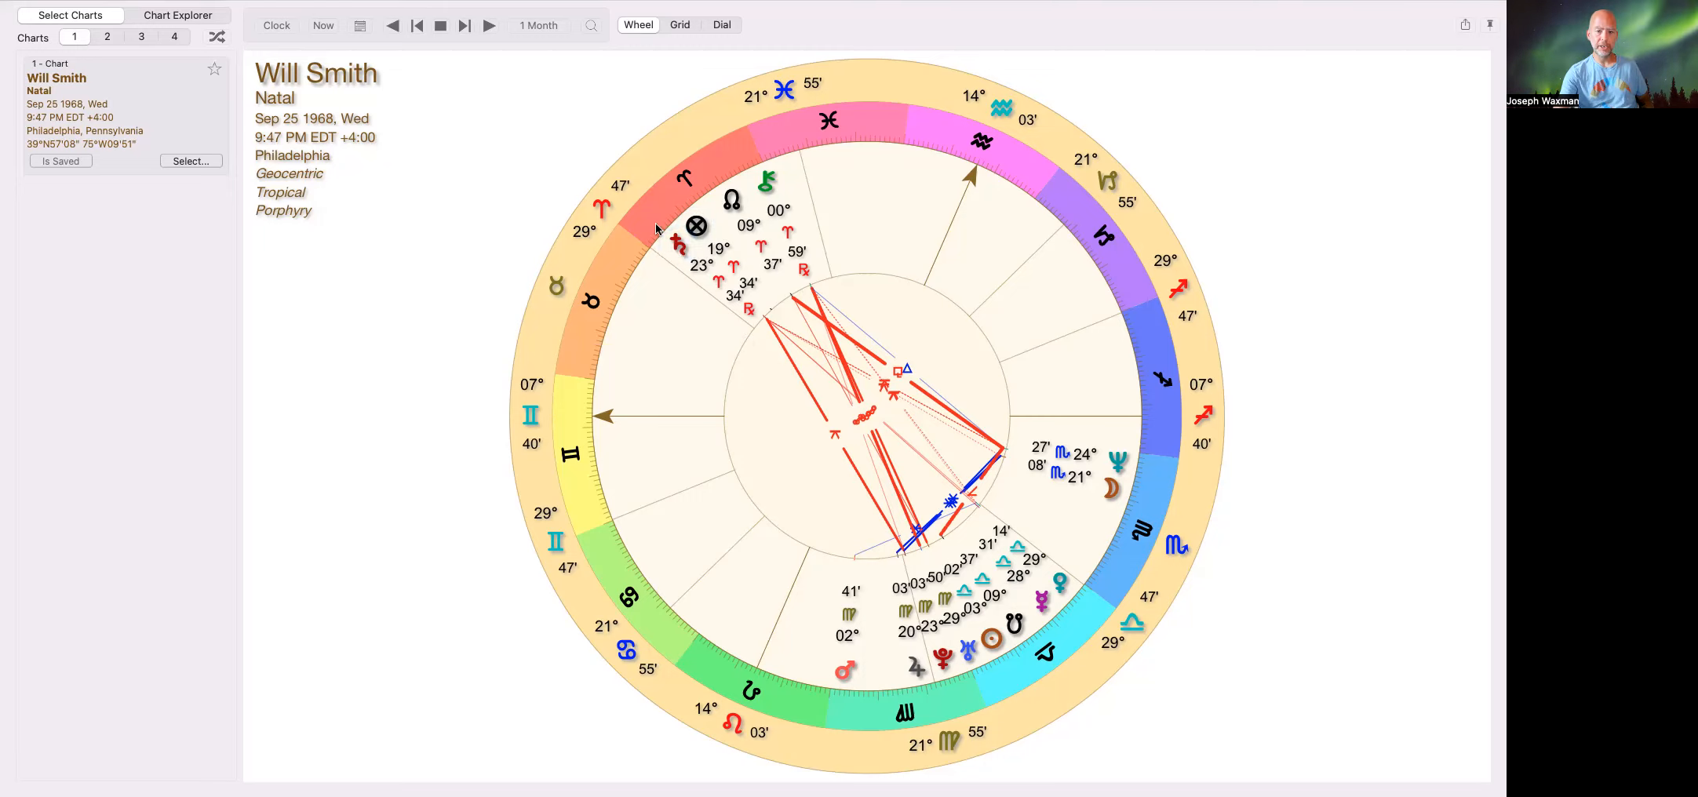
mouse_move(725, 309)
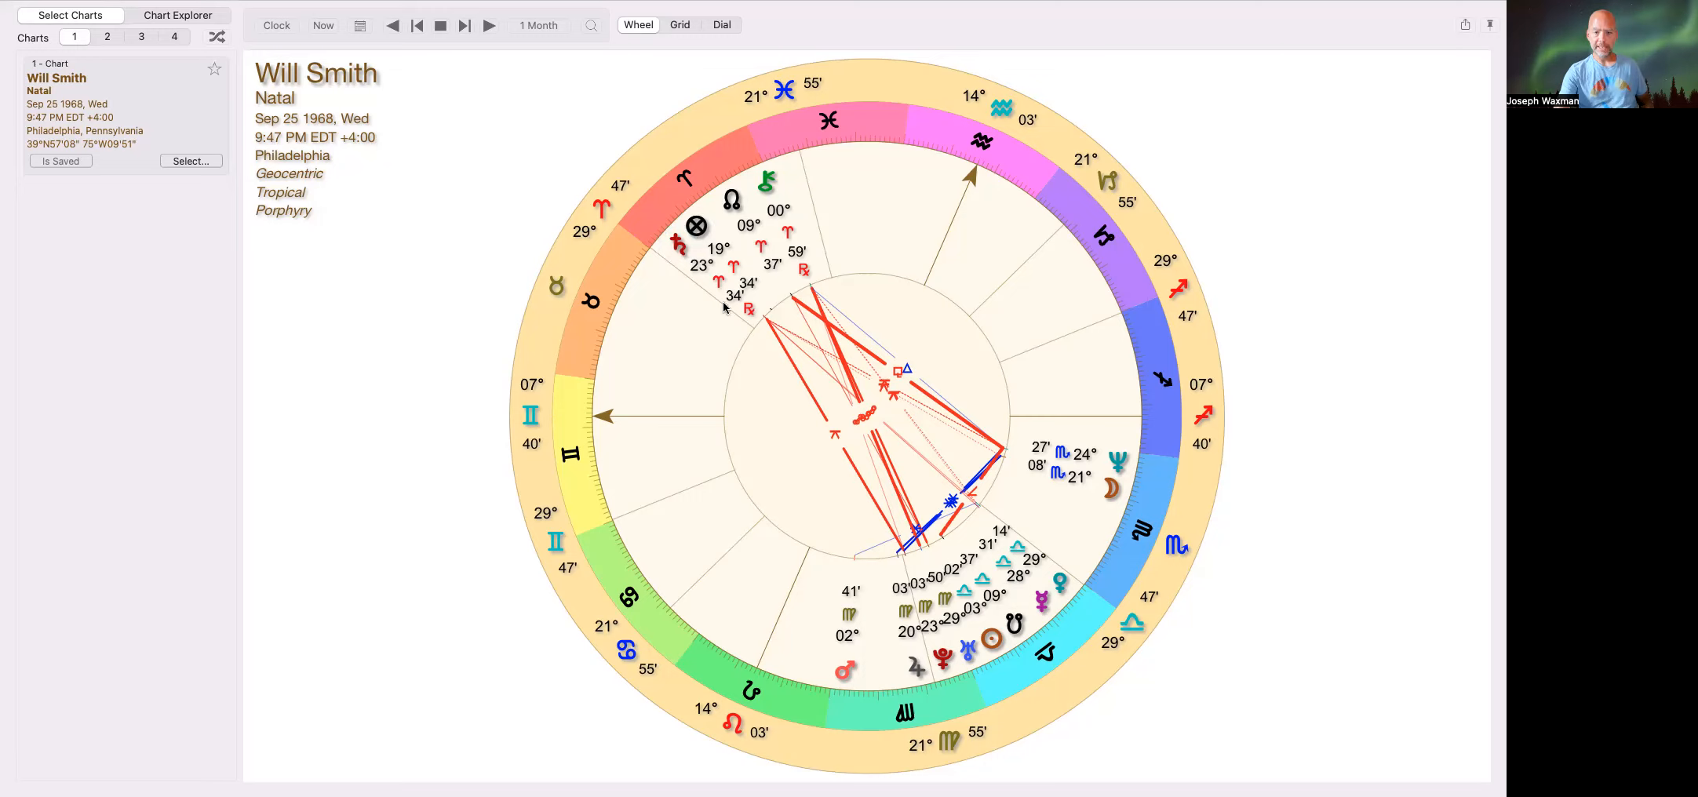
mouse_move(695, 201)
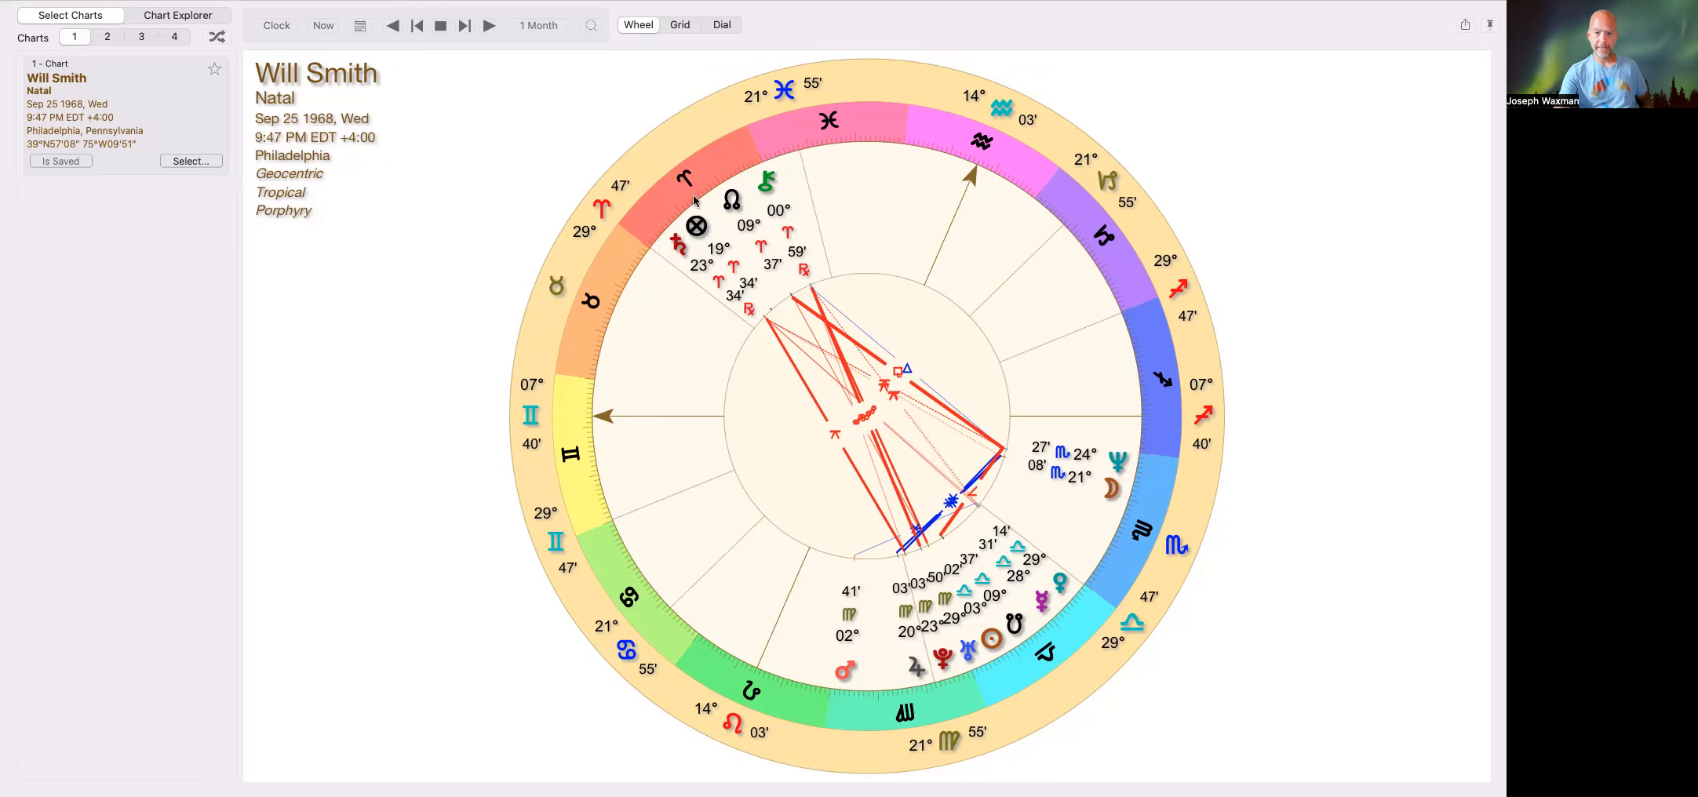
mouse_move(713, 372)
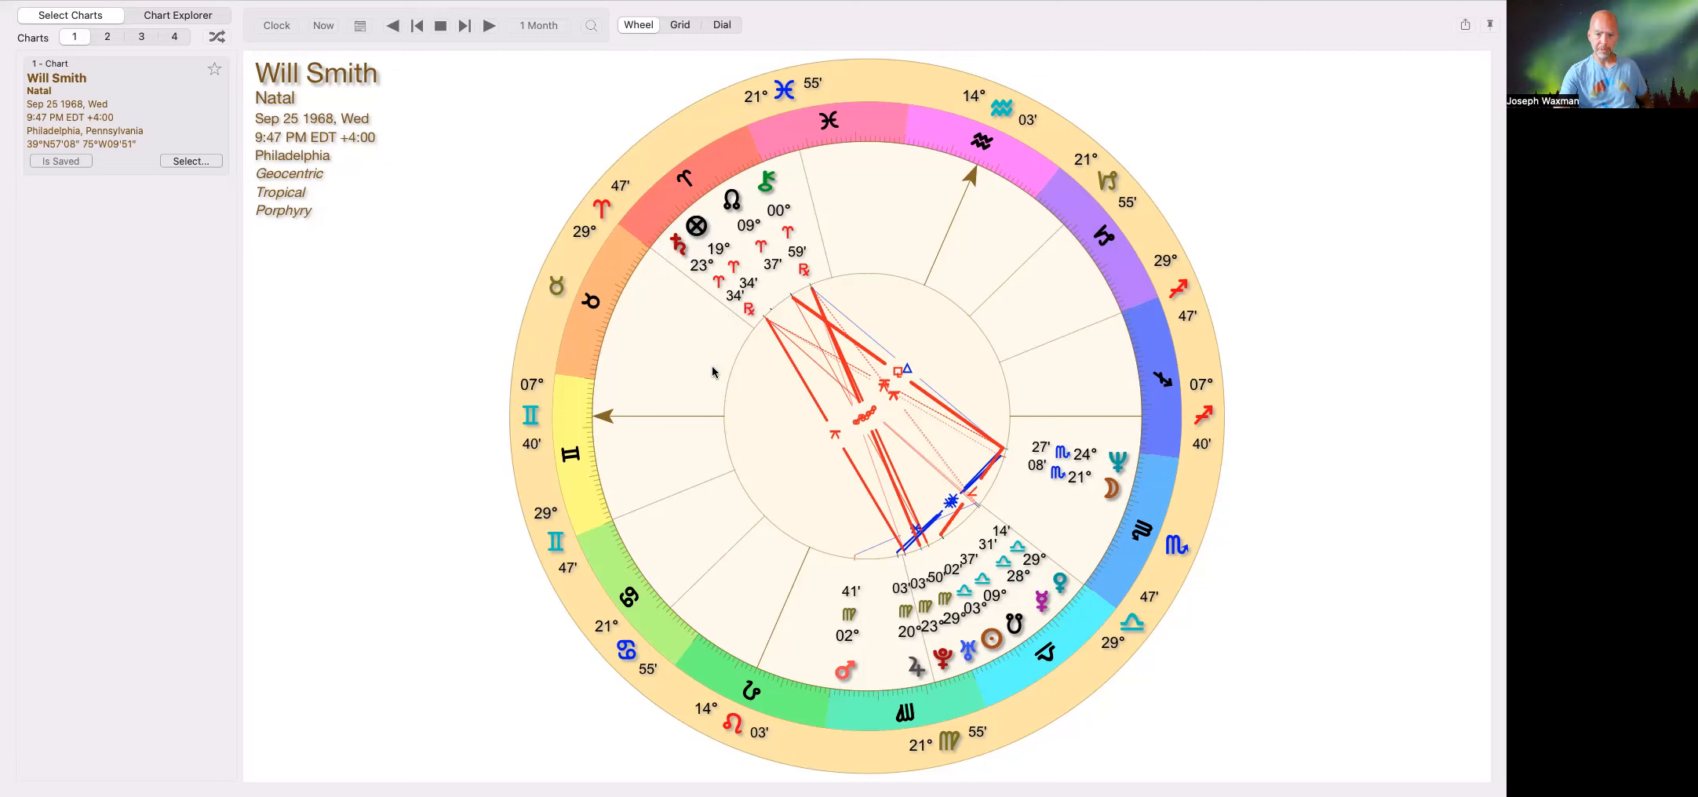
mouse_move(752, 320)
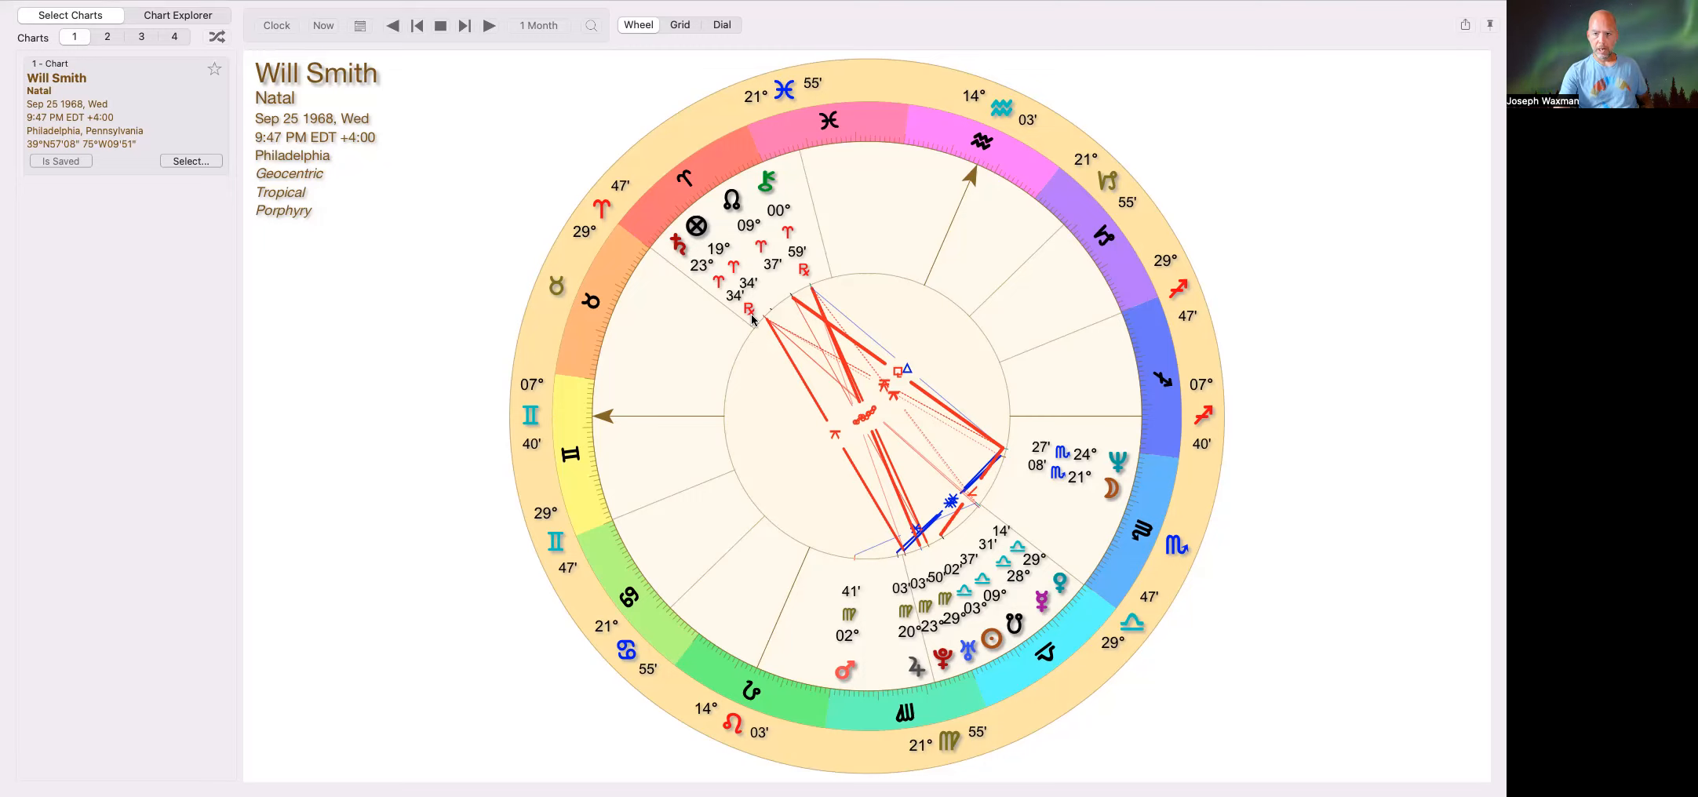
mouse_move(975, 175)
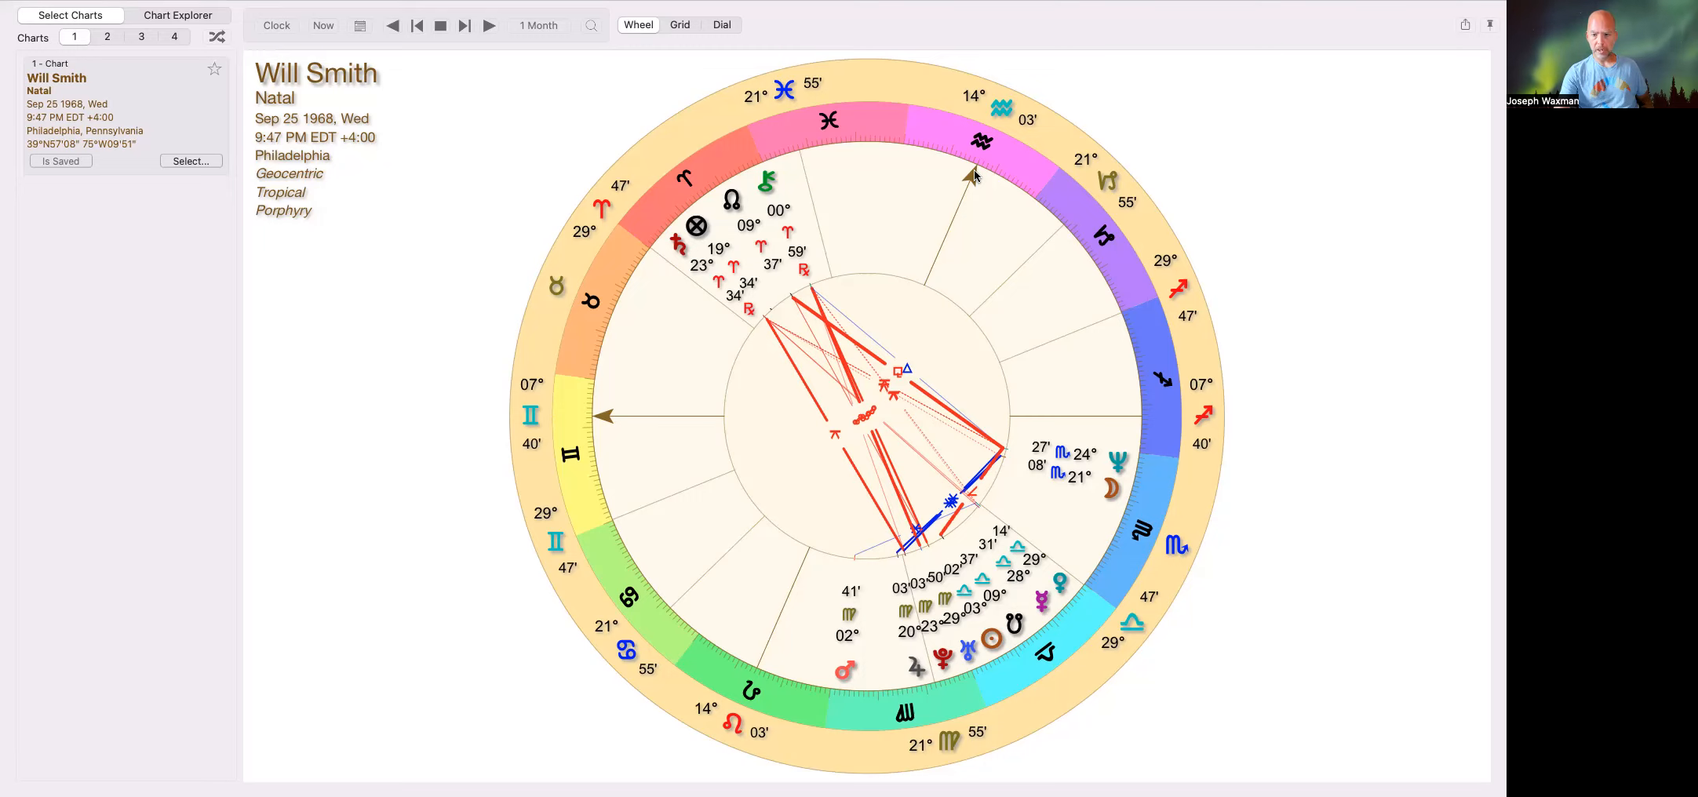
mouse_move(967, 212)
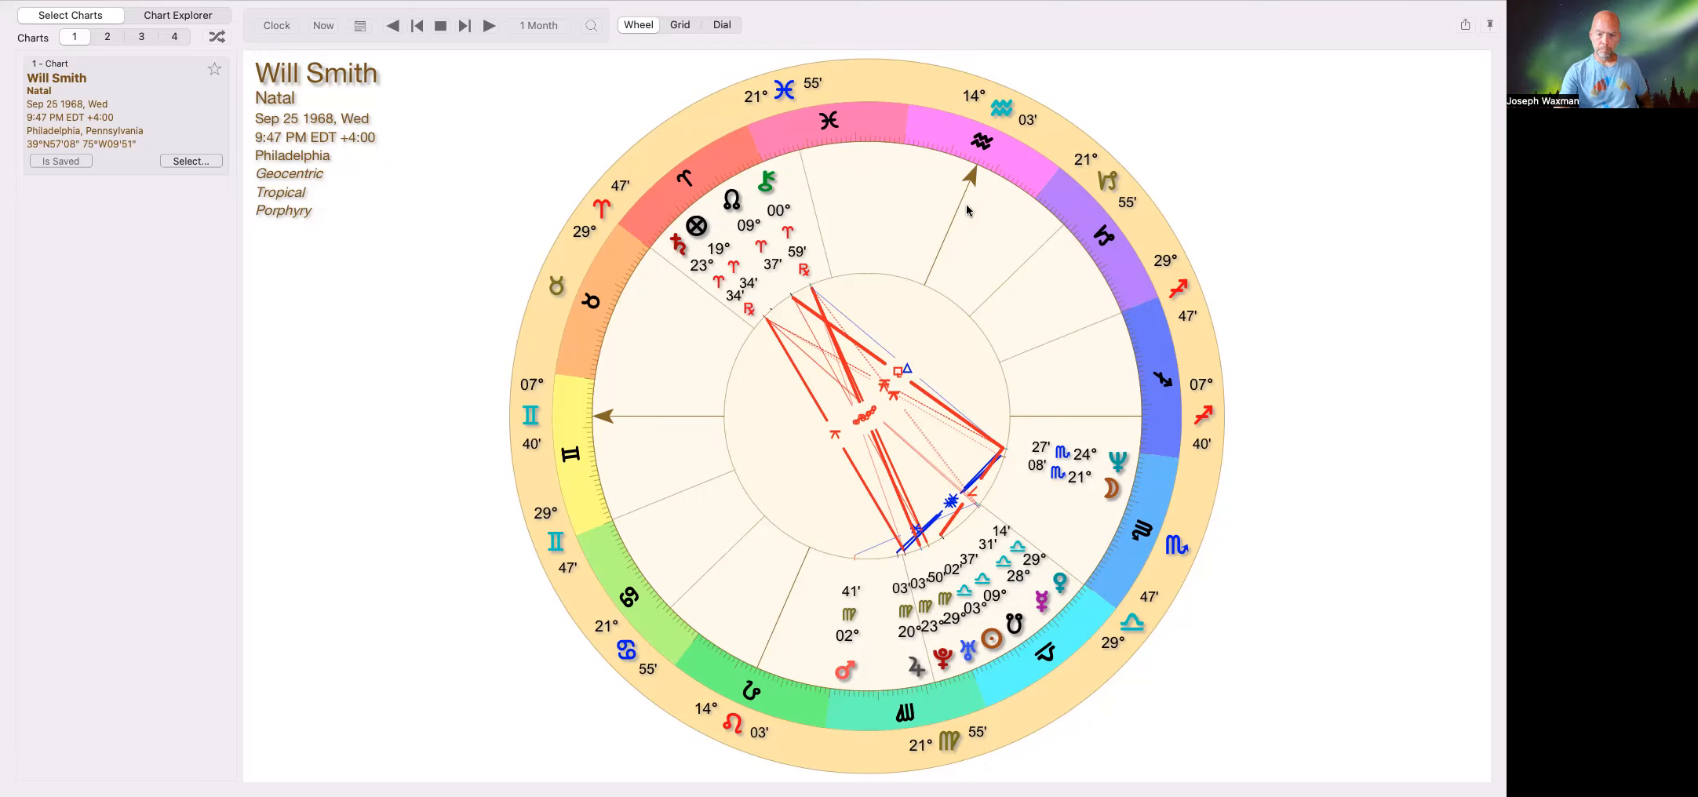
mouse_move(653, 292)
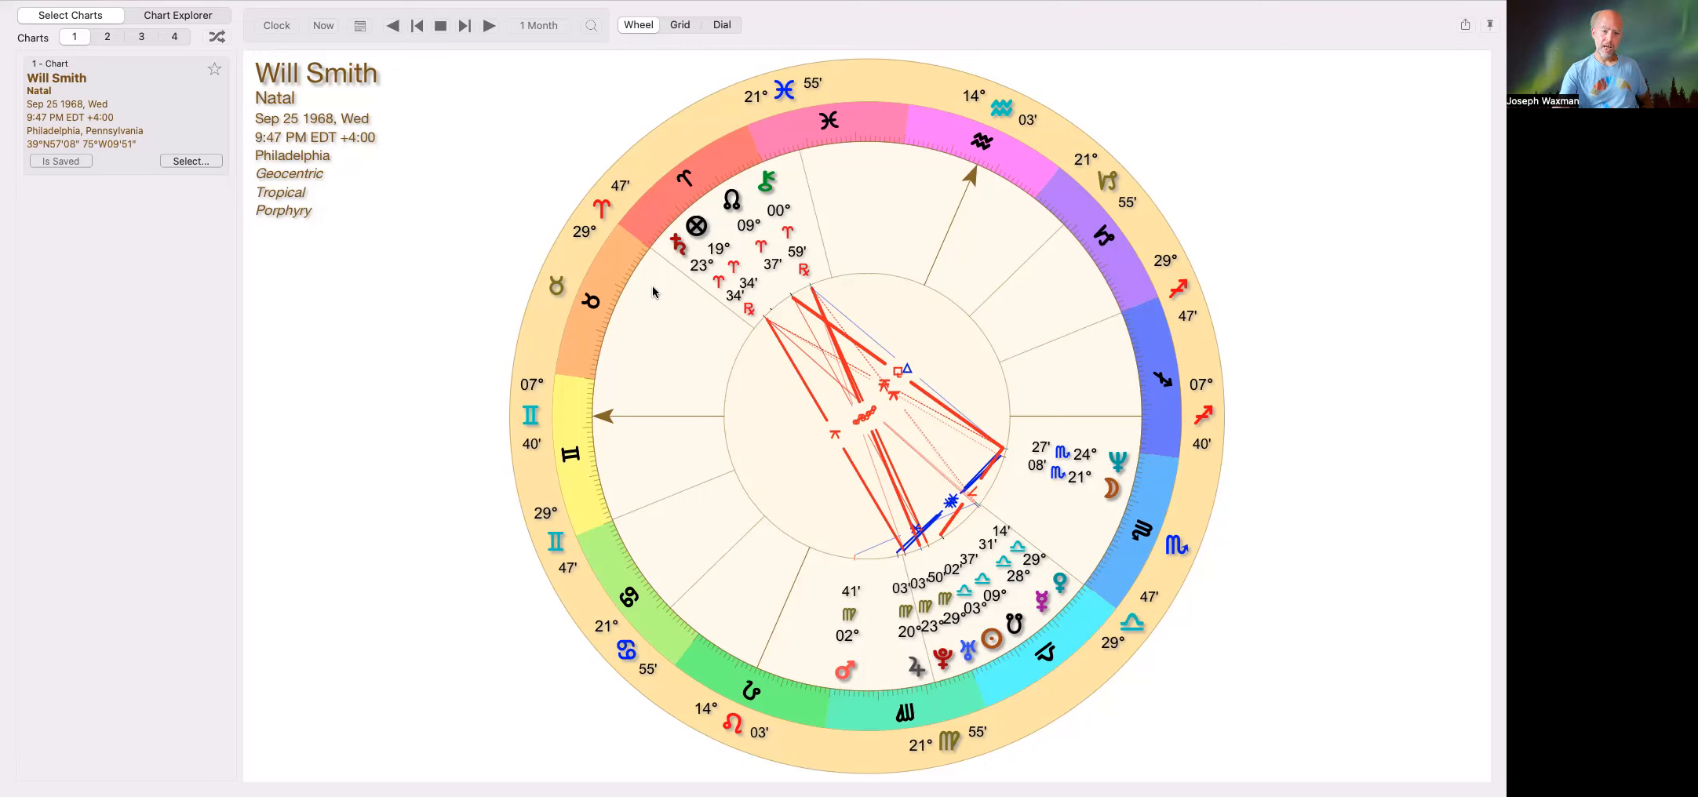
mouse_move(672, 246)
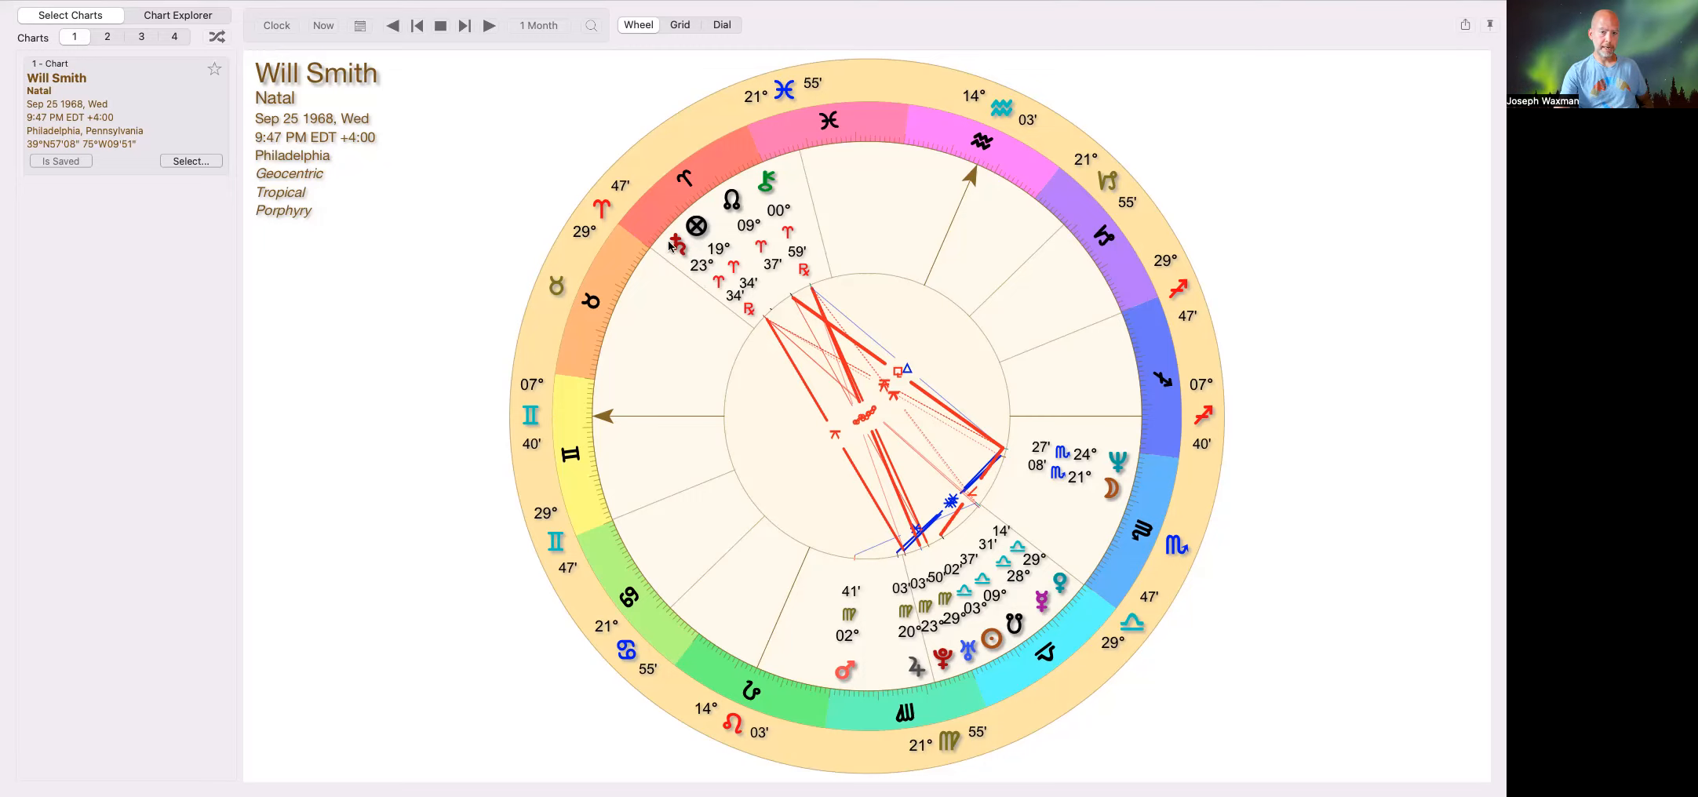
mouse_move(978, 165)
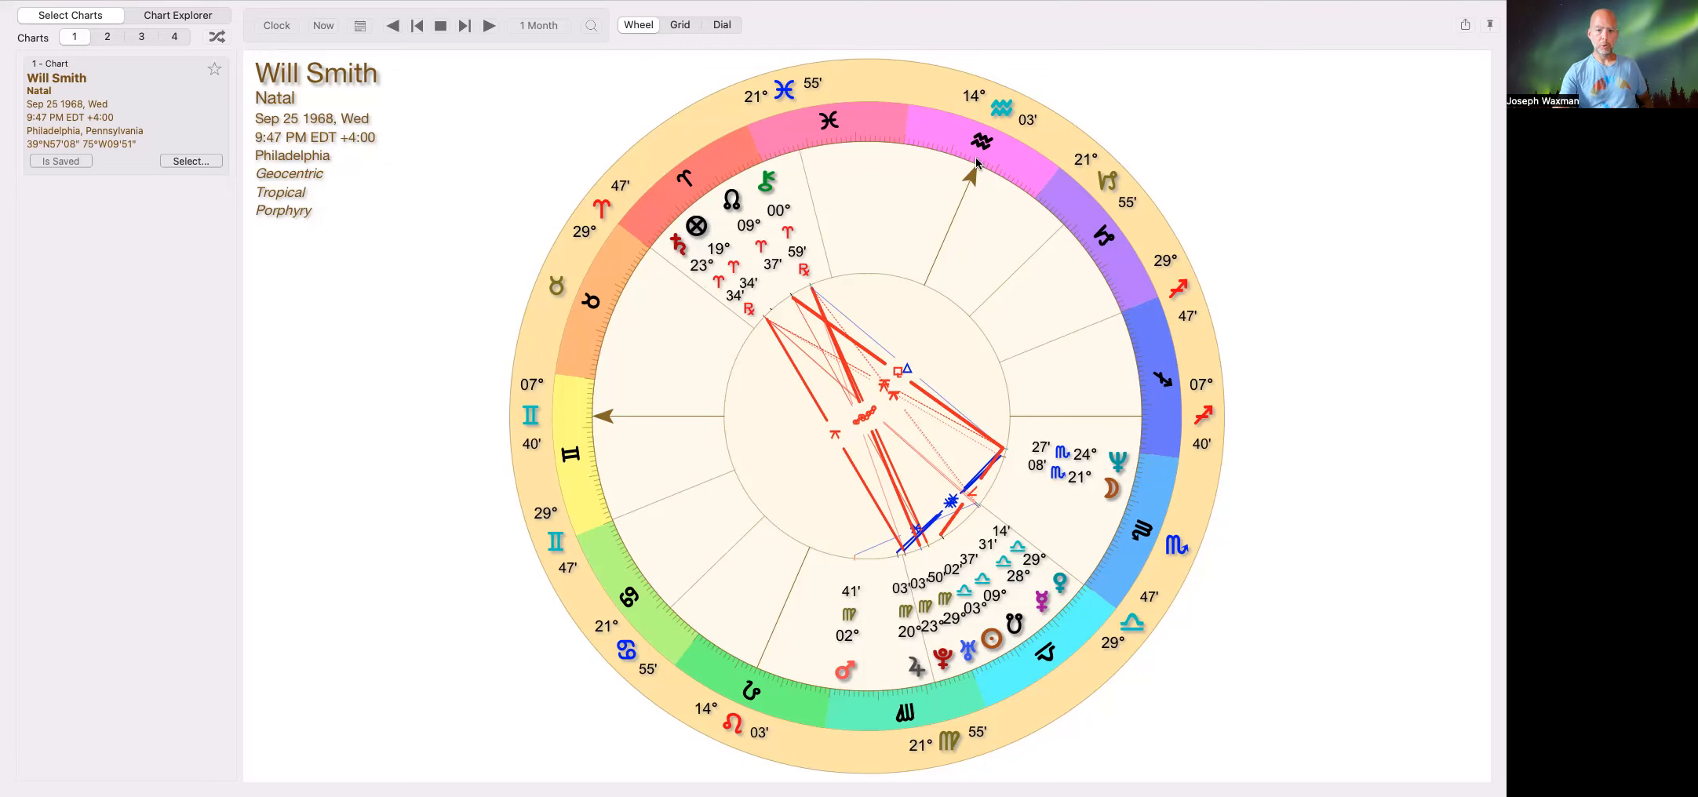
mouse_move(652, 268)
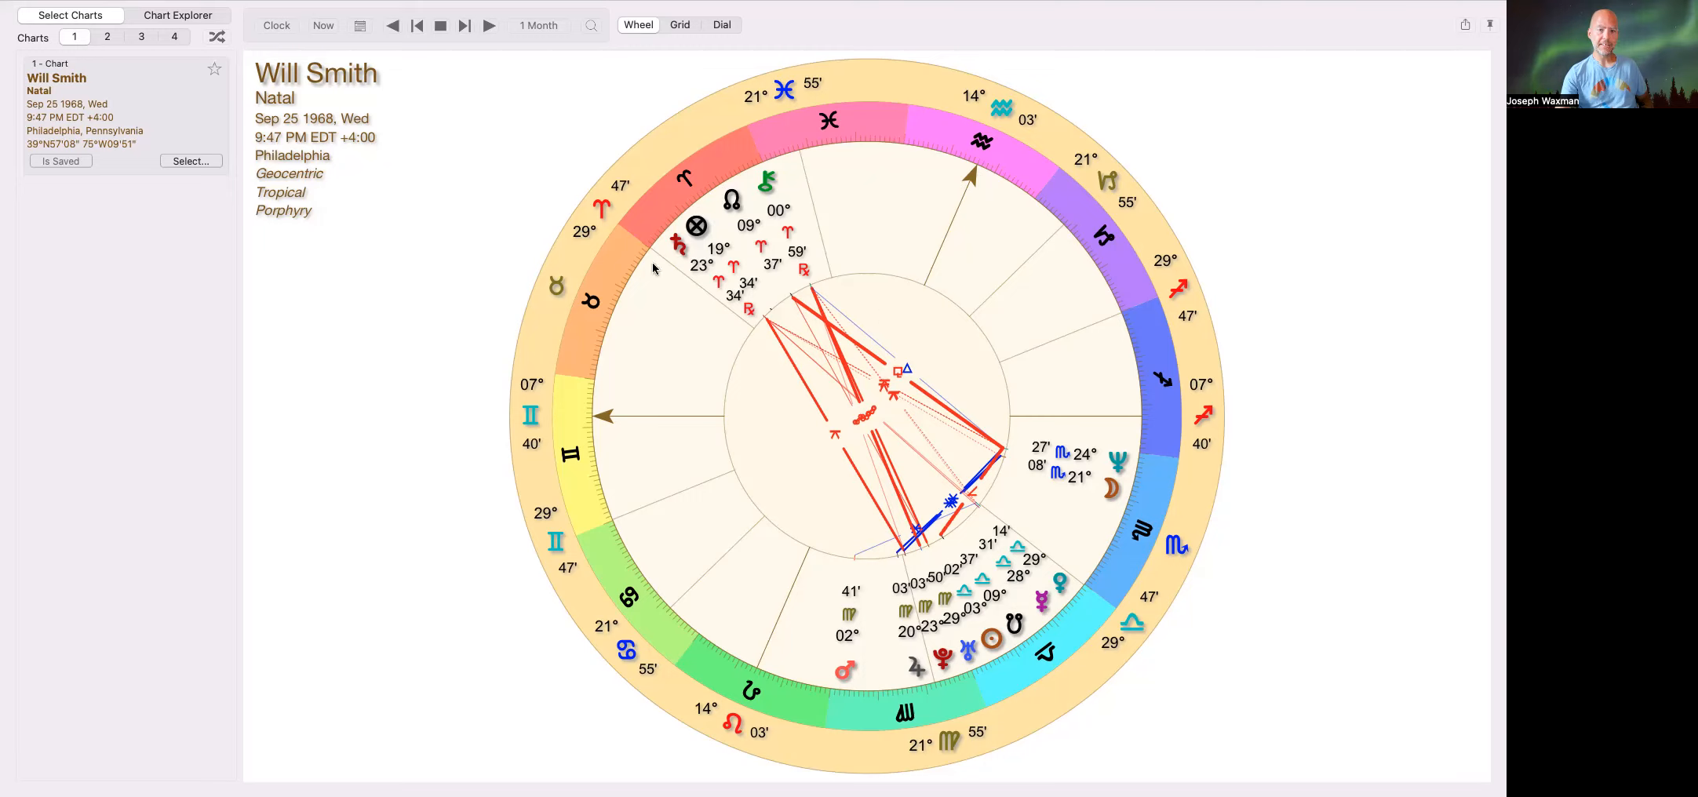
mouse_move(647, 279)
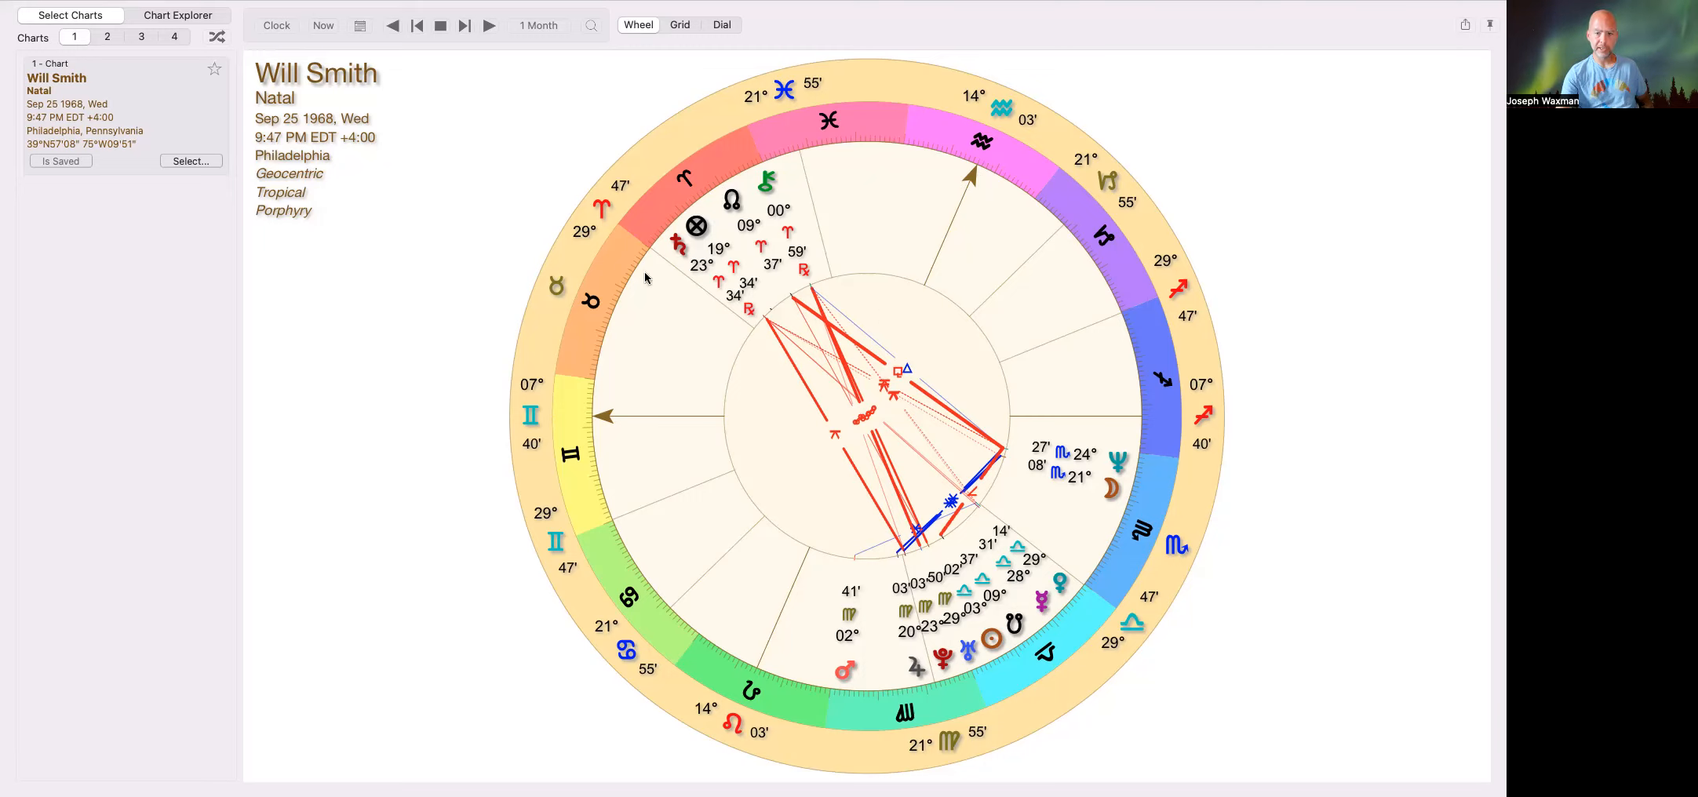
mouse_move(789, 288)
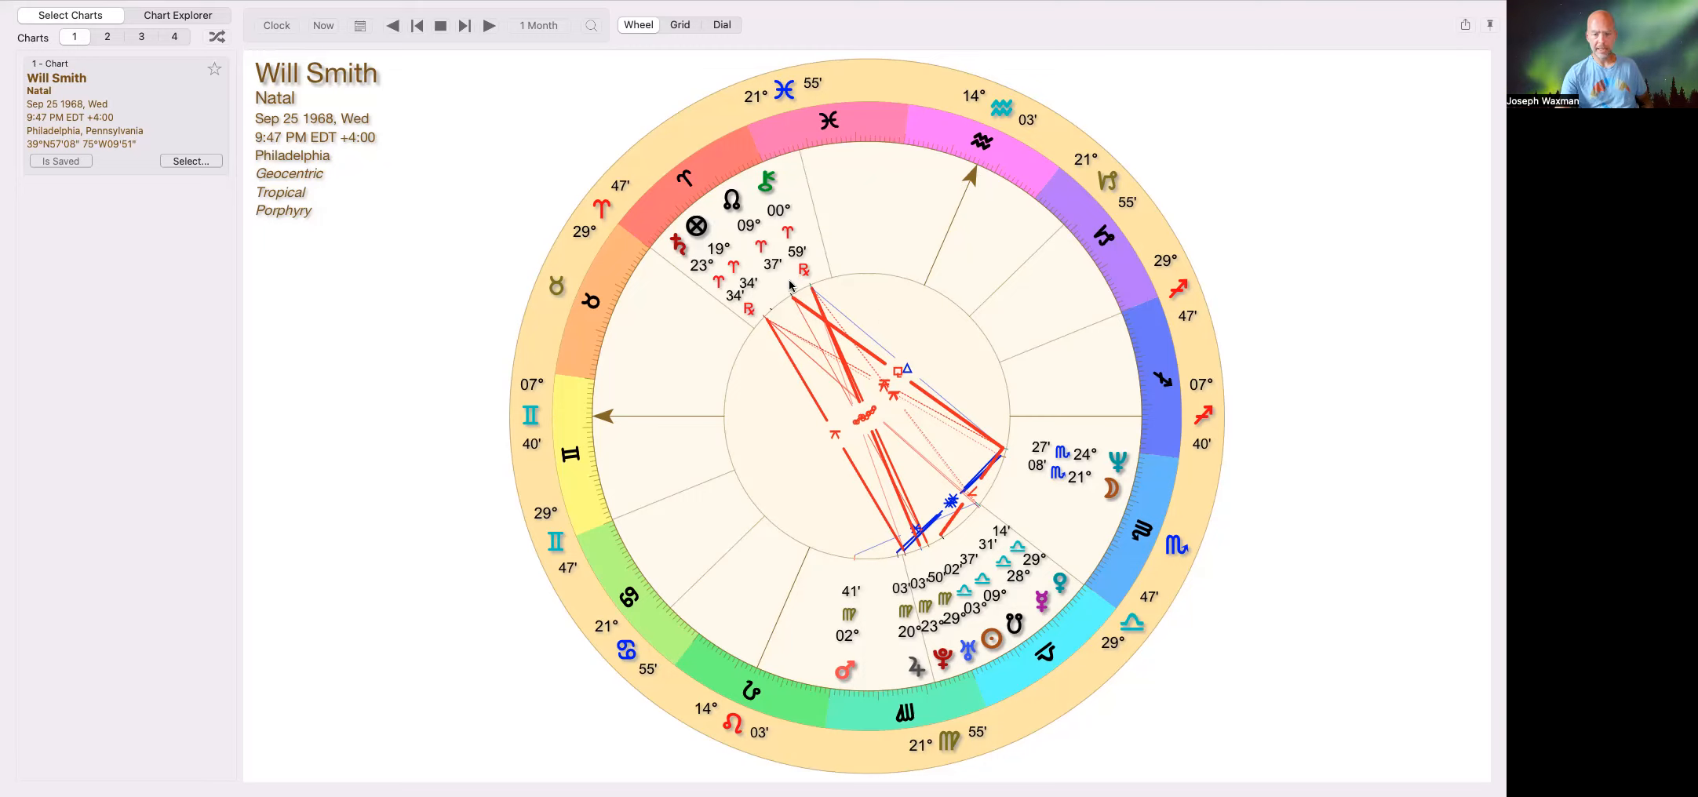
mouse_move(788, 302)
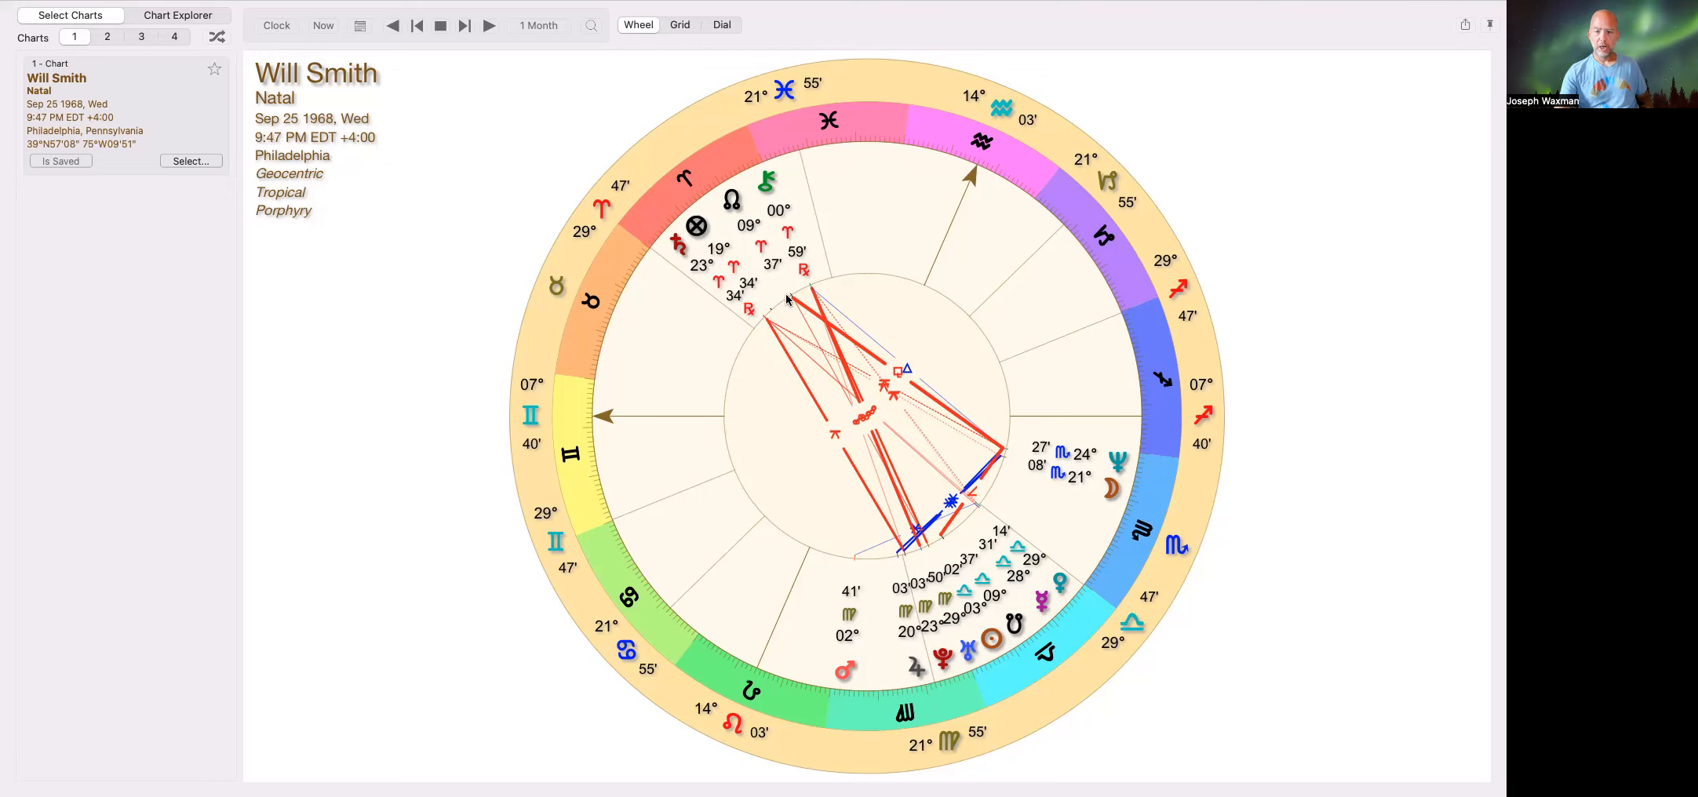
mouse_move(691, 355)
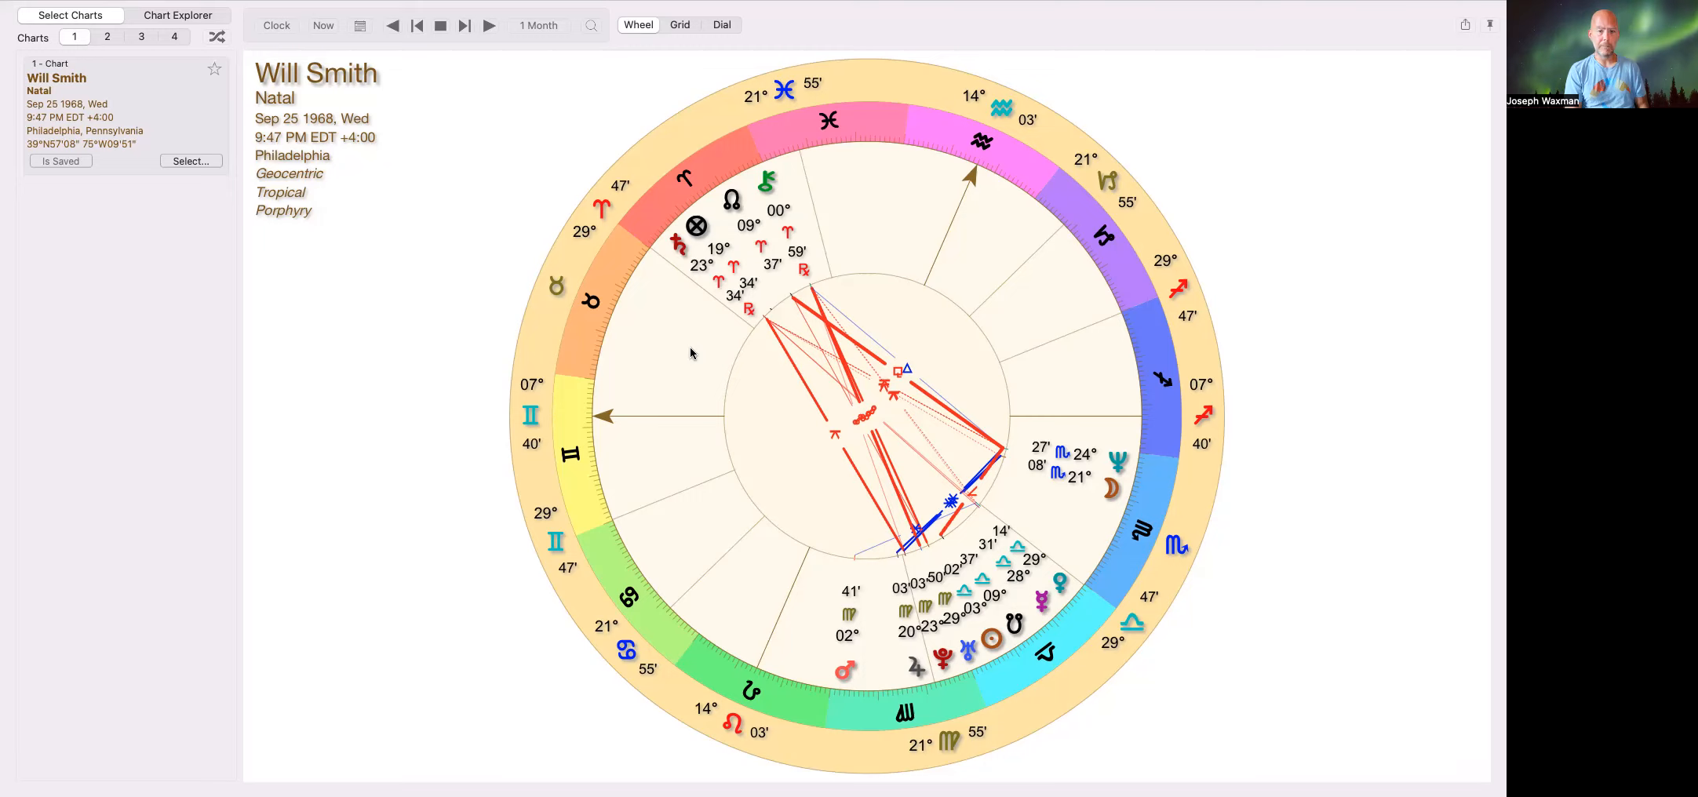
mouse_move(743, 344)
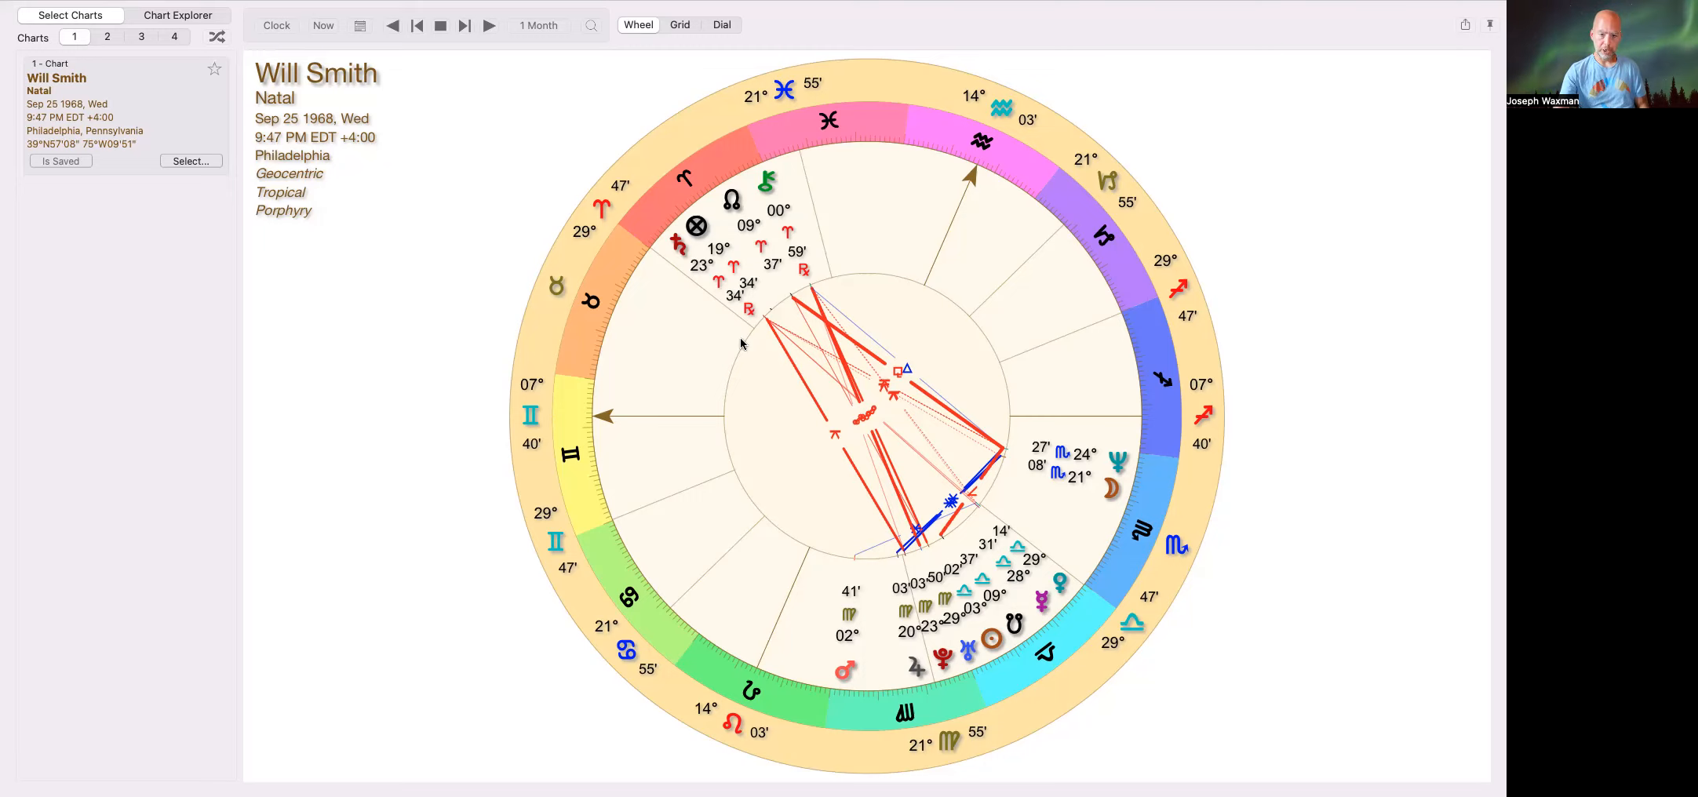
mouse_move(945, 545)
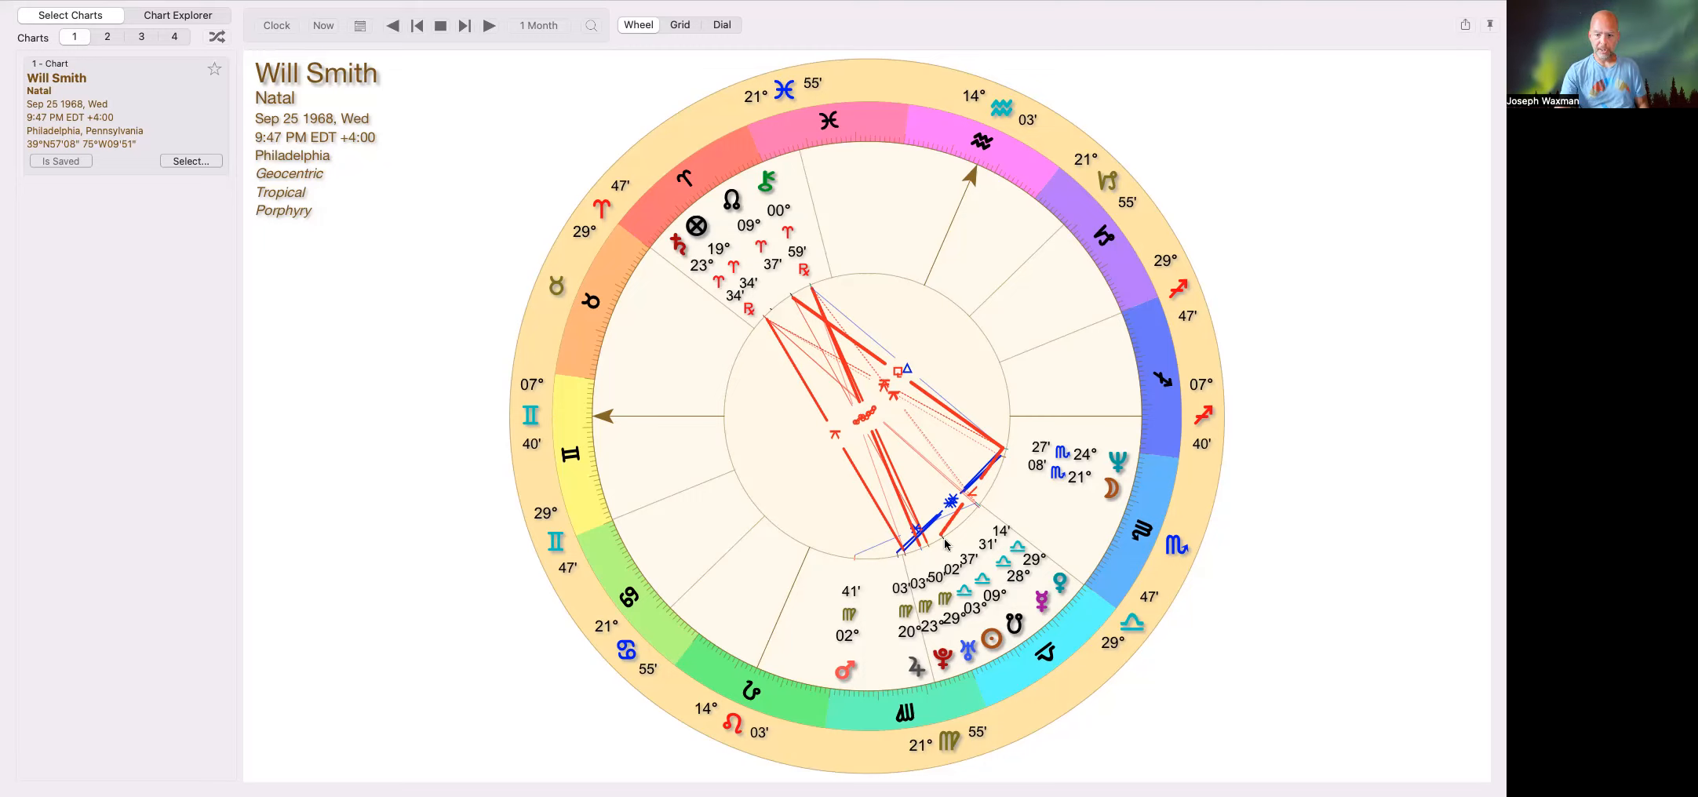
mouse_move(978, 694)
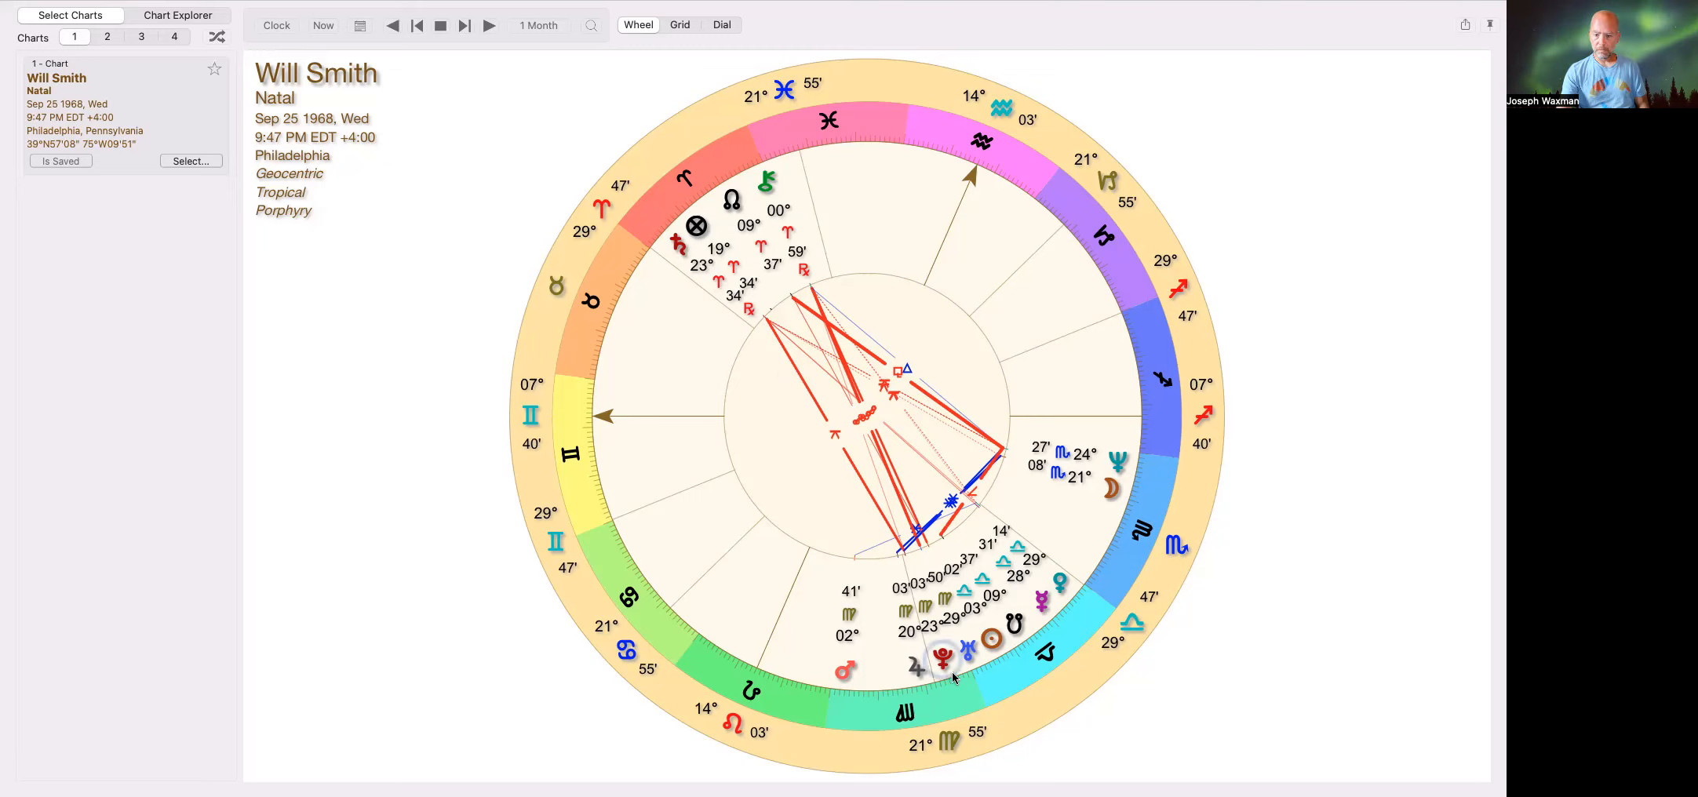
mouse_move(819, 697)
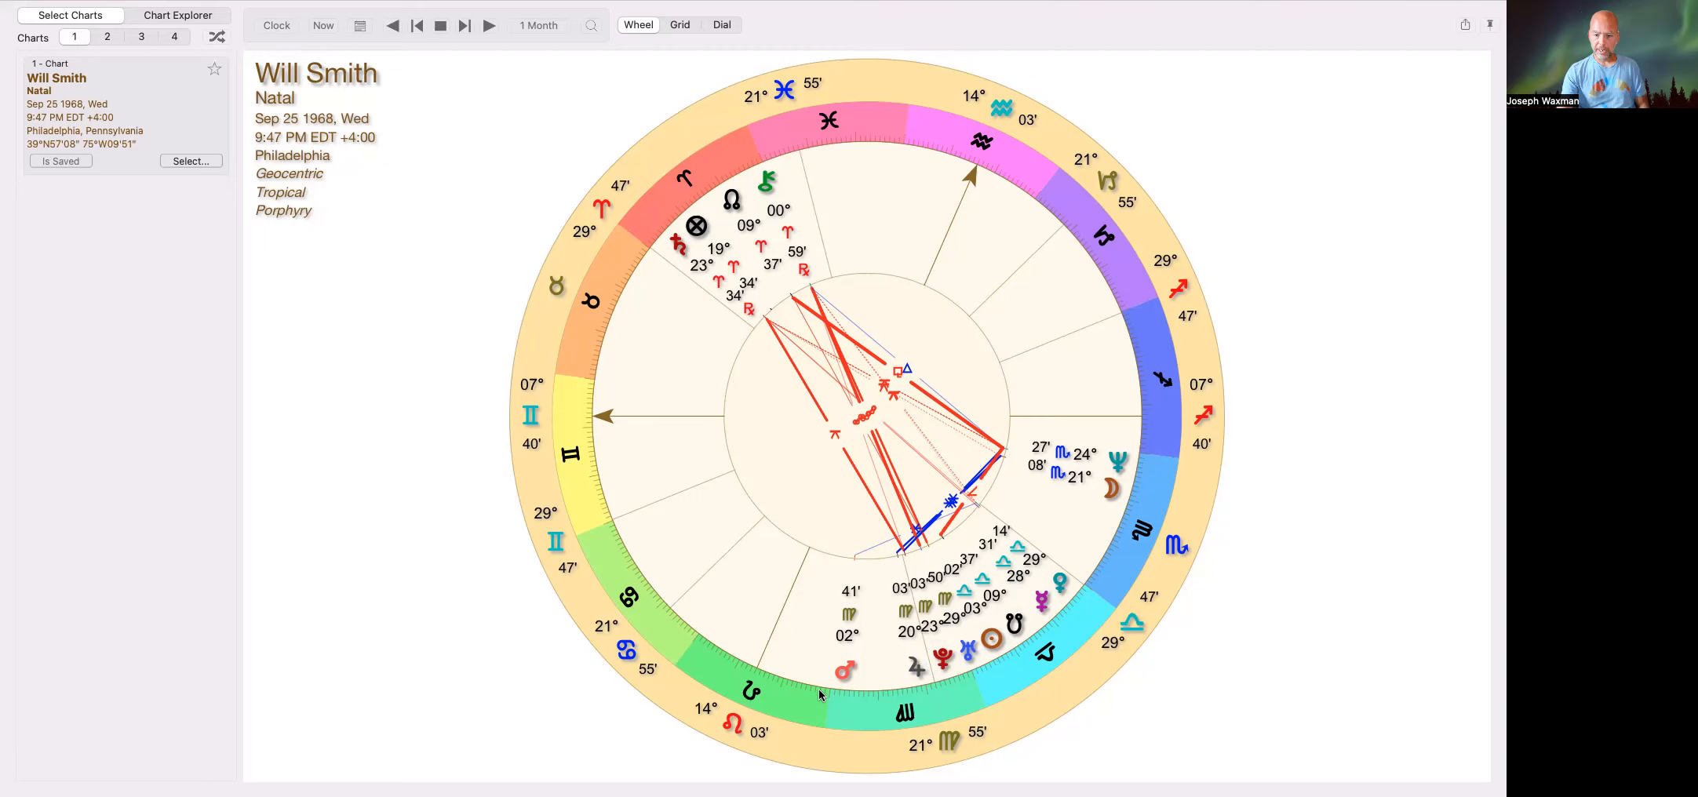
mouse_move(922, 698)
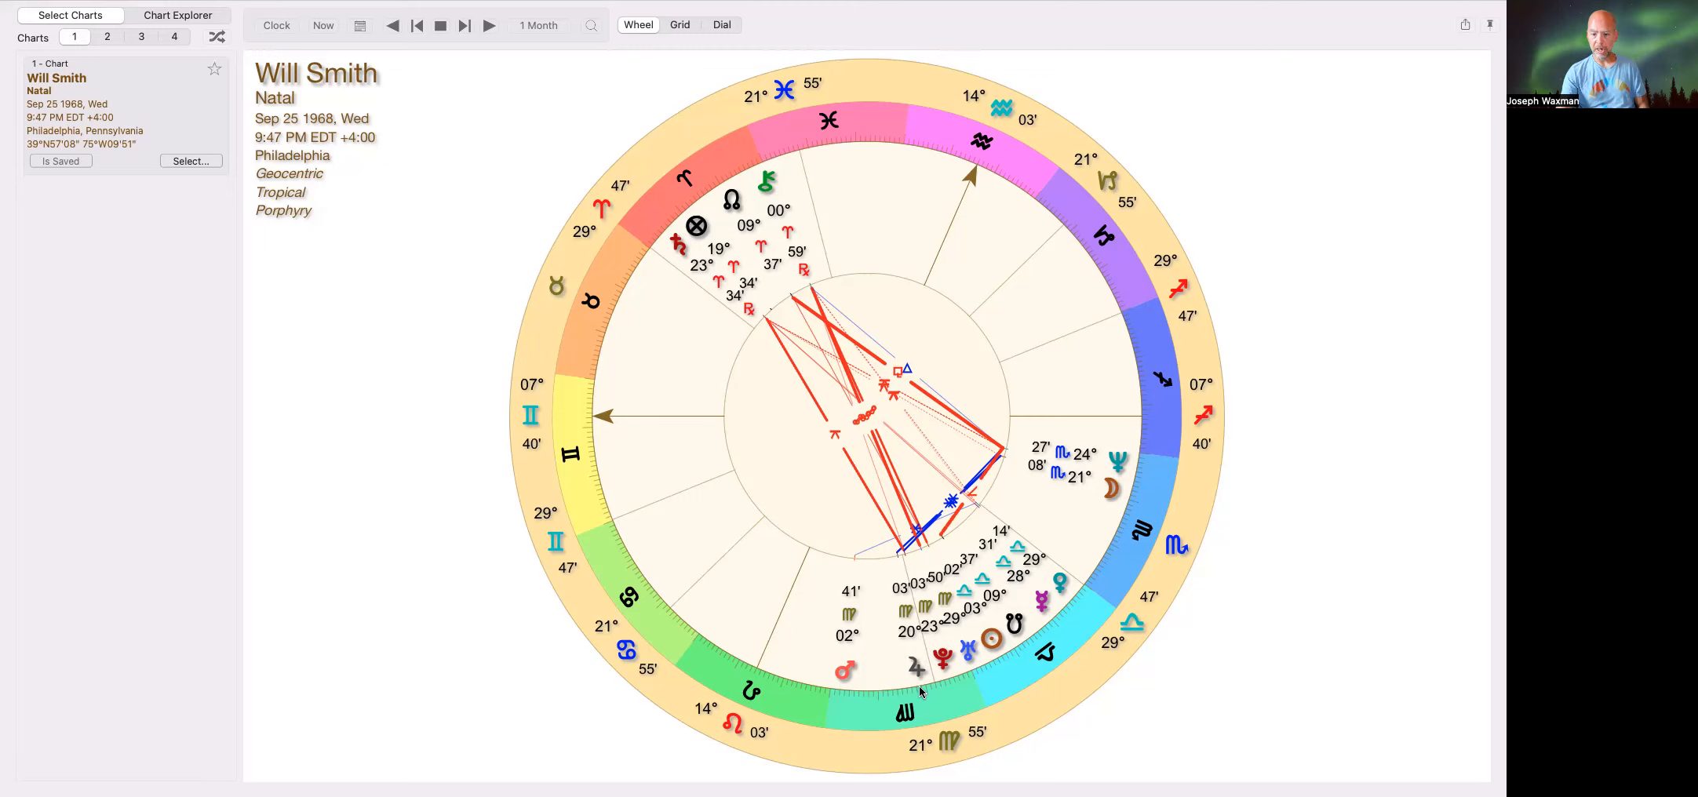
mouse_move(894, 277)
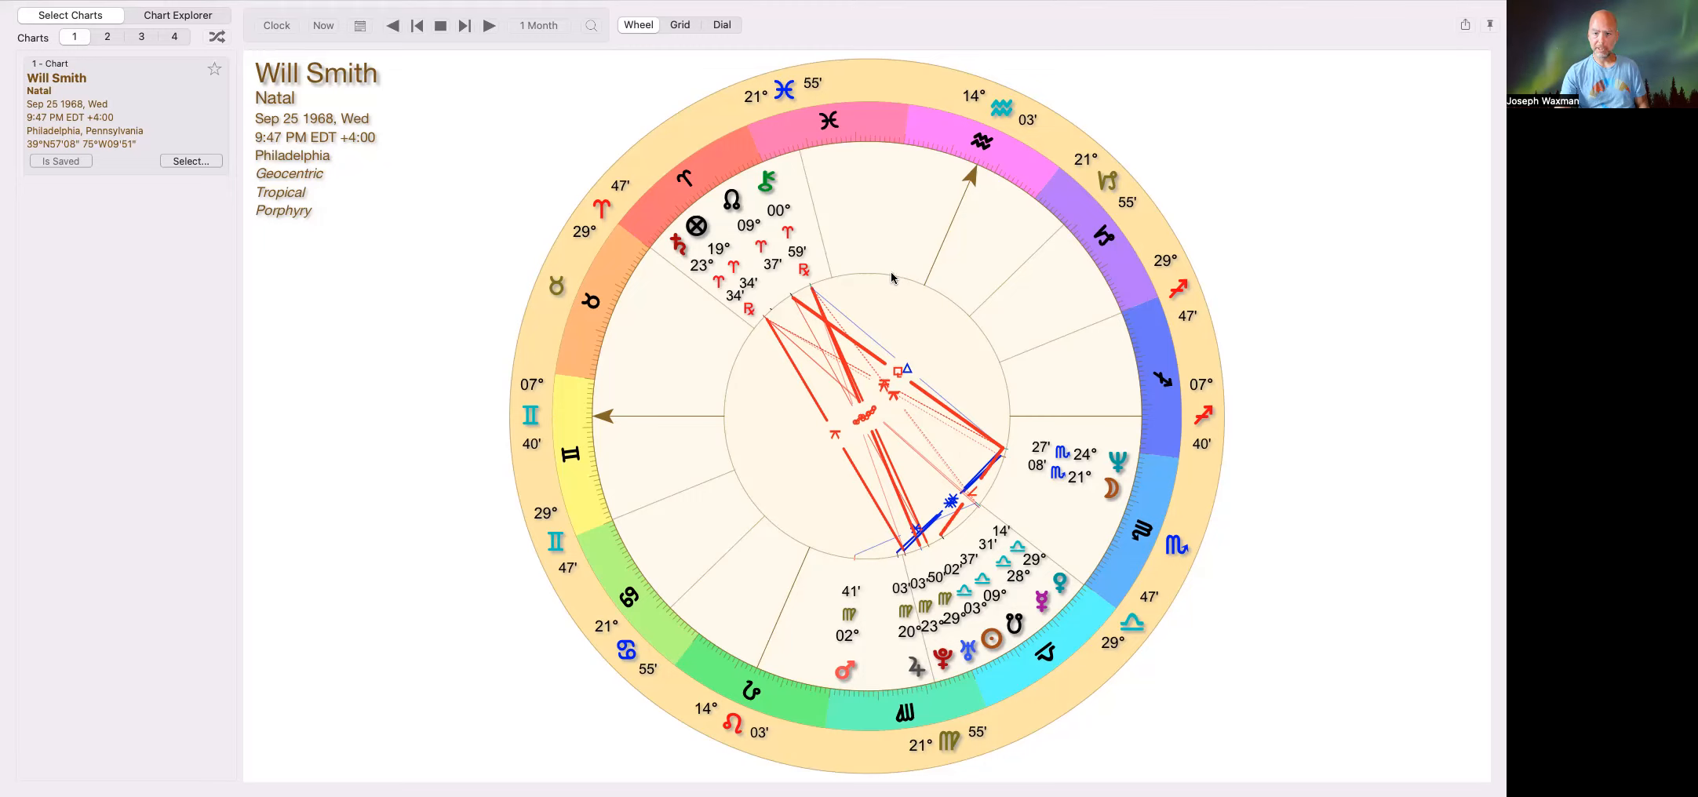
mouse_move(854, 97)
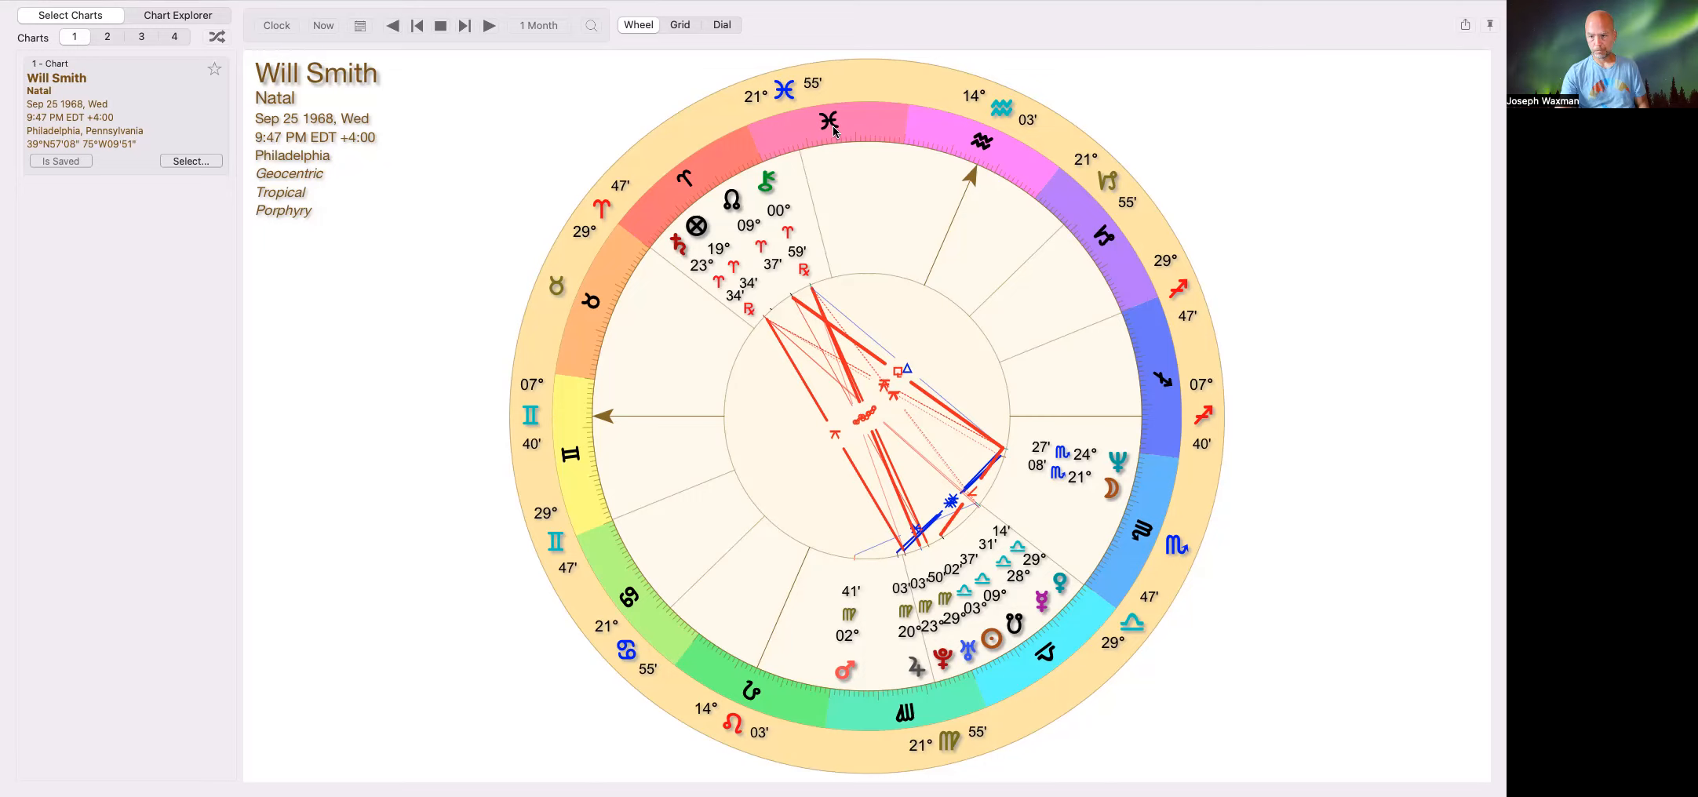
mouse_move(1167, 397)
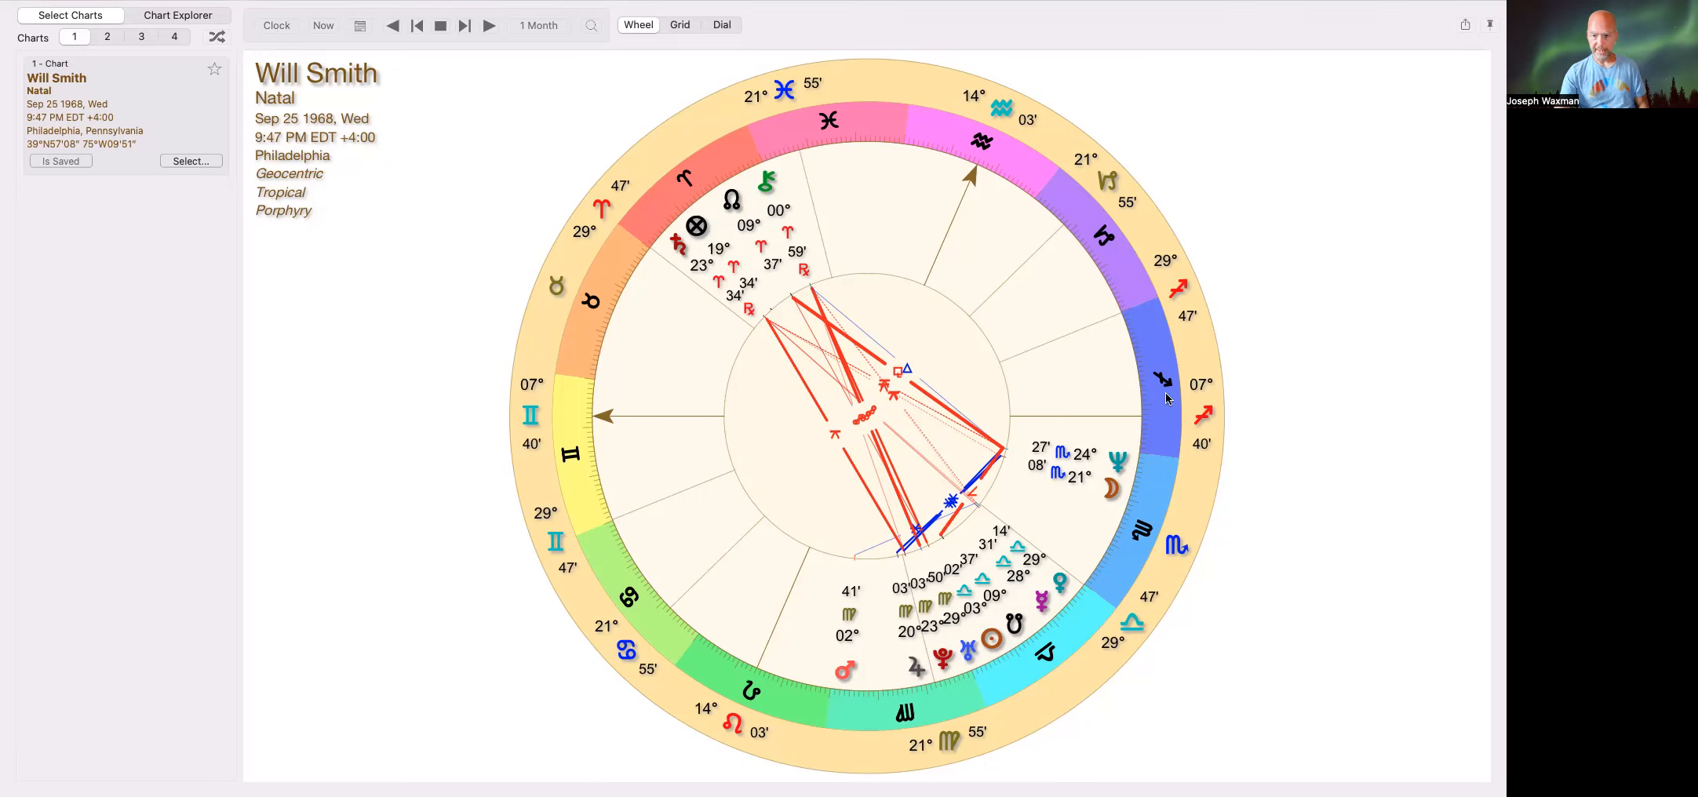
mouse_move(907, 715)
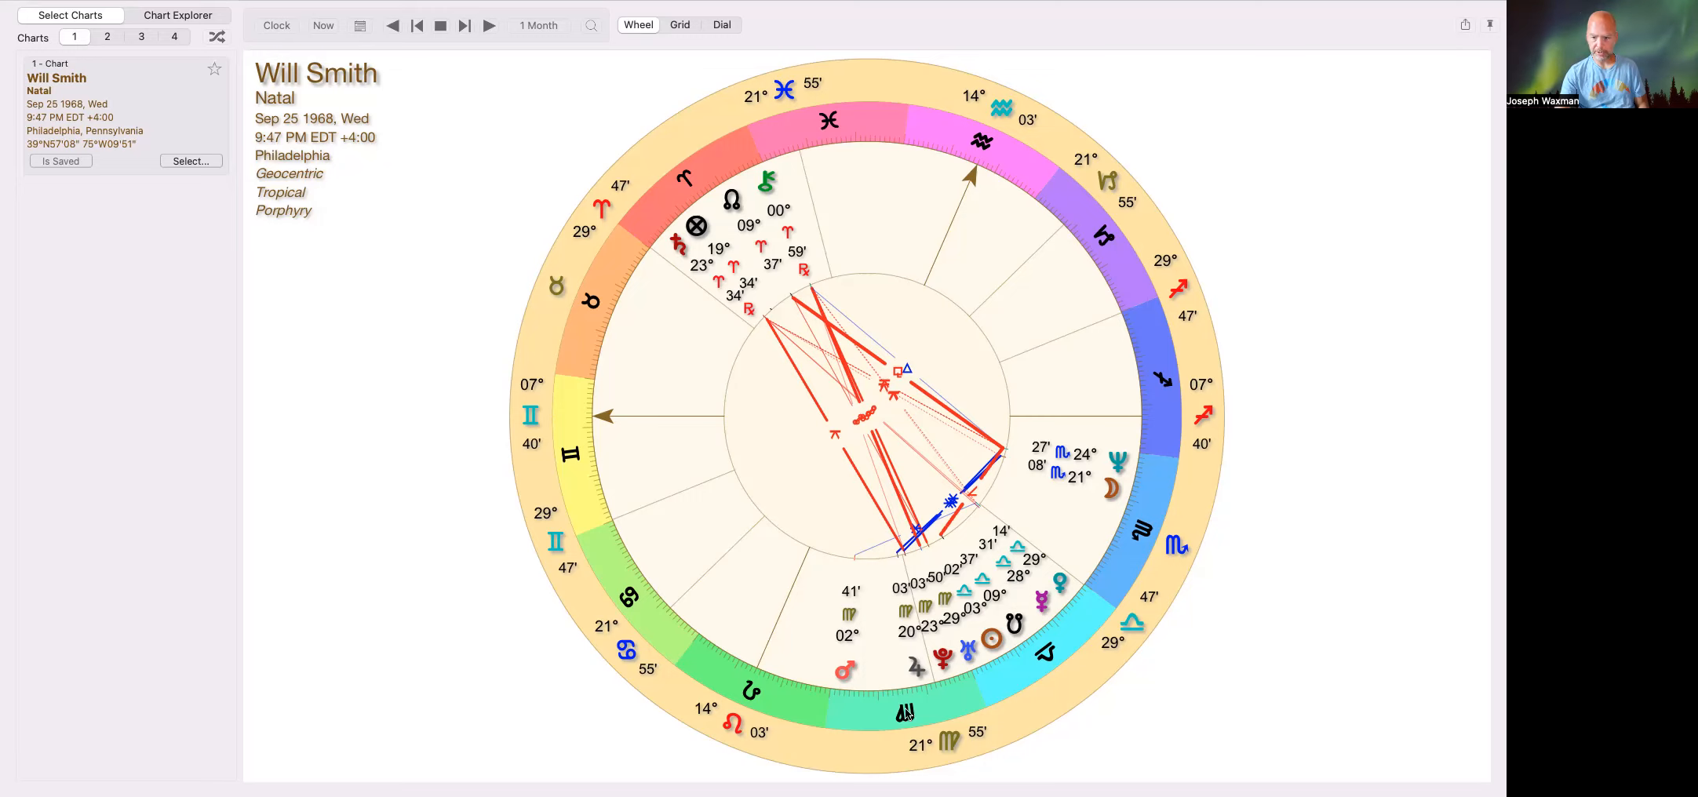
mouse_move(901, 711)
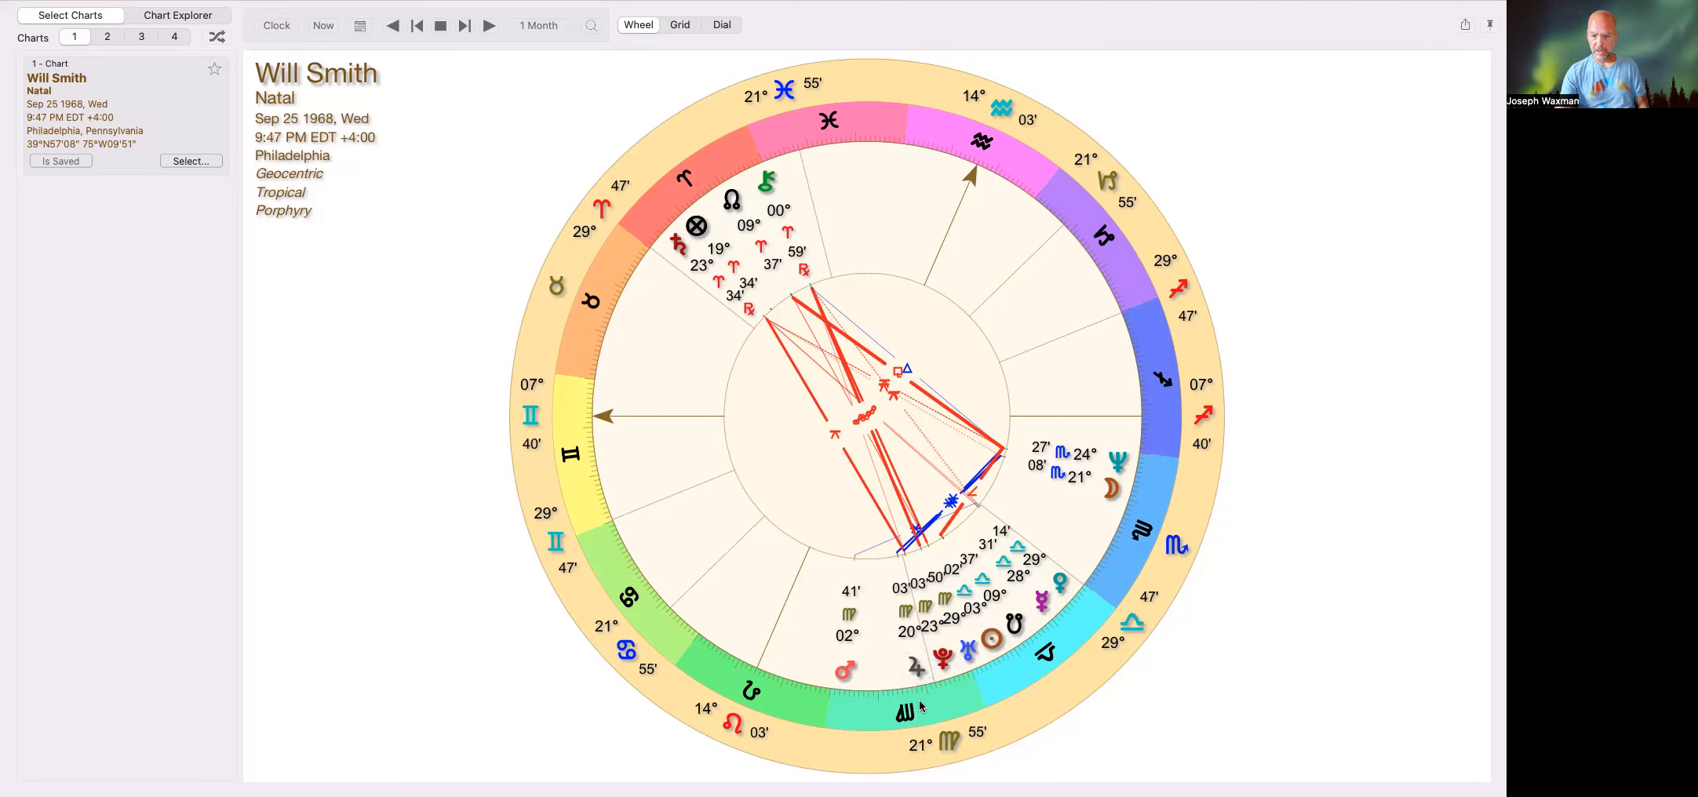
mouse_move(962, 698)
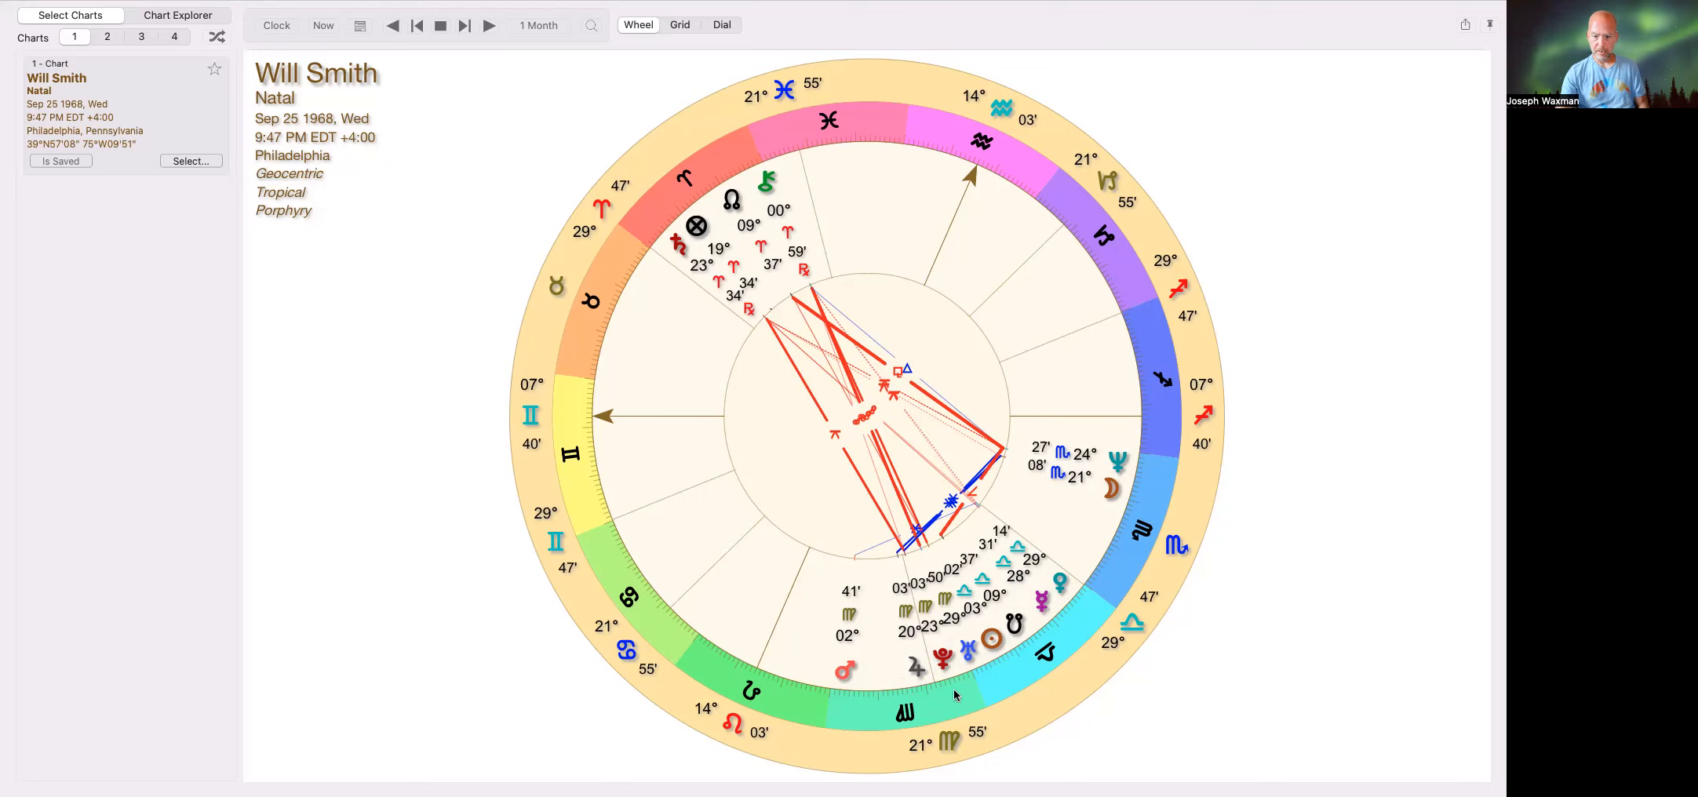
mouse_move(950, 696)
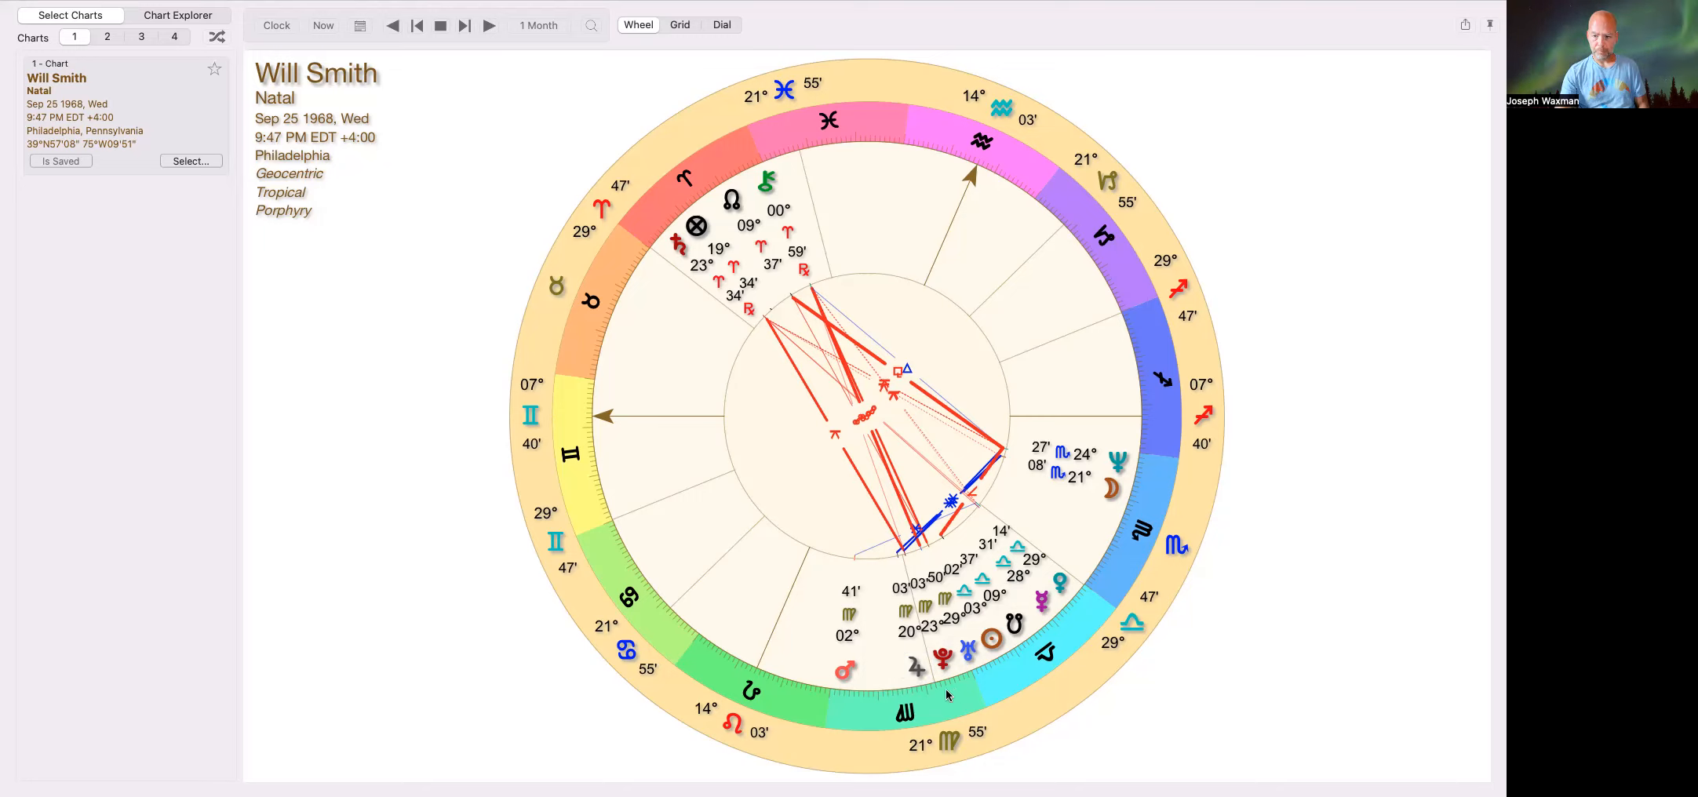
mouse_move(1086, 607)
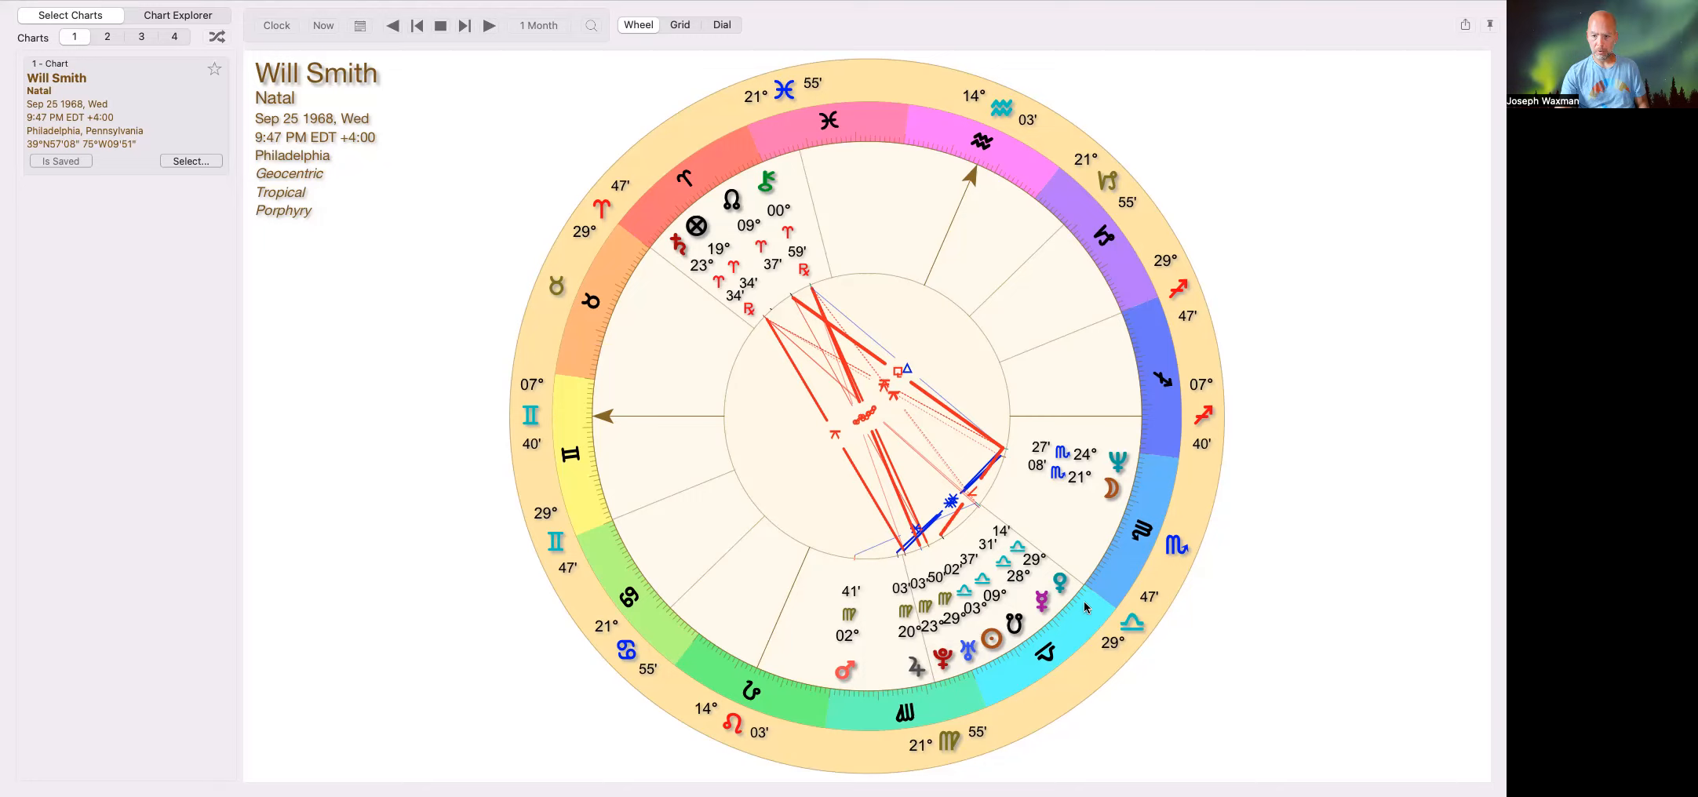
mouse_move(1083, 572)
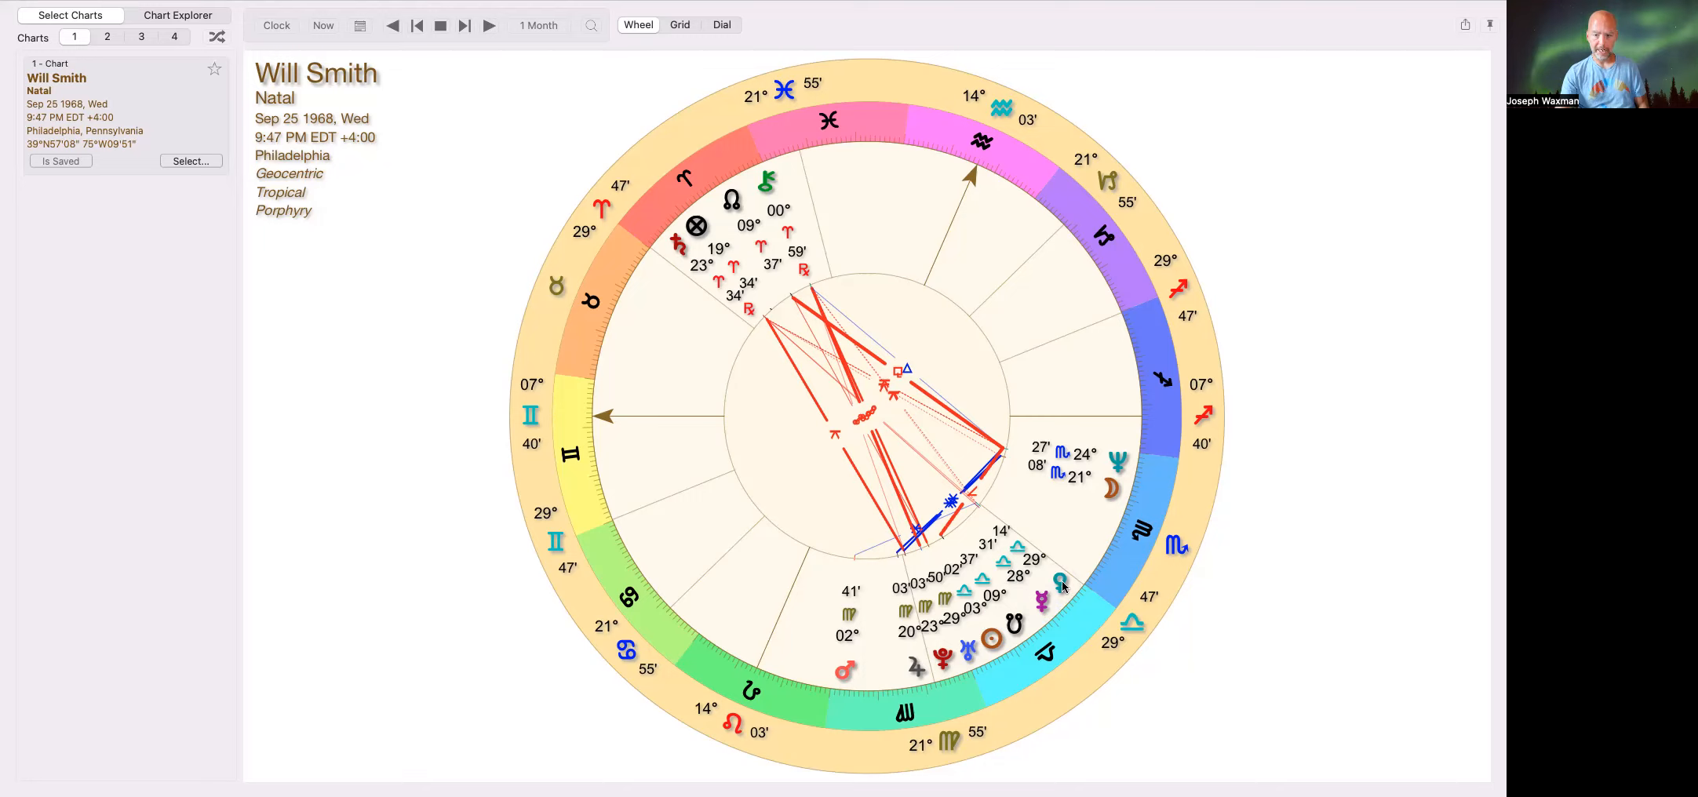
mouse_move(1120, 575)
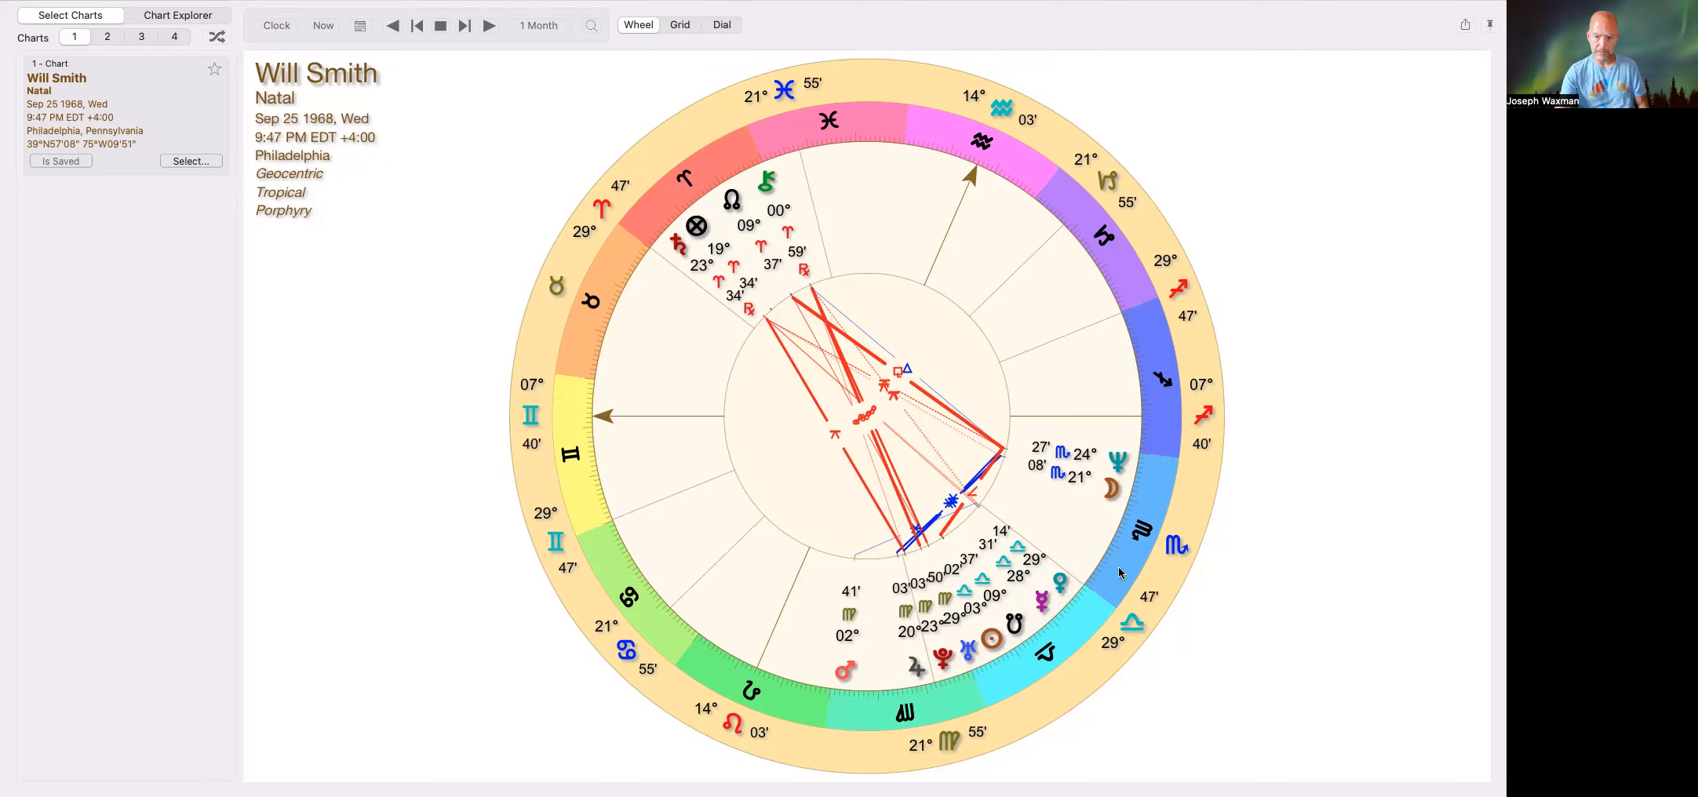
mouse_move(899, 607)
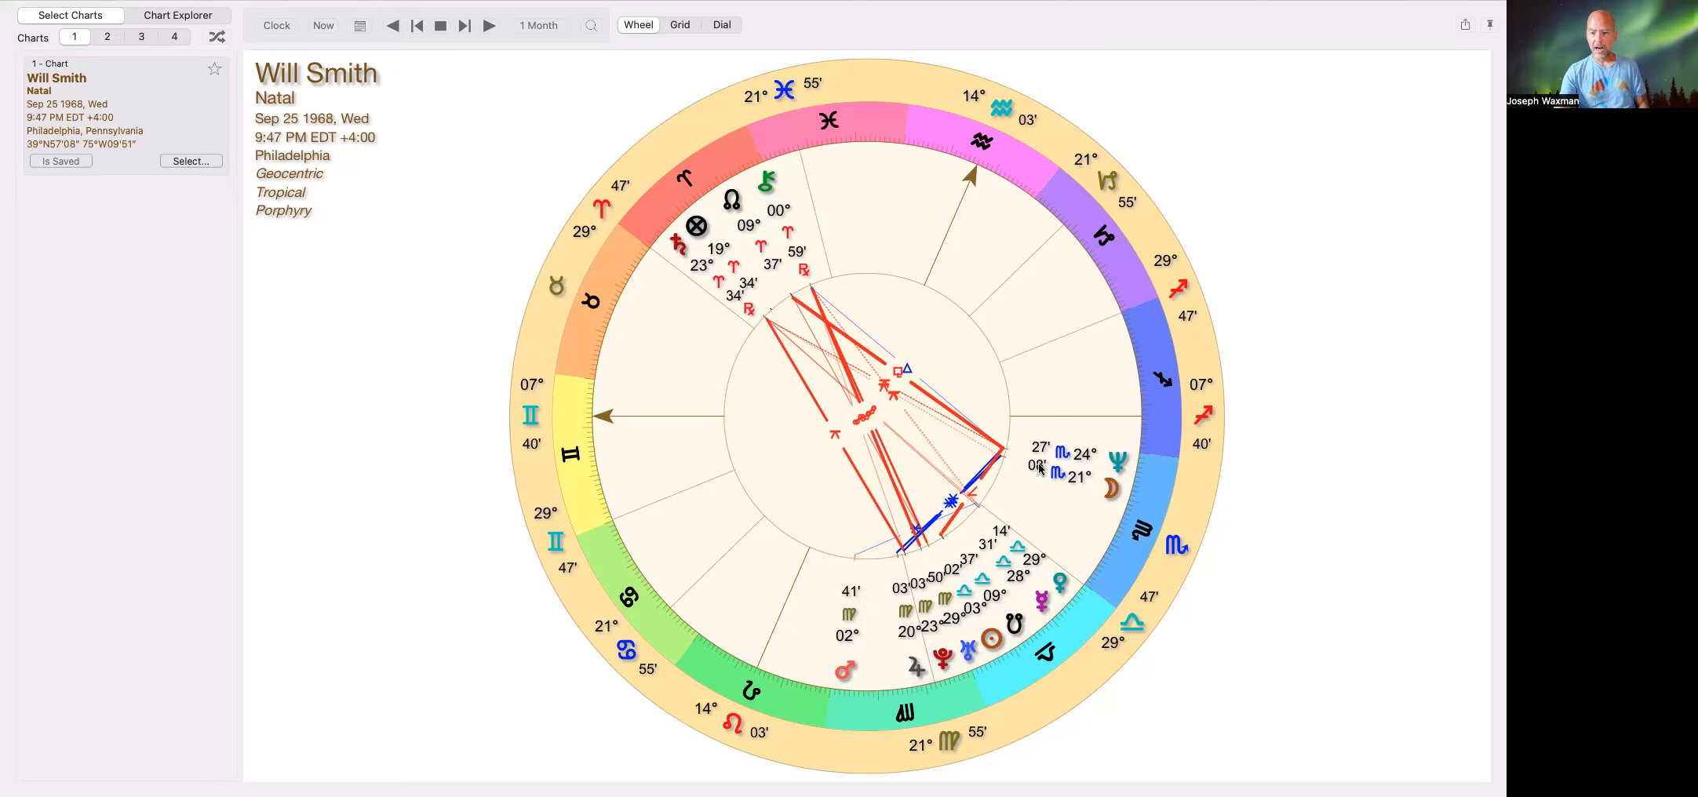
mouse_move(1157, 533)
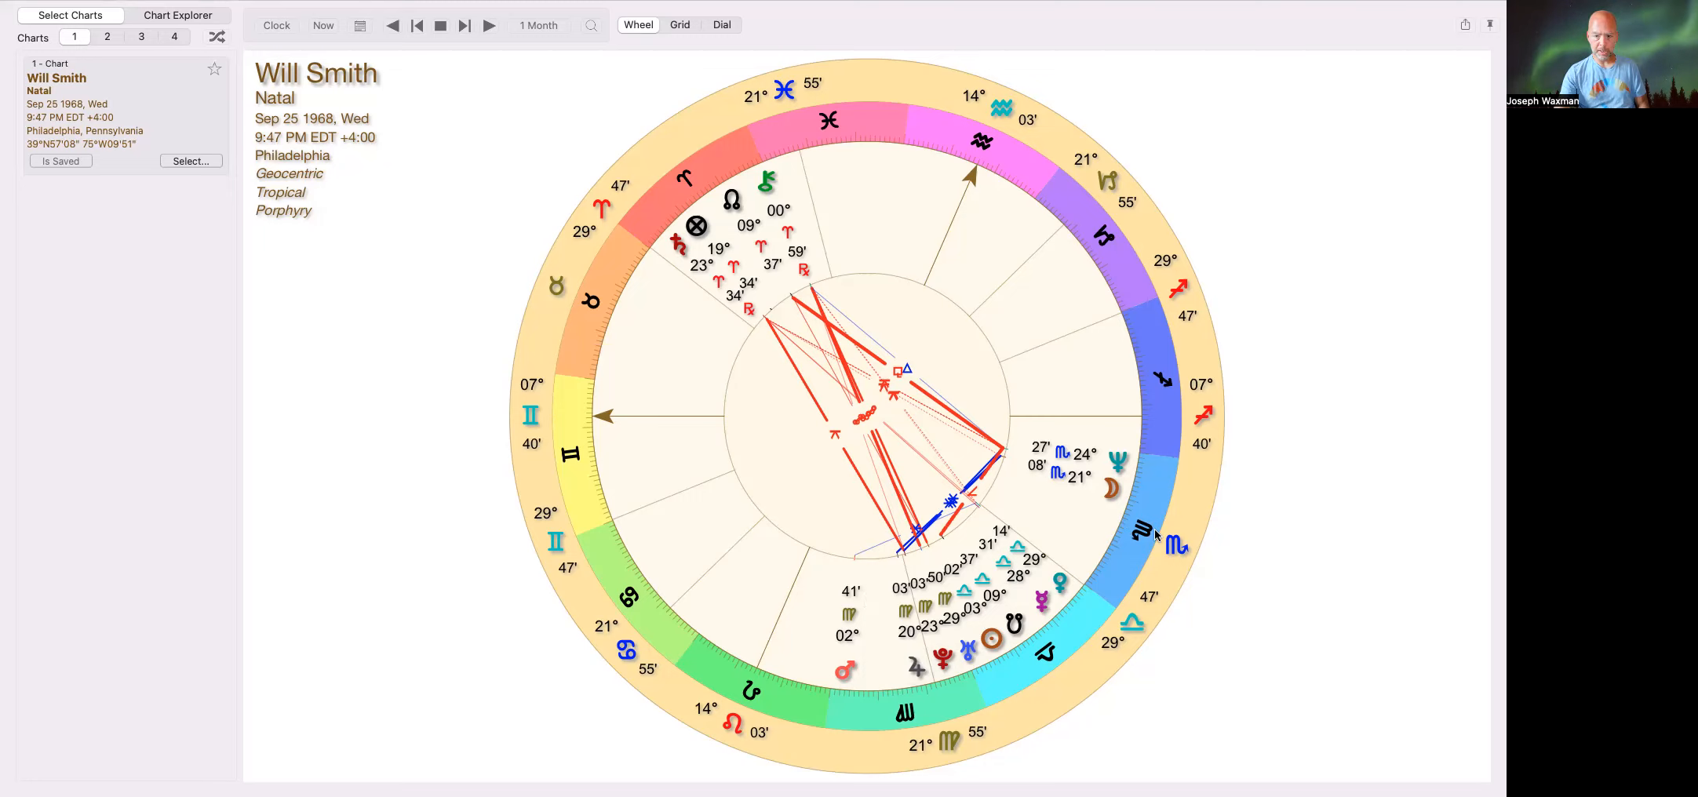
mouse_move(1124, 435)
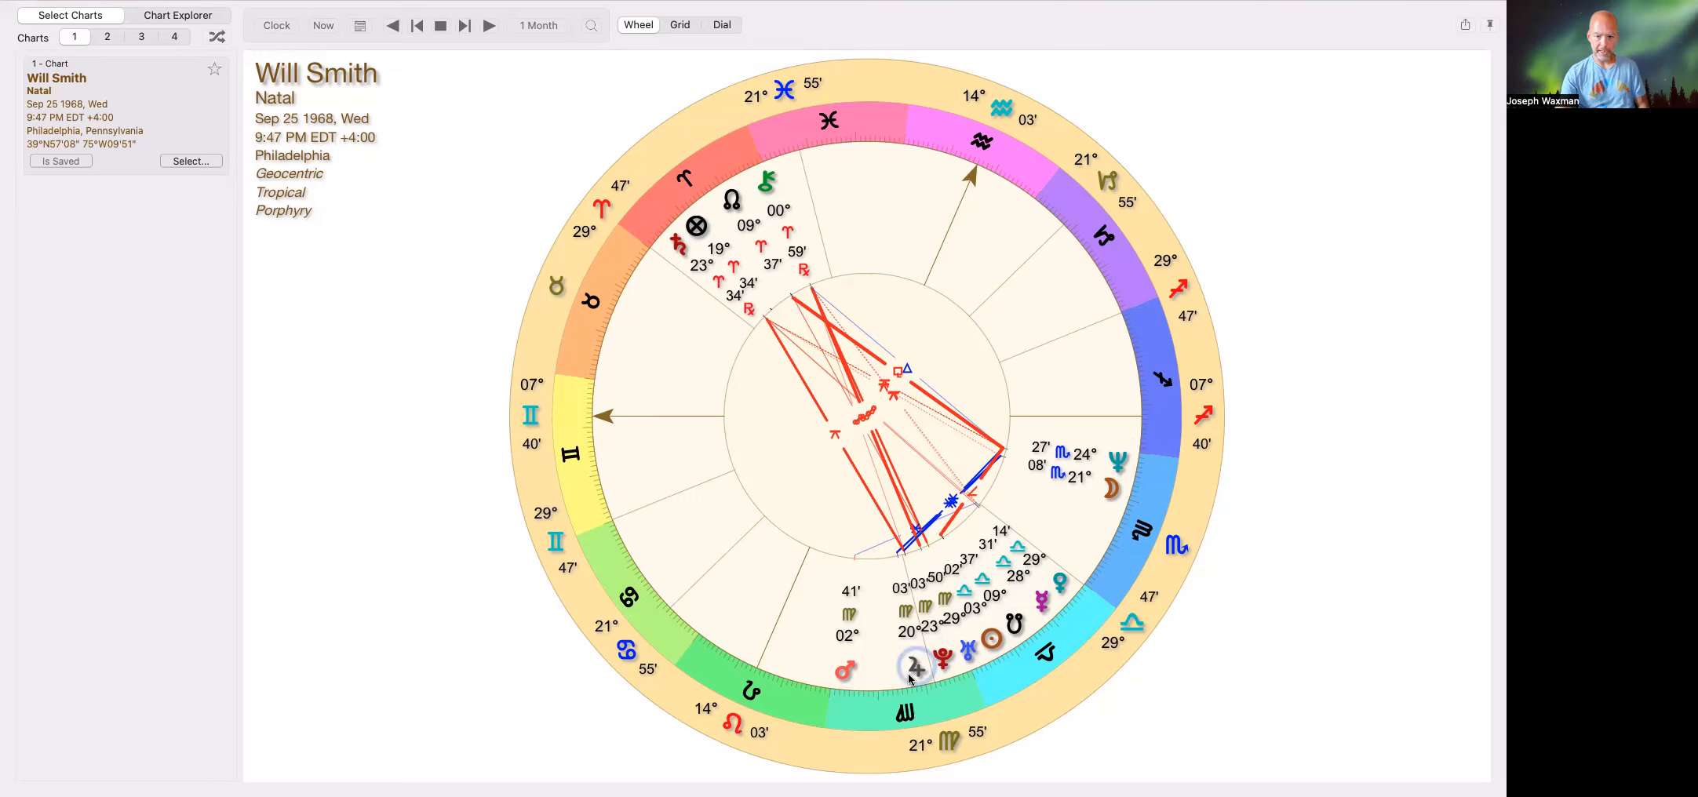
mouse_move(1098, 543)
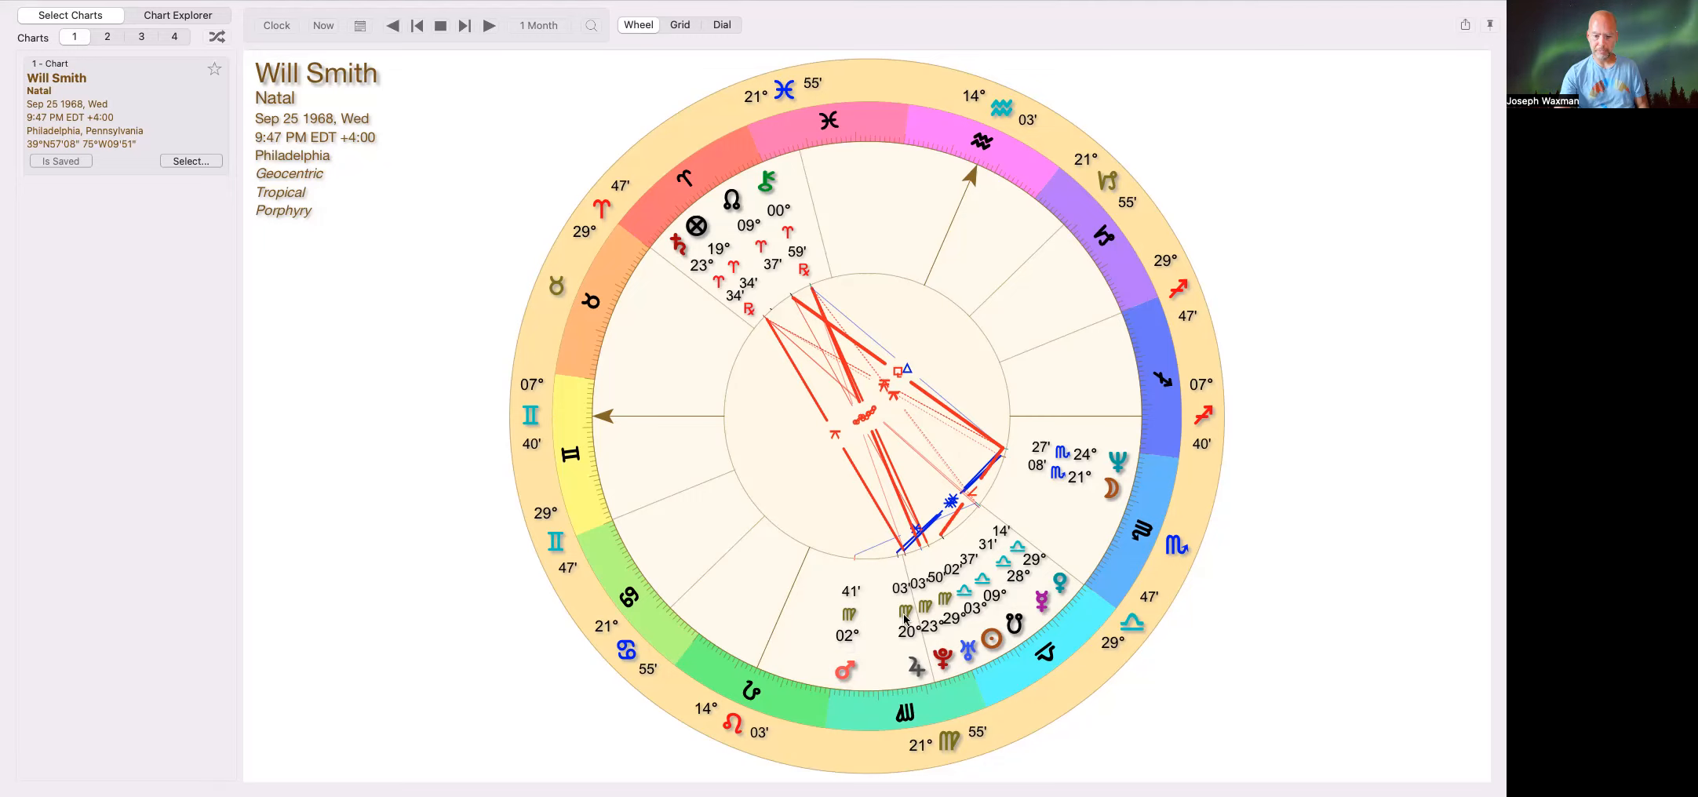
mouse_move(833, 713)
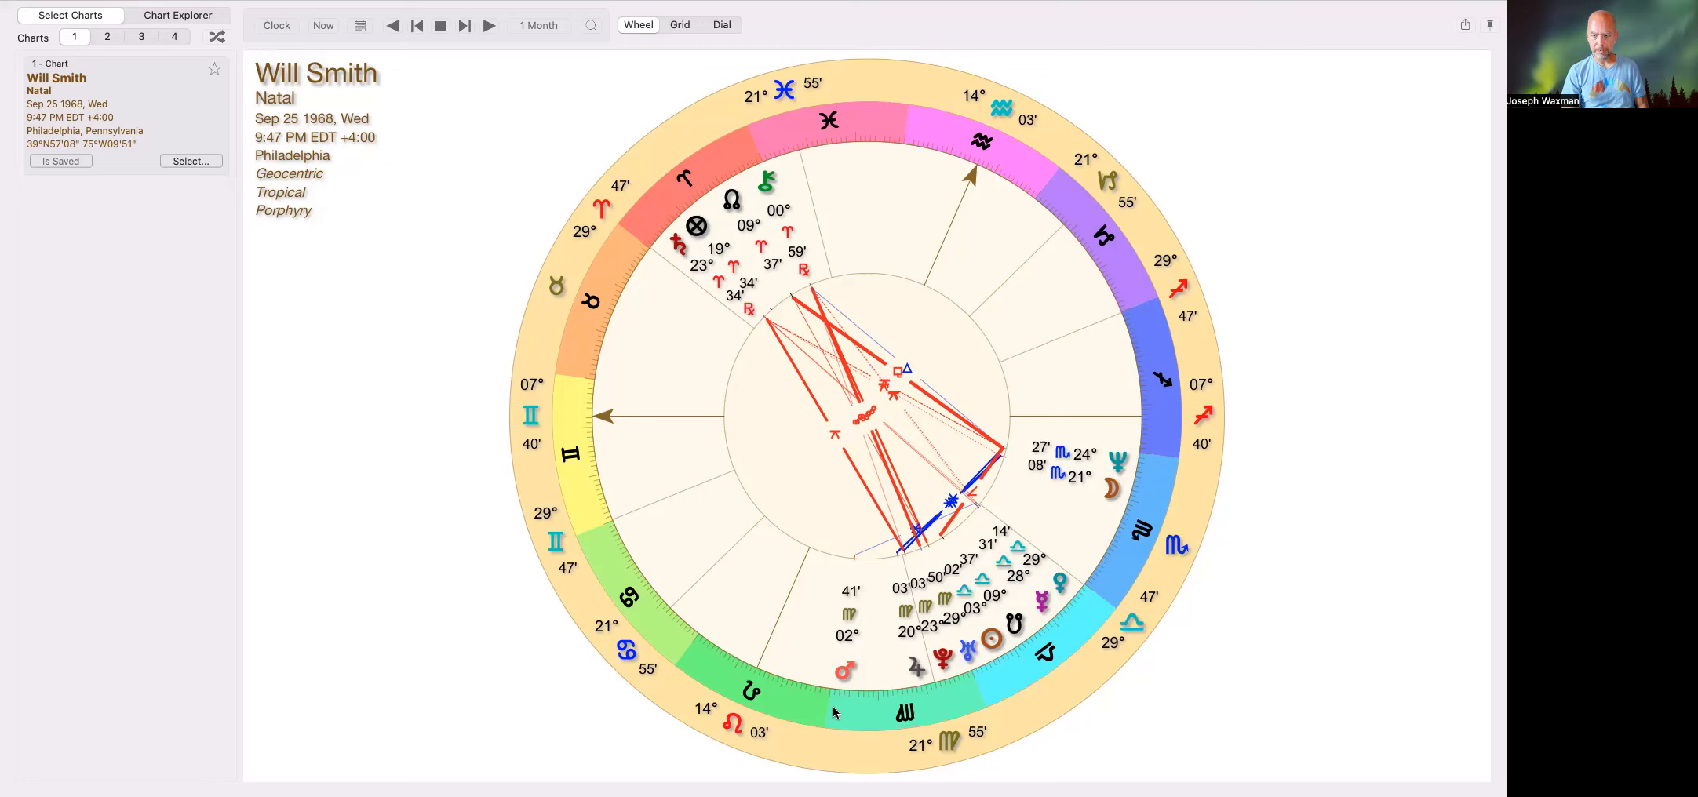
mouse_move(944, 719)
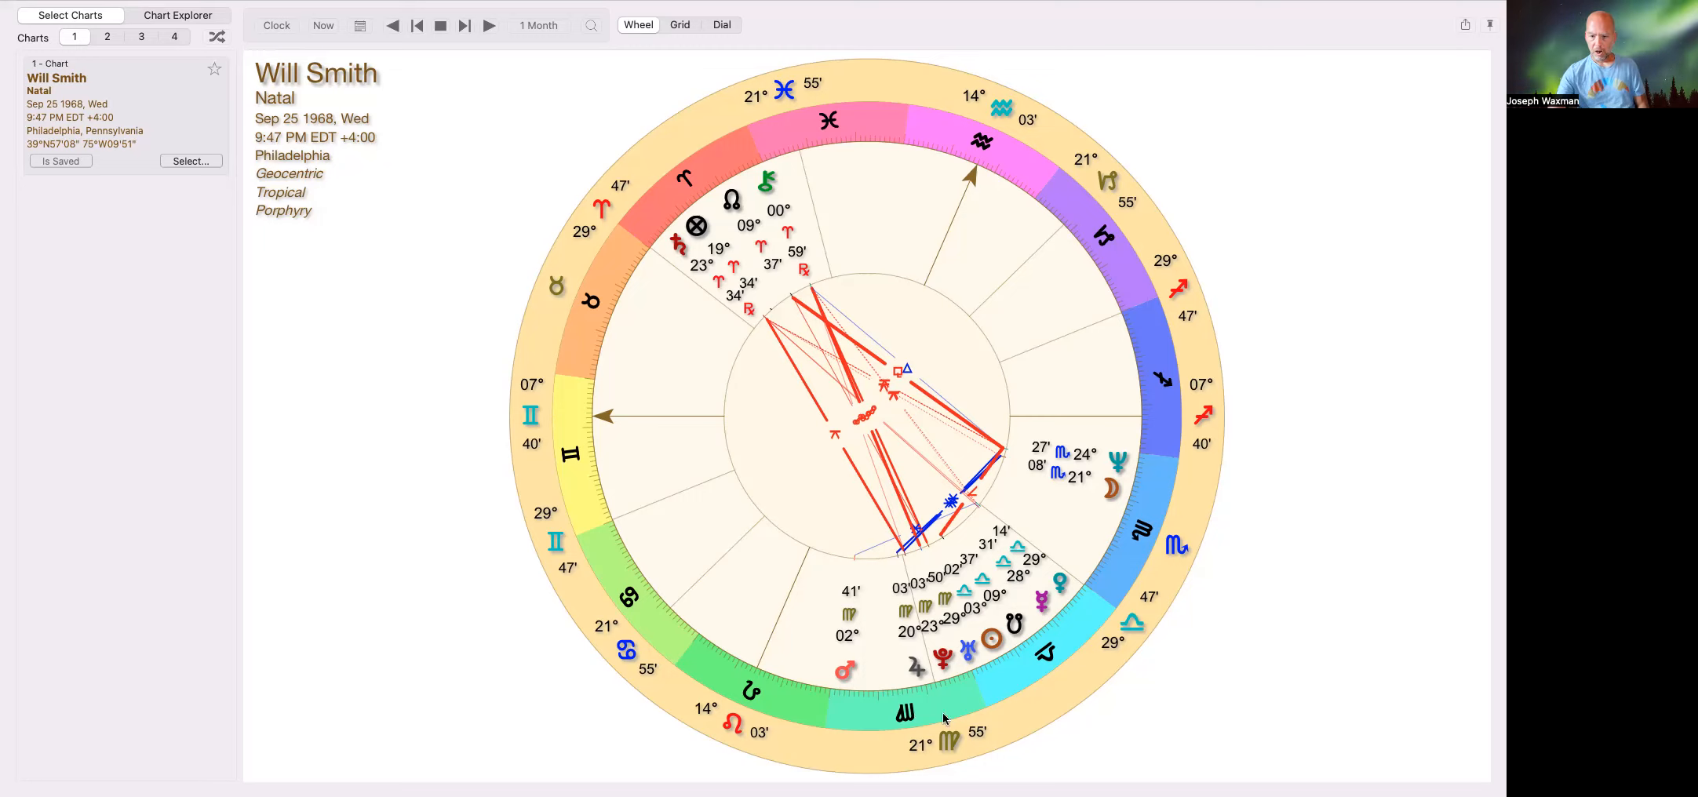
mouse_move(896, 680)
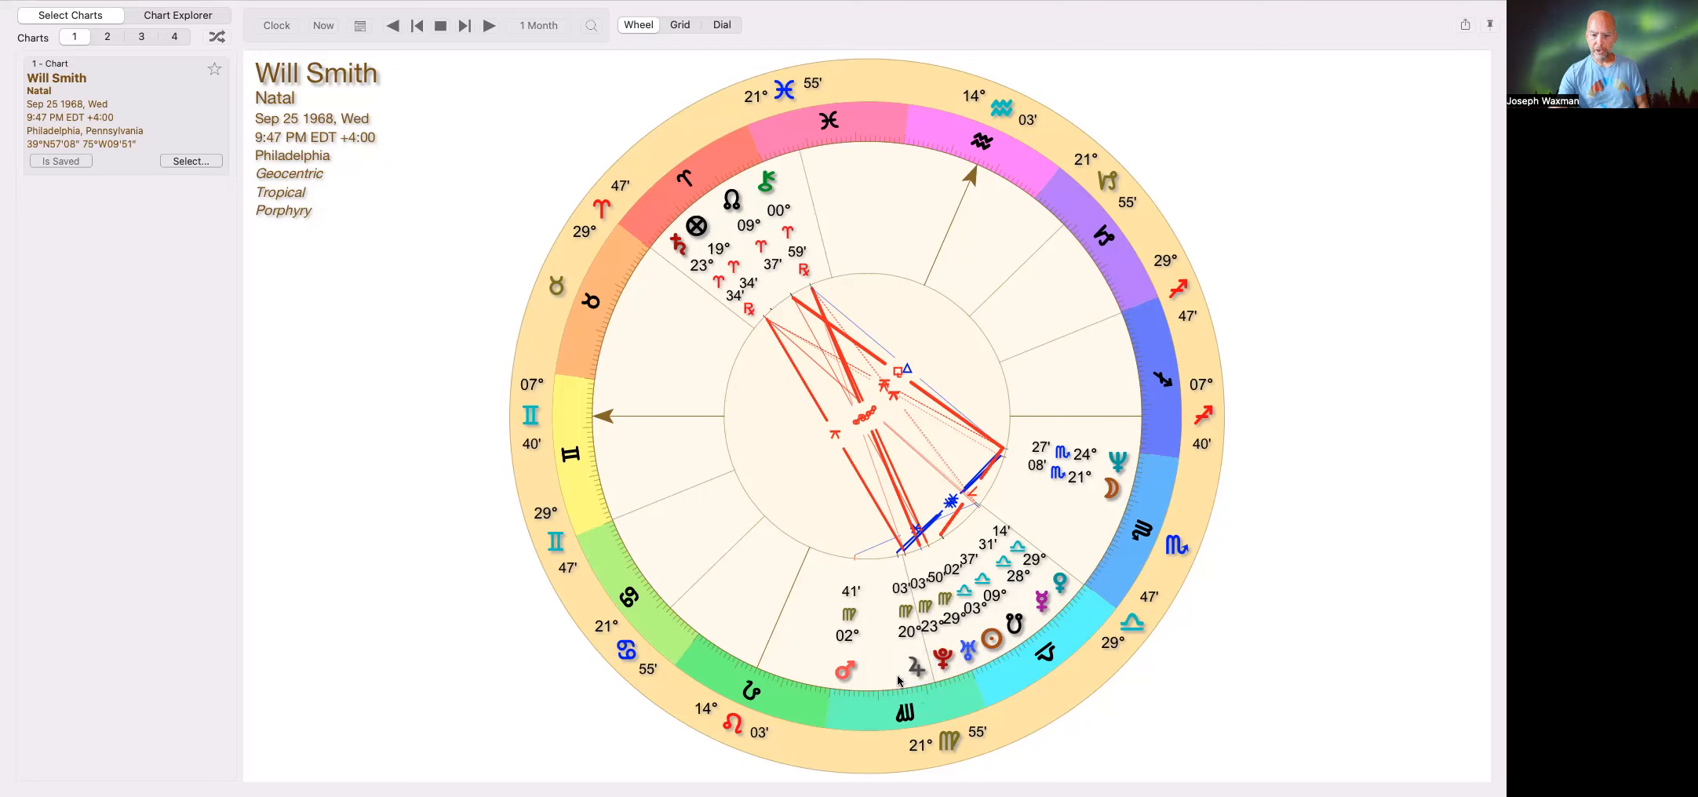
mouse_move(843, 138)
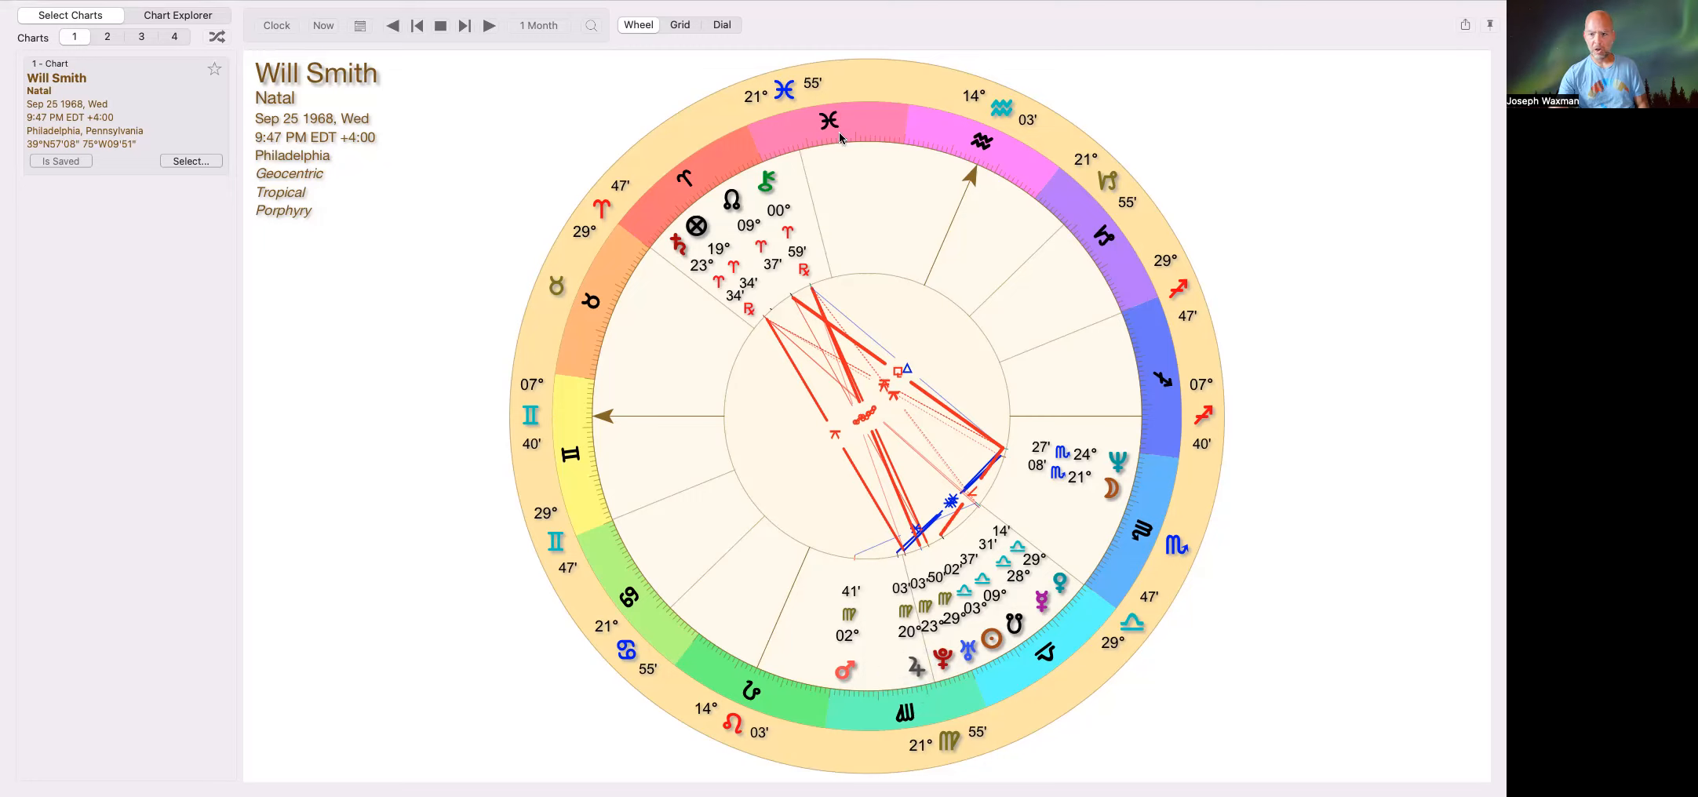
mouse_move(867, 146)
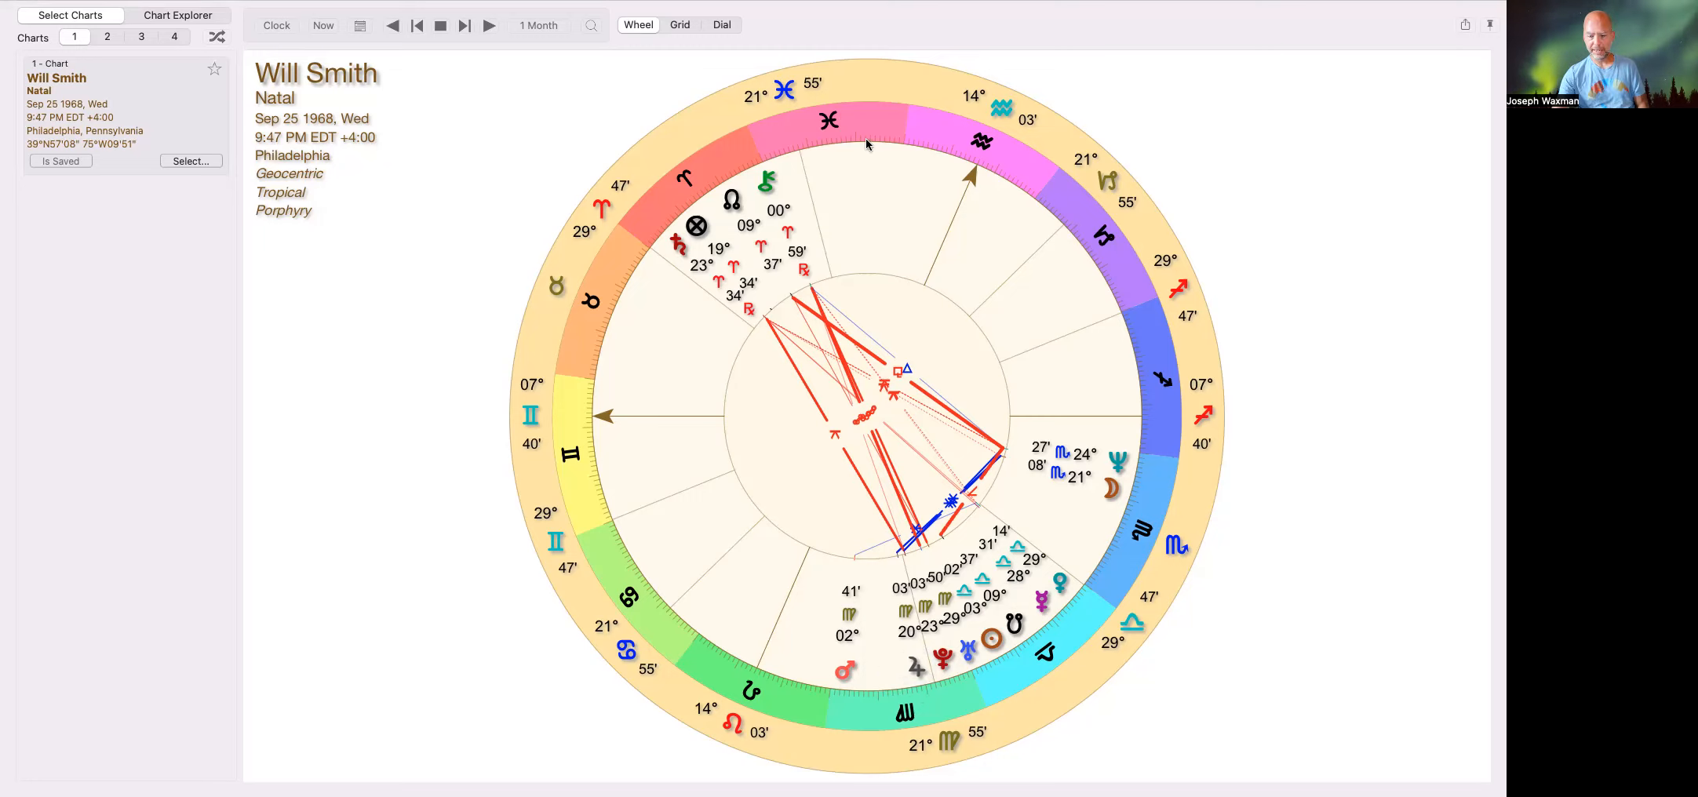
mouse_move(879, 244)
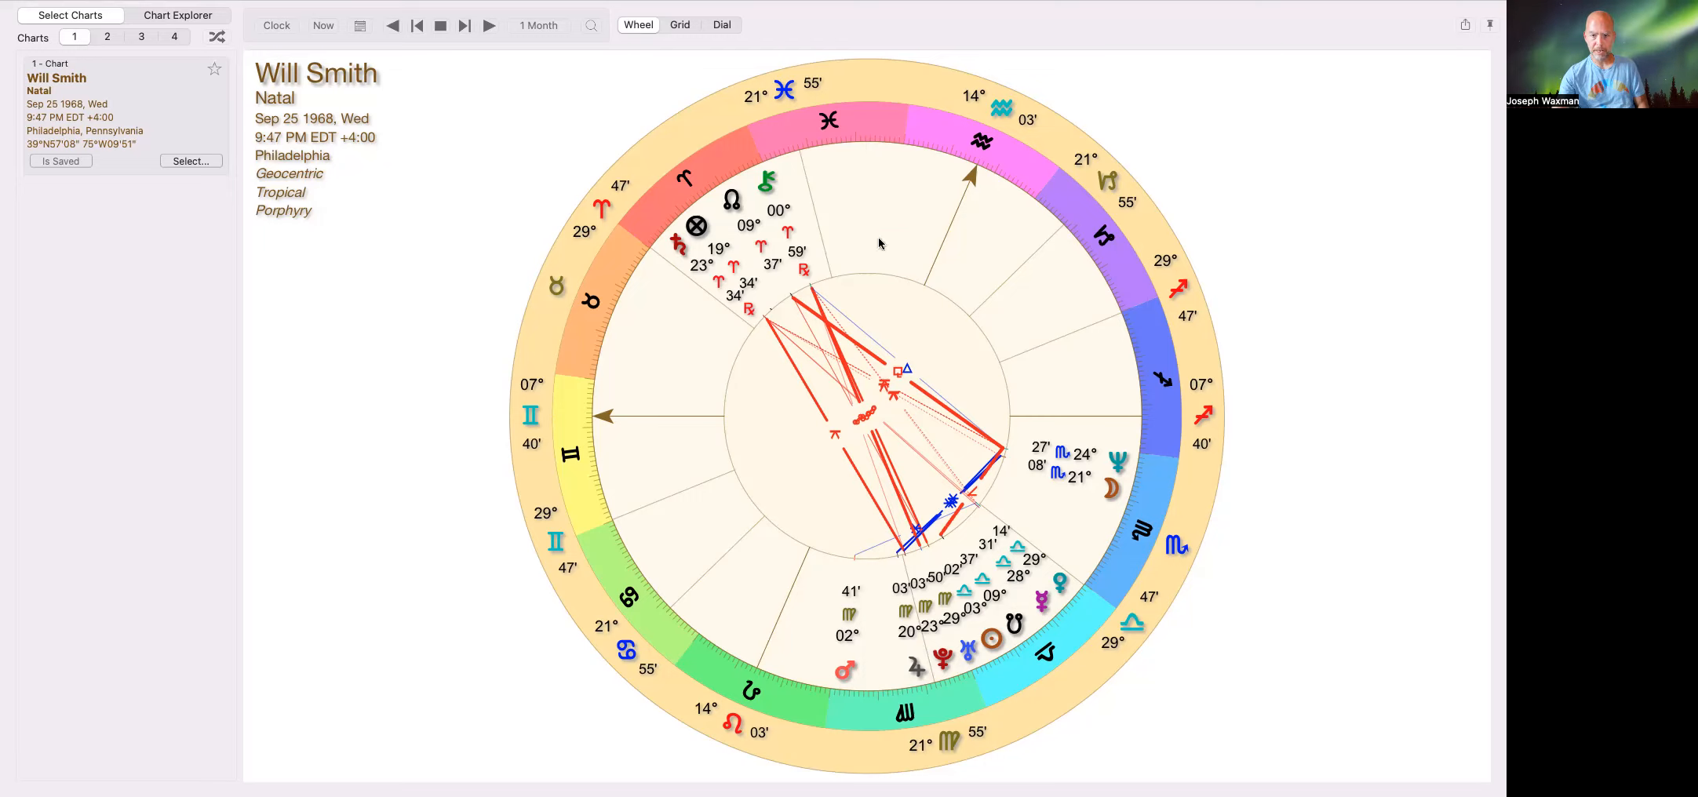
mouse_move(896, 576)
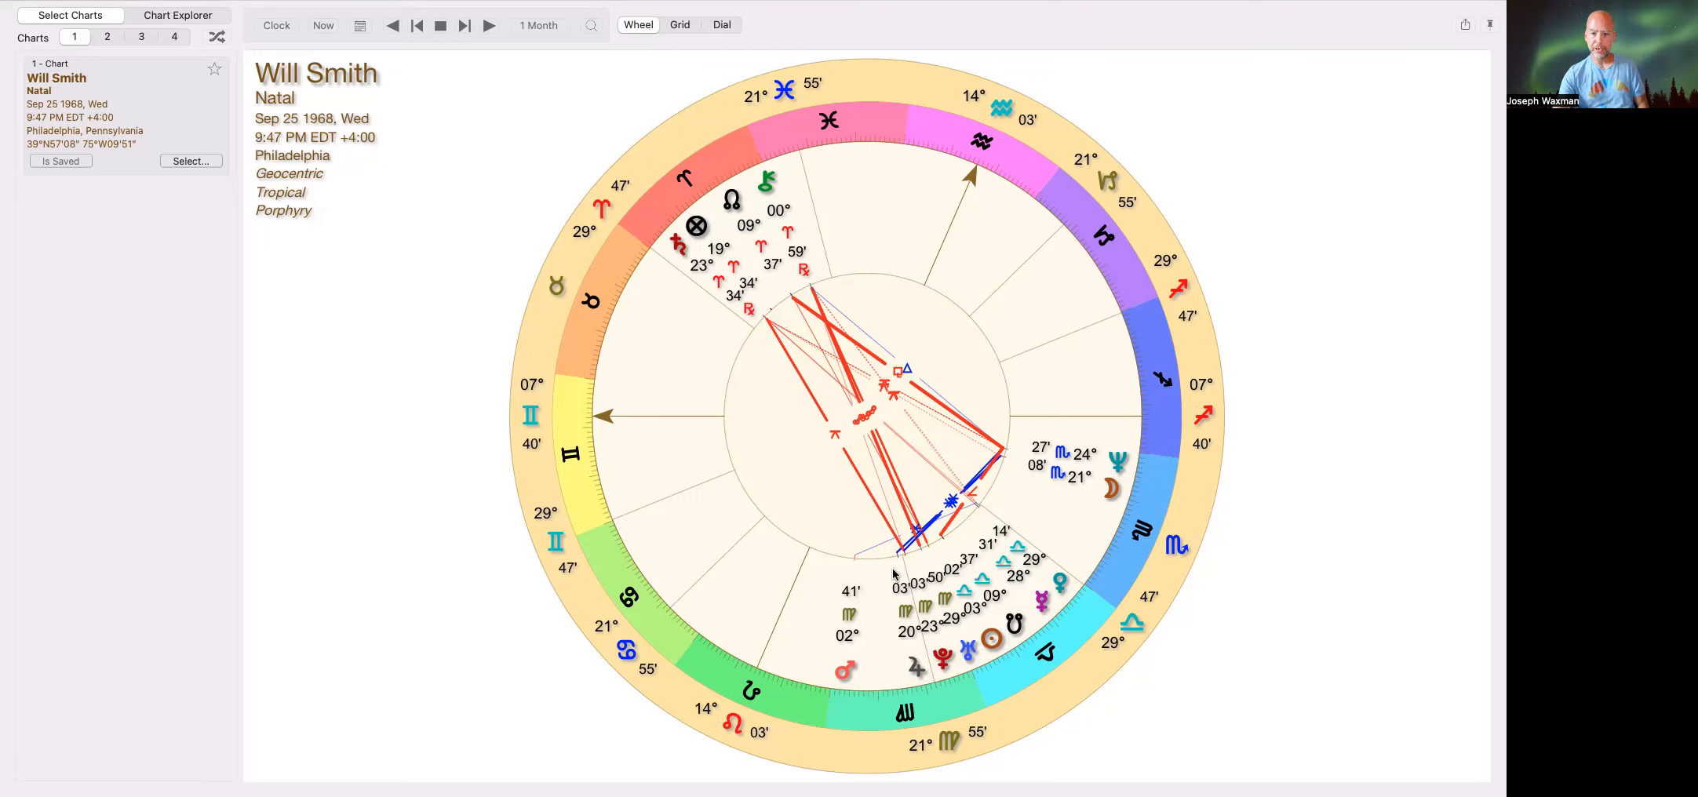
mouse_move(862, 138)
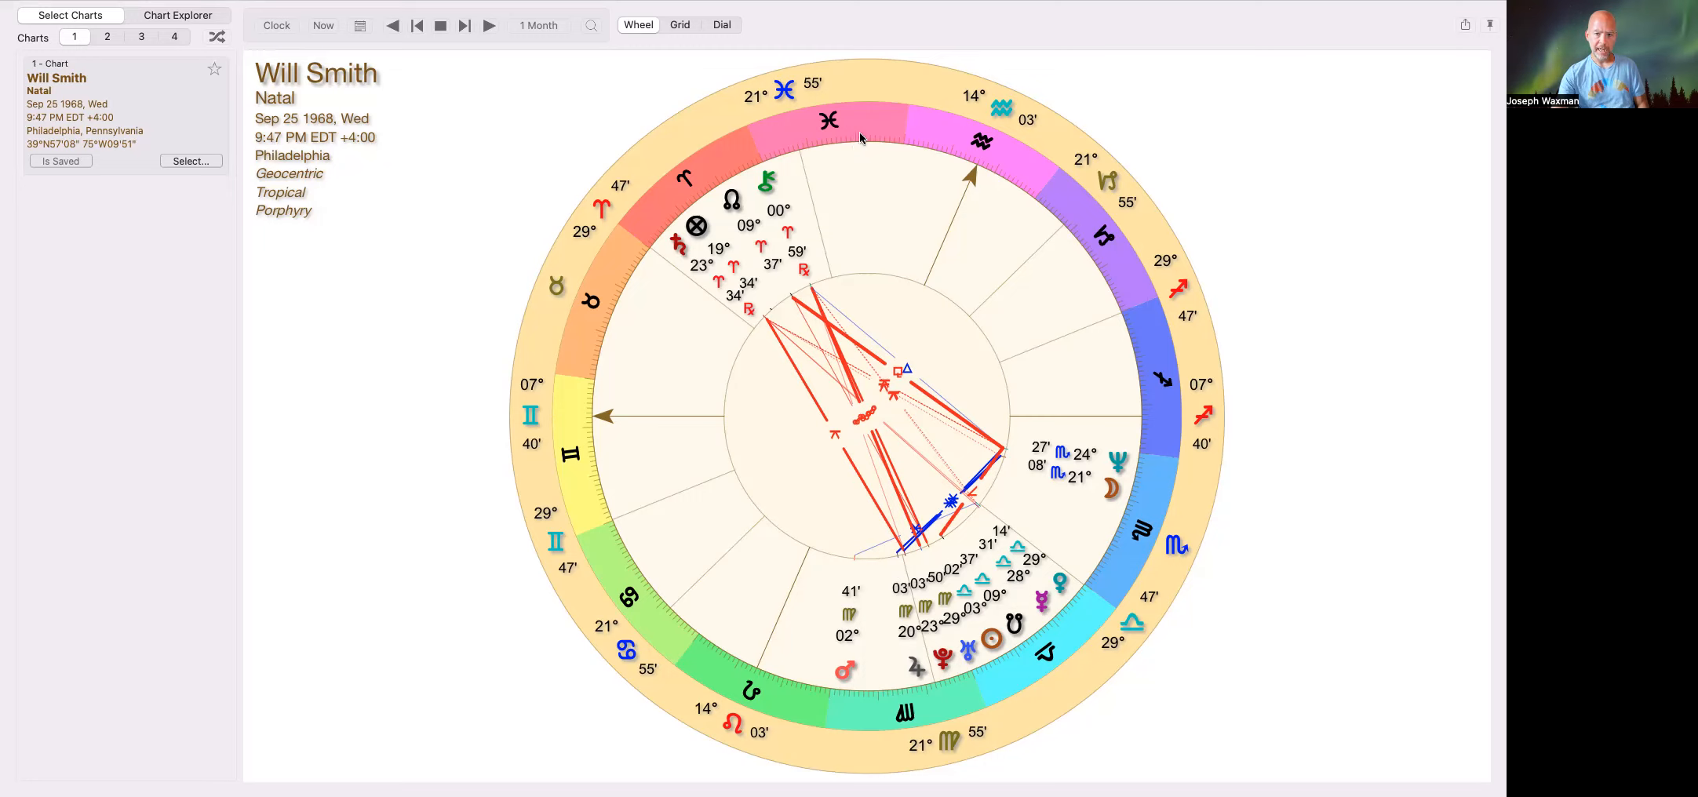
mouse_move(863, 144)
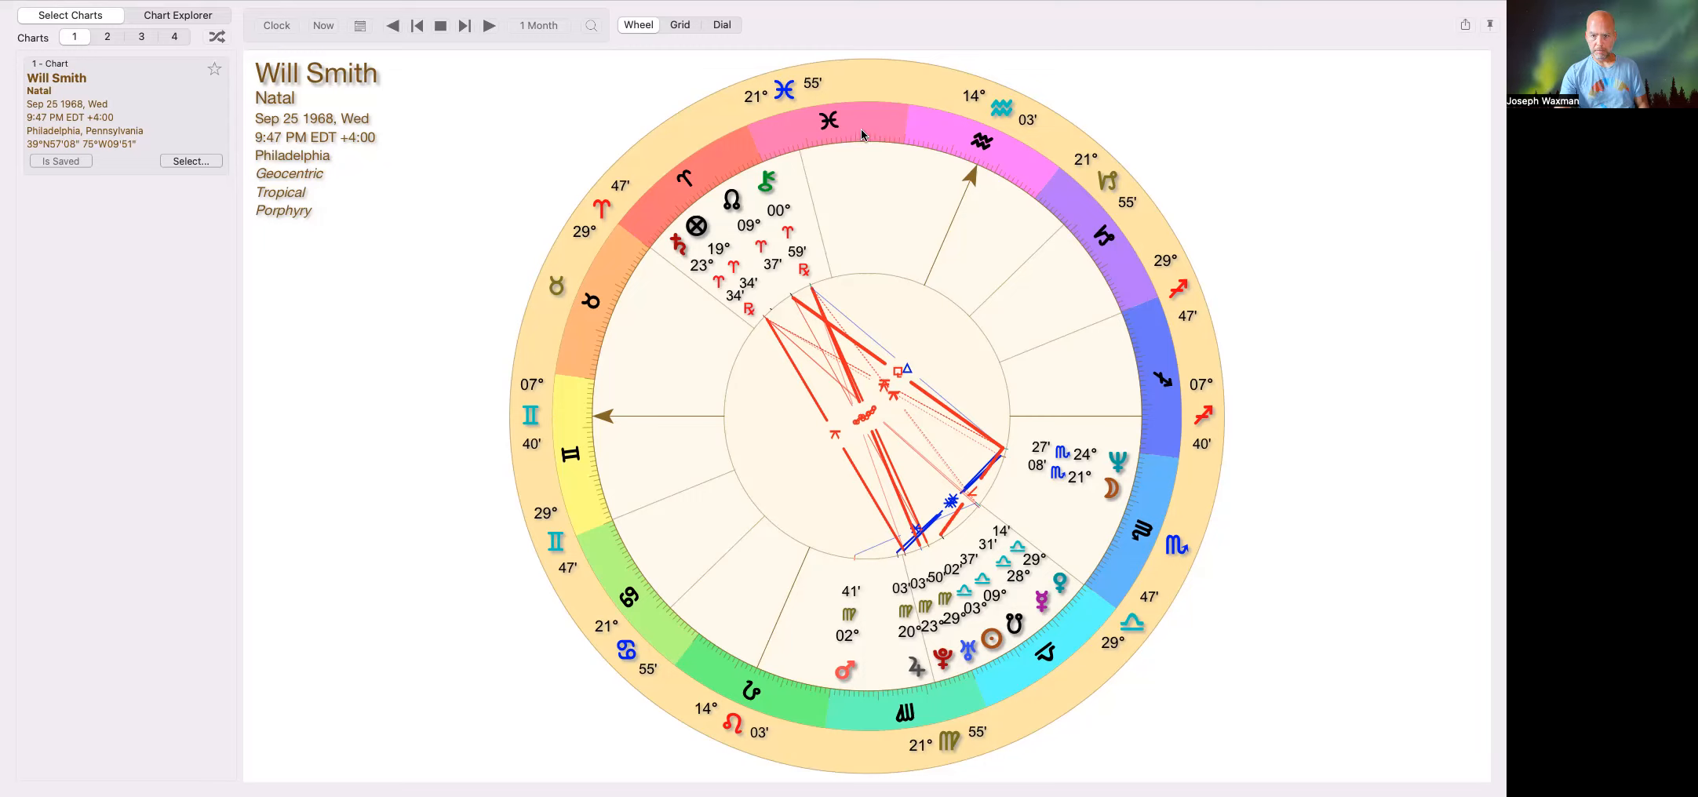
mouse_move(881, 157)
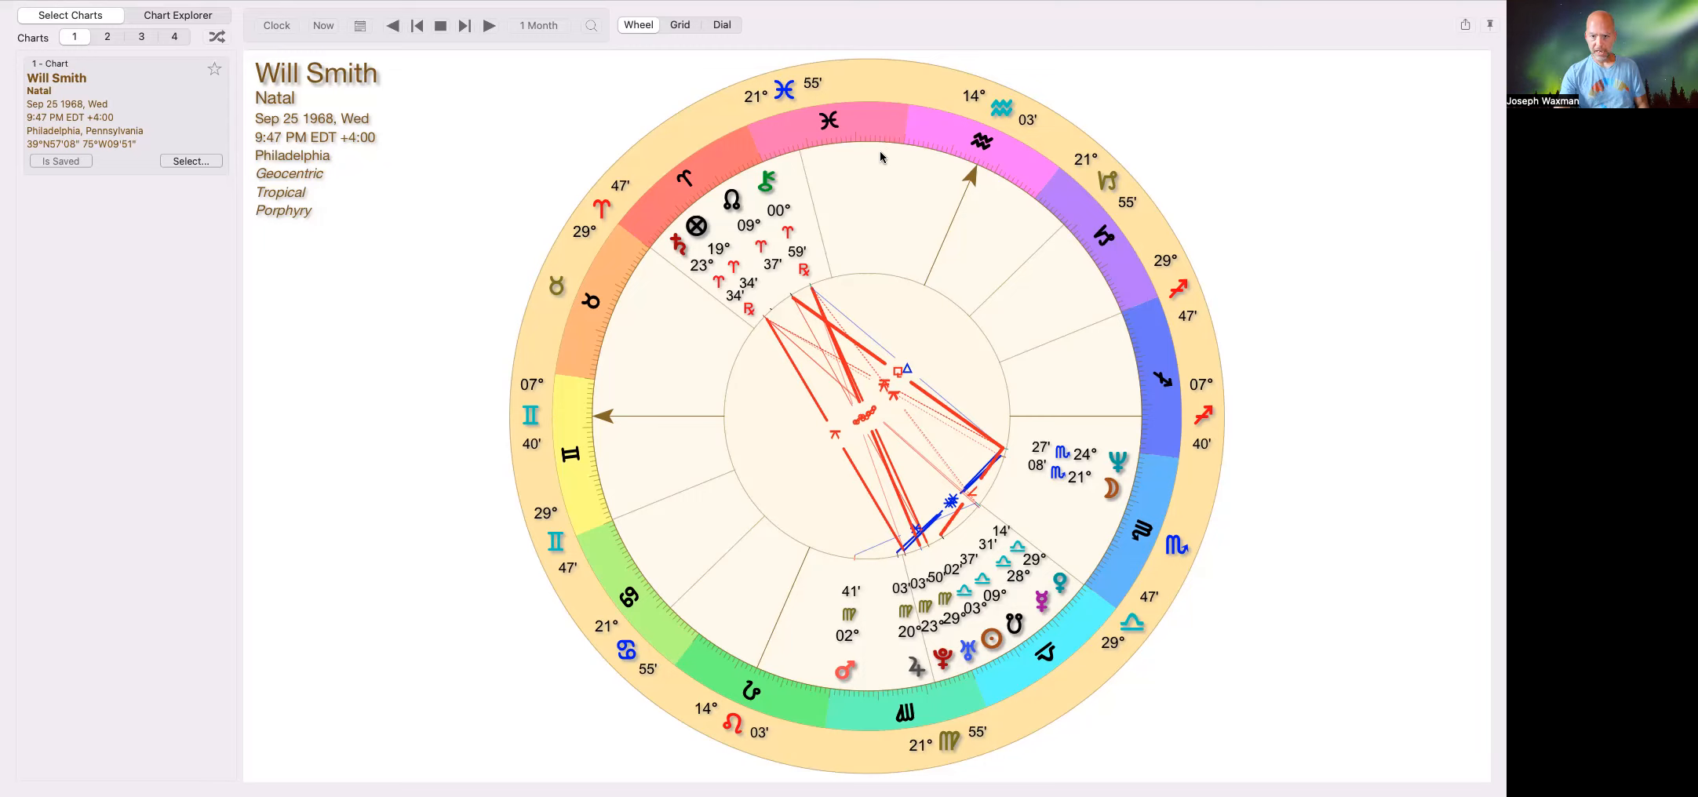
mouse_move(1037, 670)
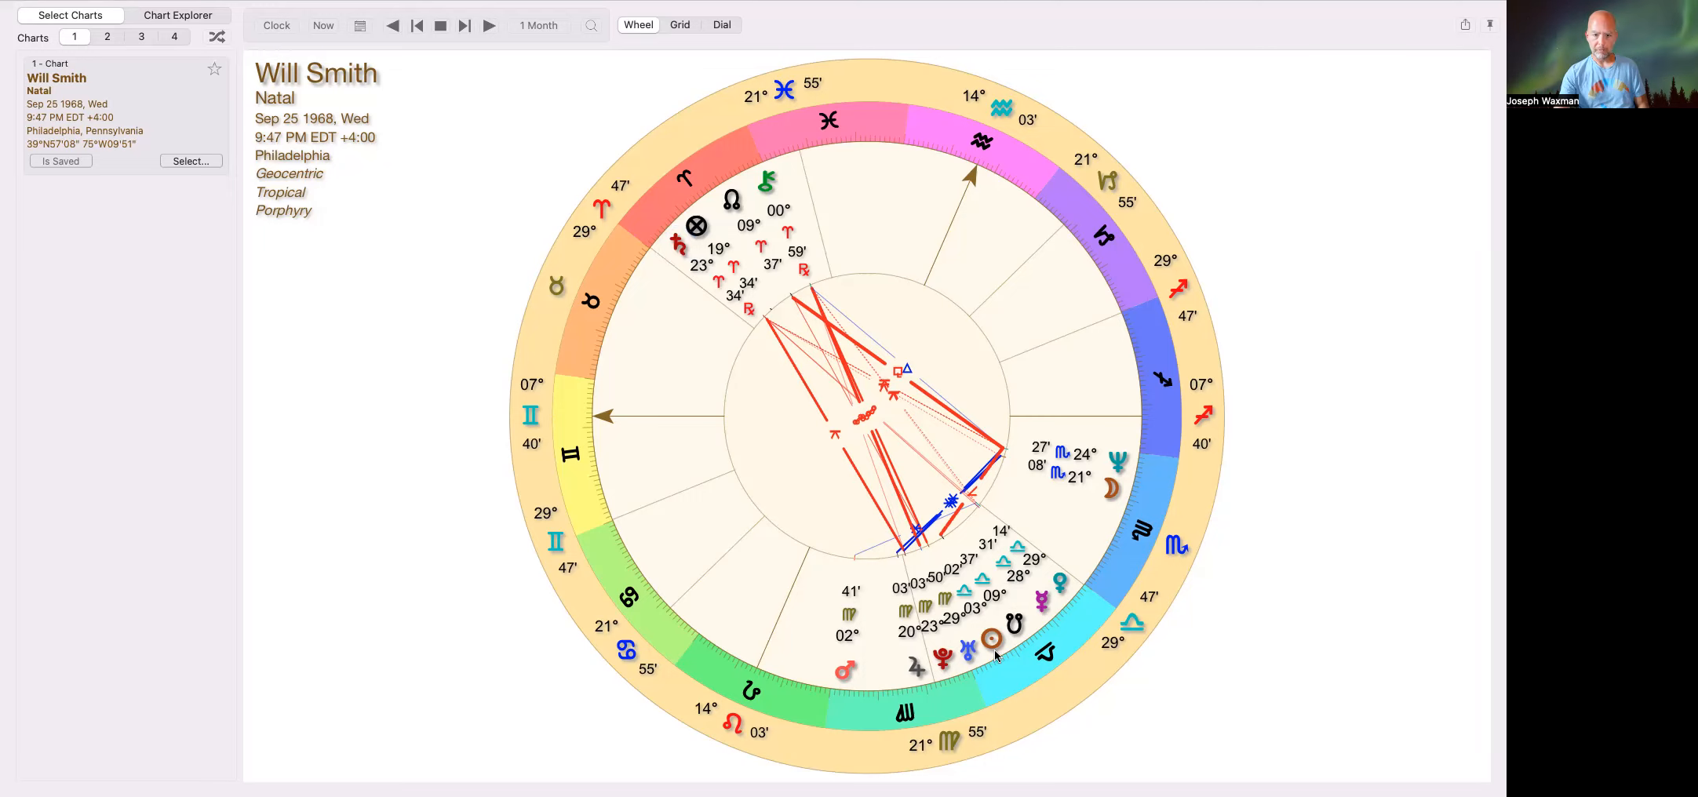
mouse_move(1079, 660)
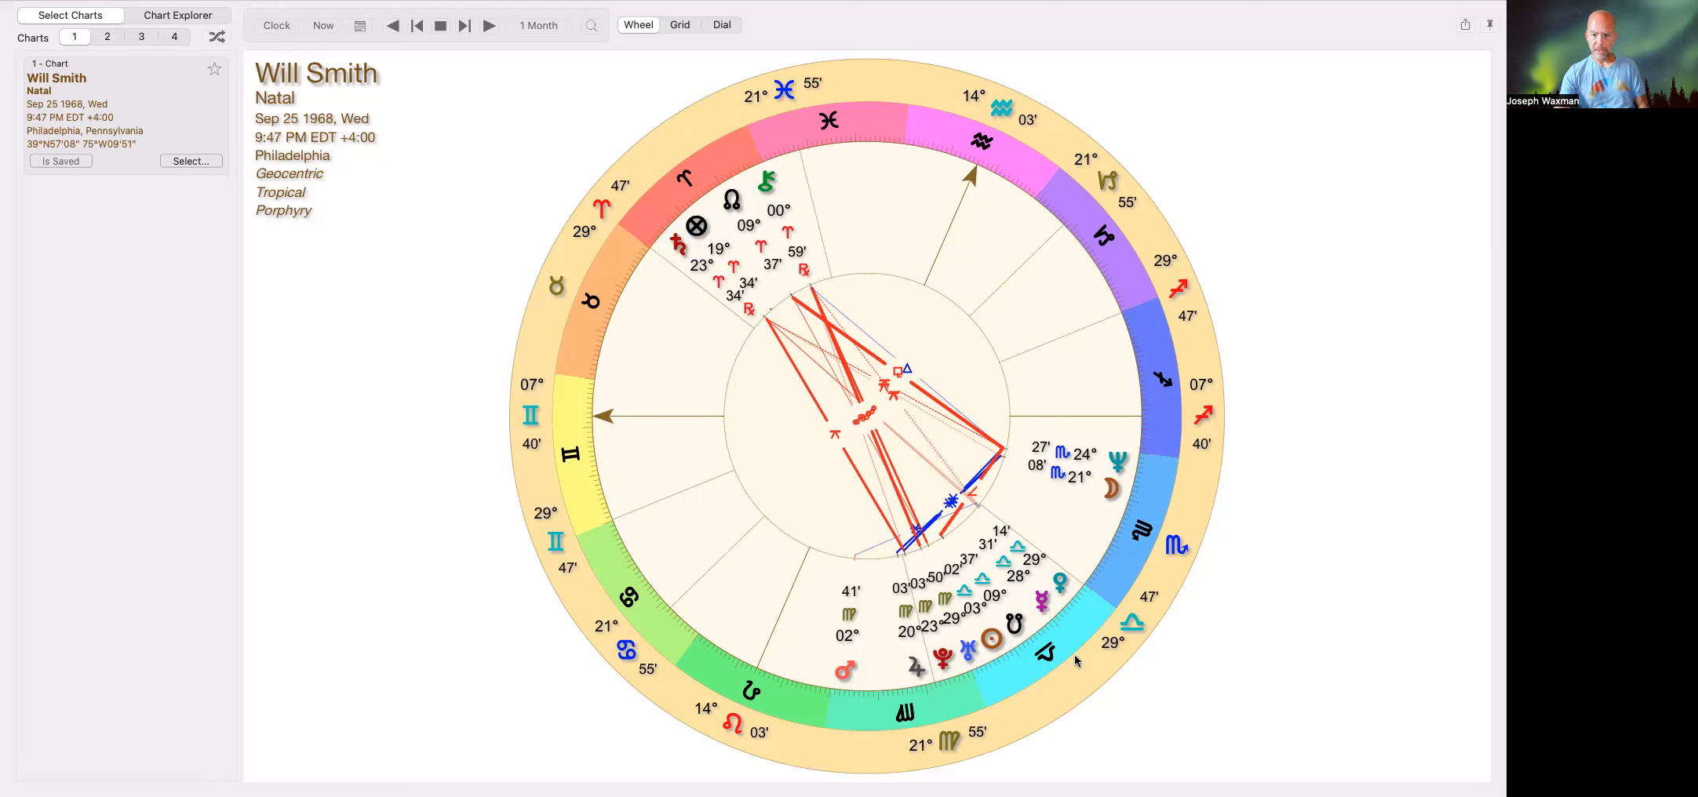
mouse_move(615, 295)
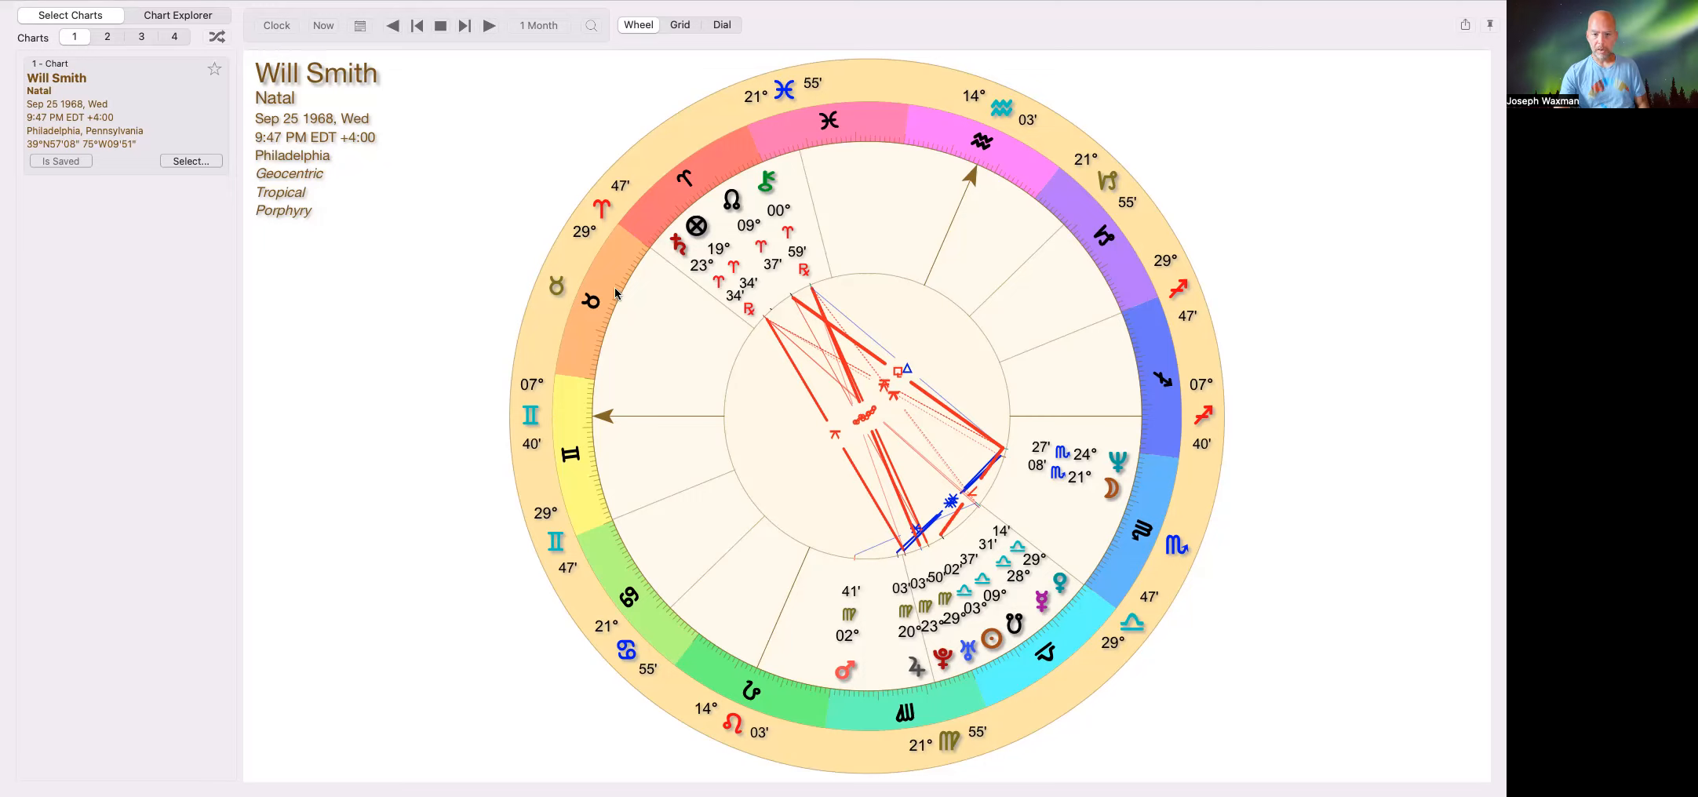
mouse_move(697, 224)
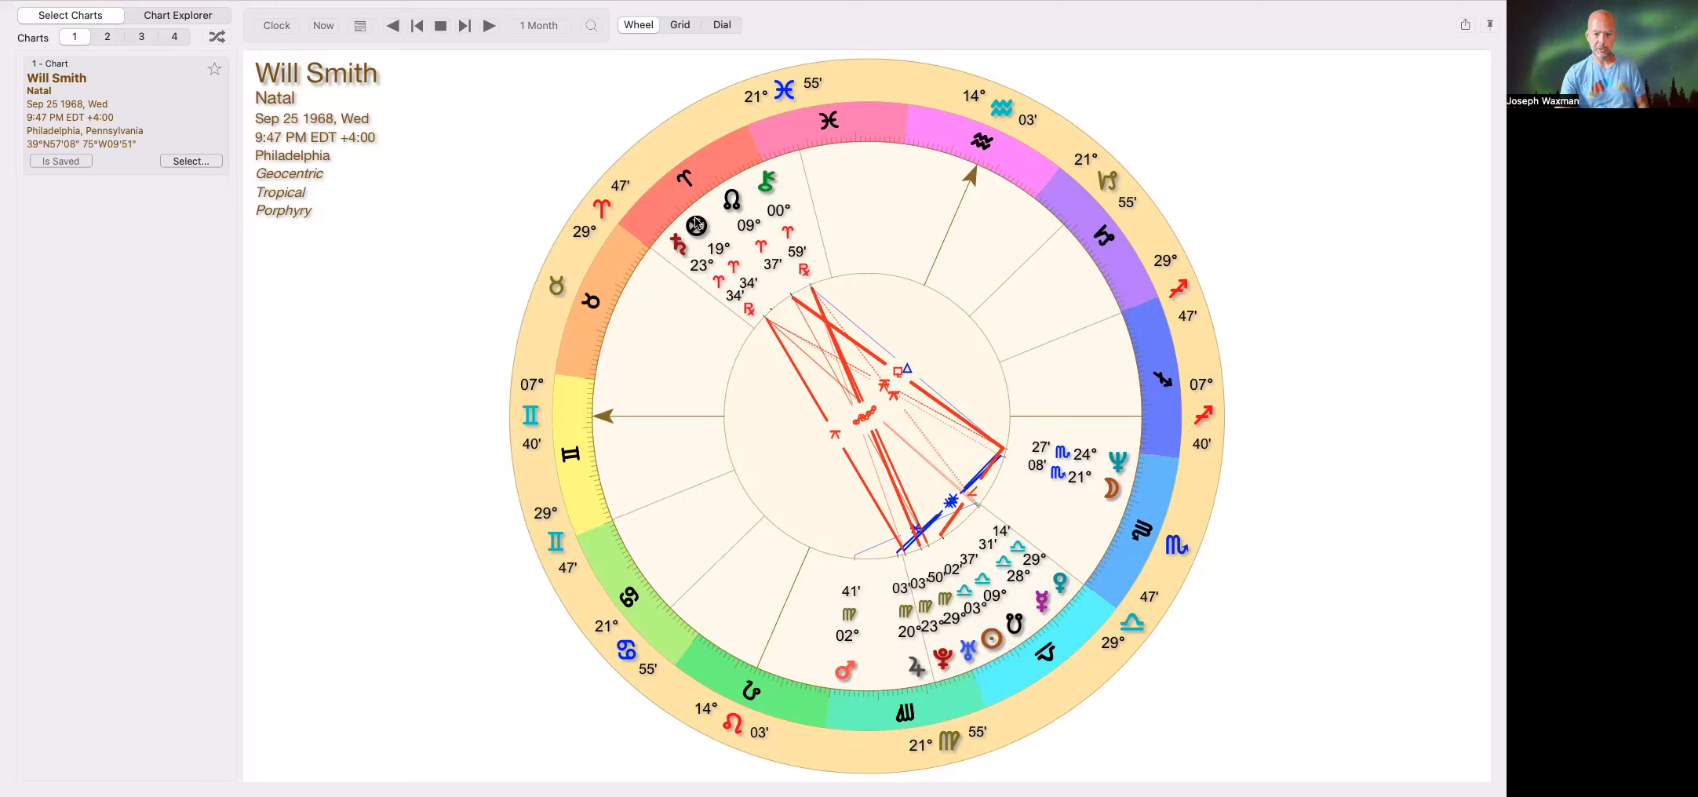
mouse_move(612, 315)
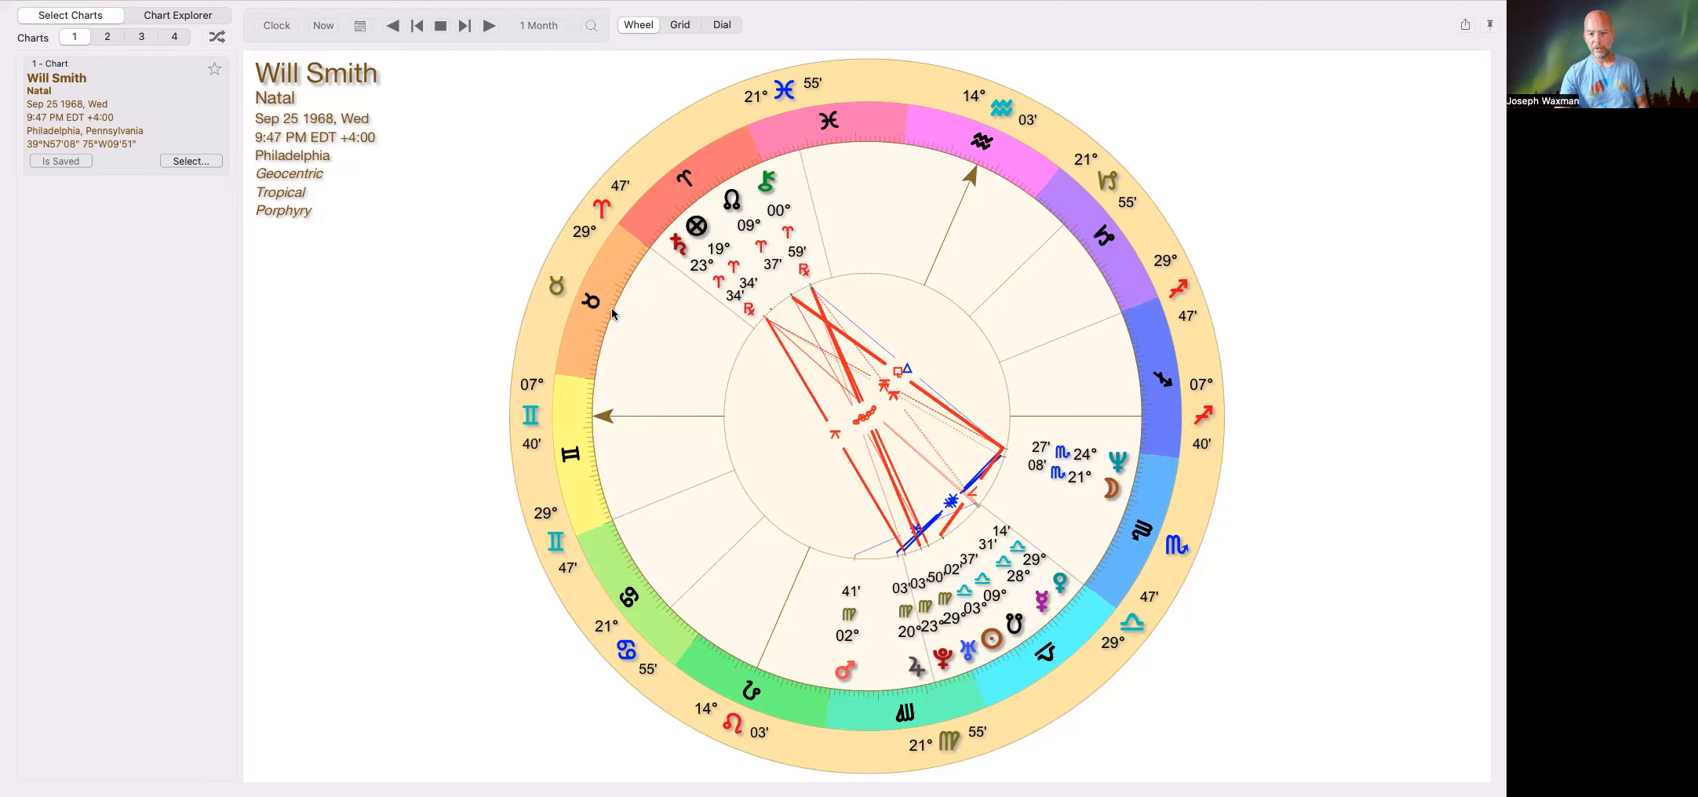
mouse_move(634, 328)
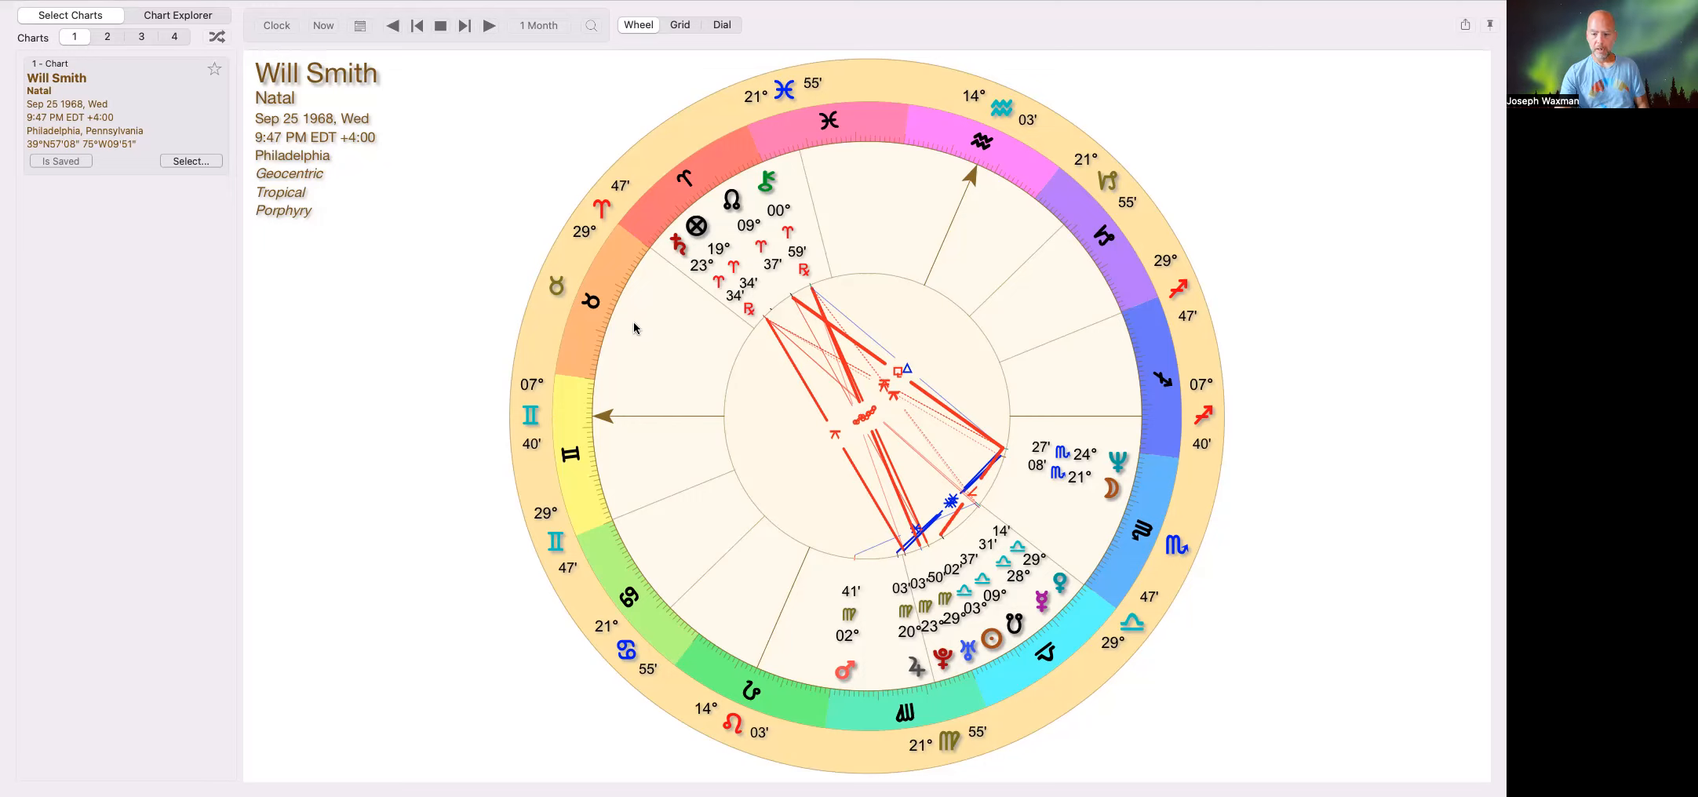
mouse_move(1059, 372)
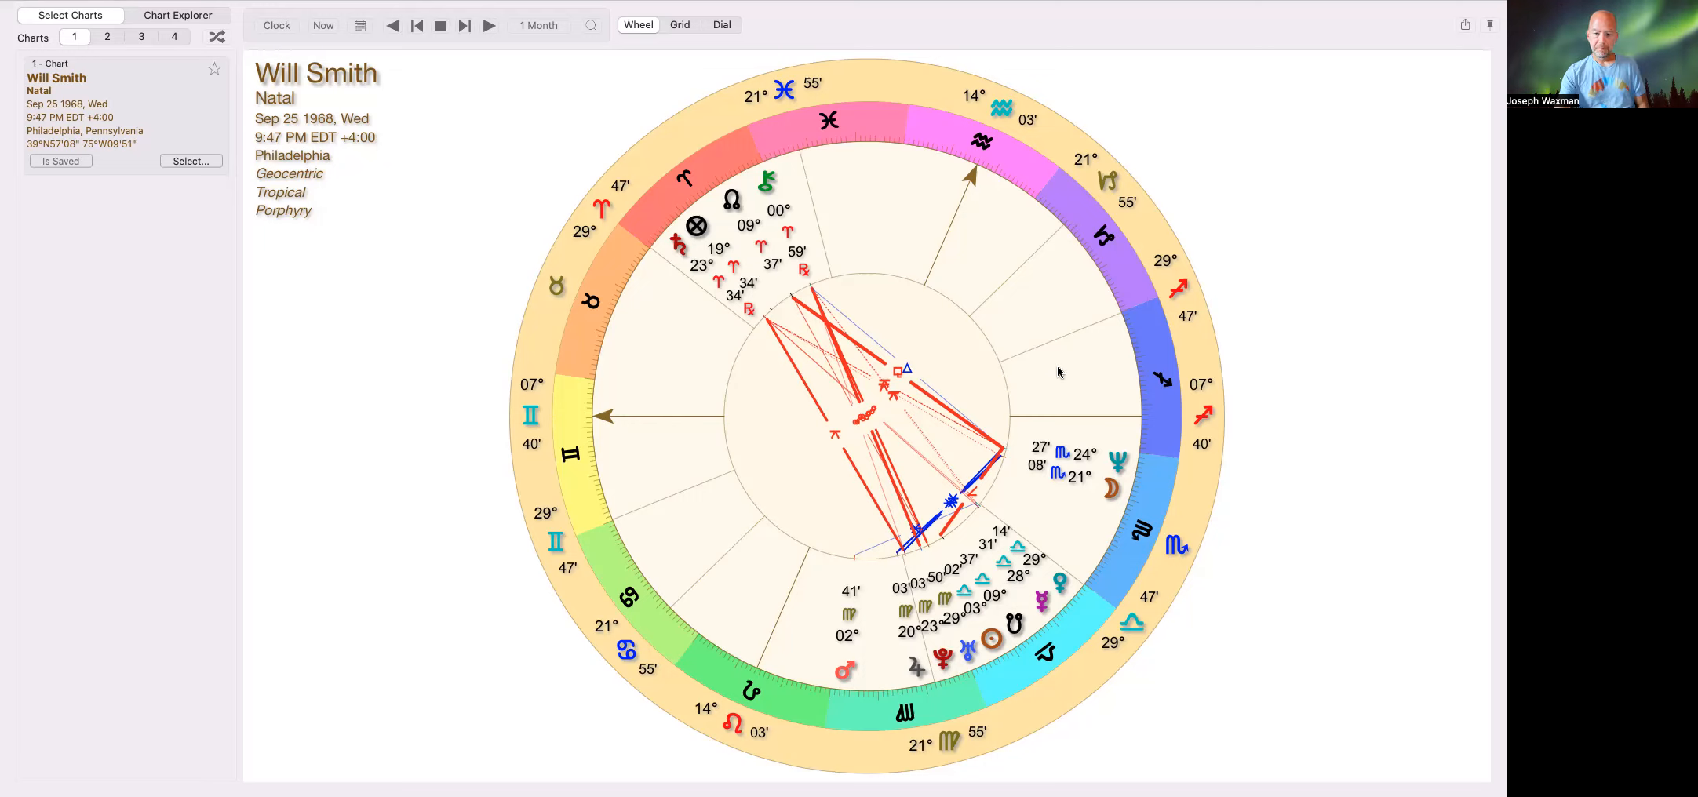
mouse_move(871, 410)
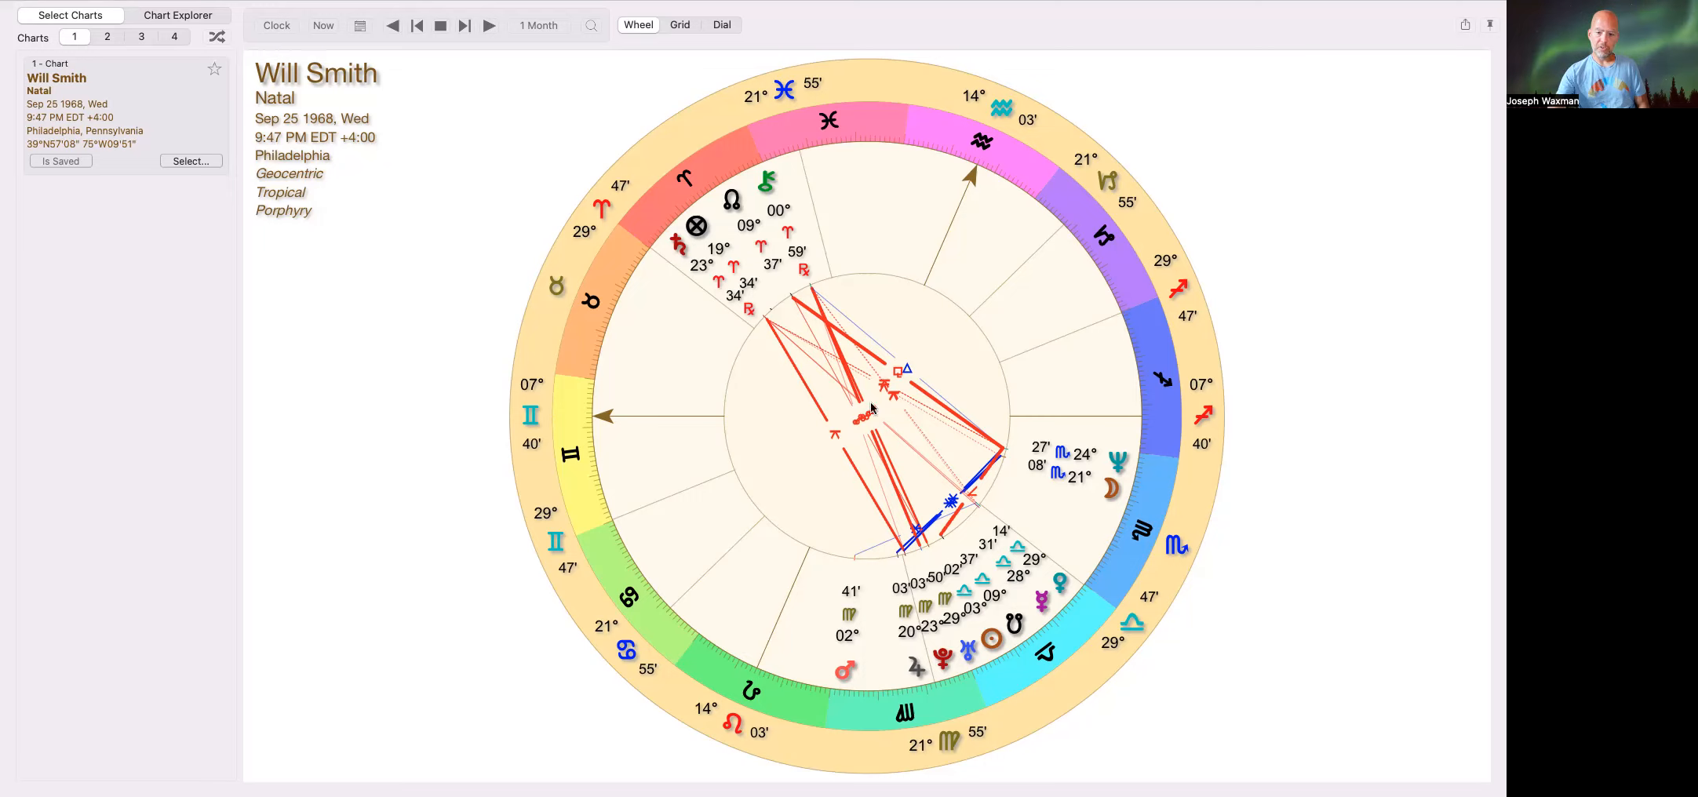
mouse_move(1297, 544)
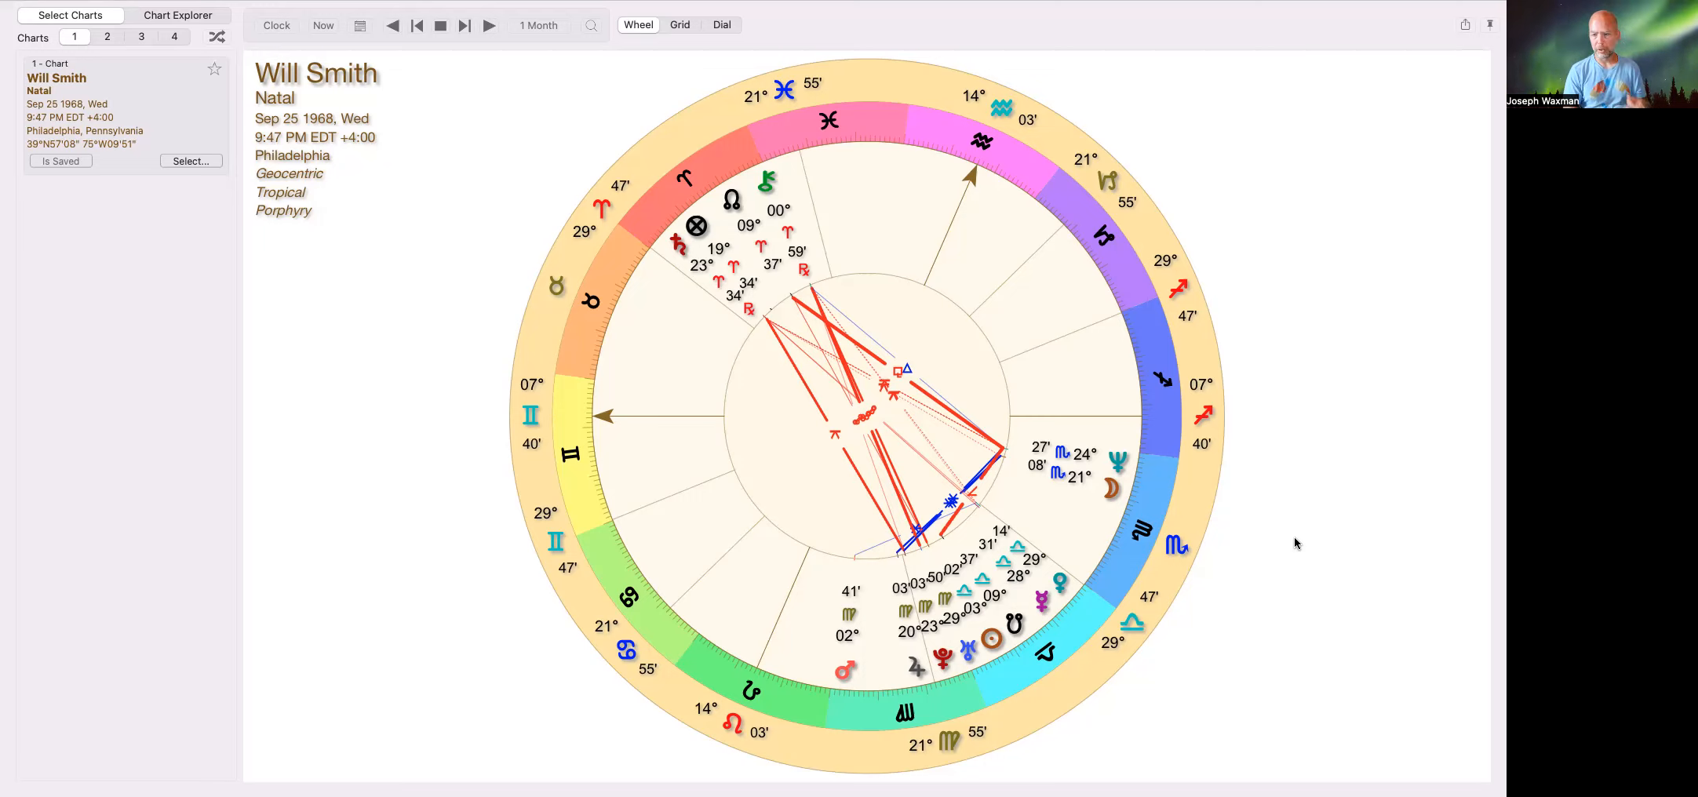
mouse_move(1085, 645)
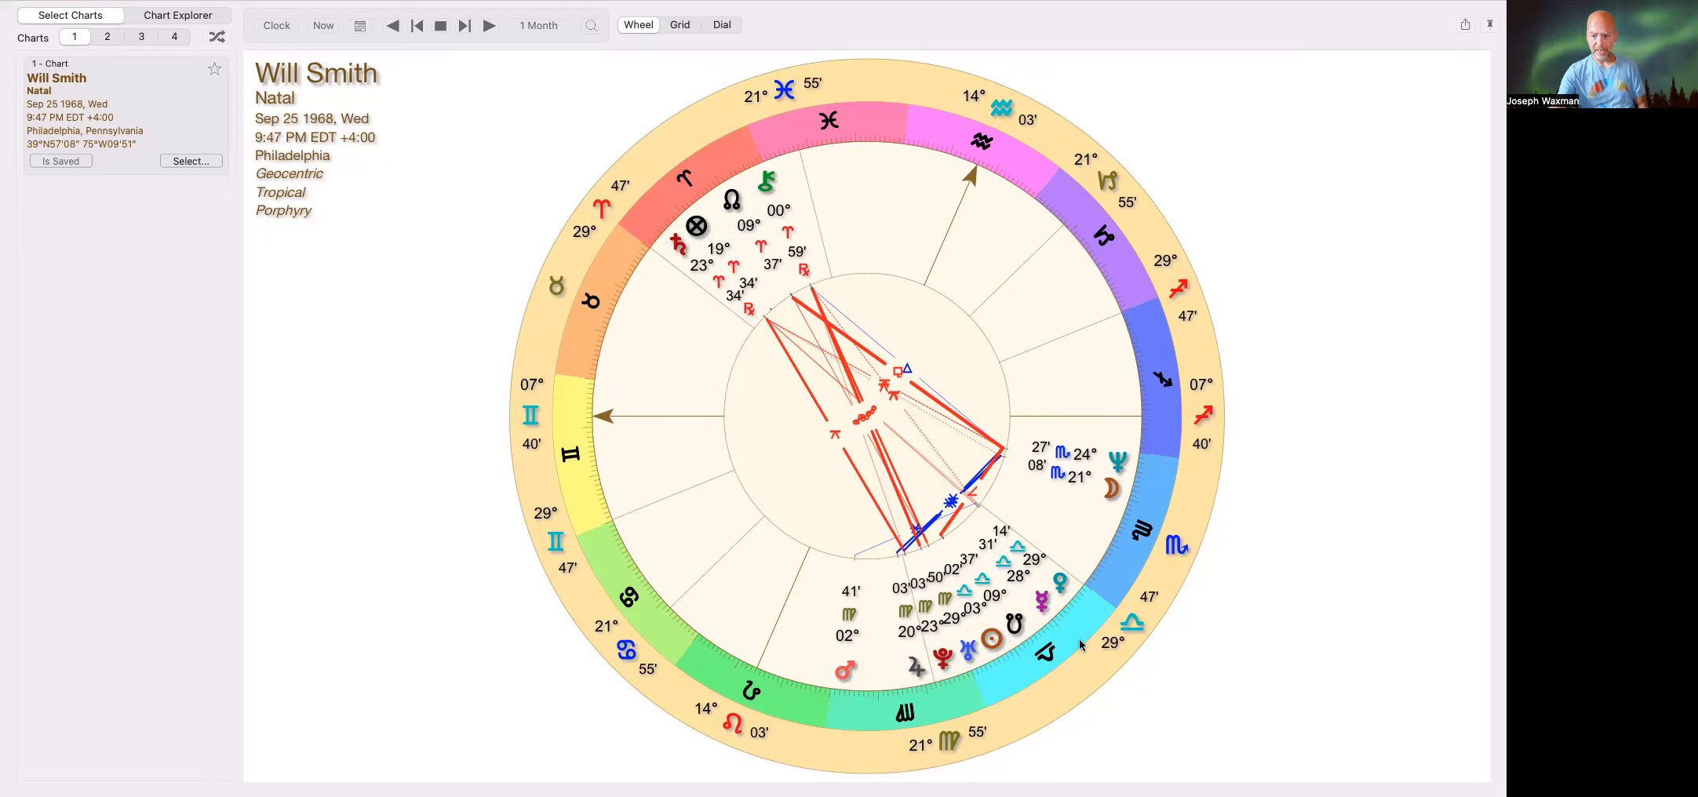
mouse_move(816, 663)
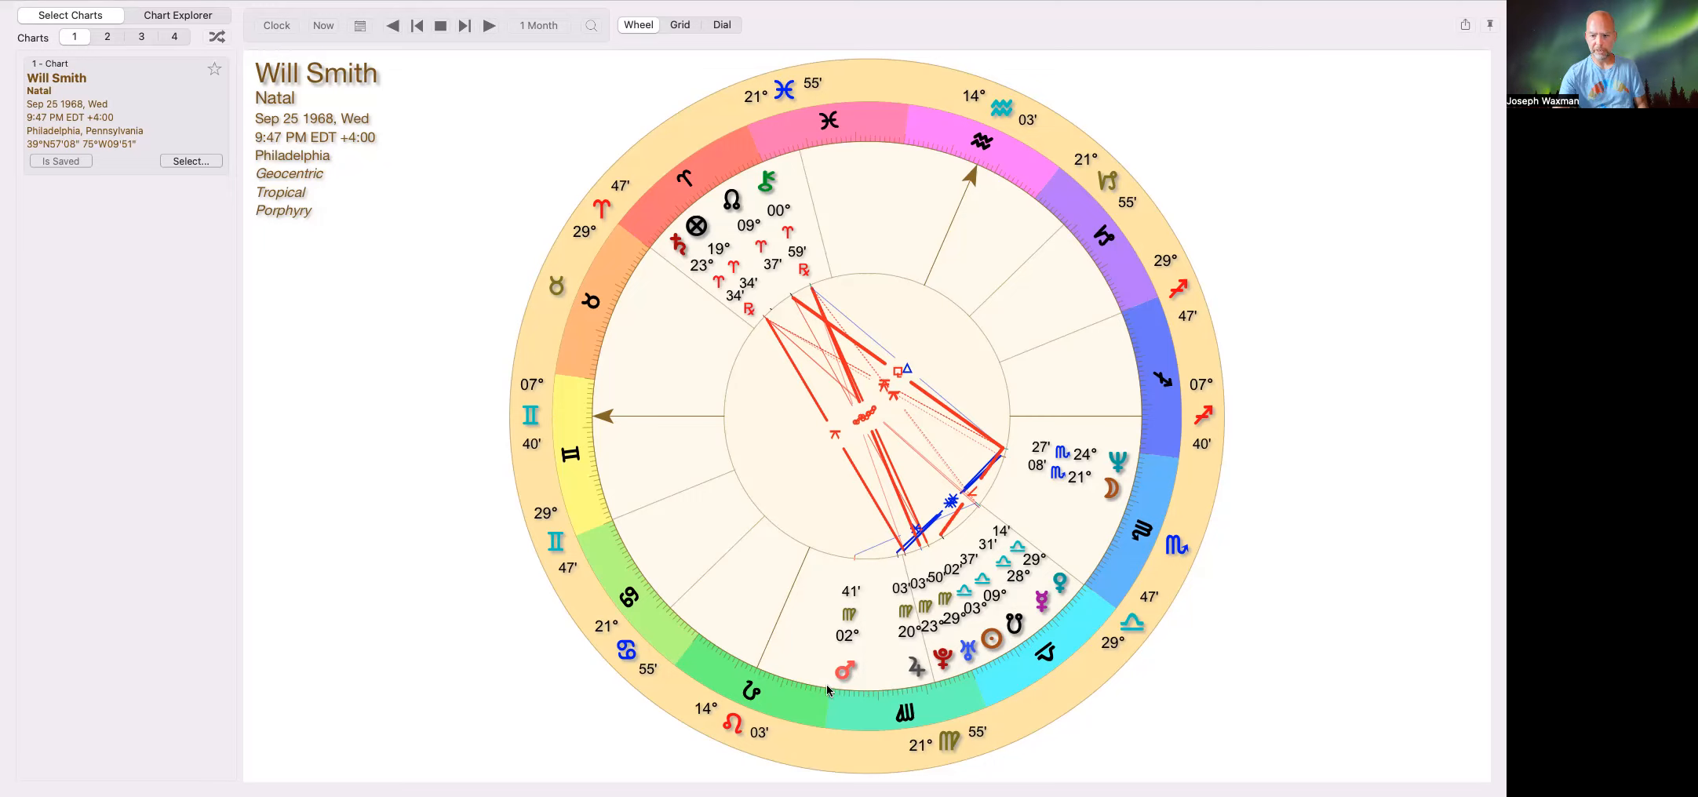
mouse_move(807, 652)
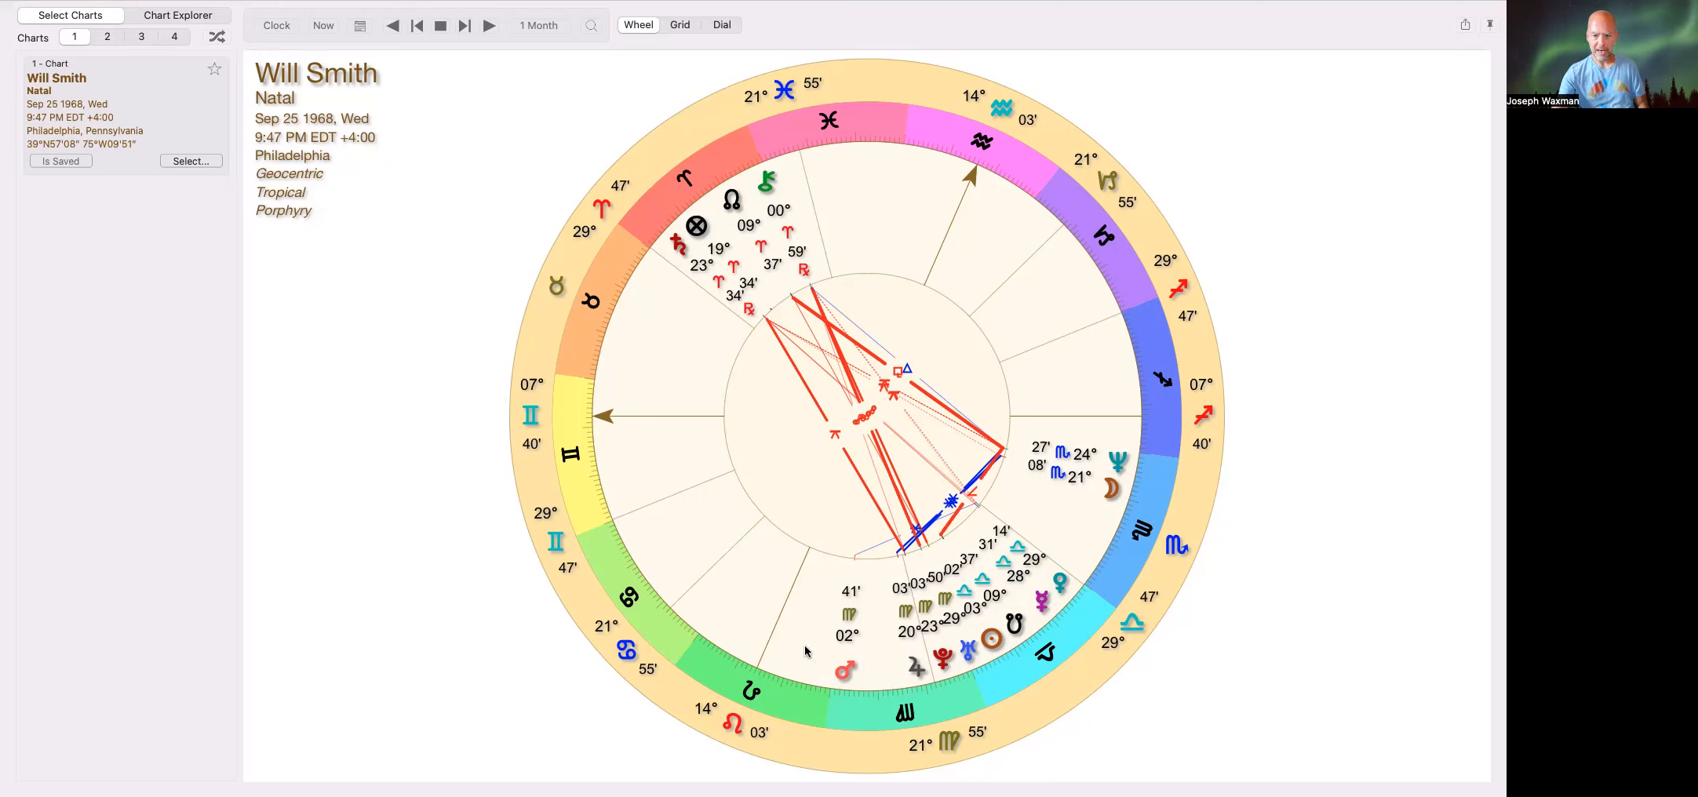
mouse_move(1097, 448)
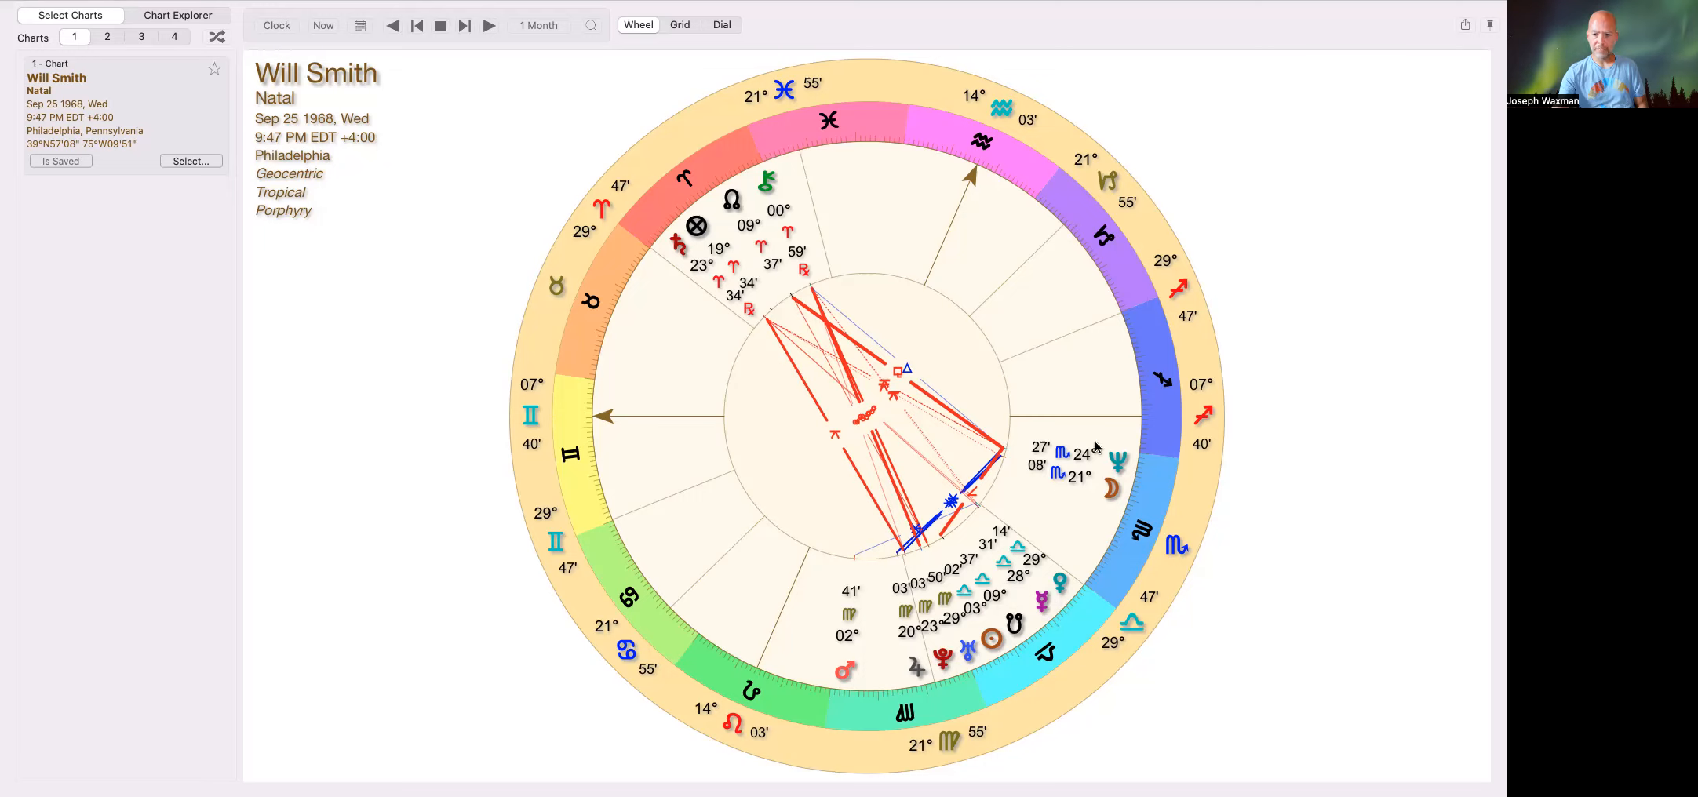
mouse_move(1152, 444)
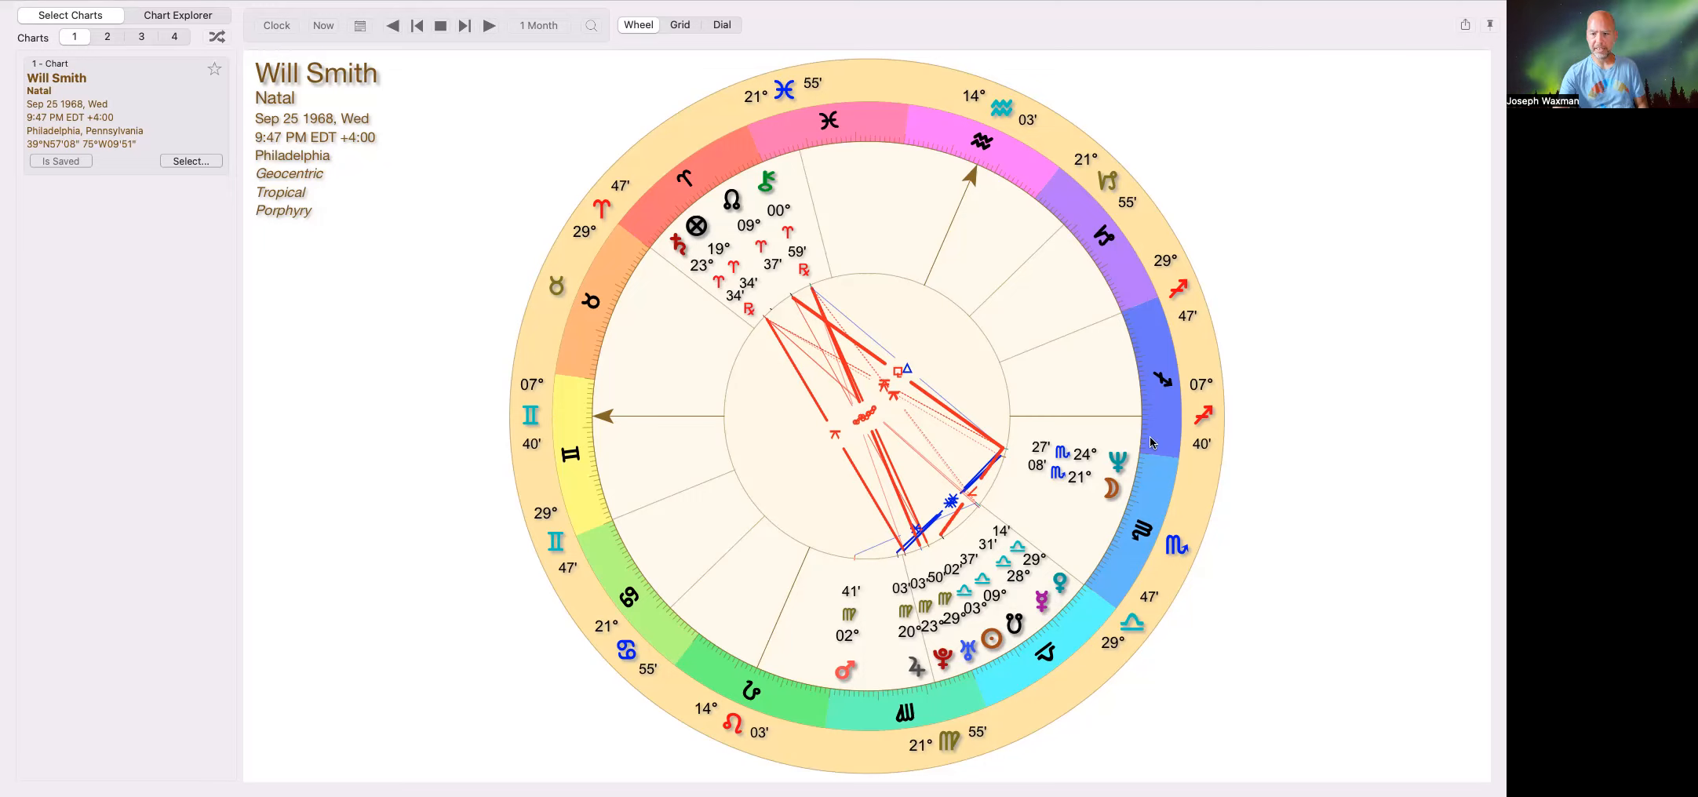
mouse_move(1128, 422)
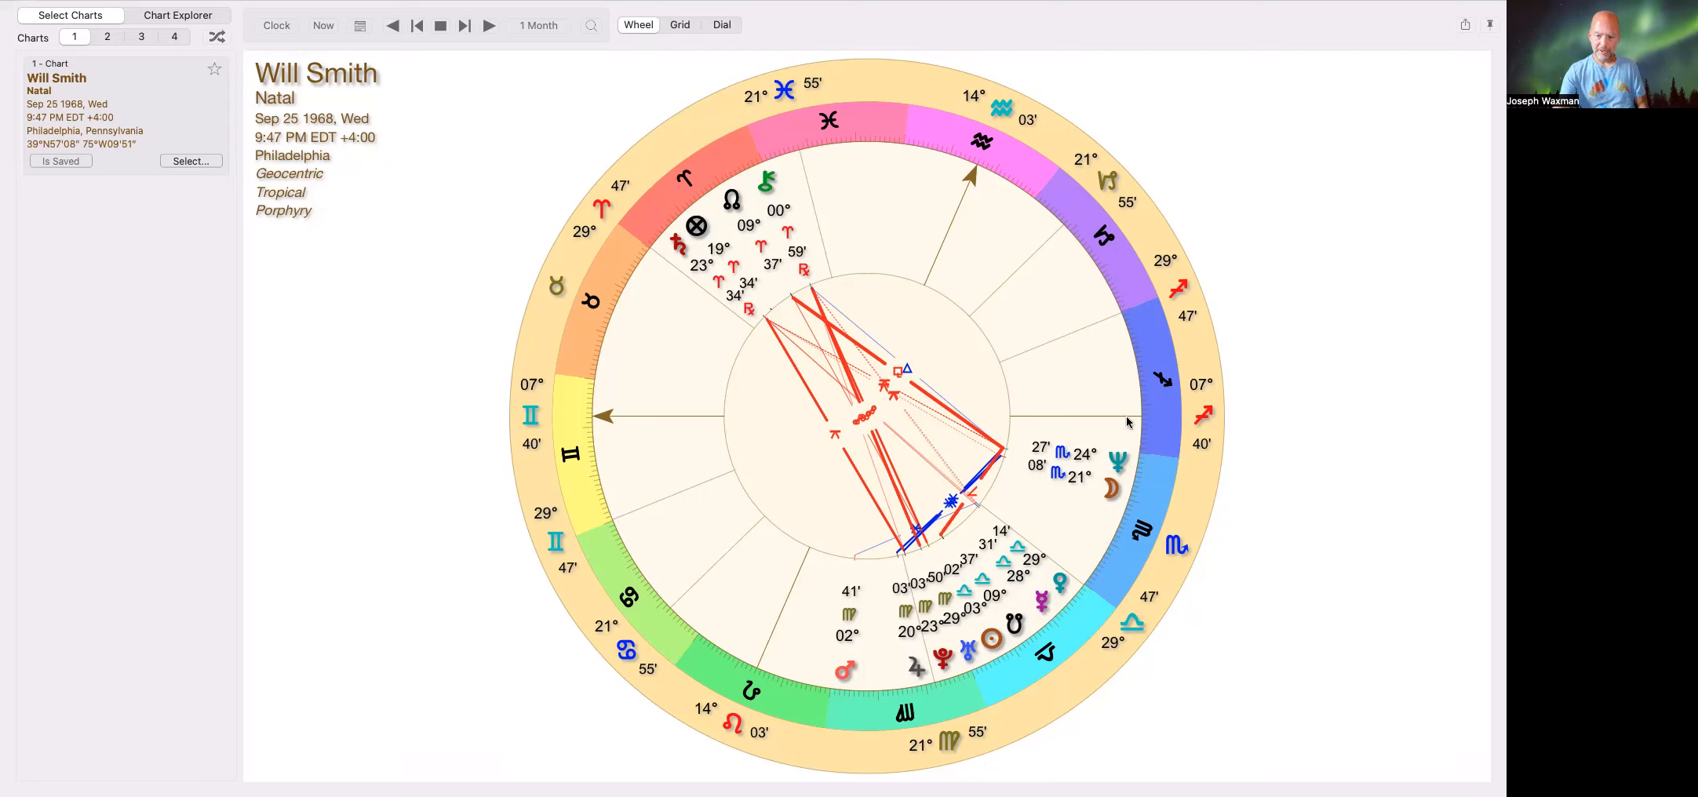
mouse_move(1135, 486)
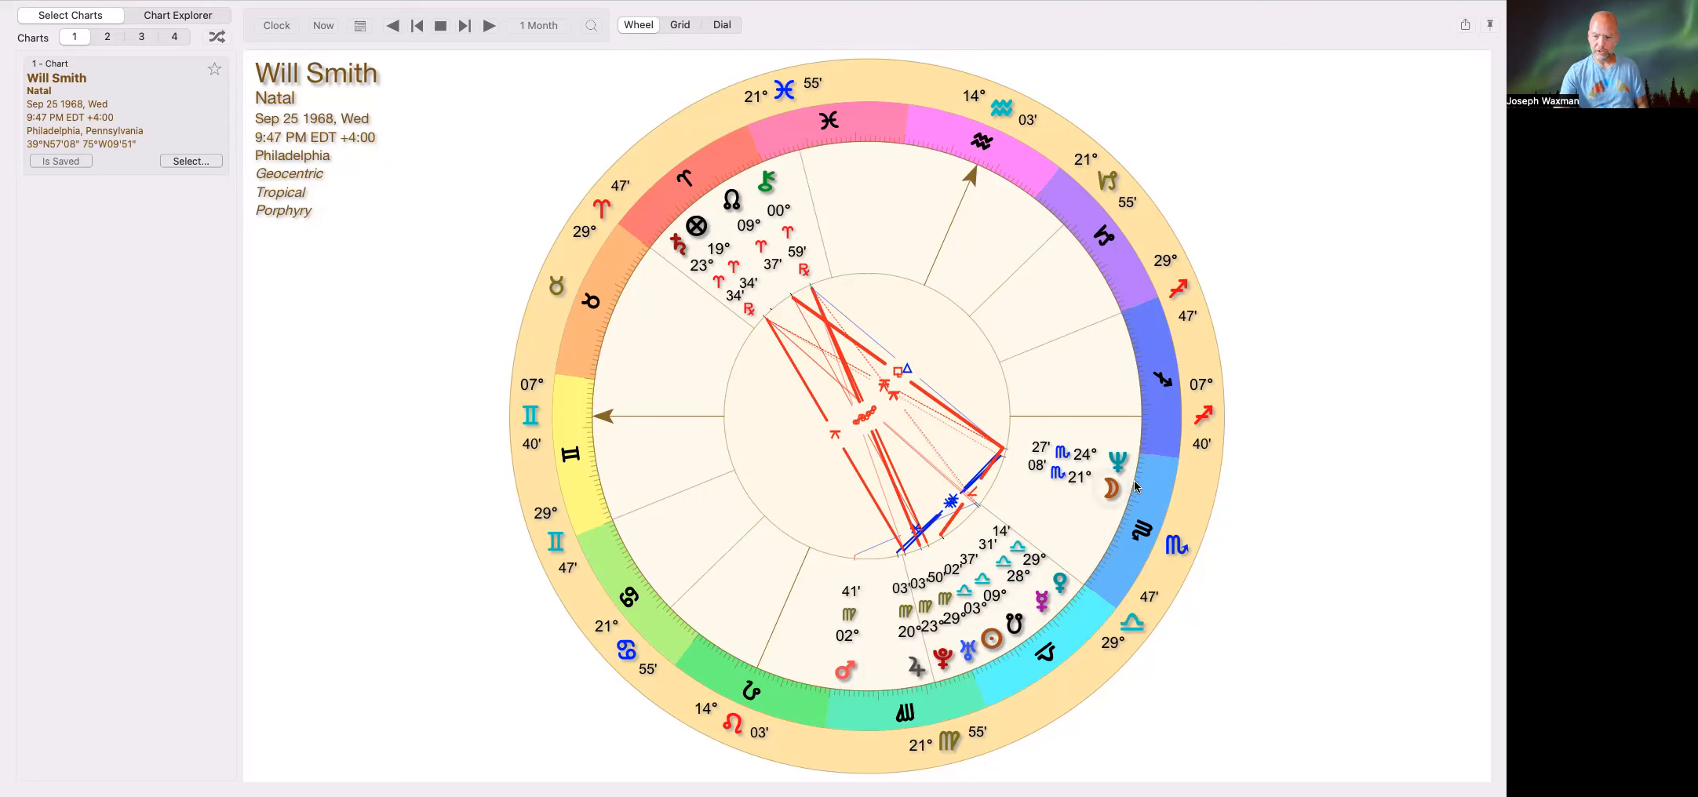
mouse_move(1190, 540)
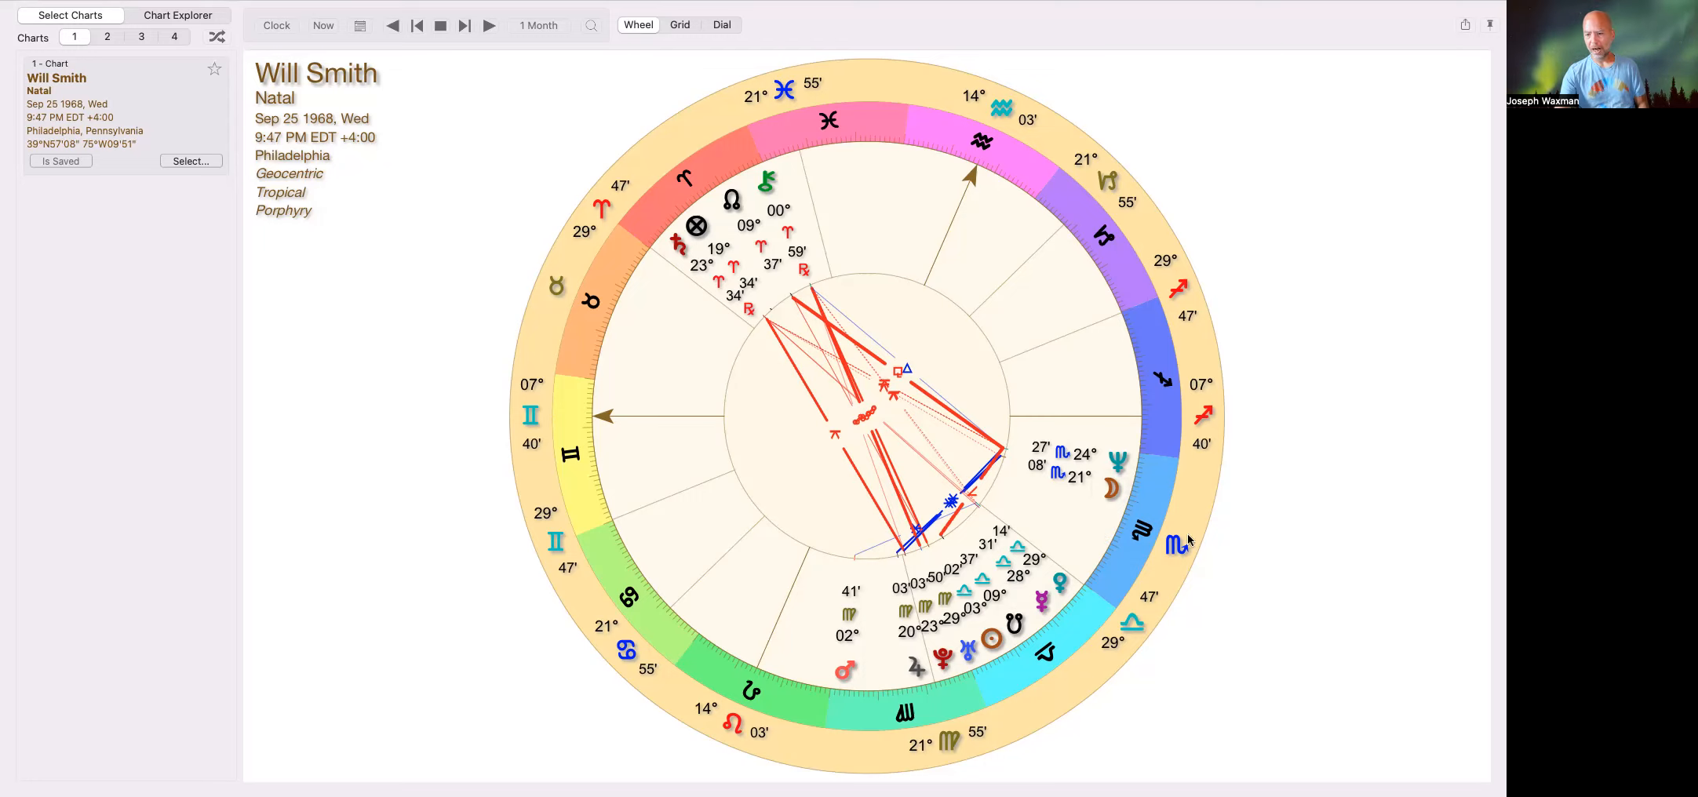
mouse_move(1169, 452)
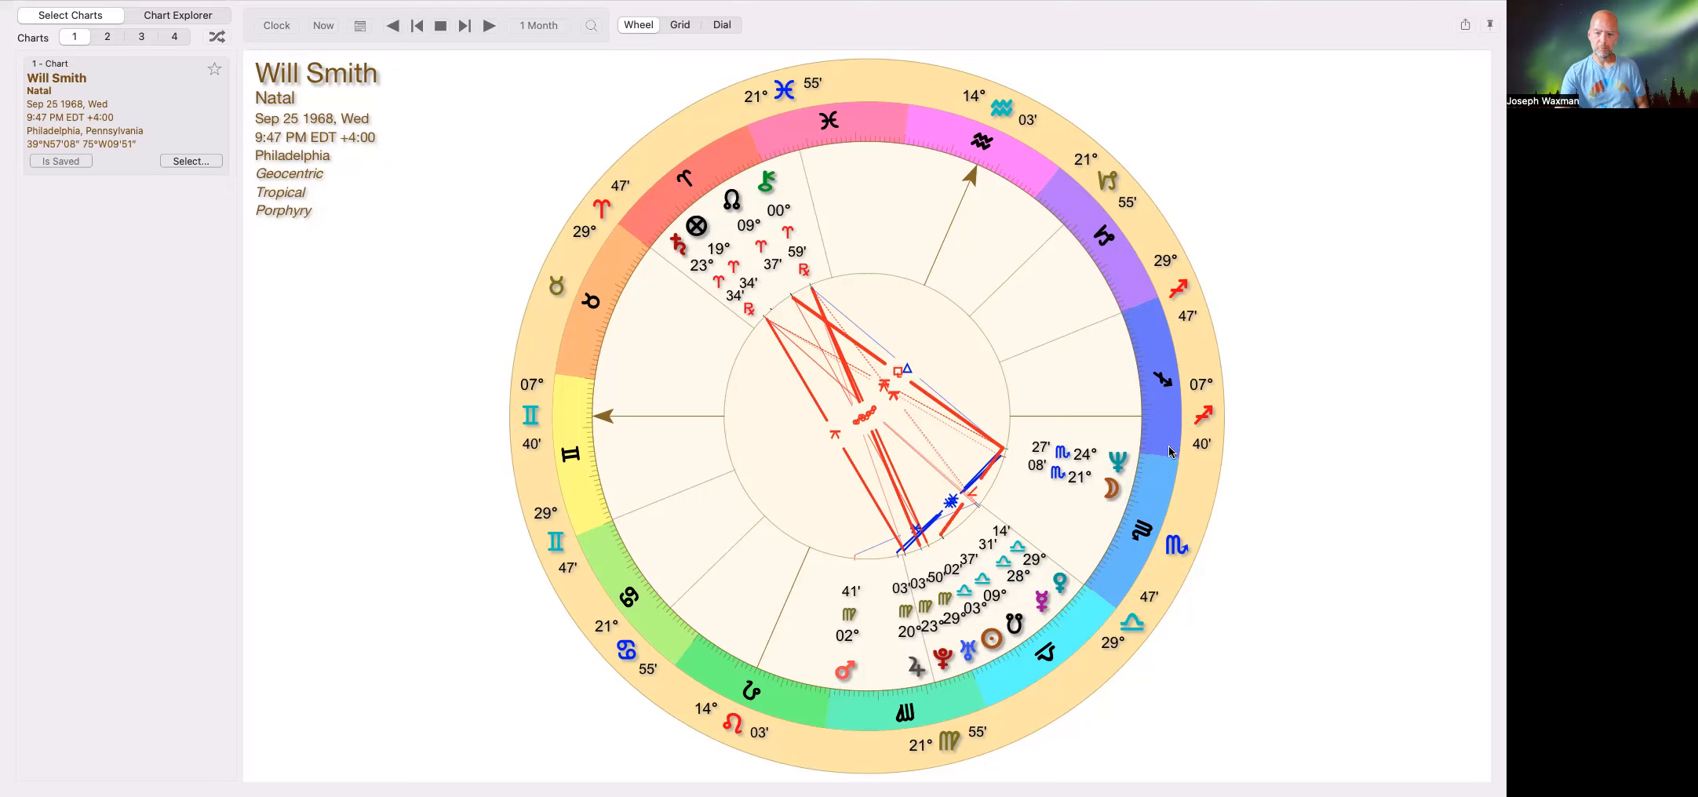
mouse_move(1176, 530)
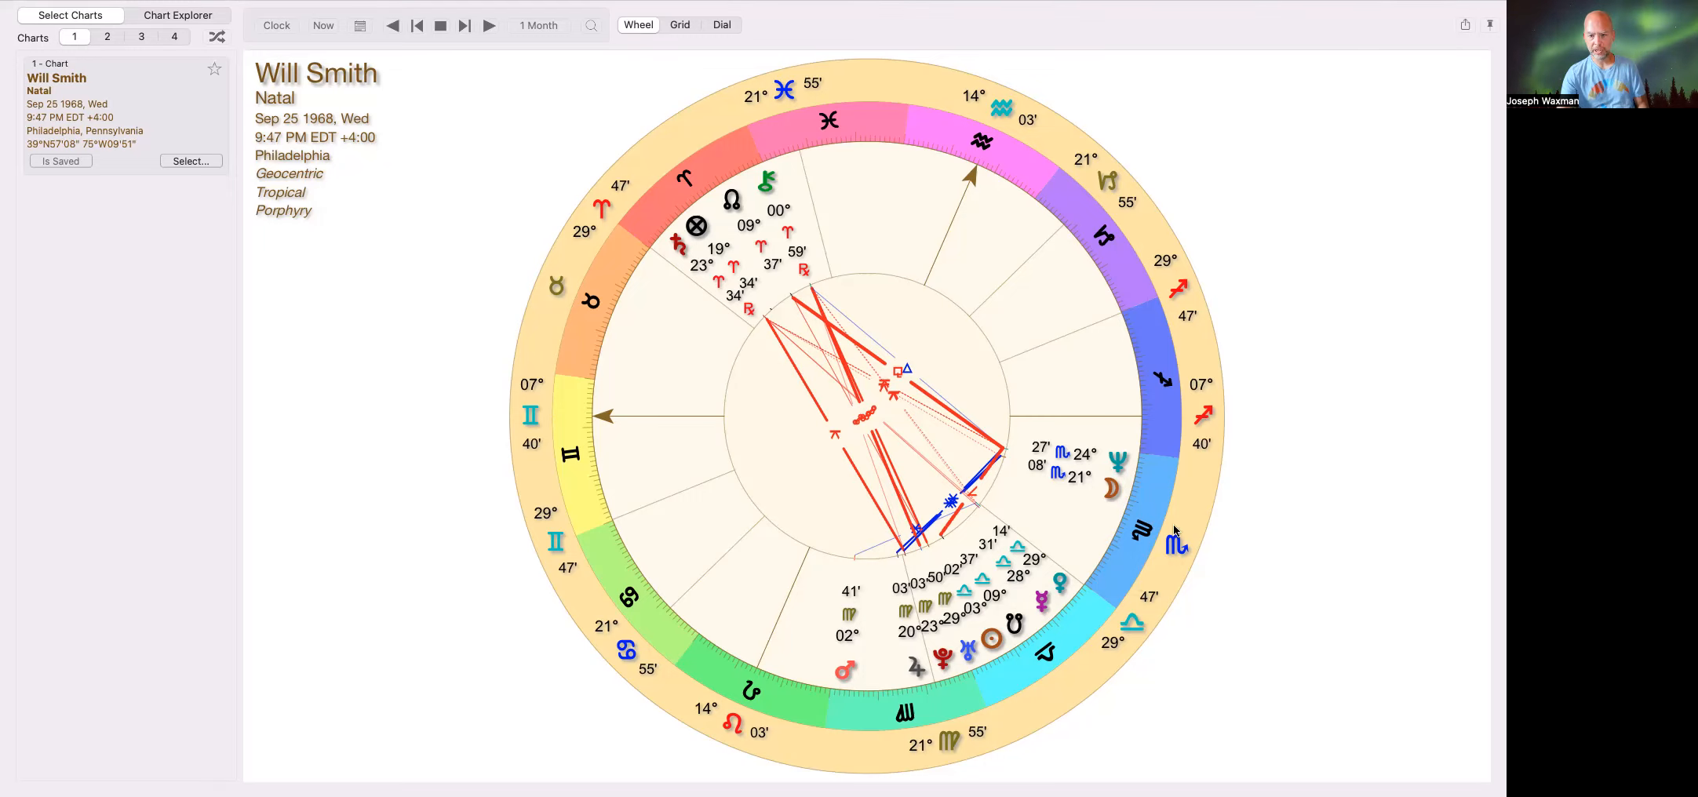
mouse_move(1131, 560)
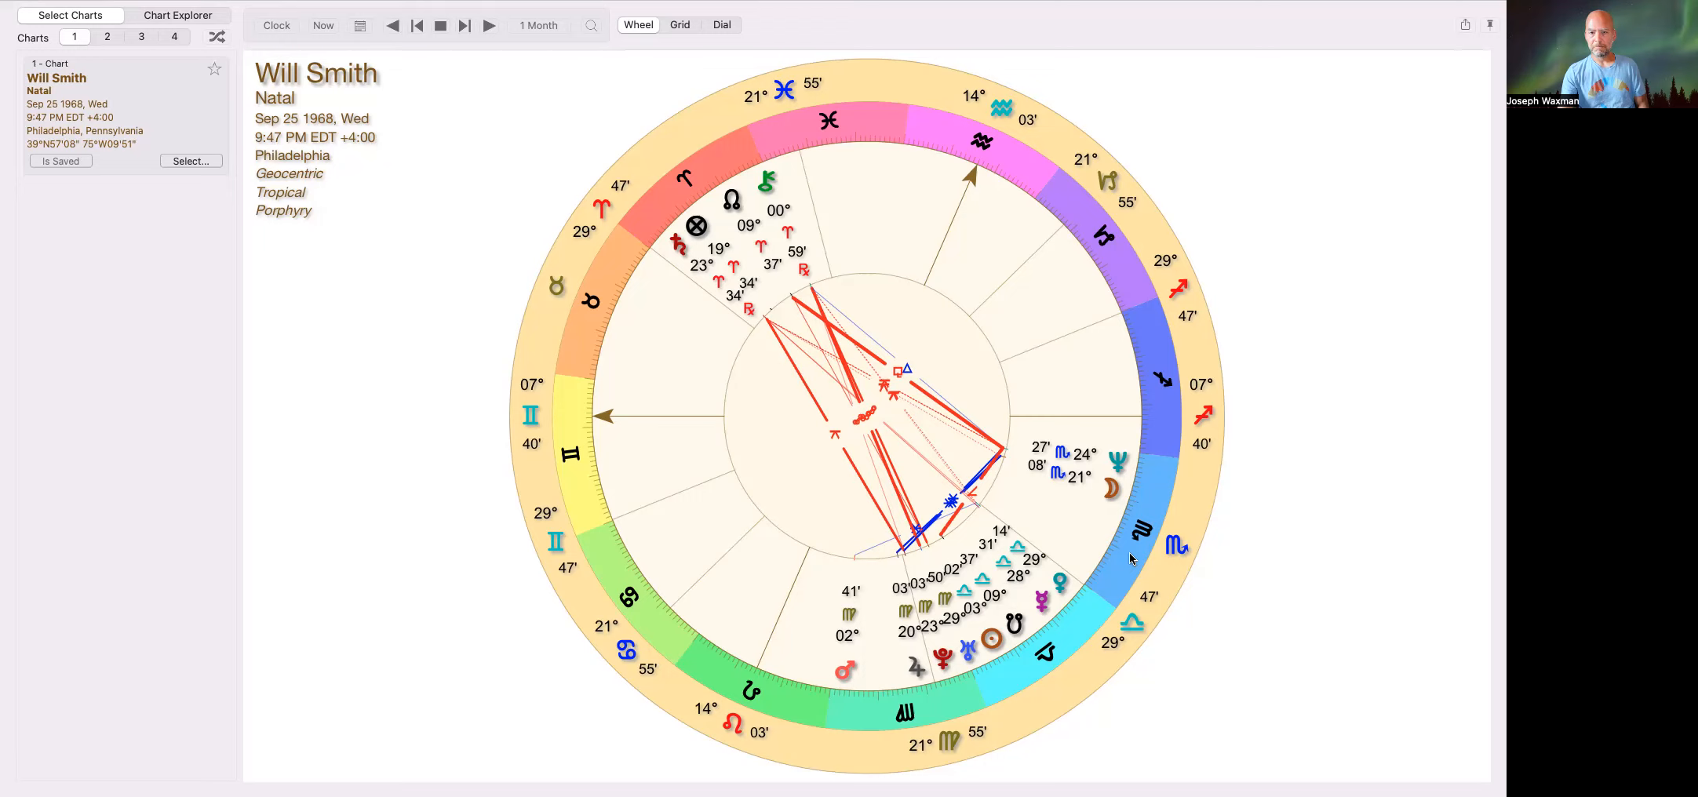
mouse_move(734, 336)
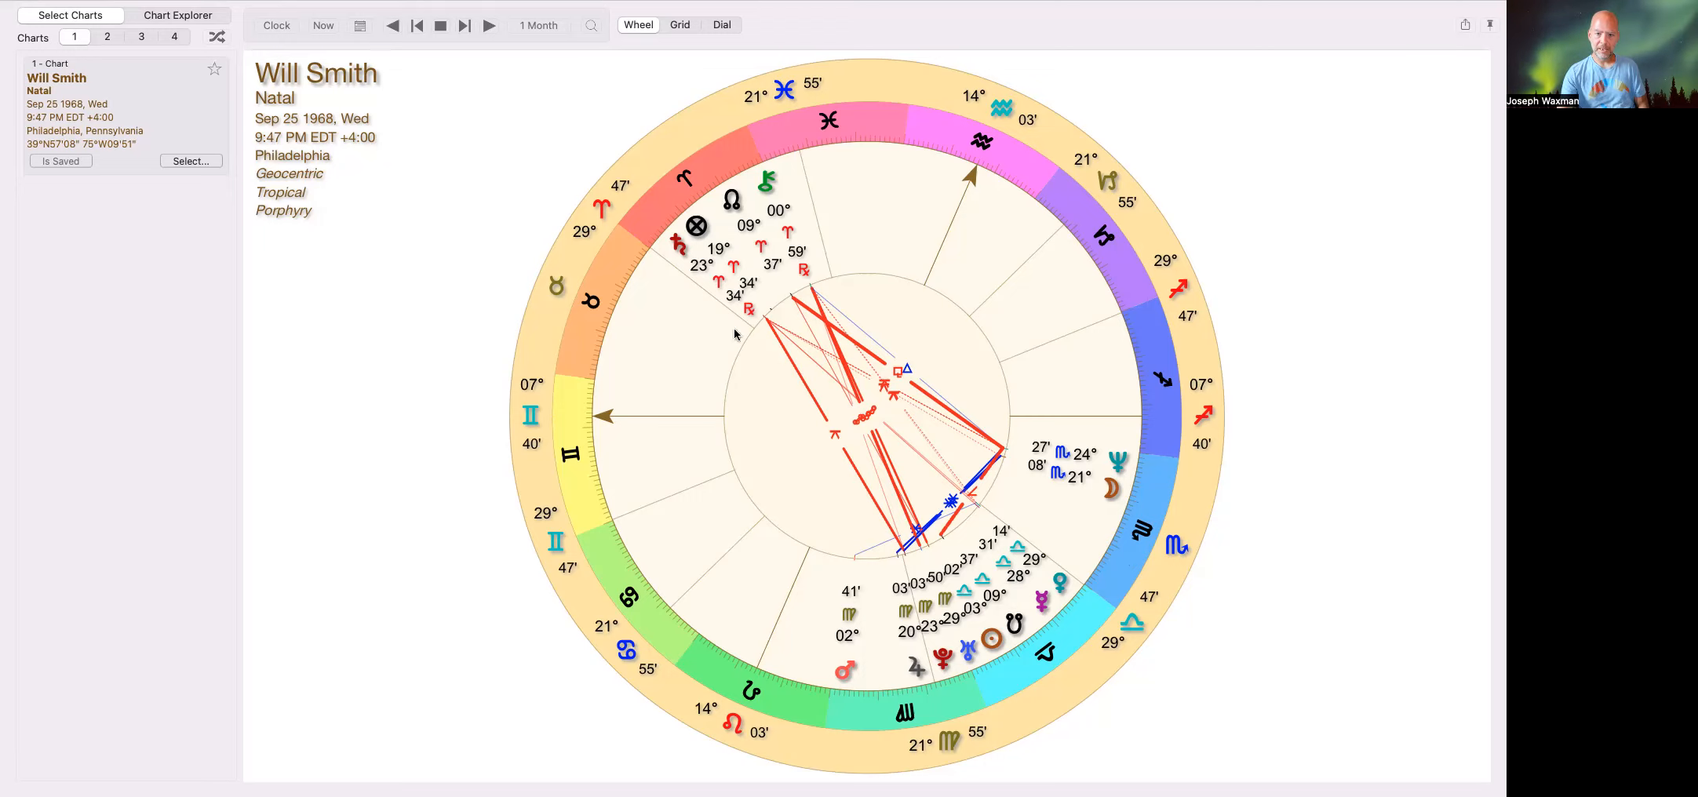
mouse_move(850, 243)
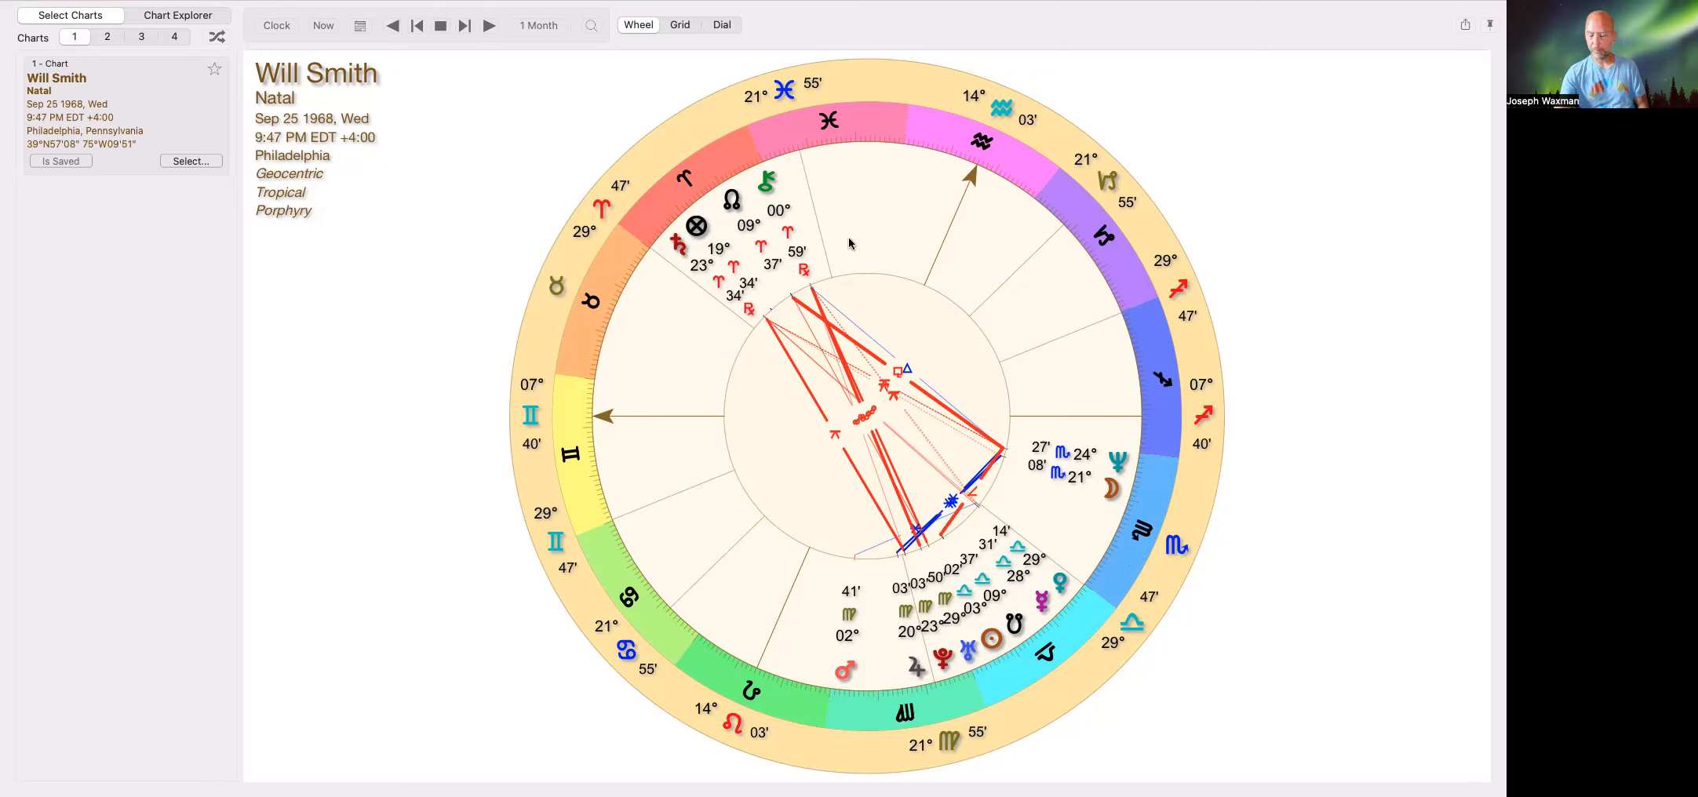
mouse_move(853, 271)
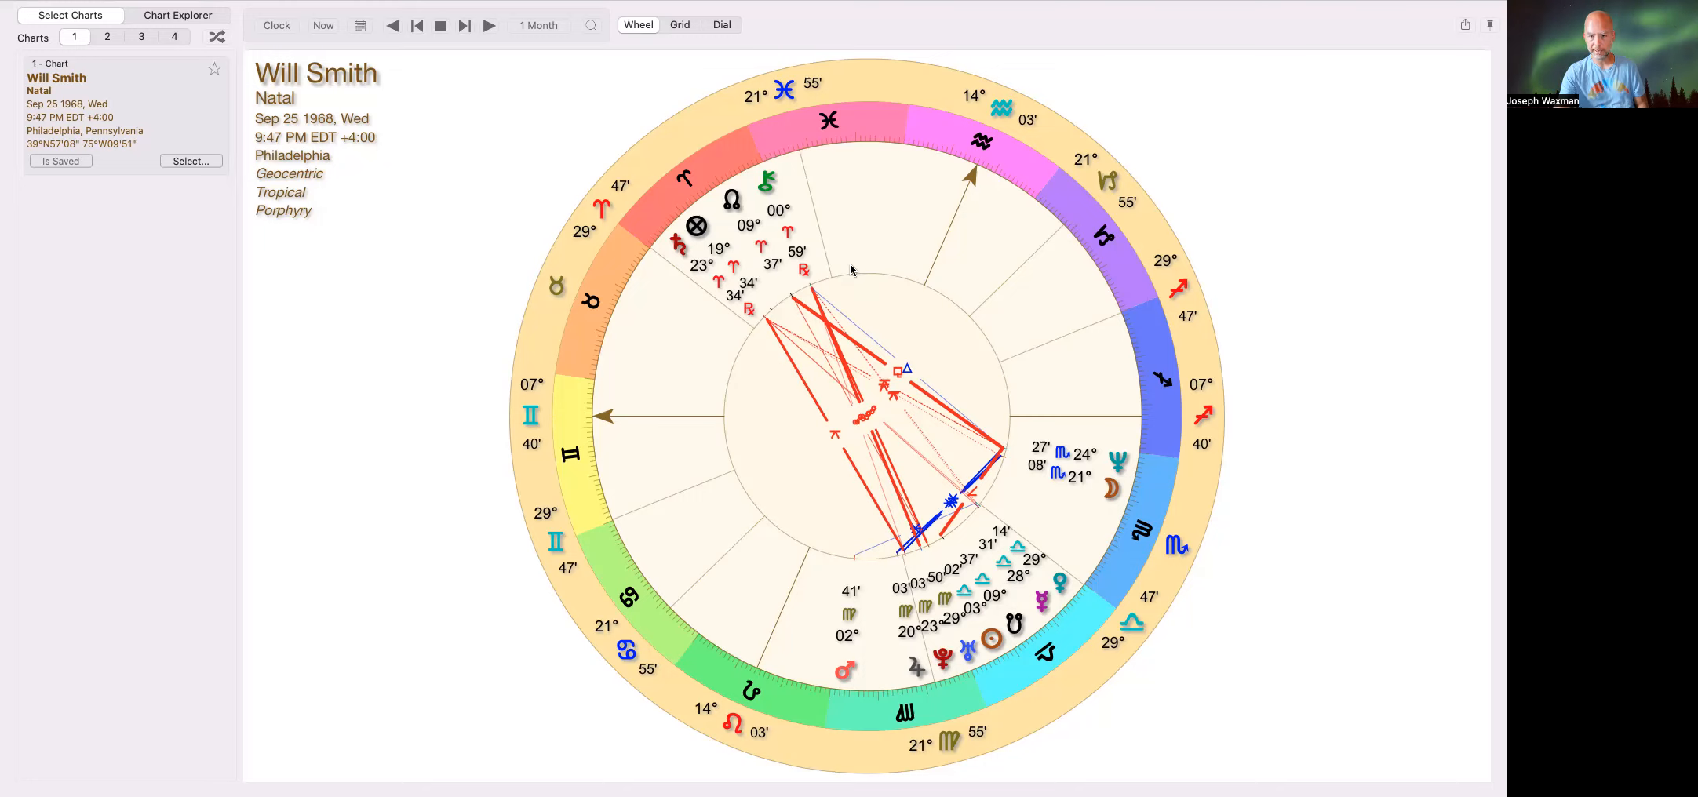
mouse_move(829, 152)
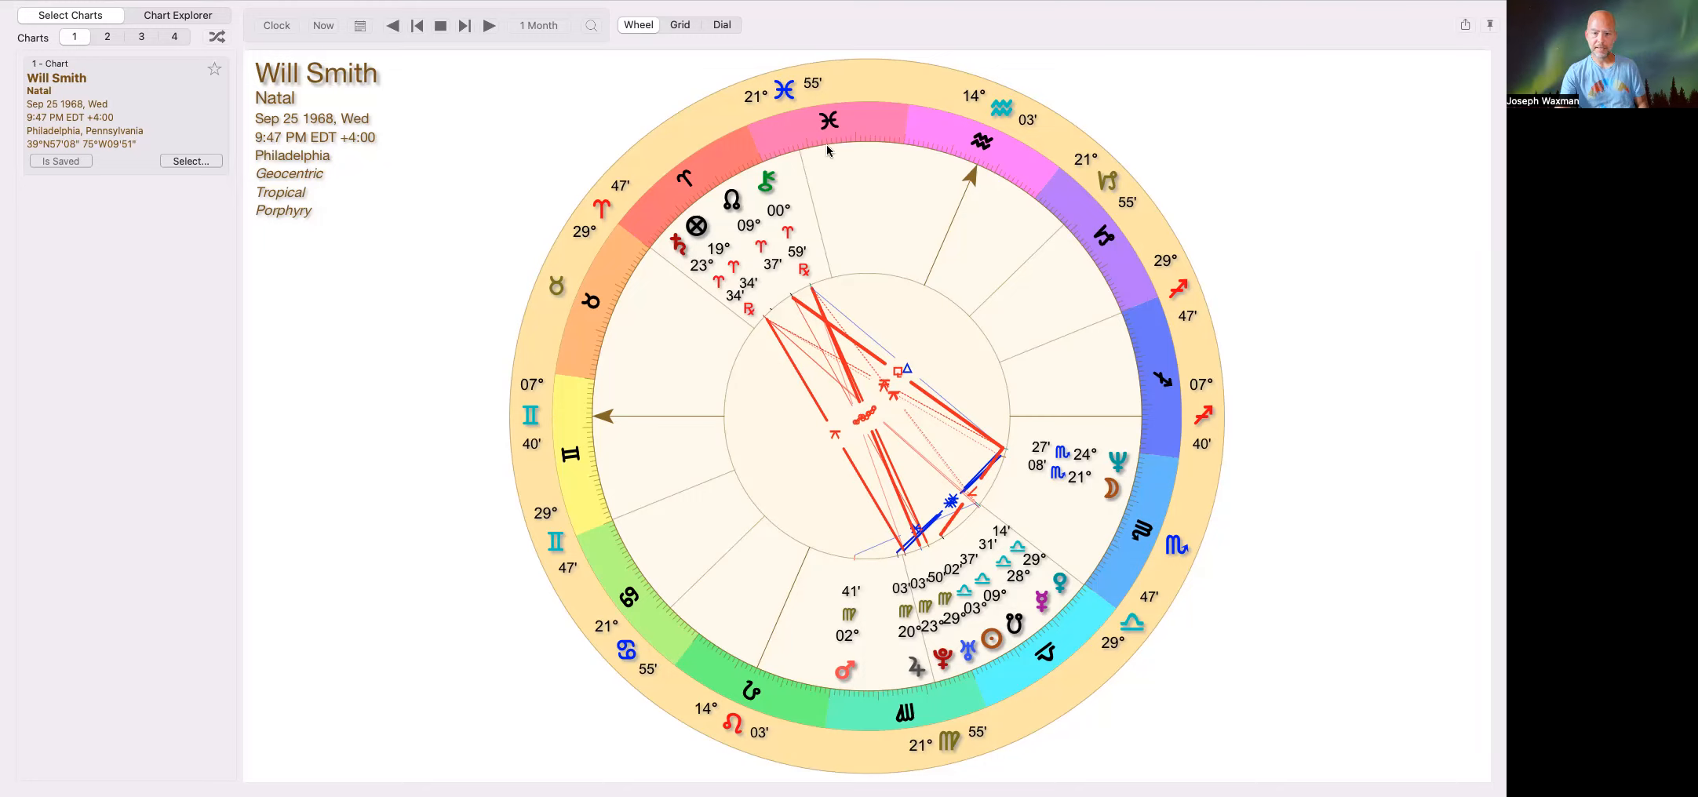
mouse_move(751, 317)
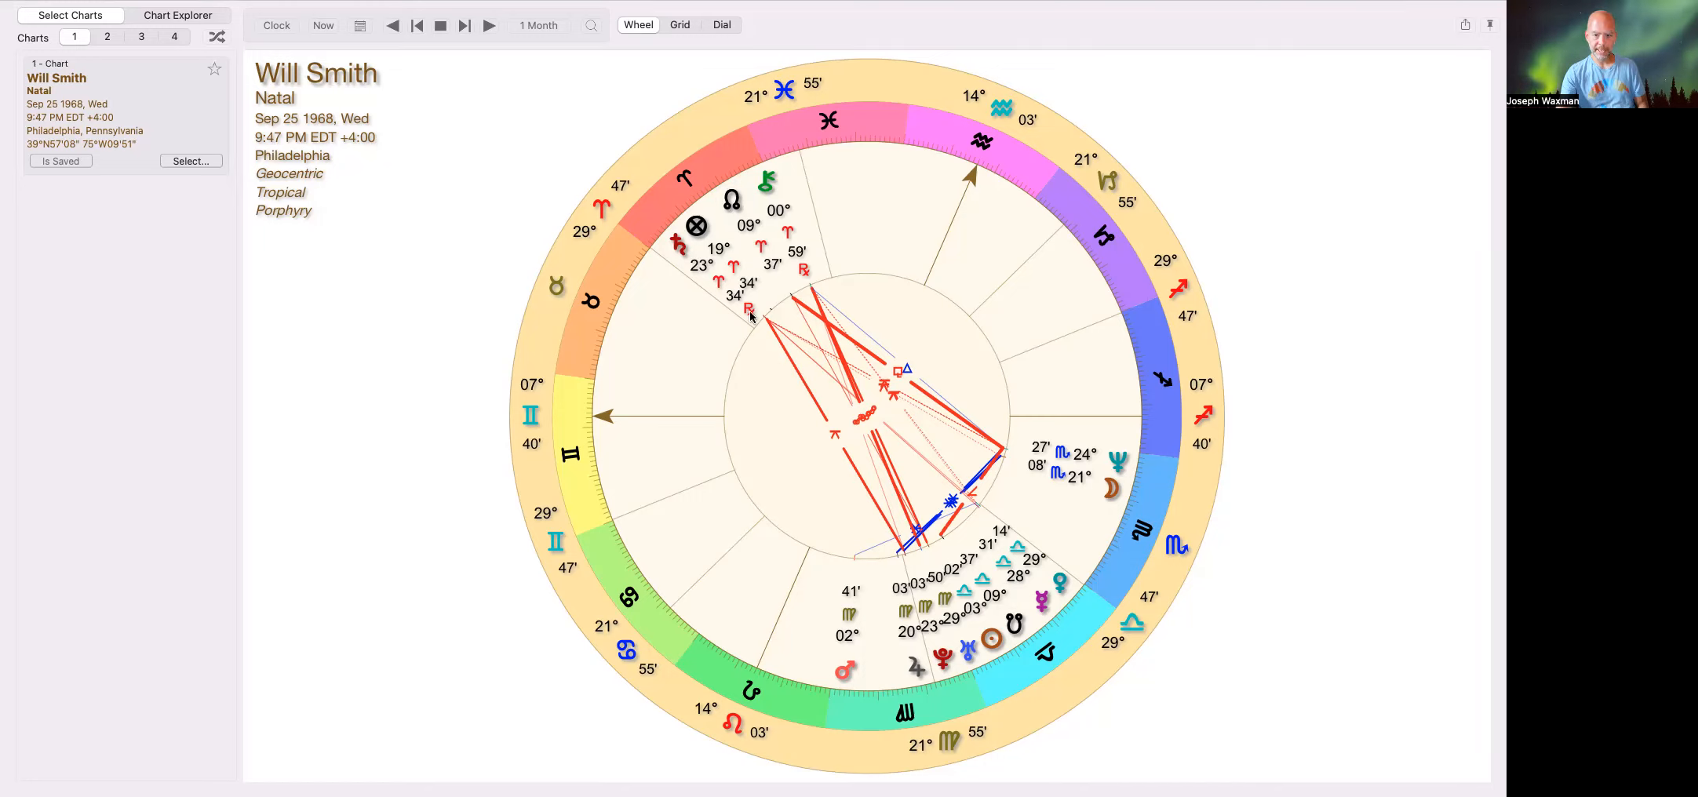
mouse_move(657, 320)
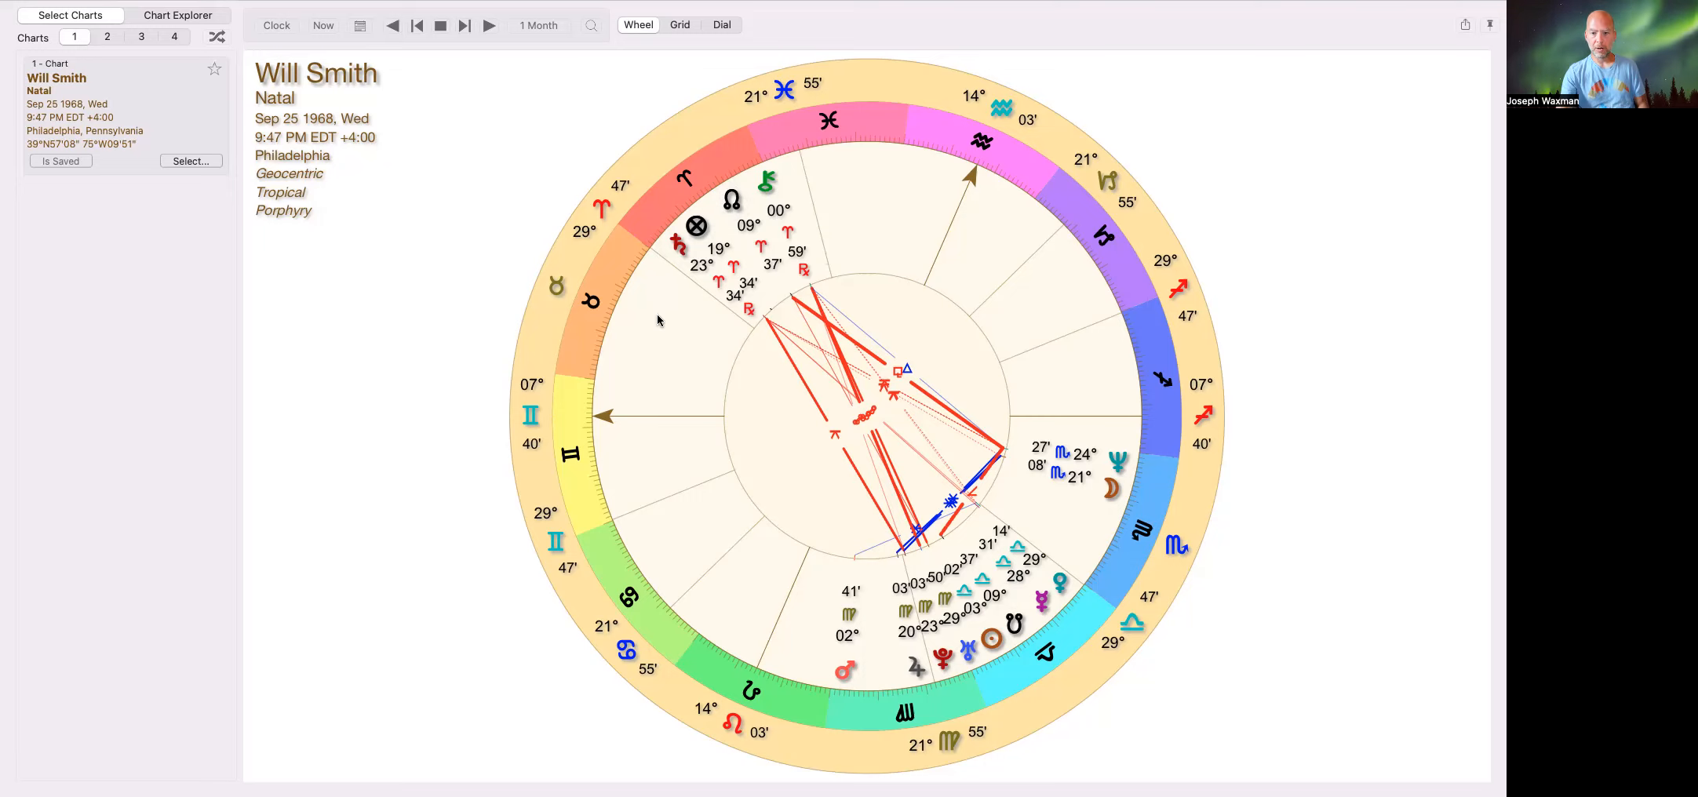
mouse_move(669, 308)
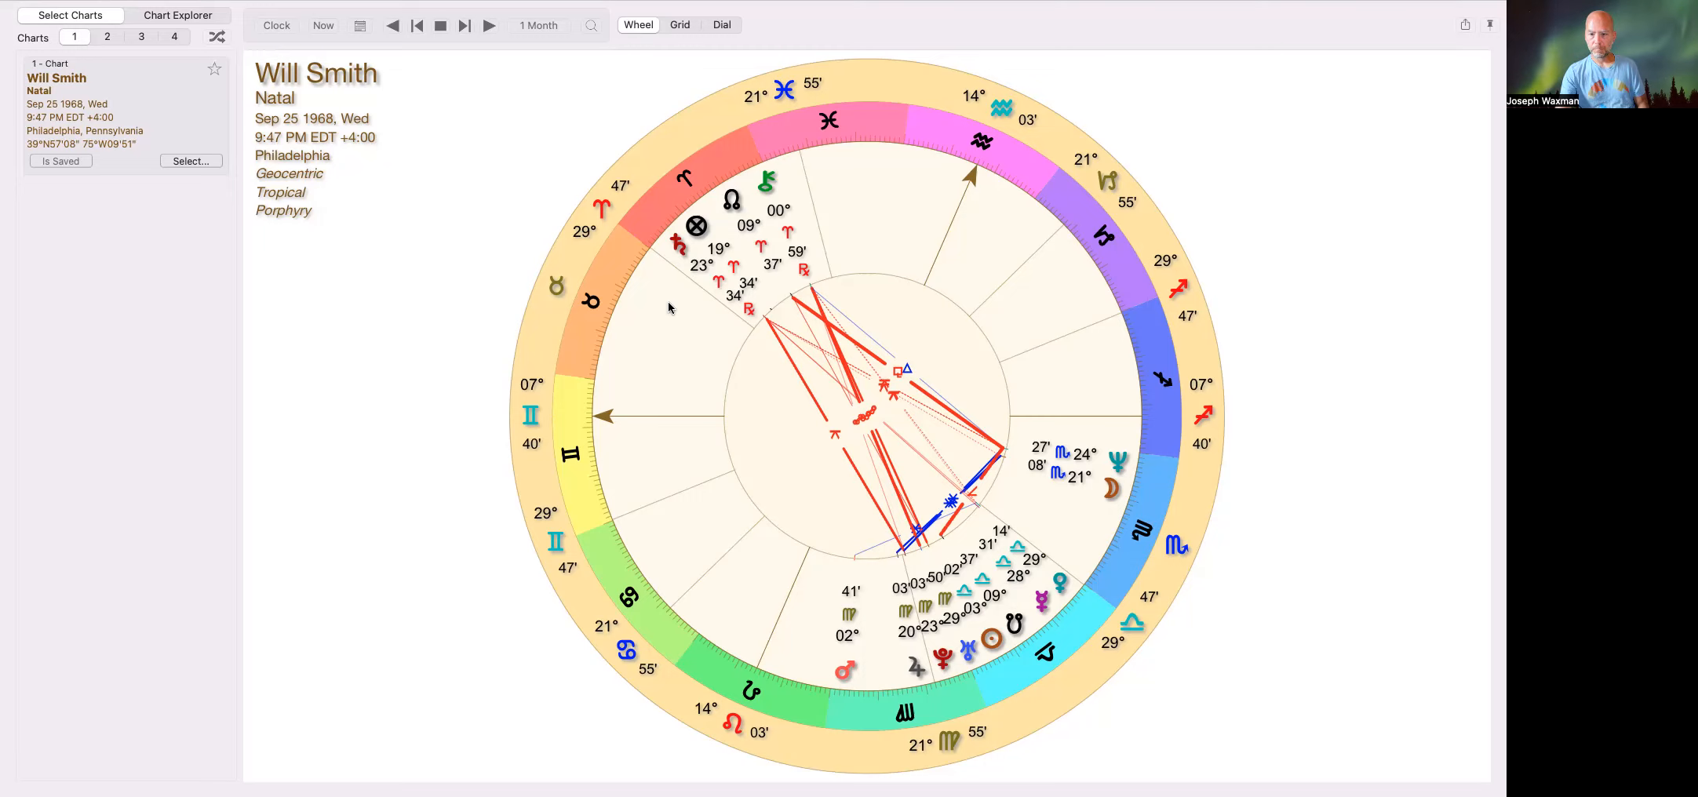
mouse_move(1030, 262)
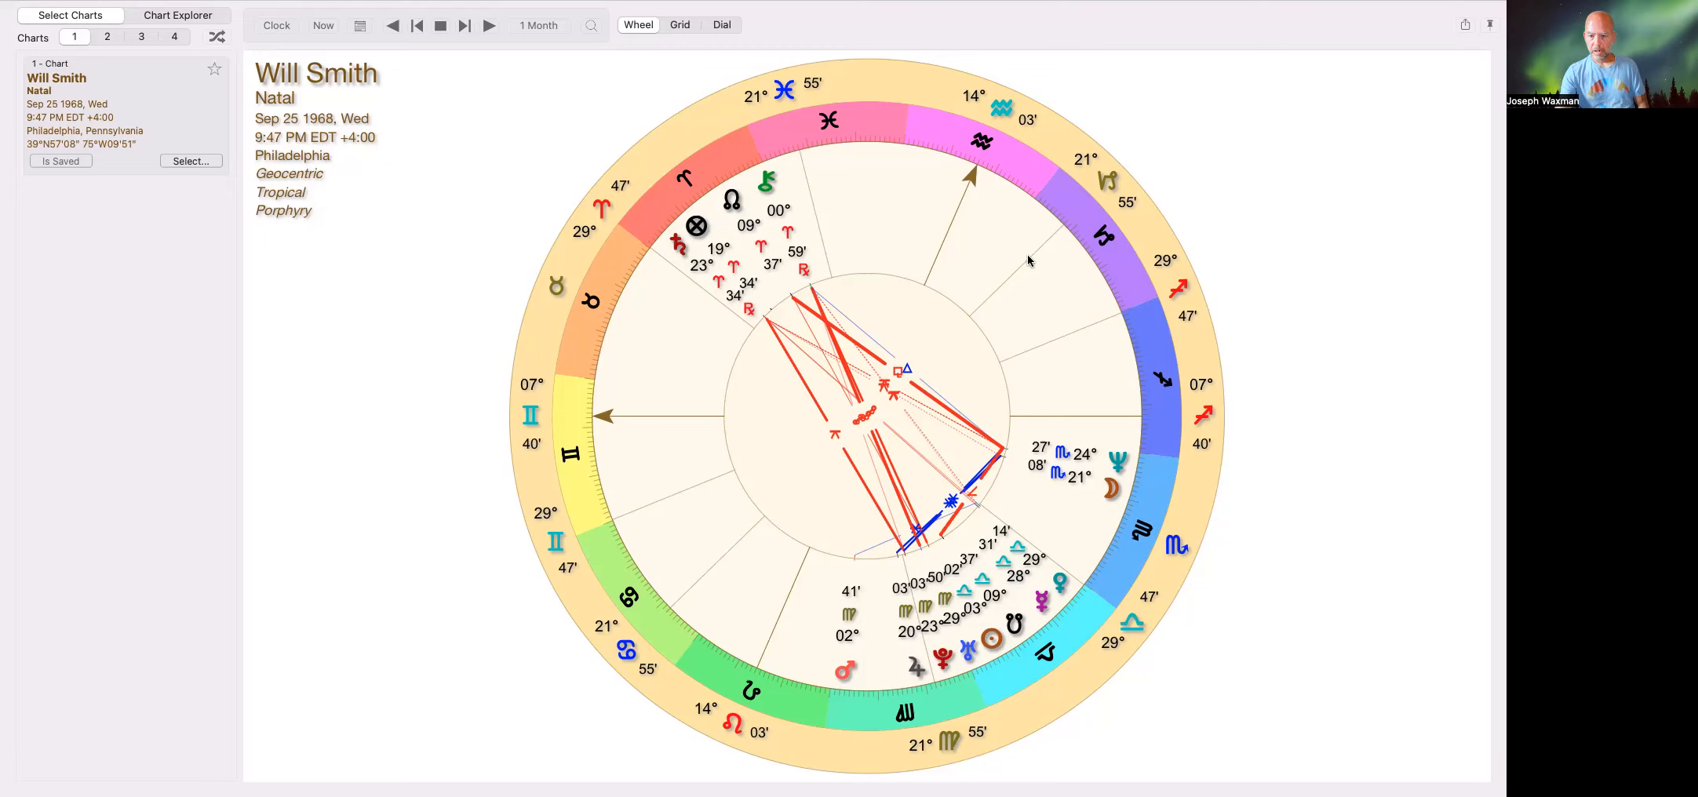
mouse_move(1045, 358)
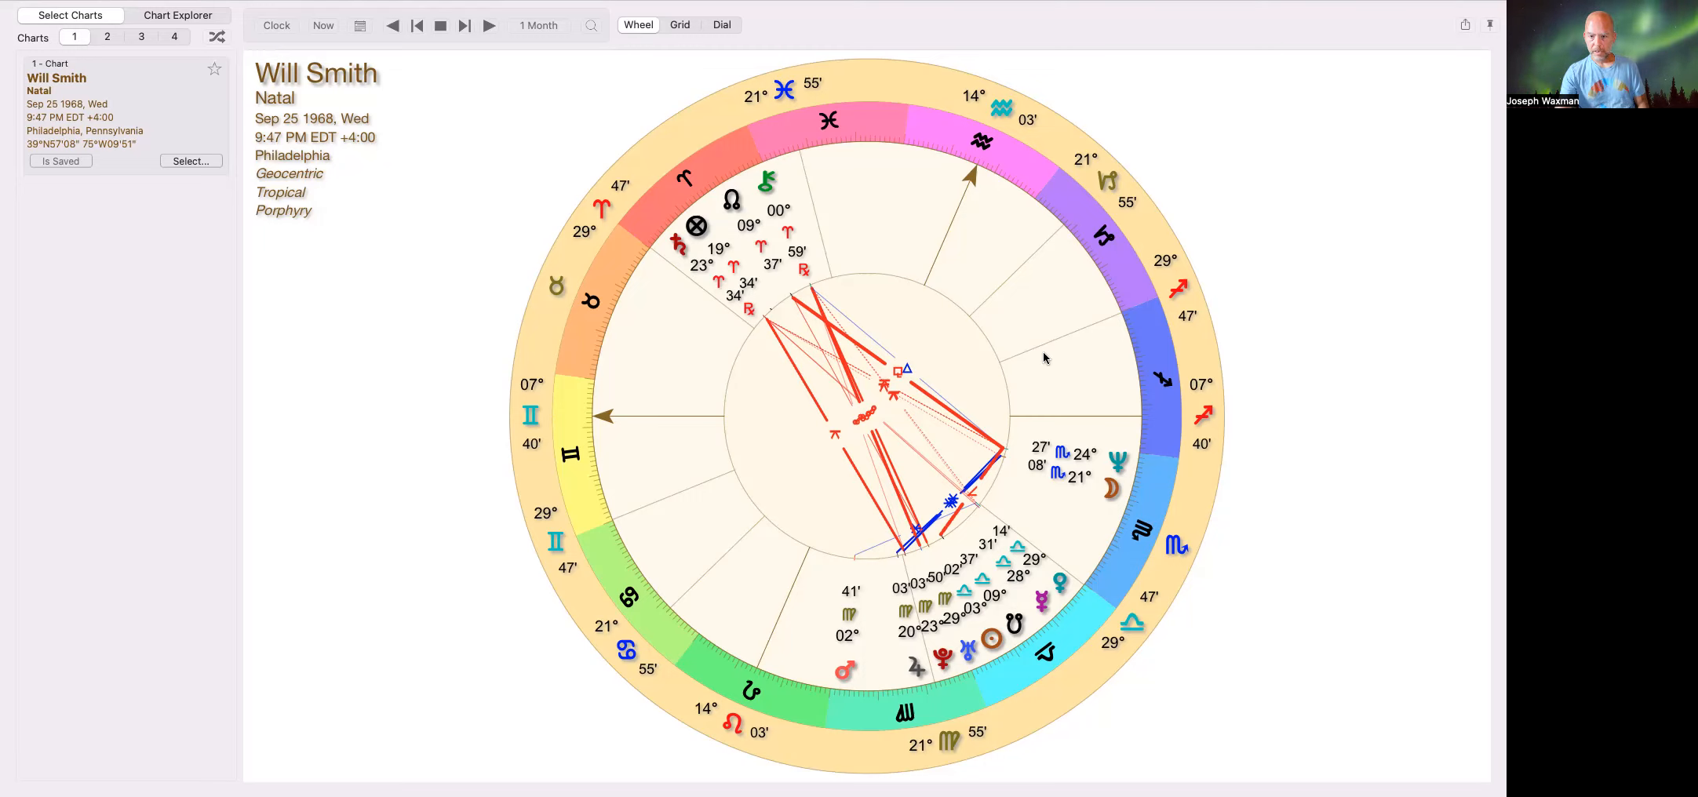
mouse_move(774, 264)
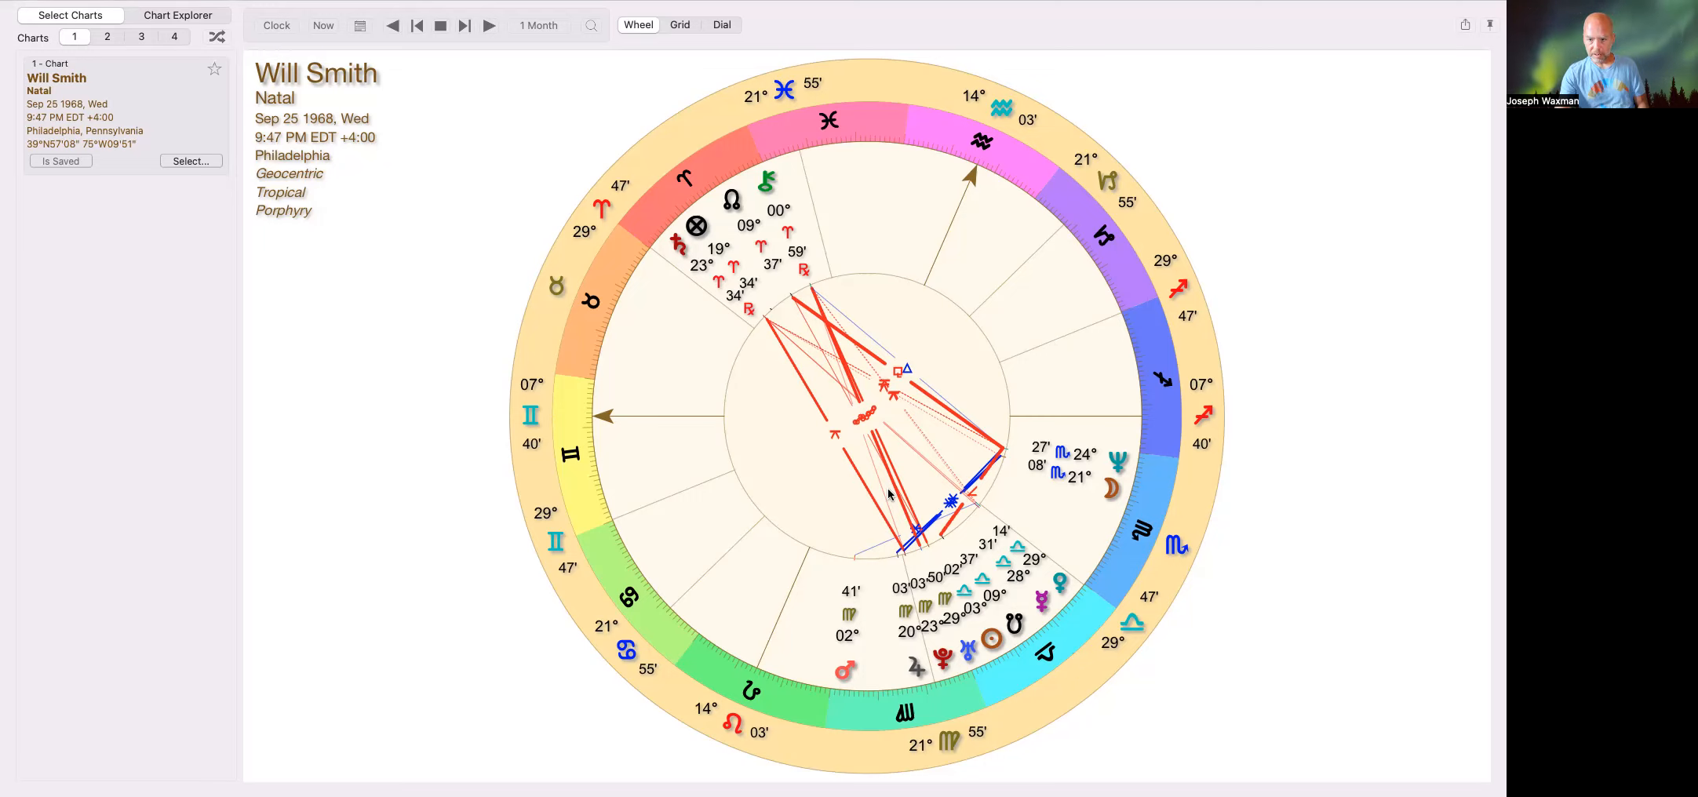
mouse_move(717, 303)
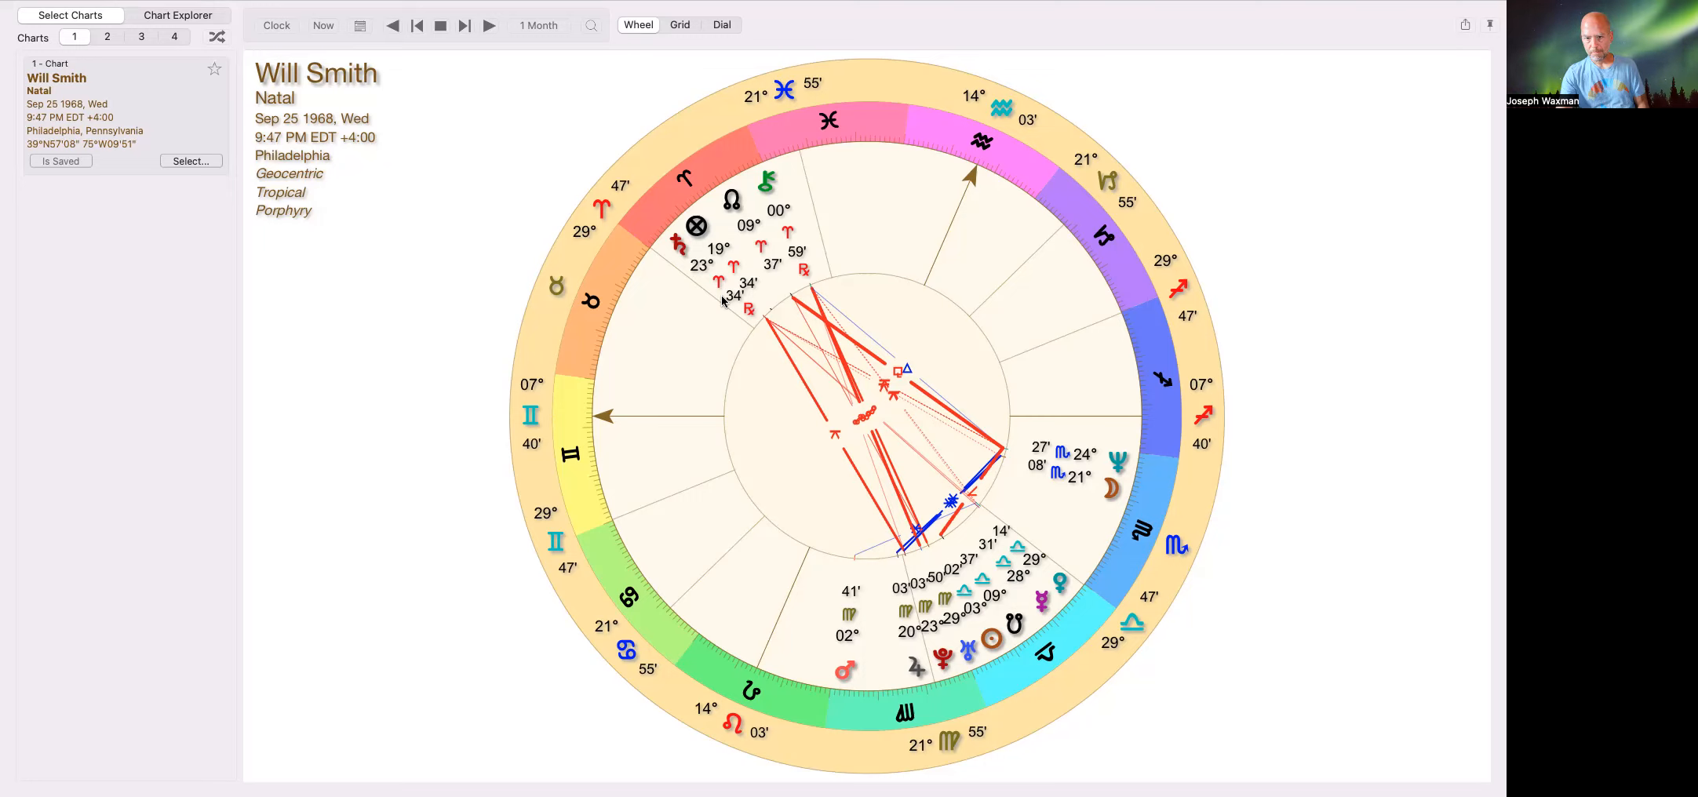
mouse_move(1048, 609)
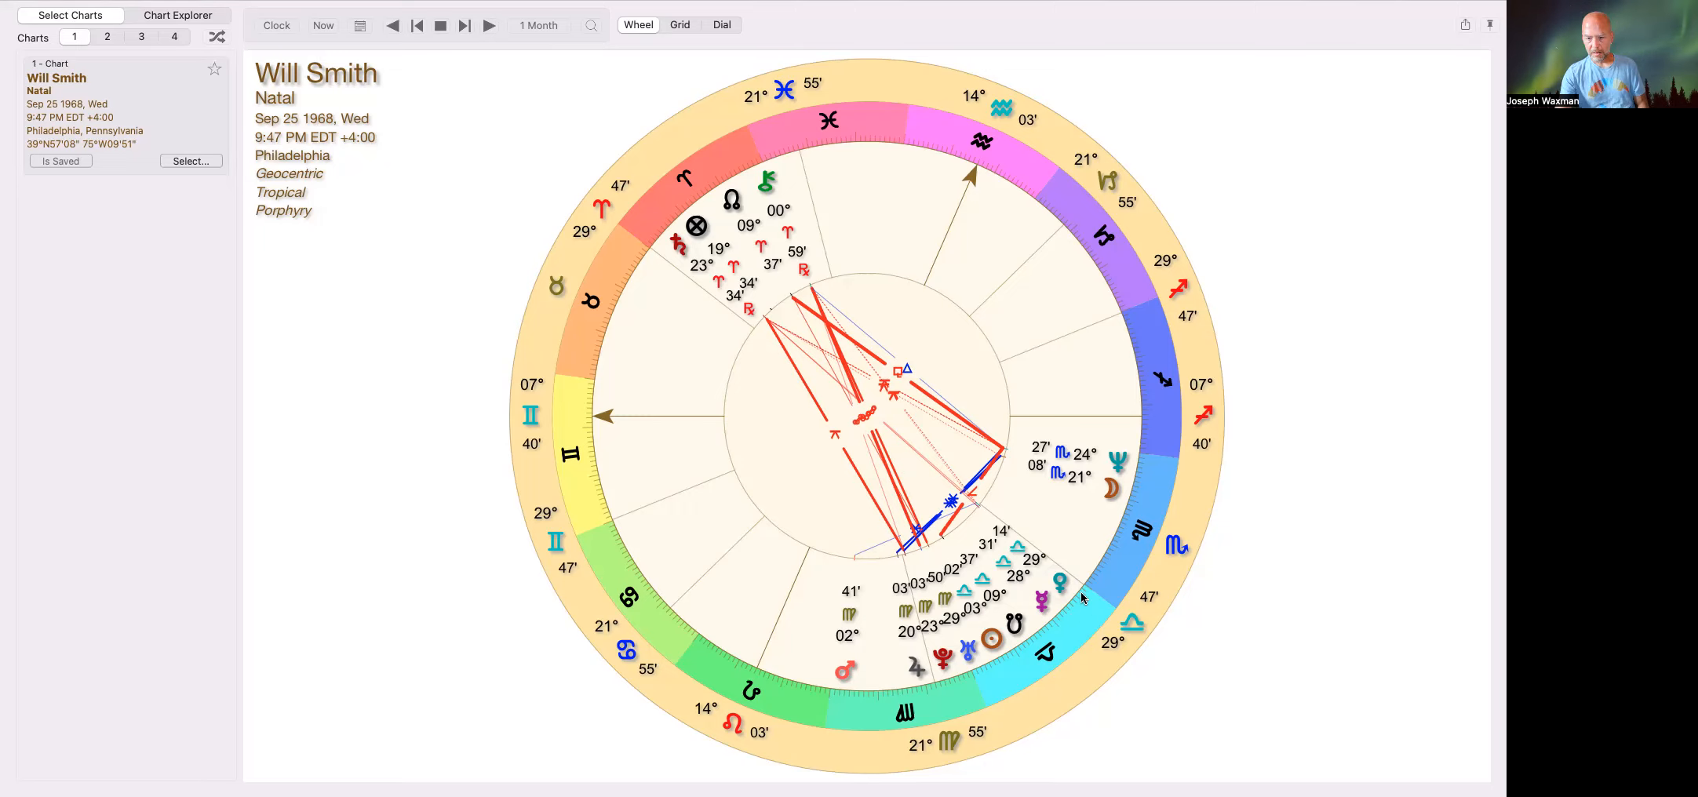
mouse_move(1024, 654)
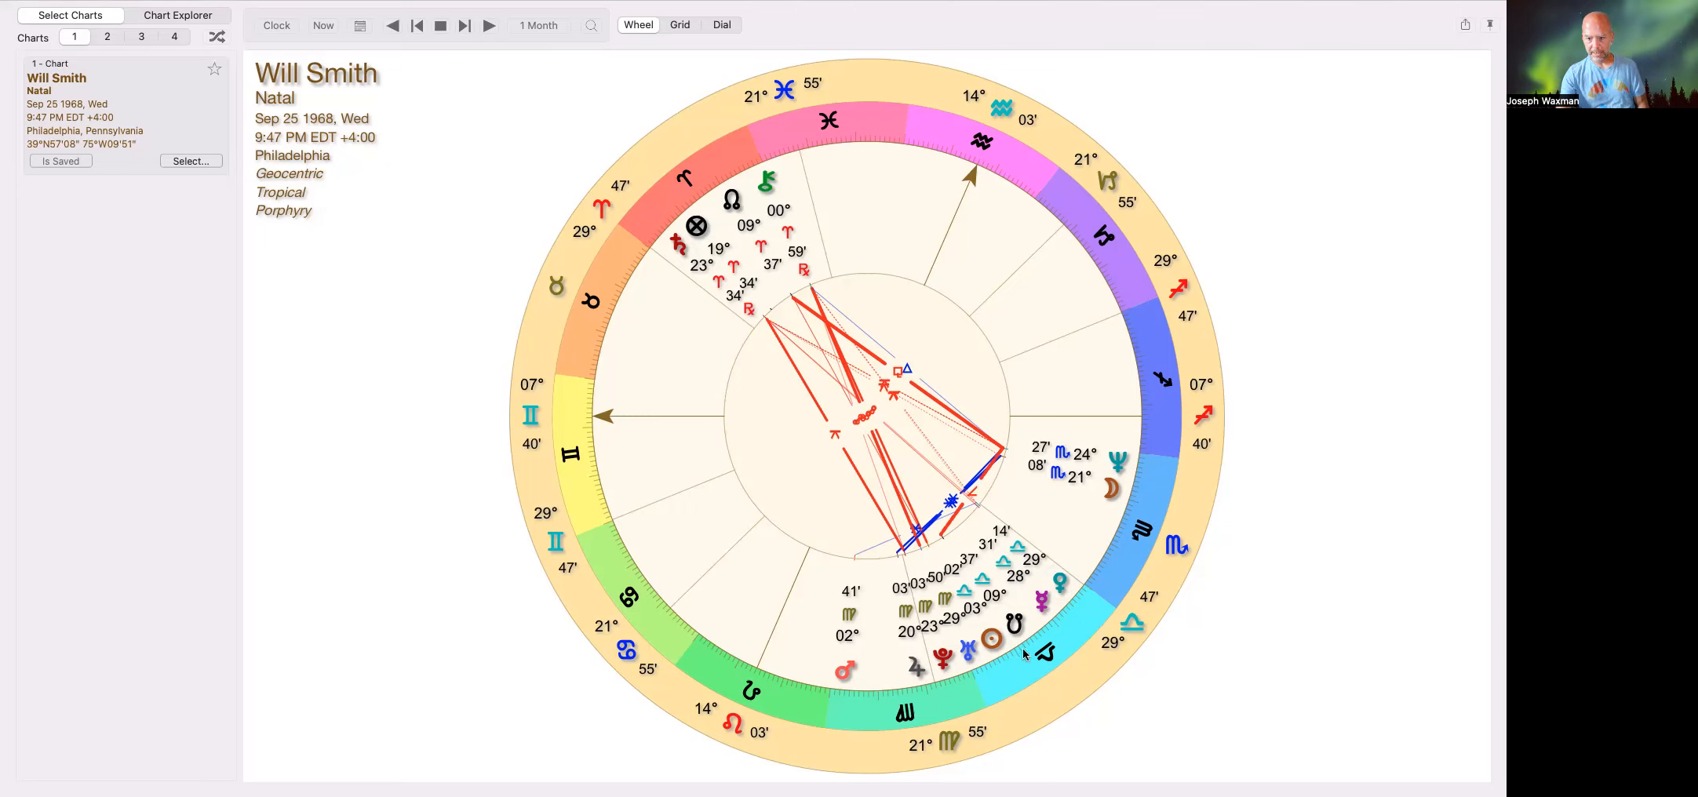
mouse_move(1109, 511)
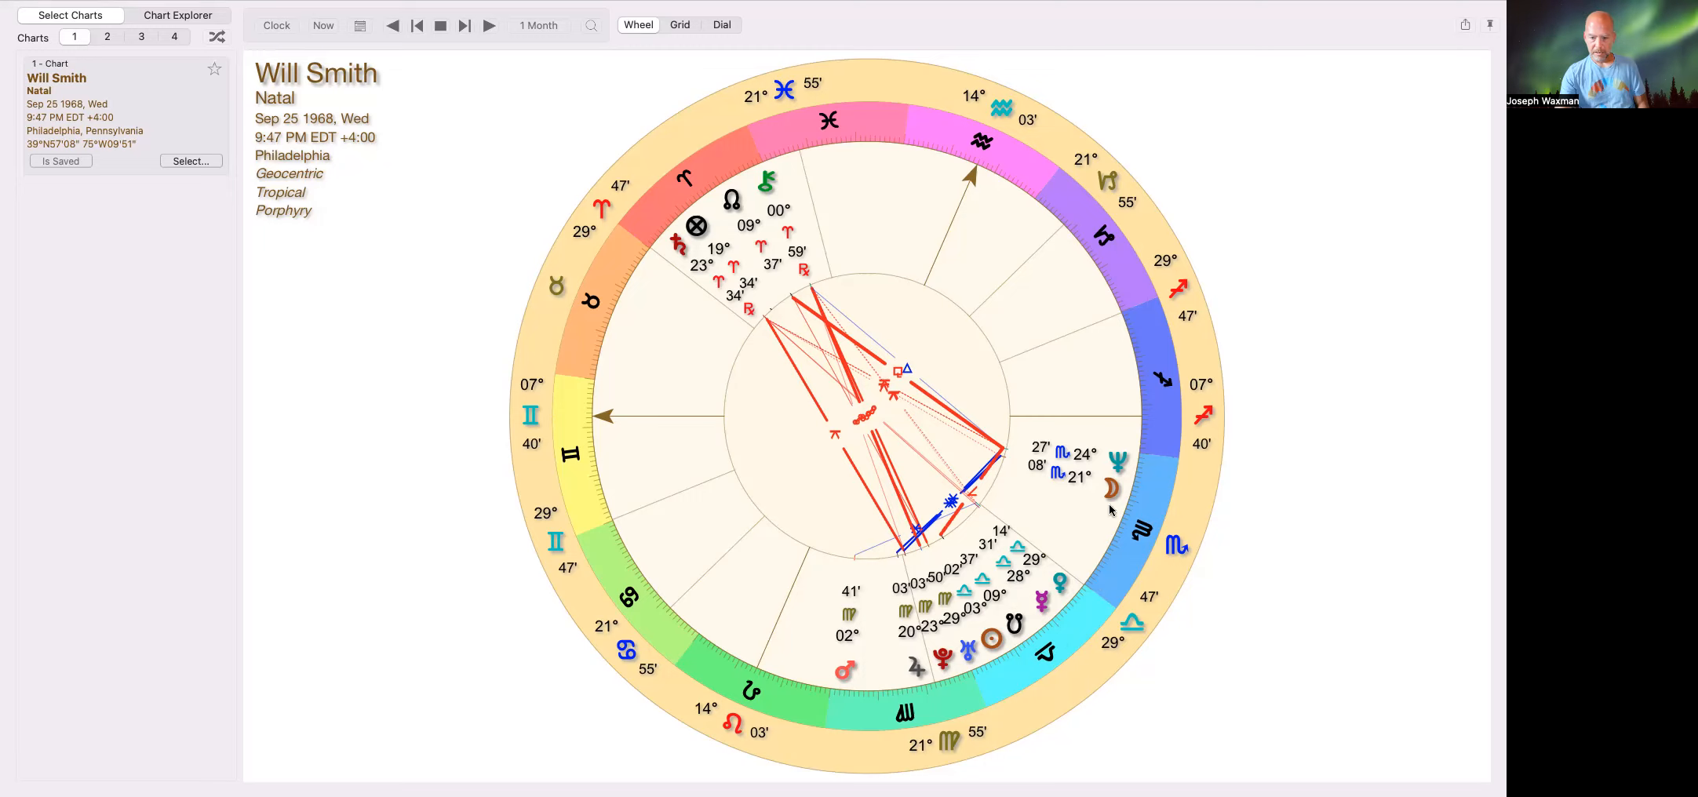
mouse_move(1050, 665)
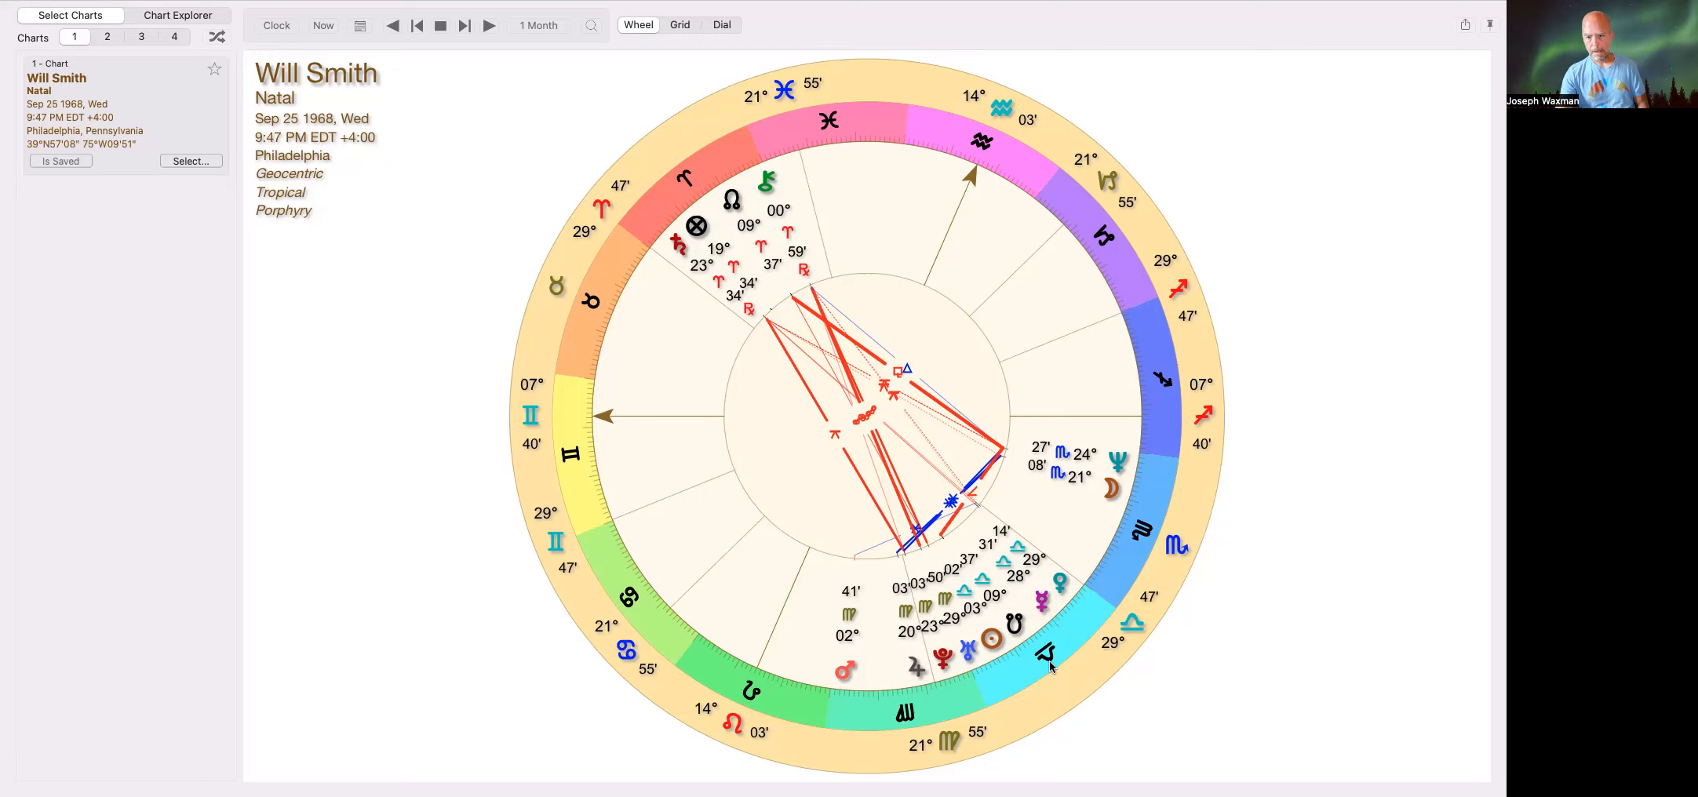
mouse_move(1059, 653)
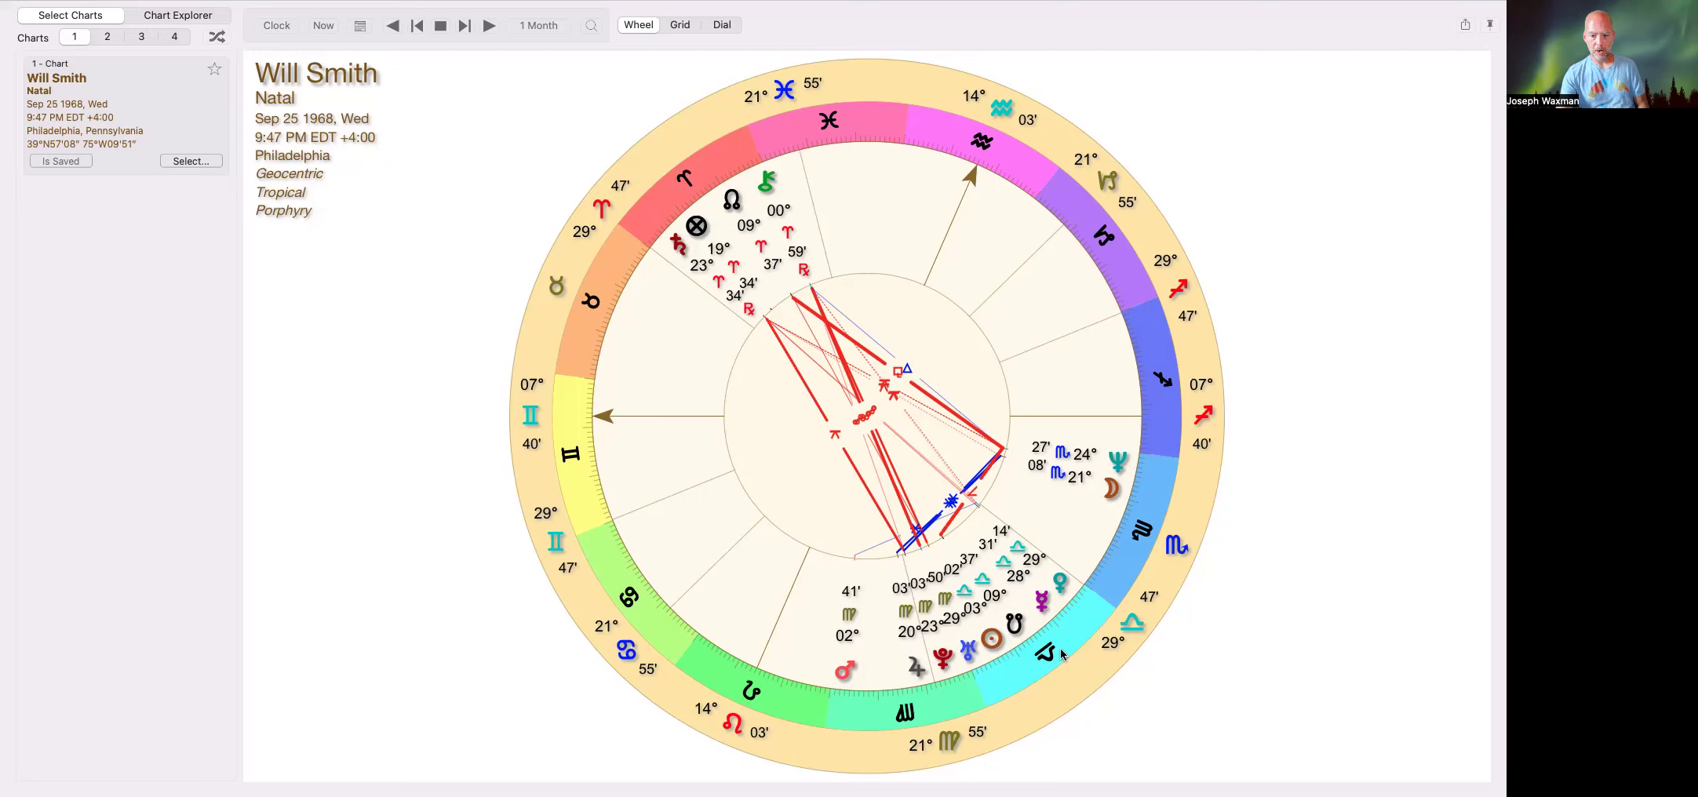
mouse_move(1089, 674)
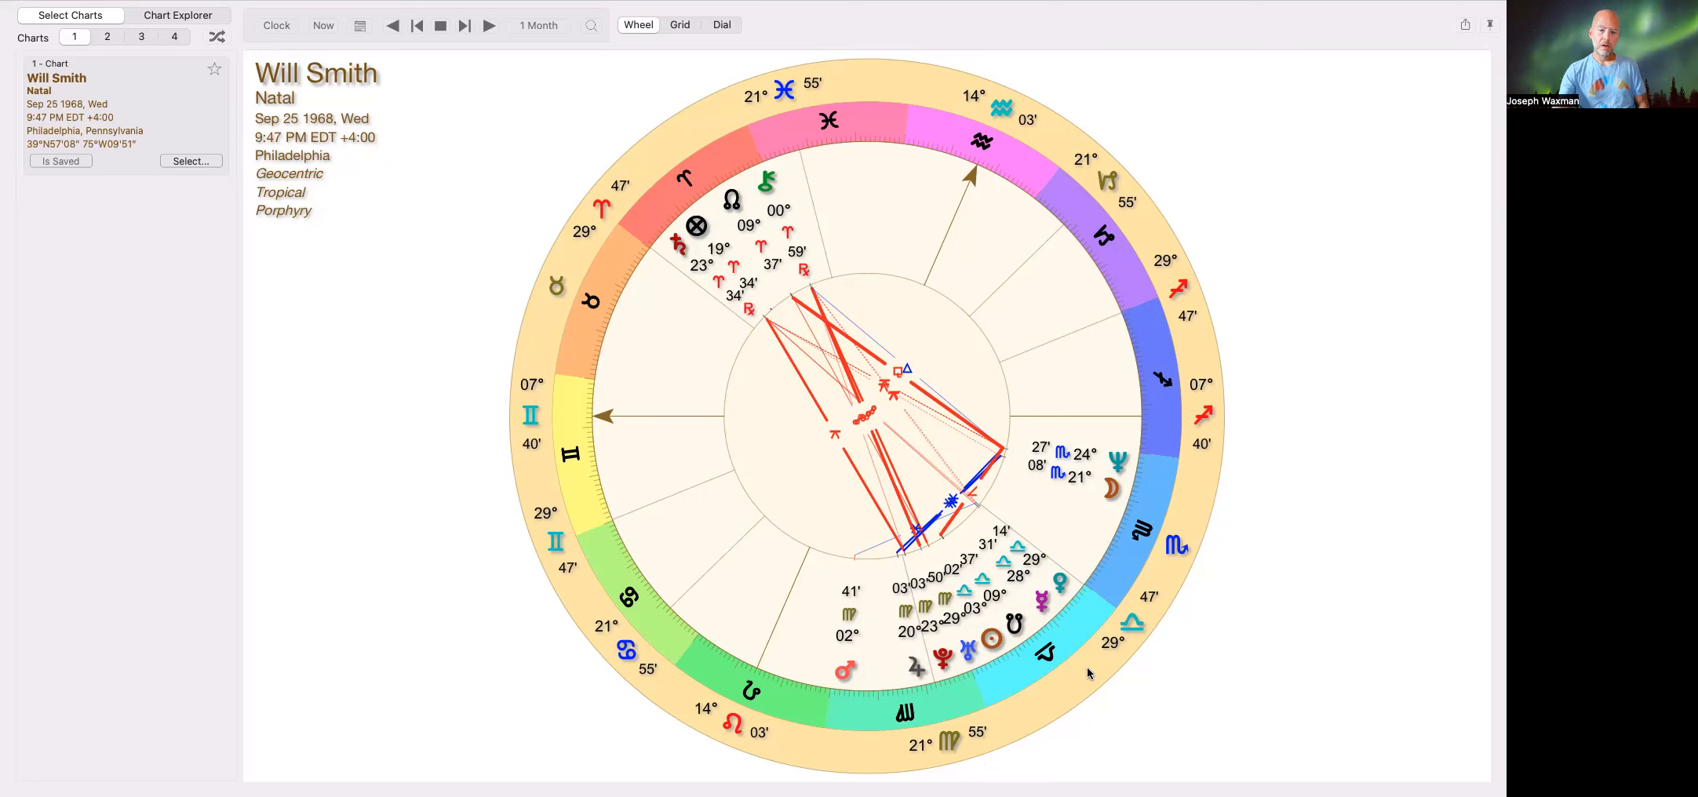
mouse_move(1005, 243)
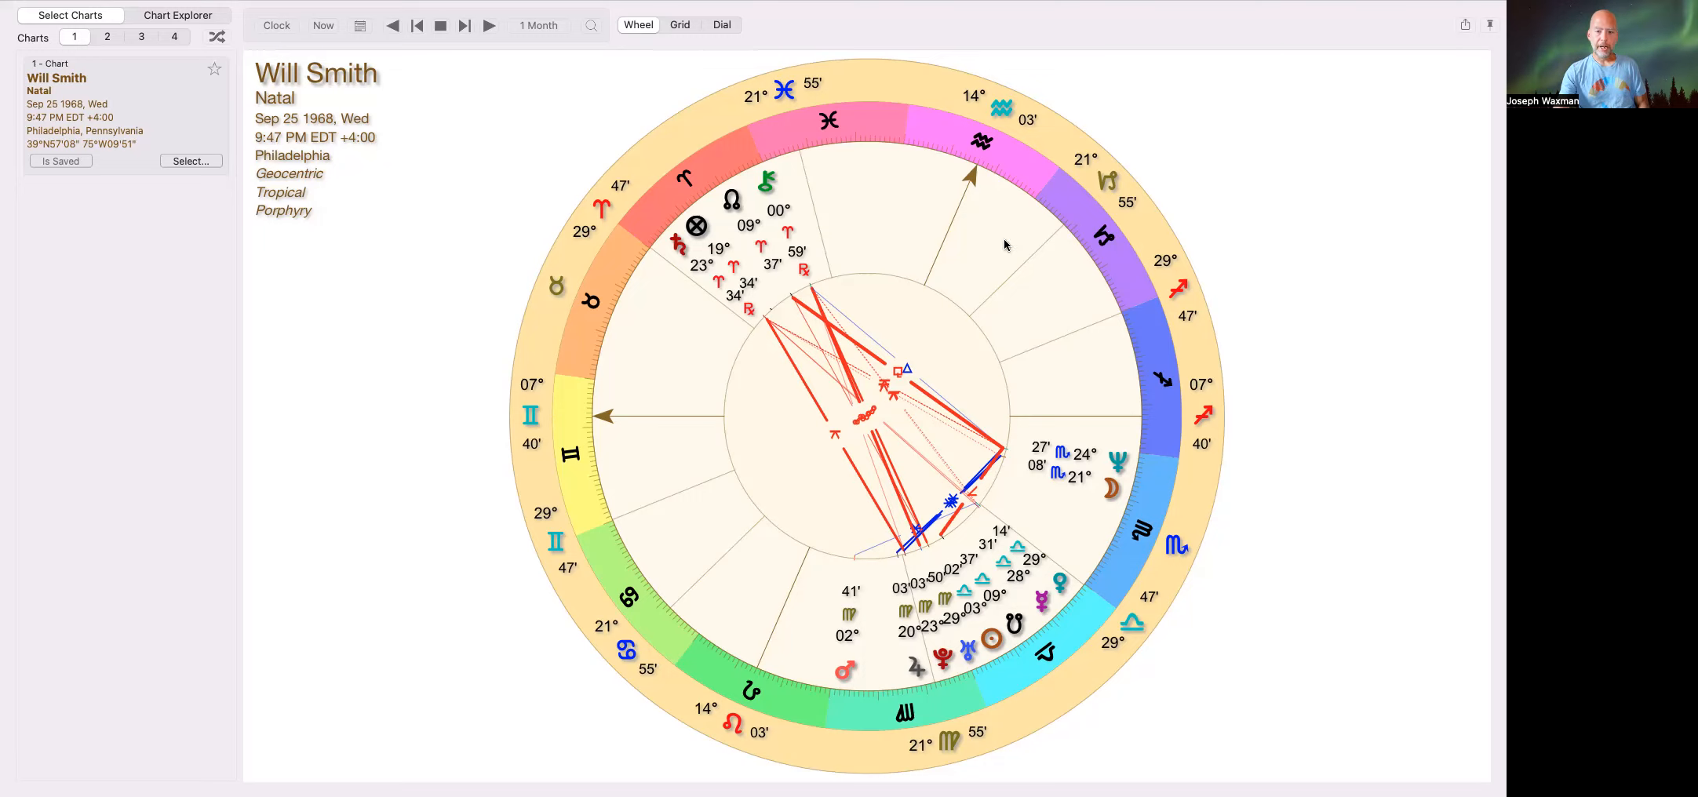
mouse_move(1121, 279)
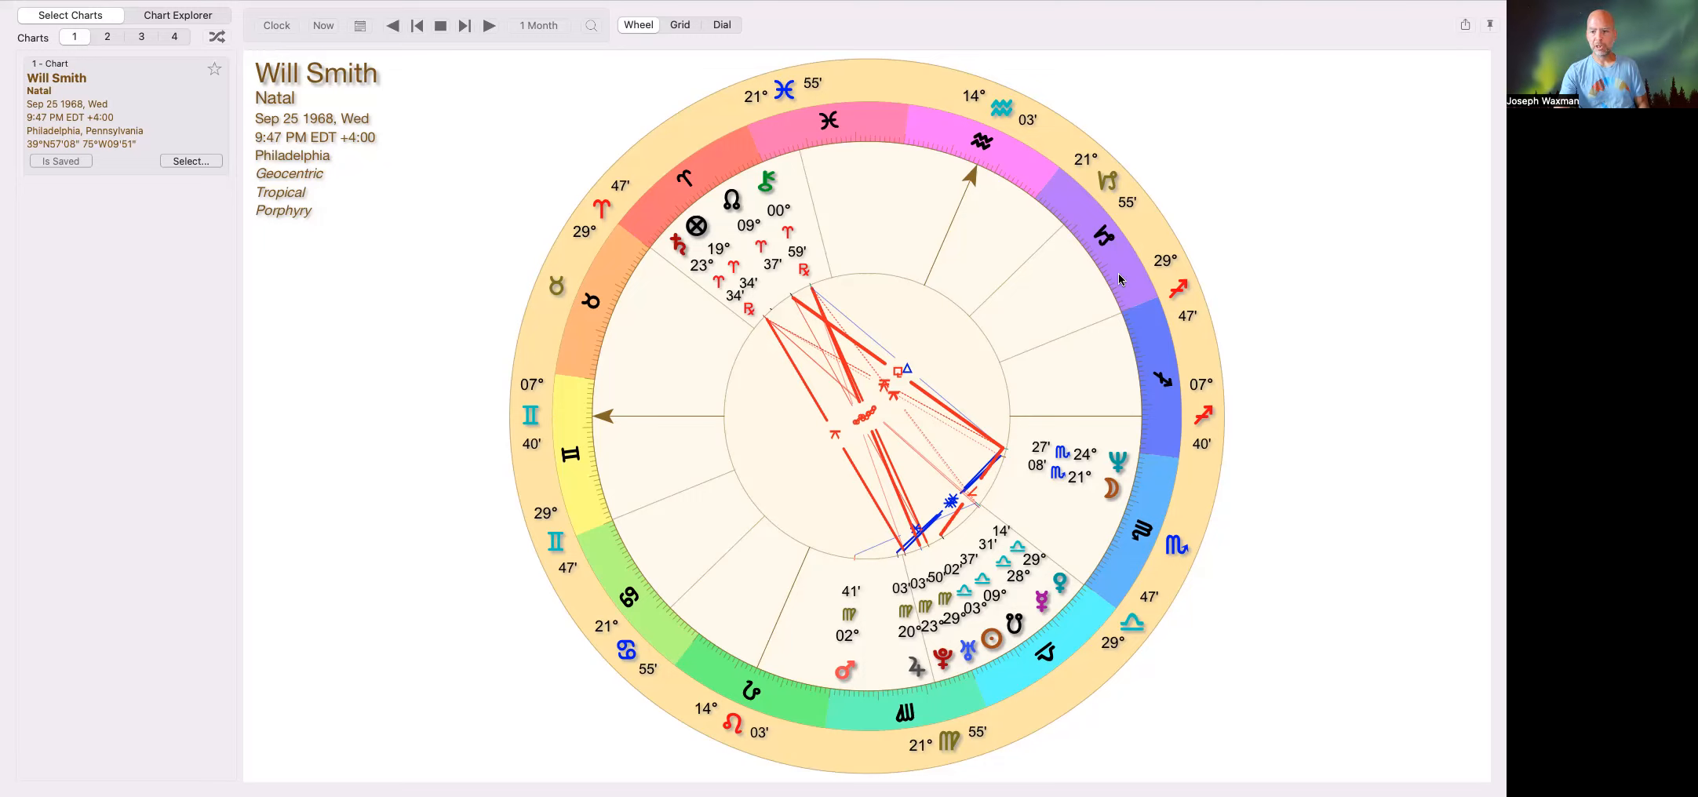
mouse_move(1113, 273)
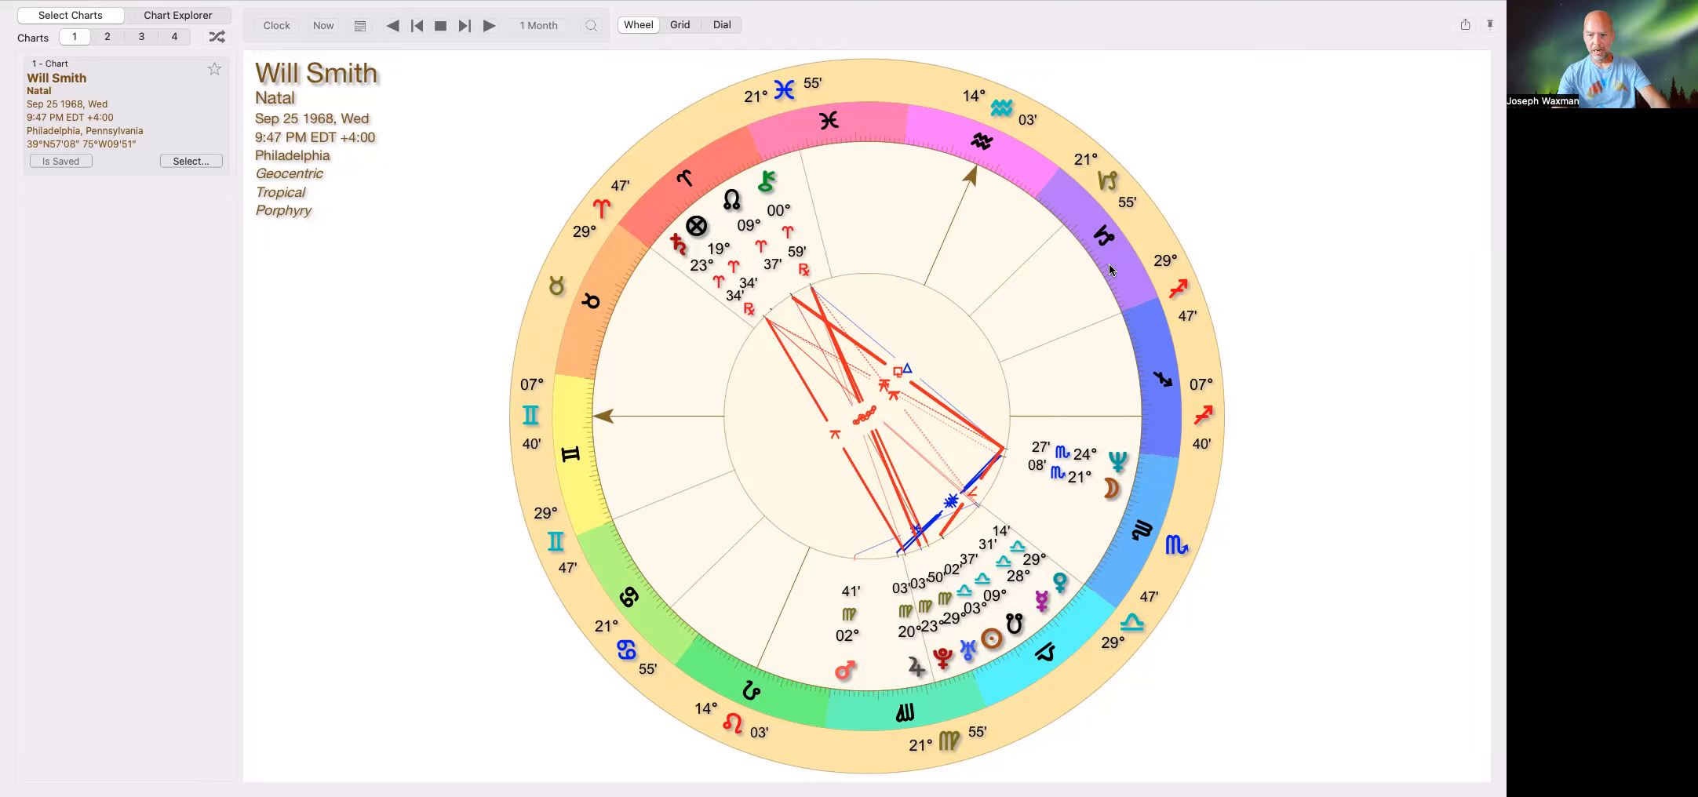
mouse_move(642, 565)
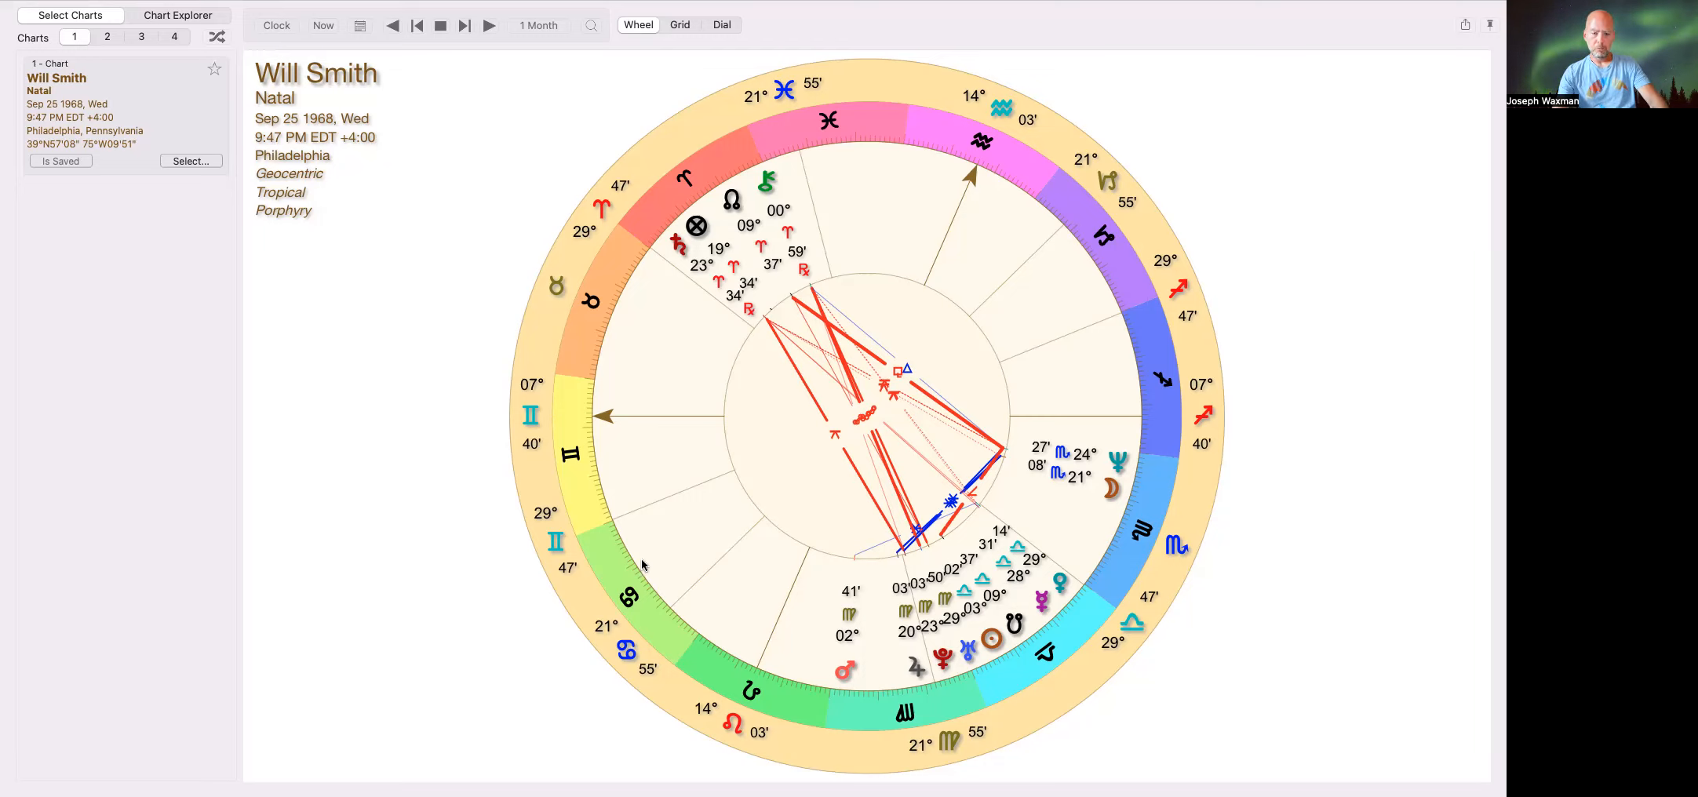
mouse_move(655, 543)
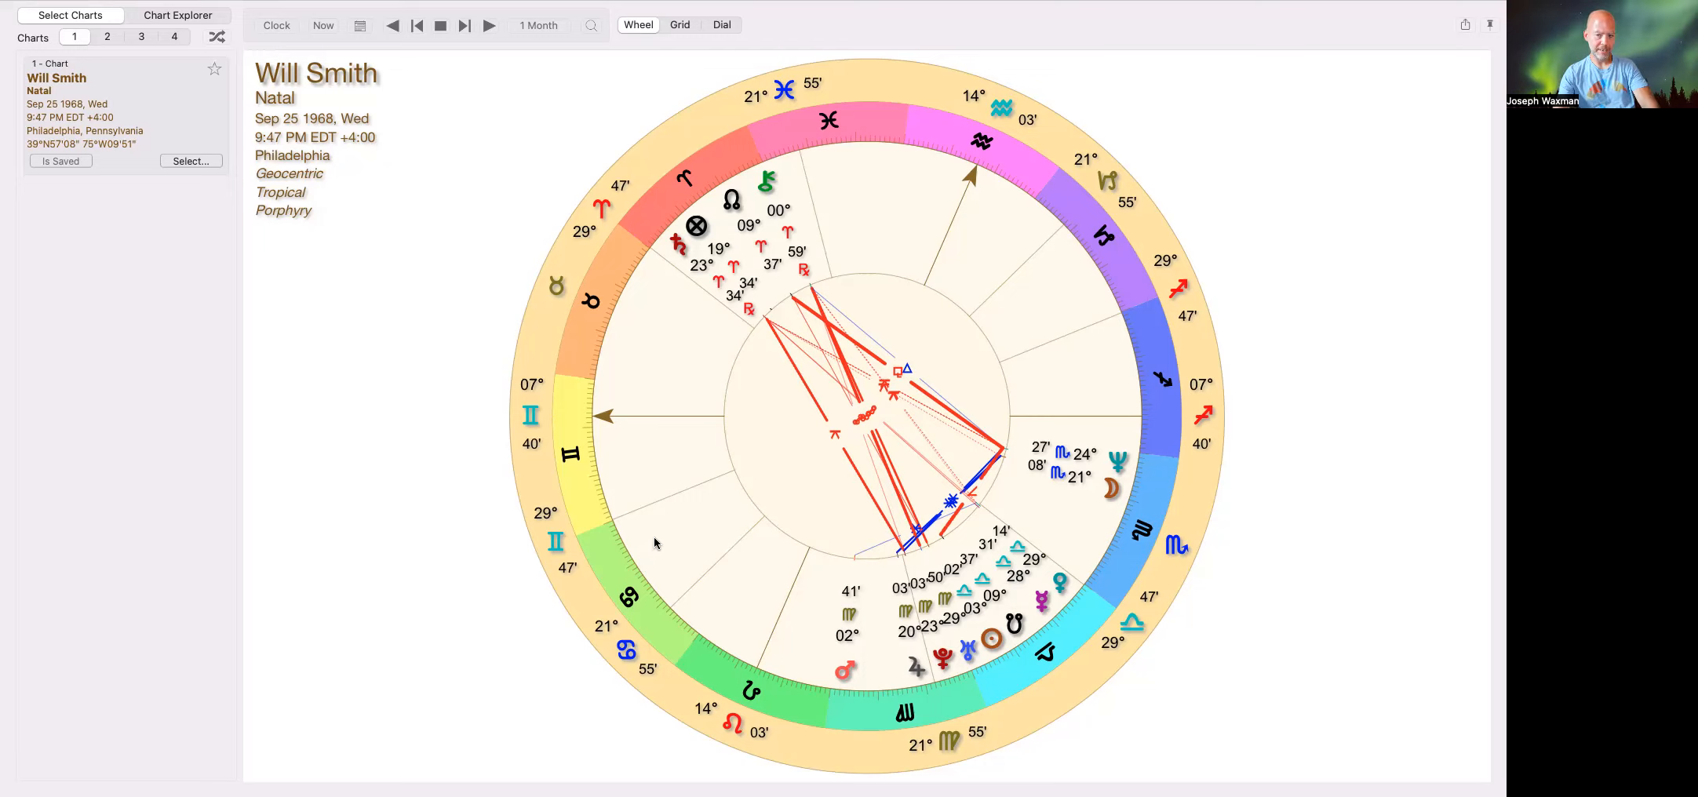
mouse_move(658, 325)
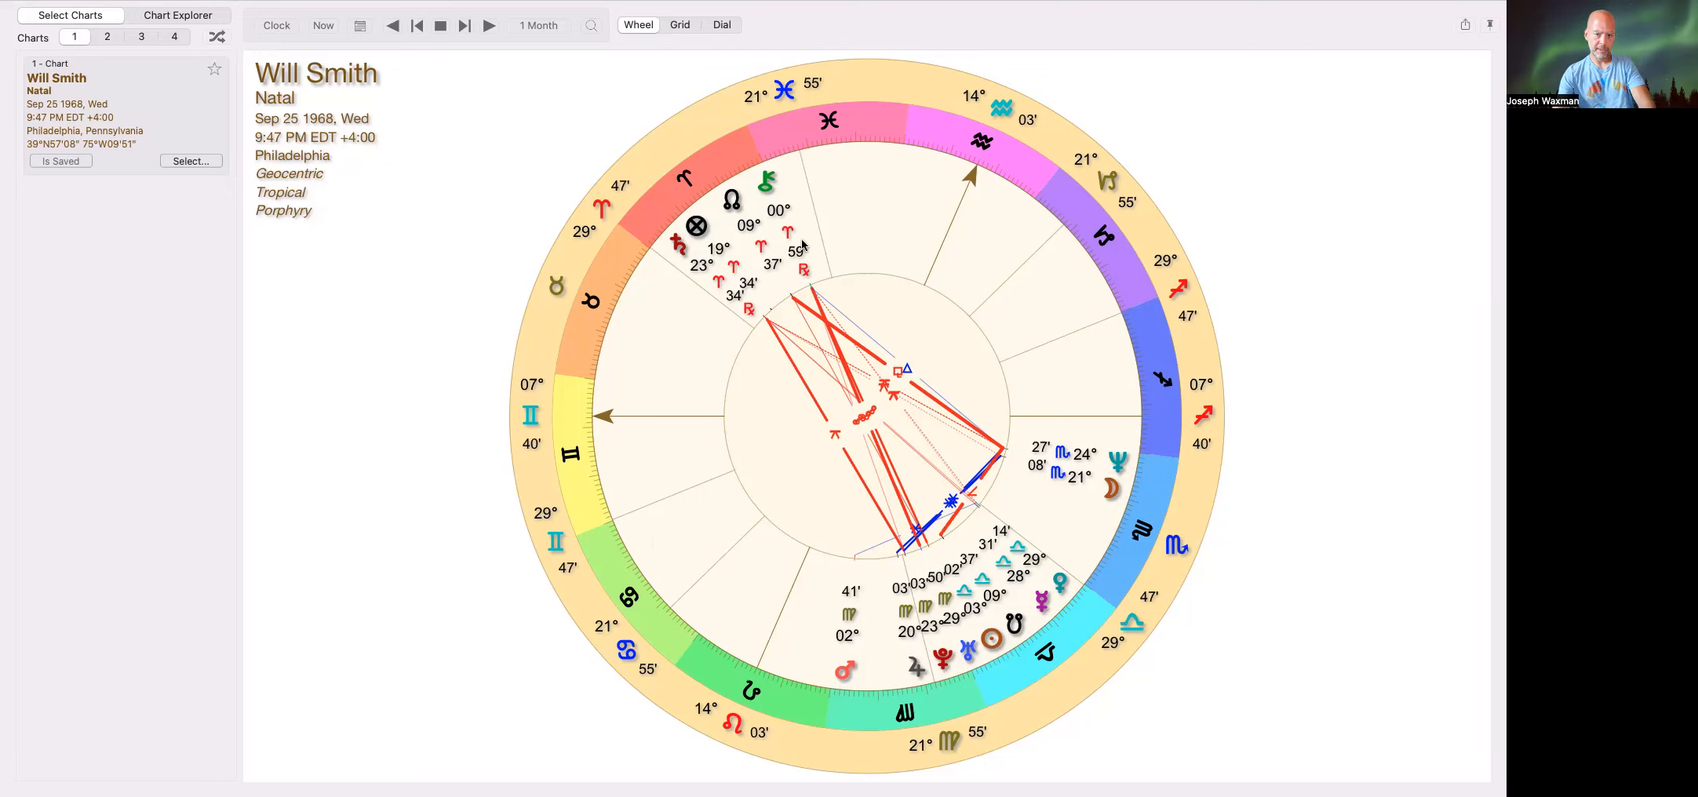
mouse_move(609, 500)
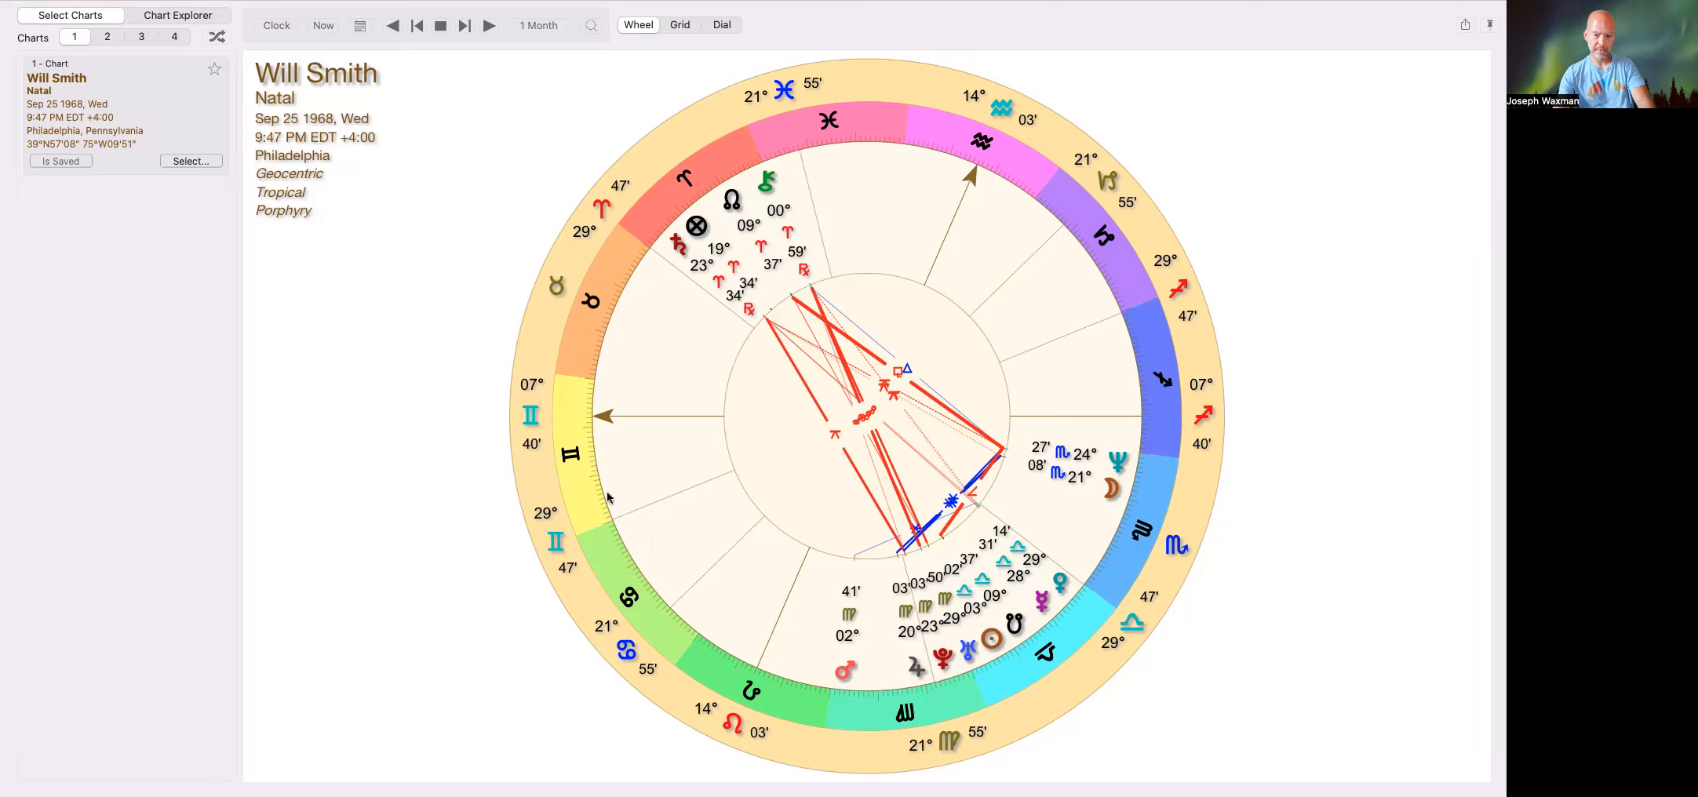
mouse_move(706, 614)
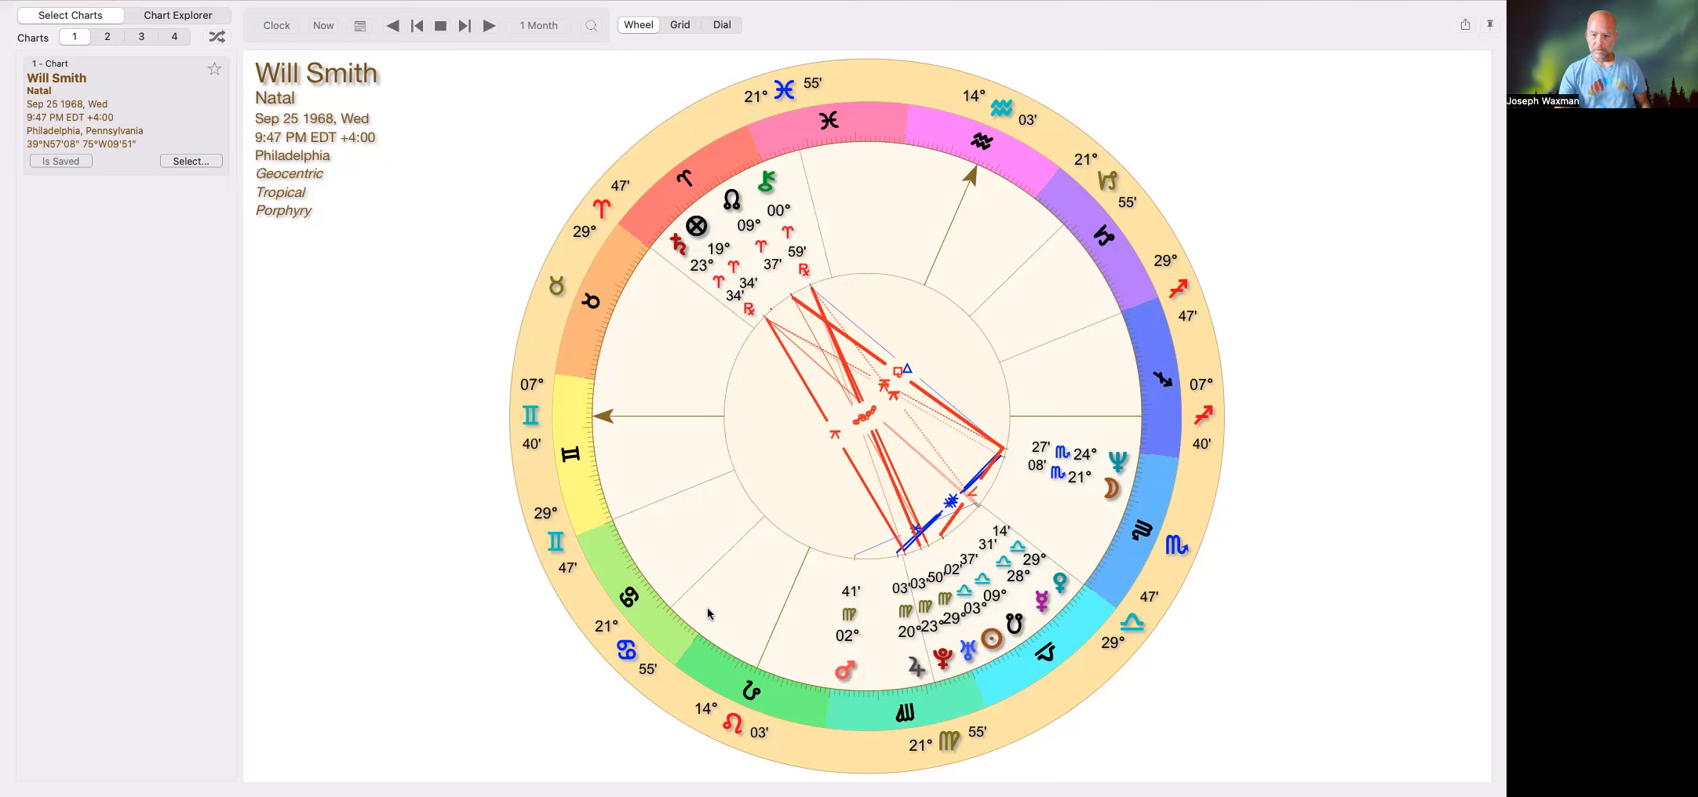
mouse_move(662, 544)
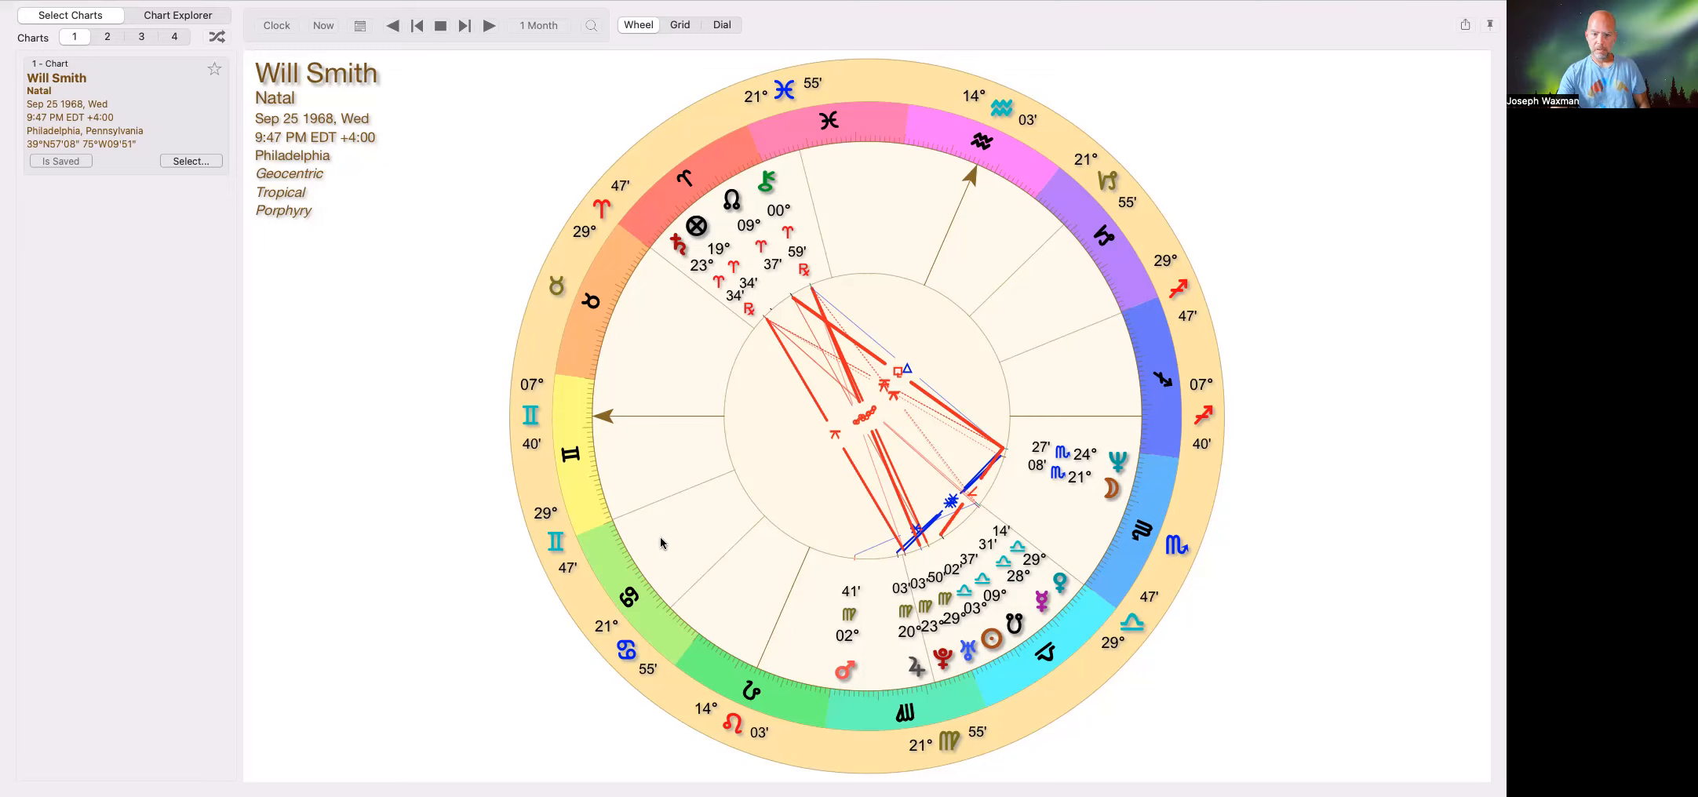
mouse_move(1358, 340)
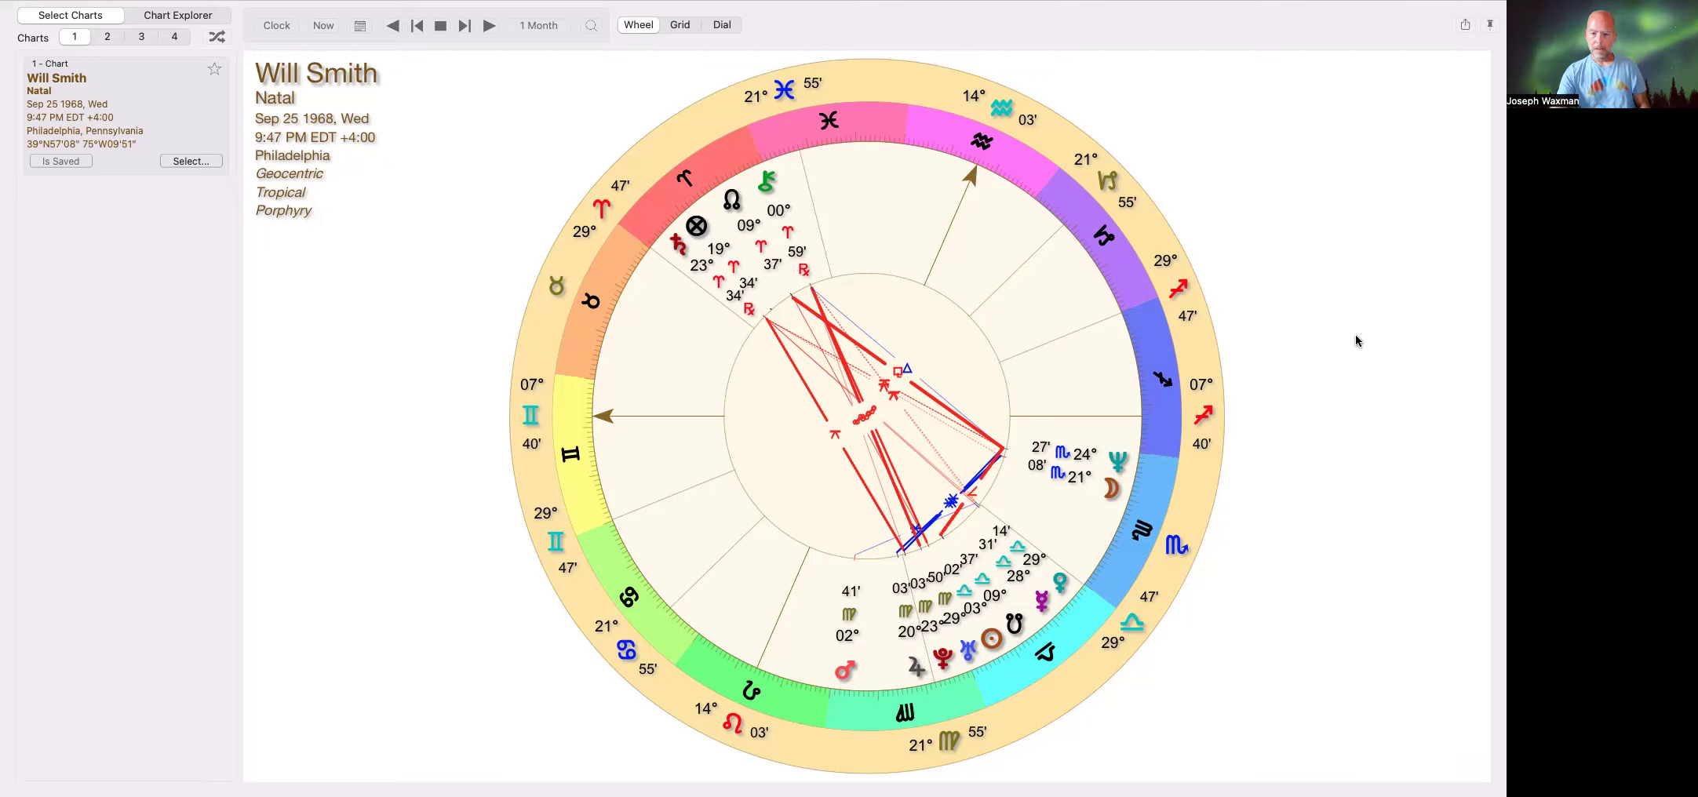
mouse_move(1249, 361)
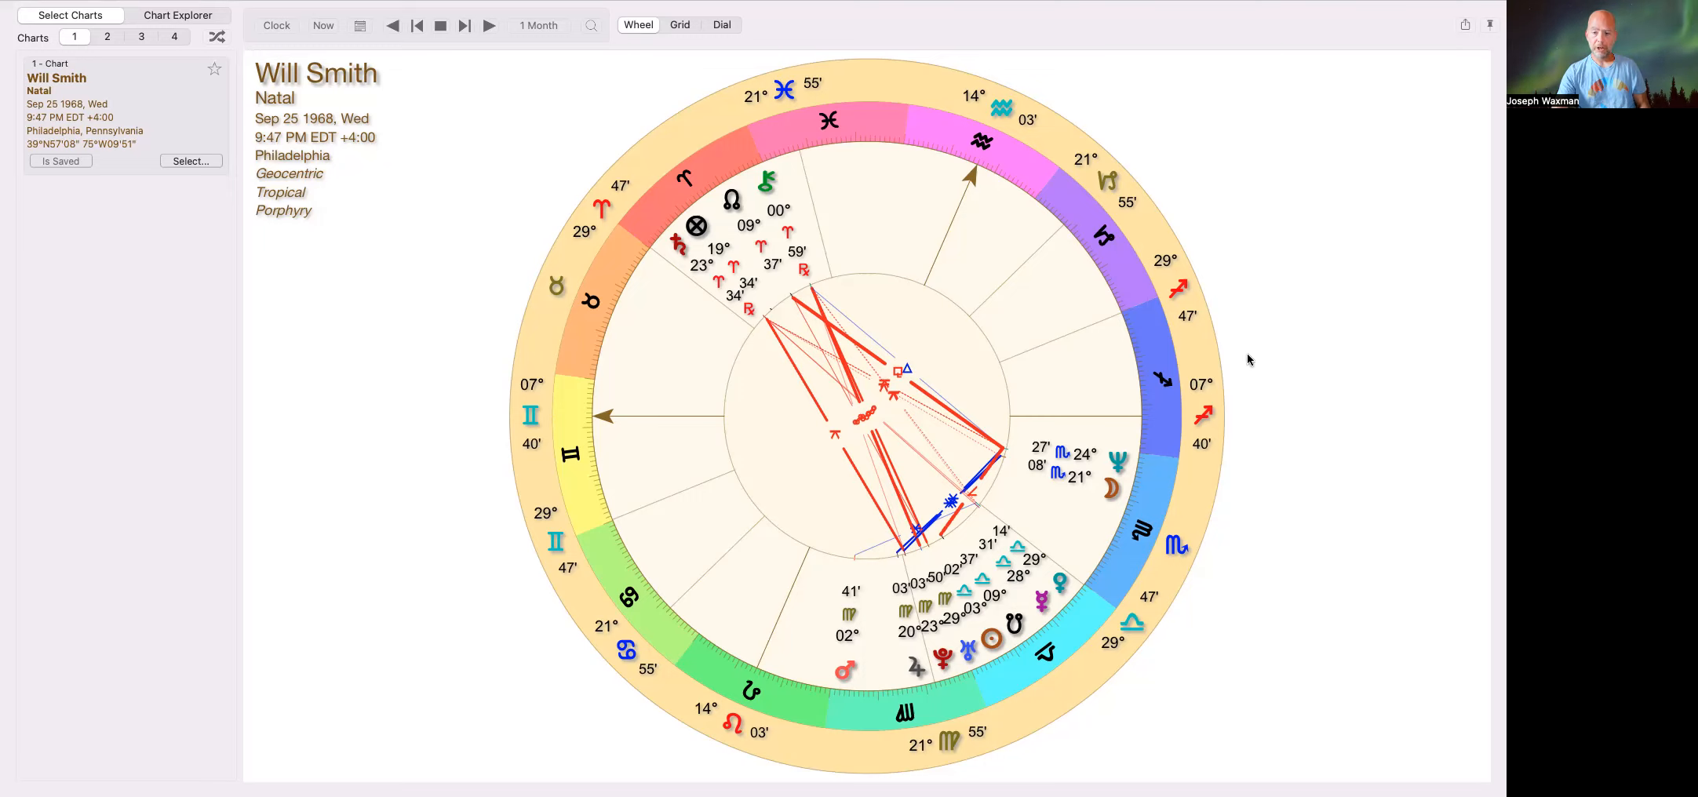
mouse_move(1283, 501)
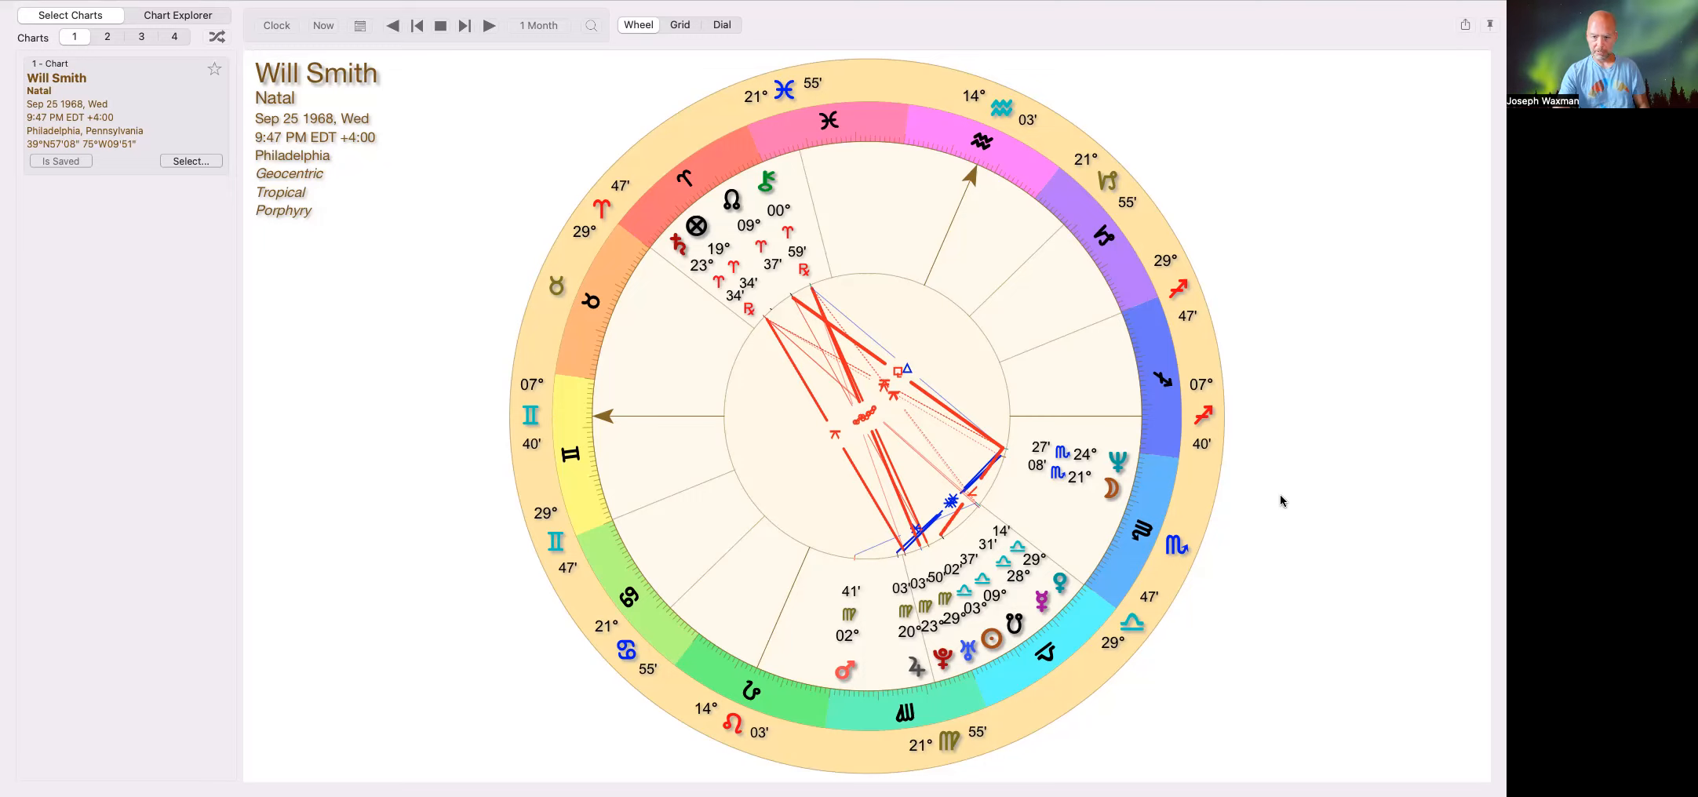
mouse_move(1322, 372)
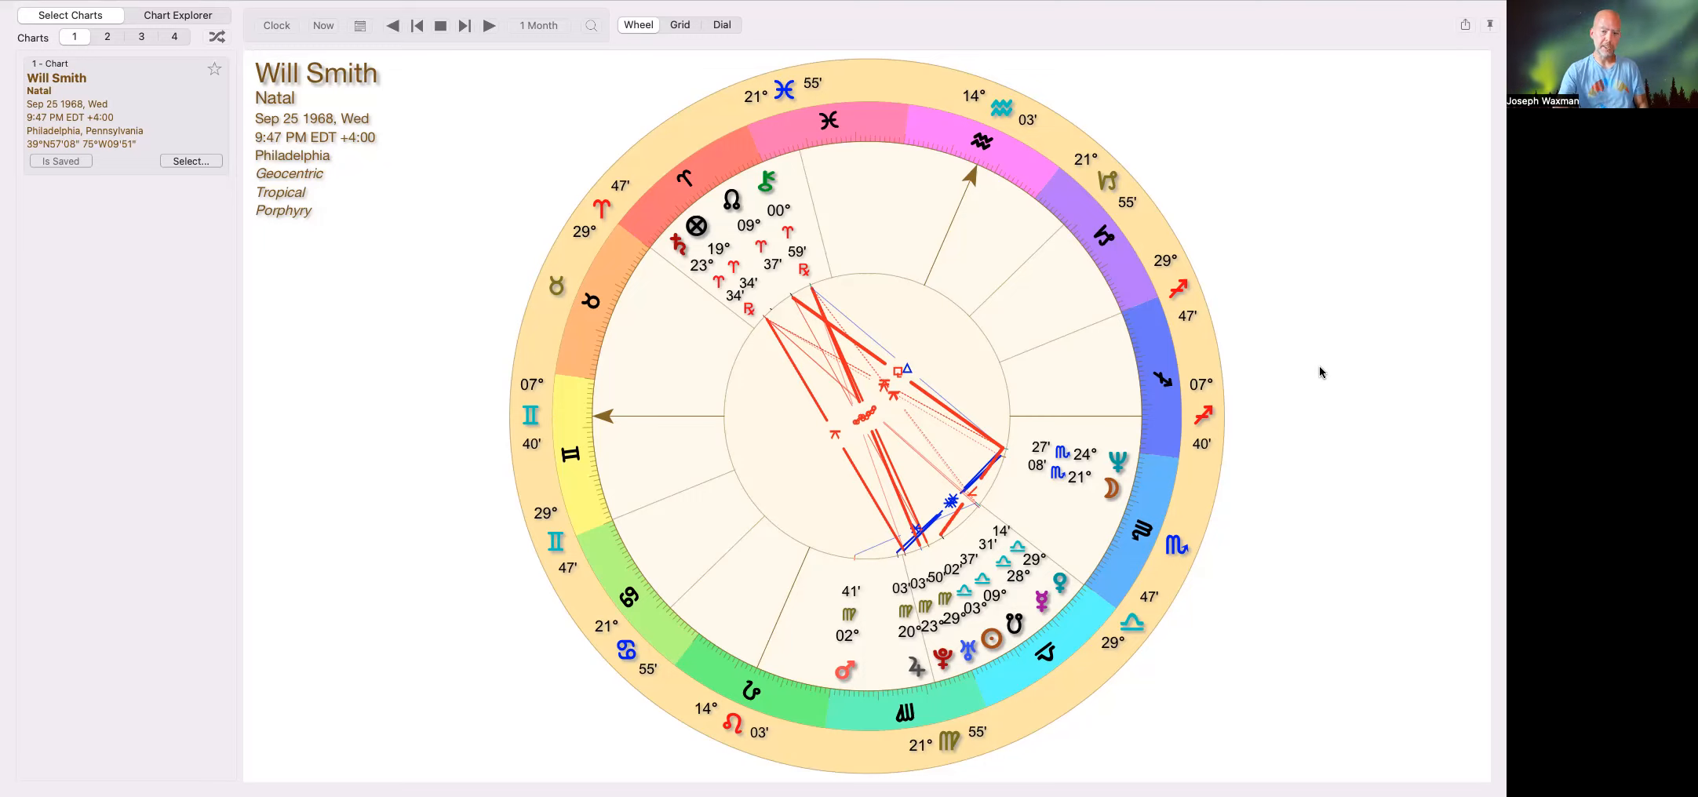
mouse_move(734, 292)
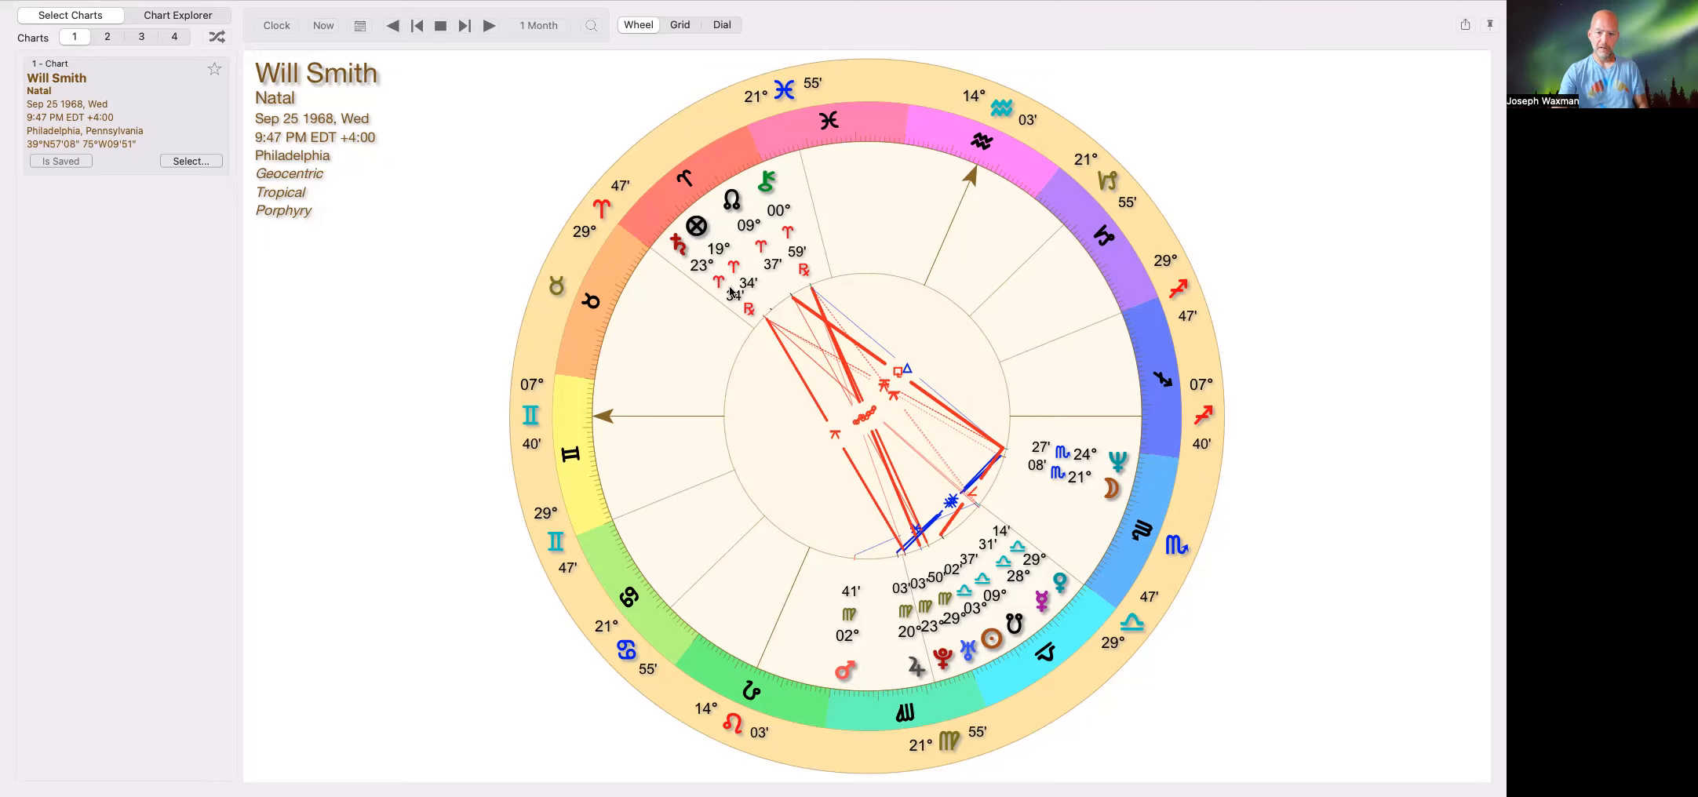
mouse_move(1294, 496)
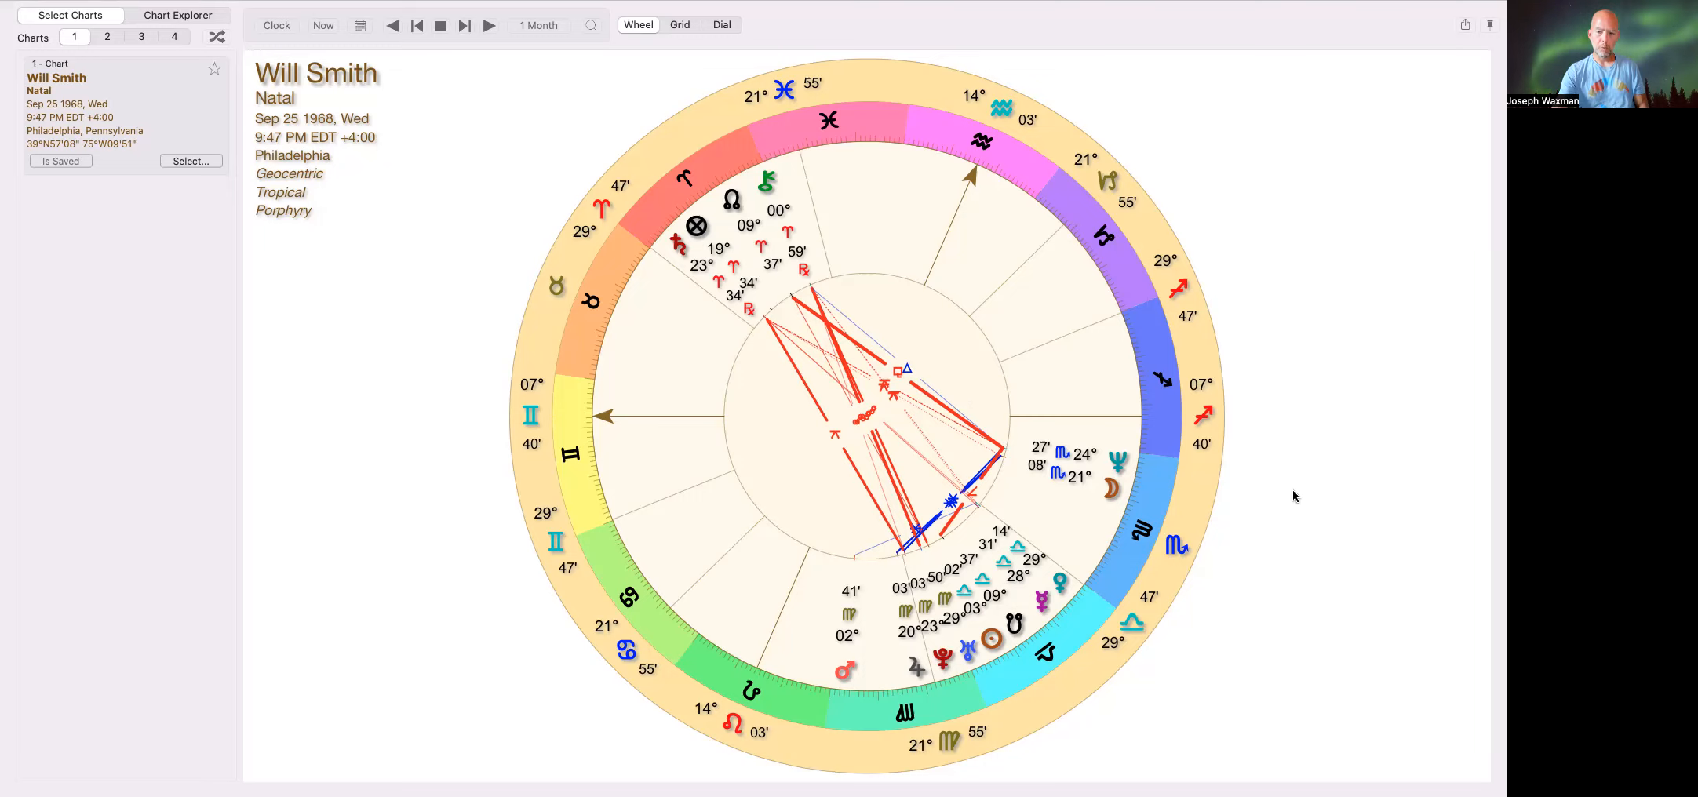
mouse_move(1267, 494)
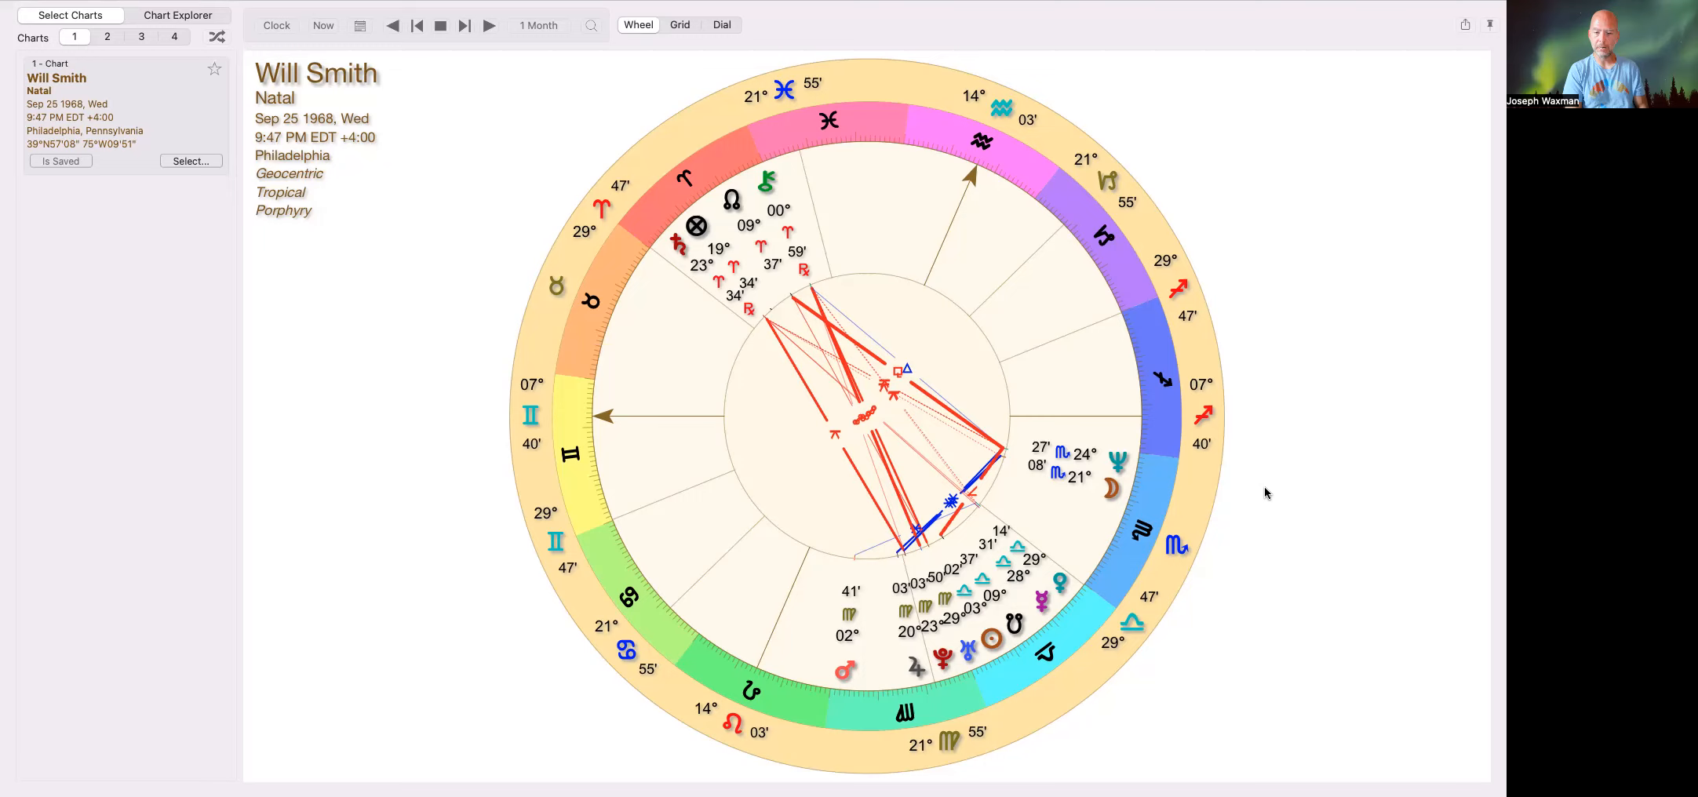
mouse_move(959, 269)
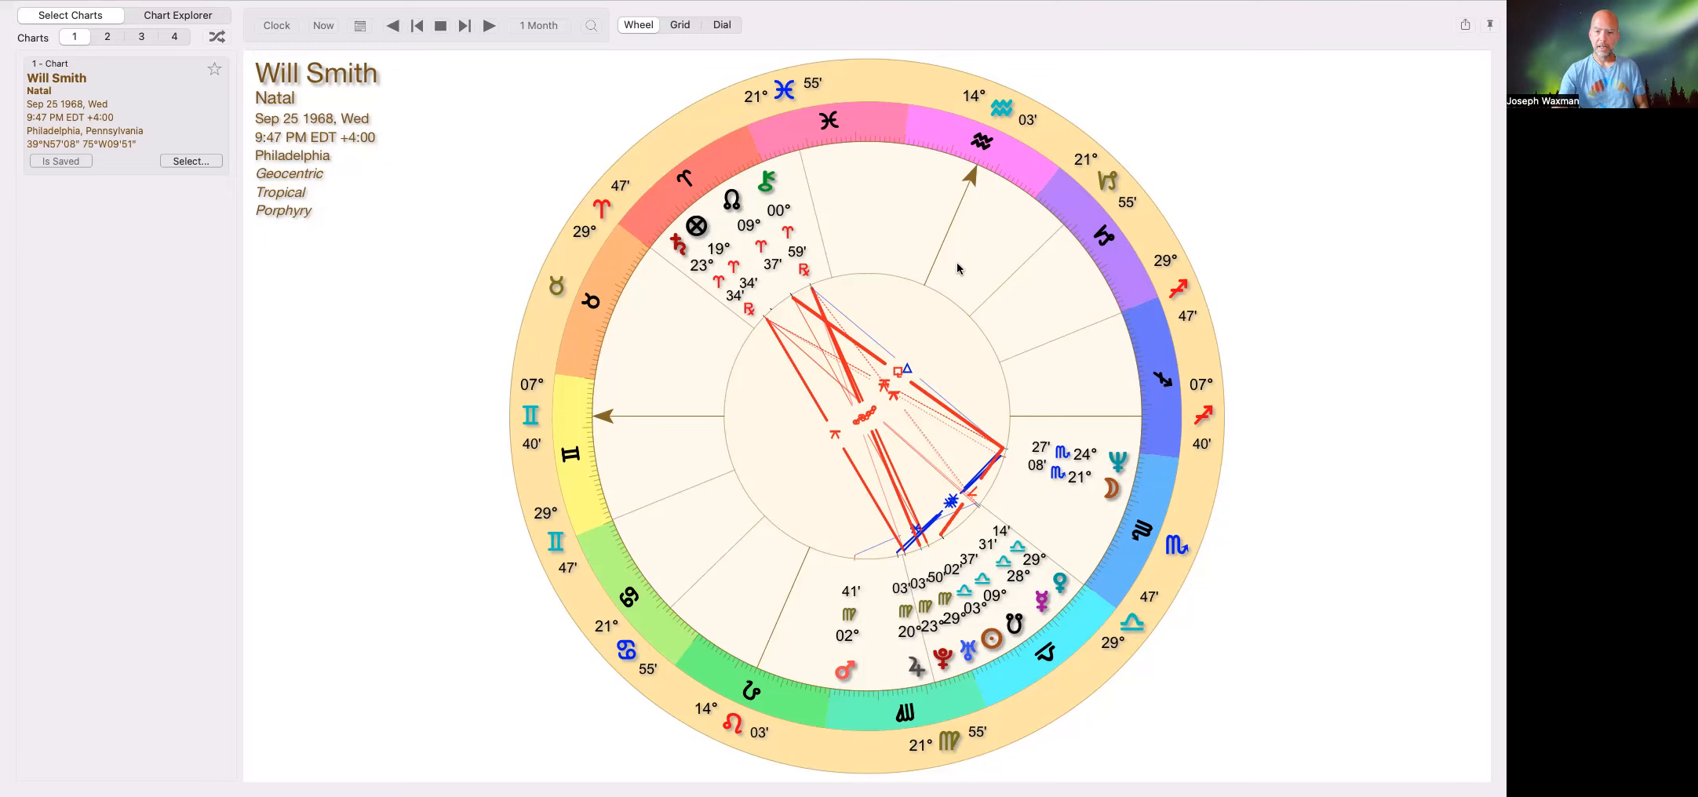